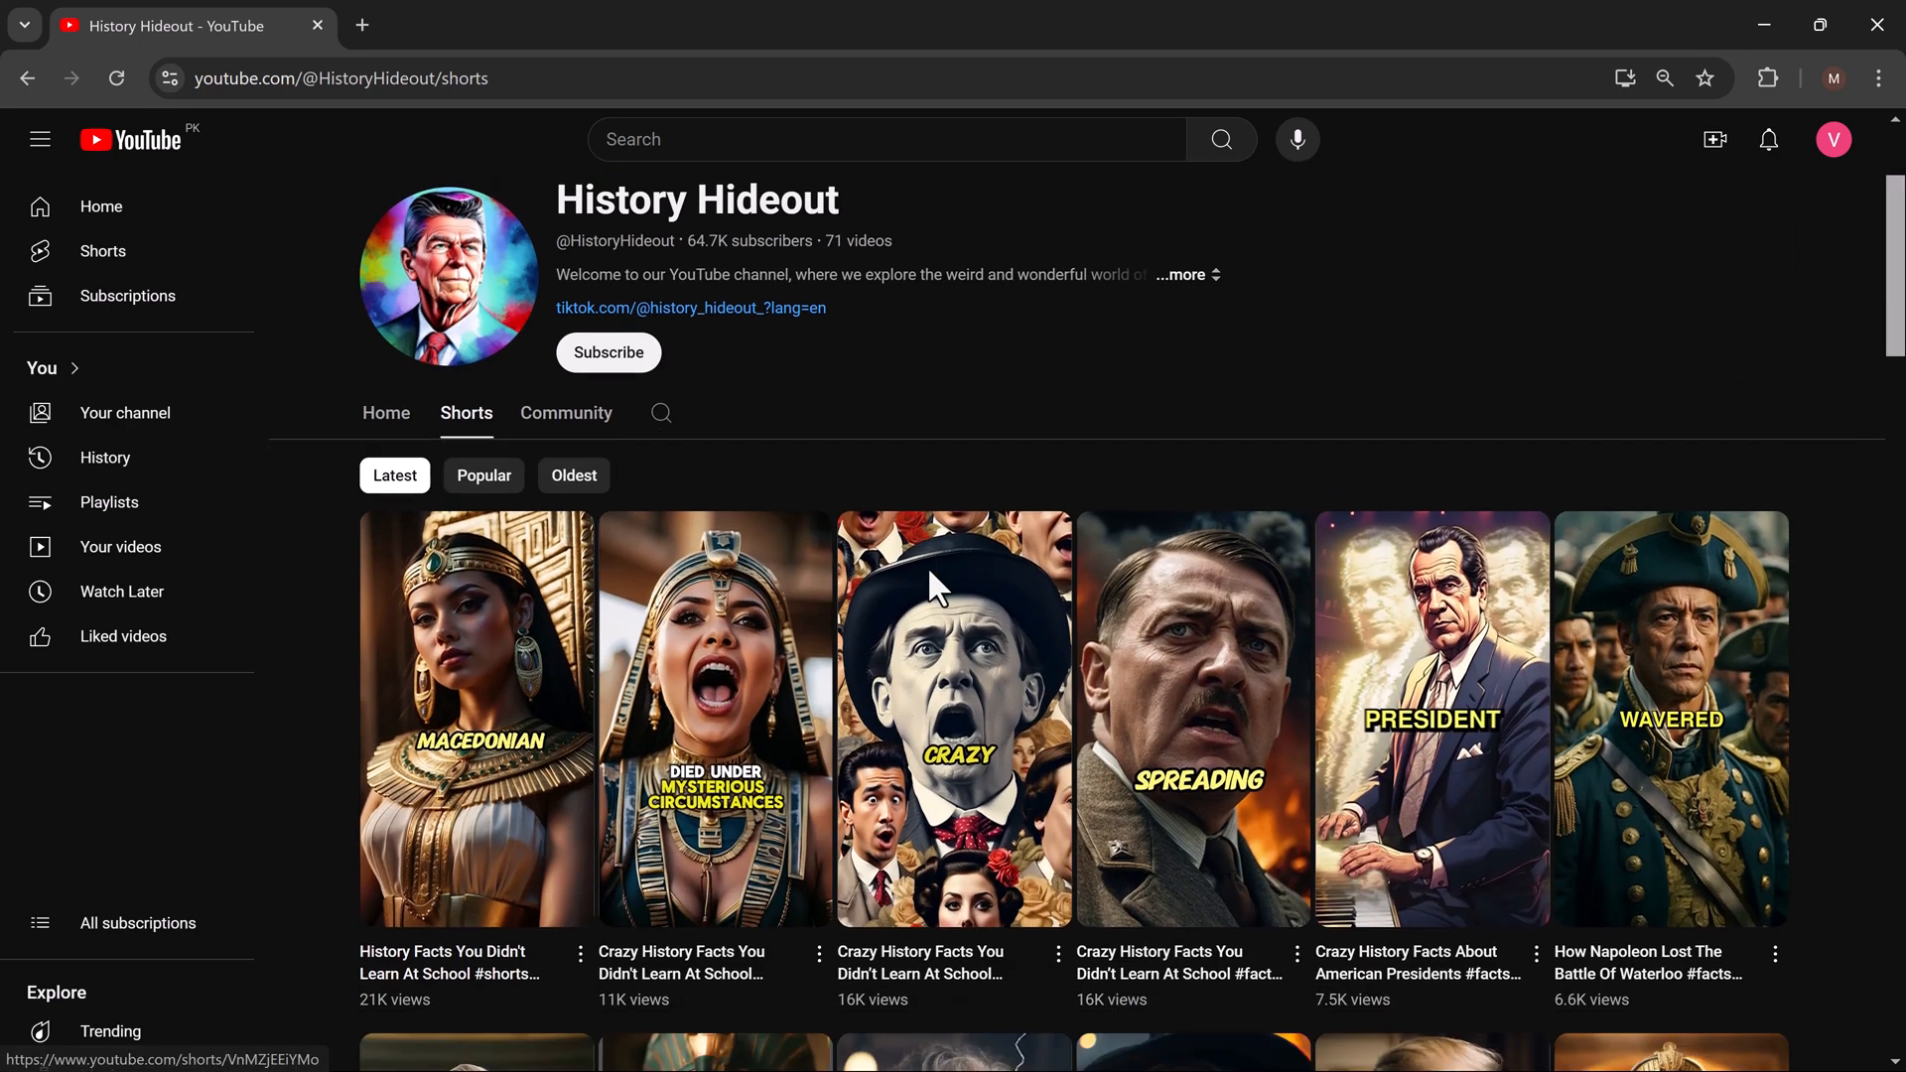
Browse down through the Talking Photo template gallery
scroll("down", 3)
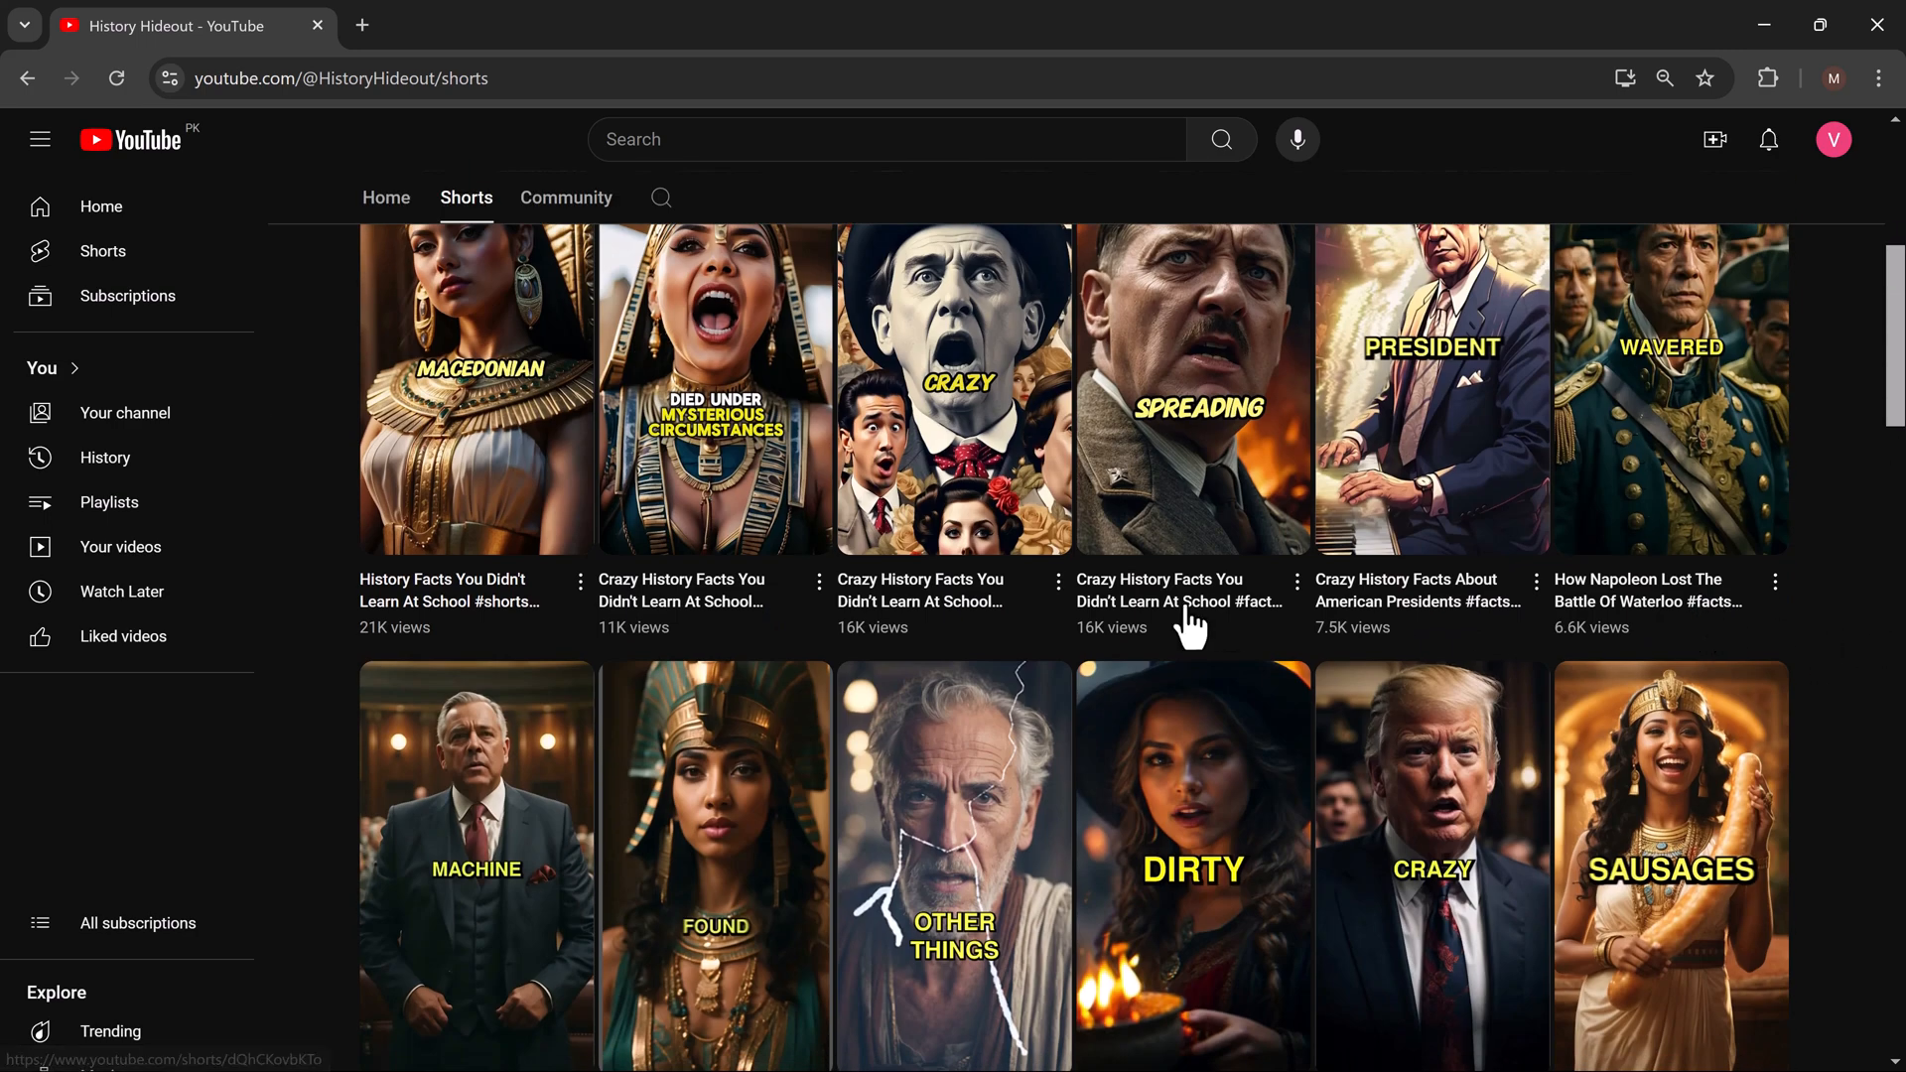
scroll("down", 3)
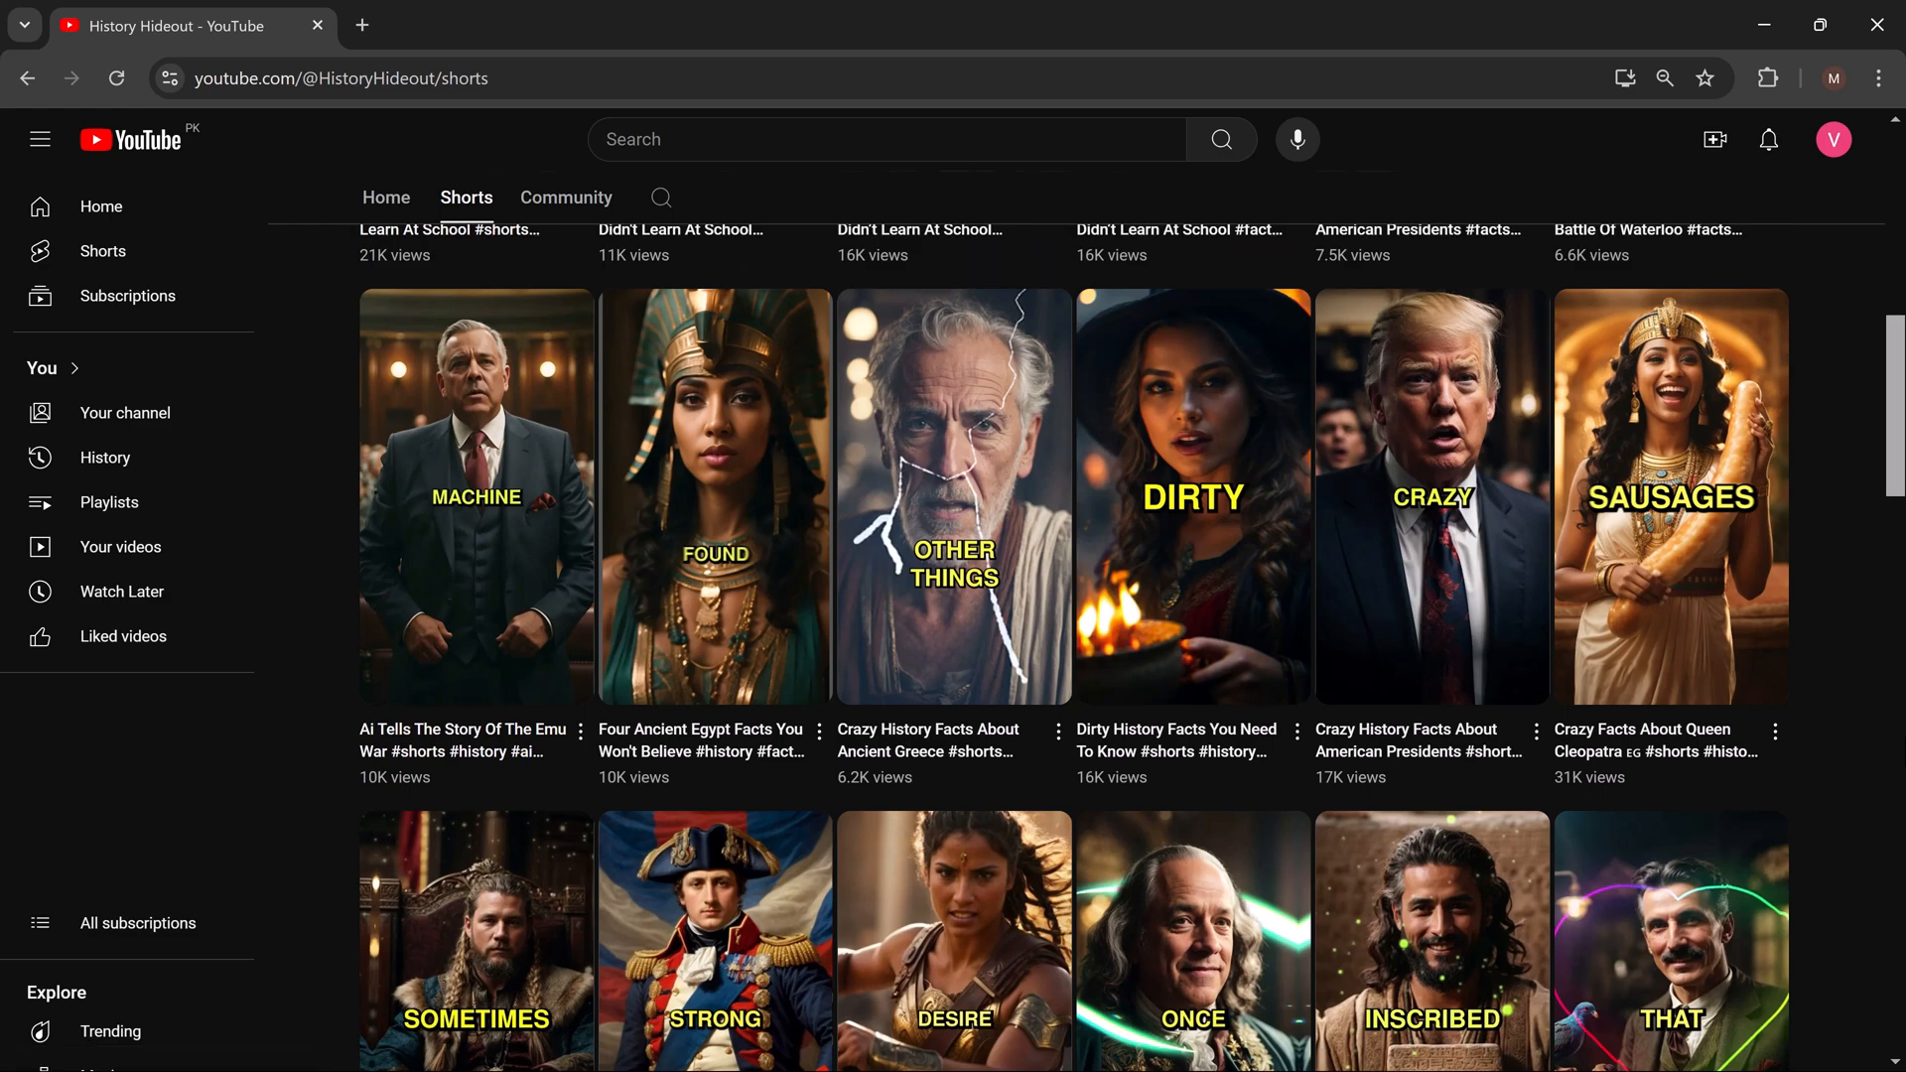
scroll("down", 3)
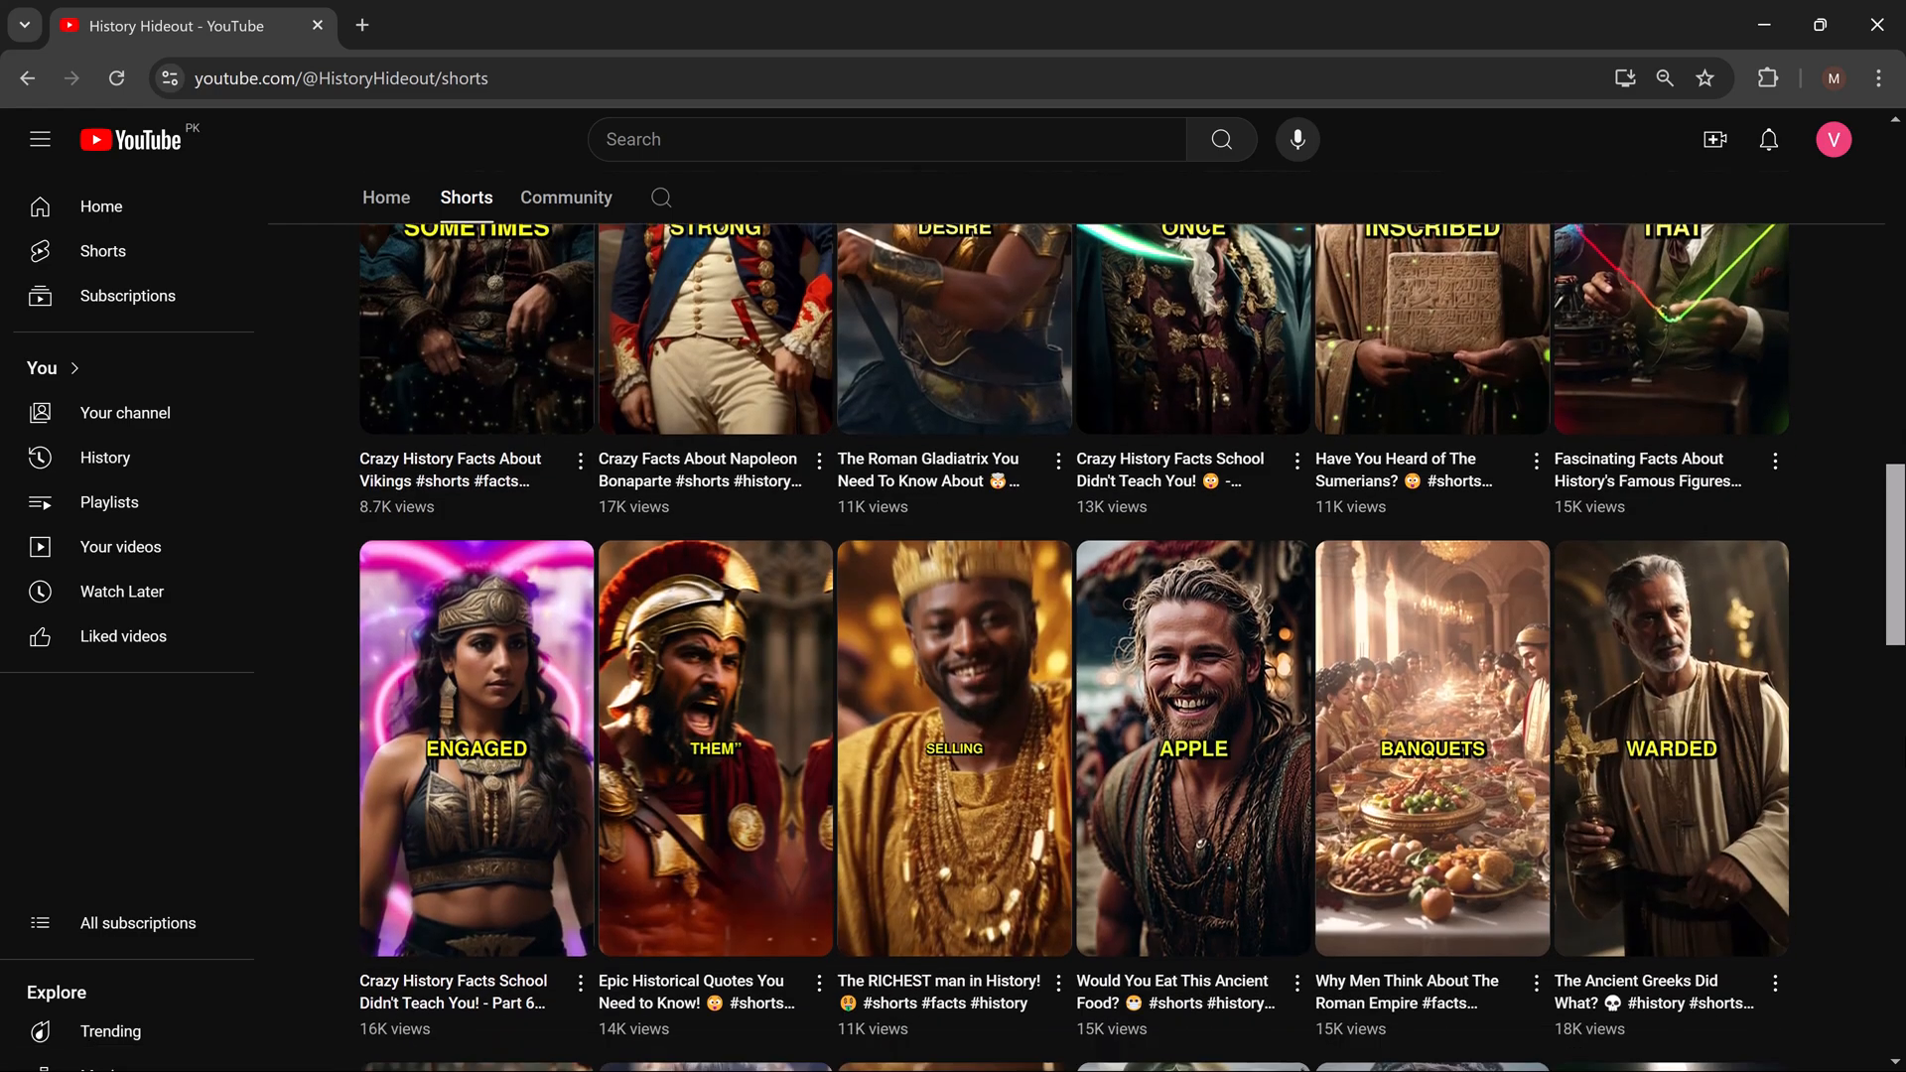
scroll("down", 3)
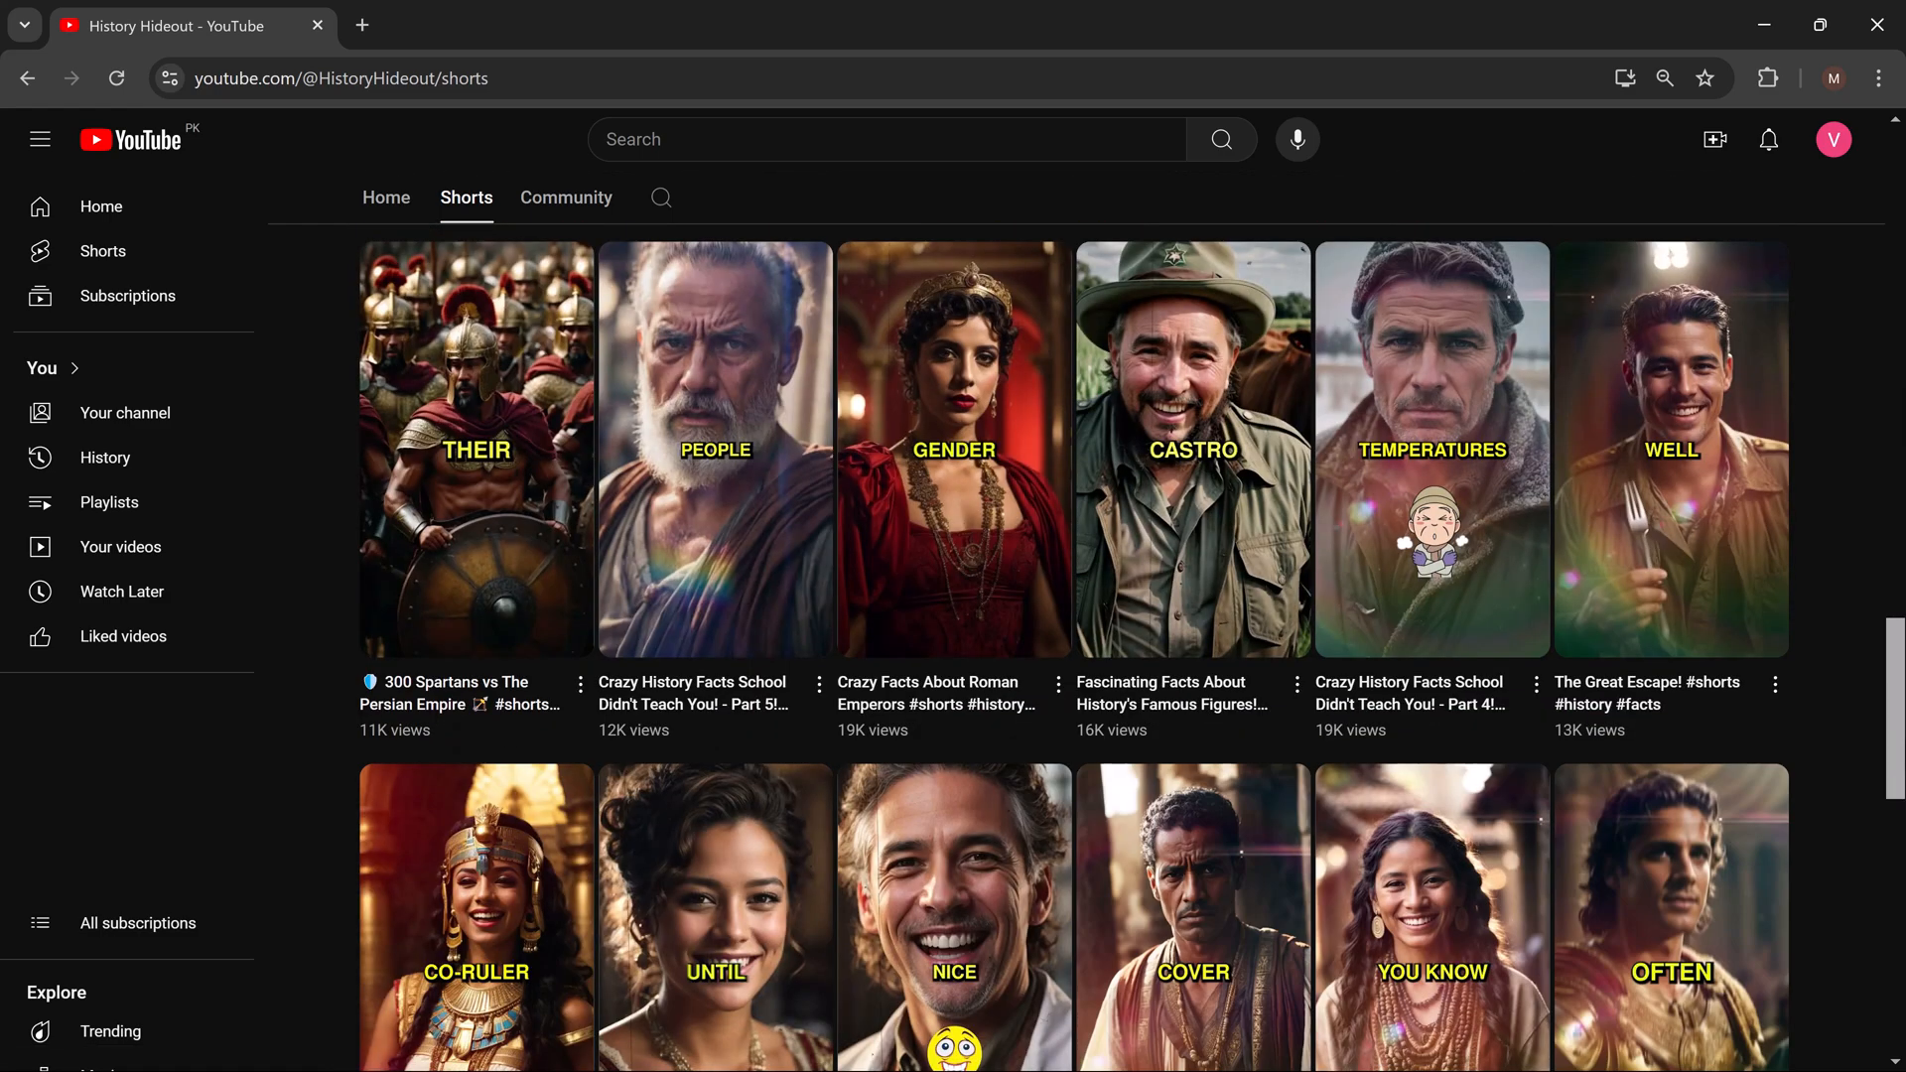
scroll("down", 3)
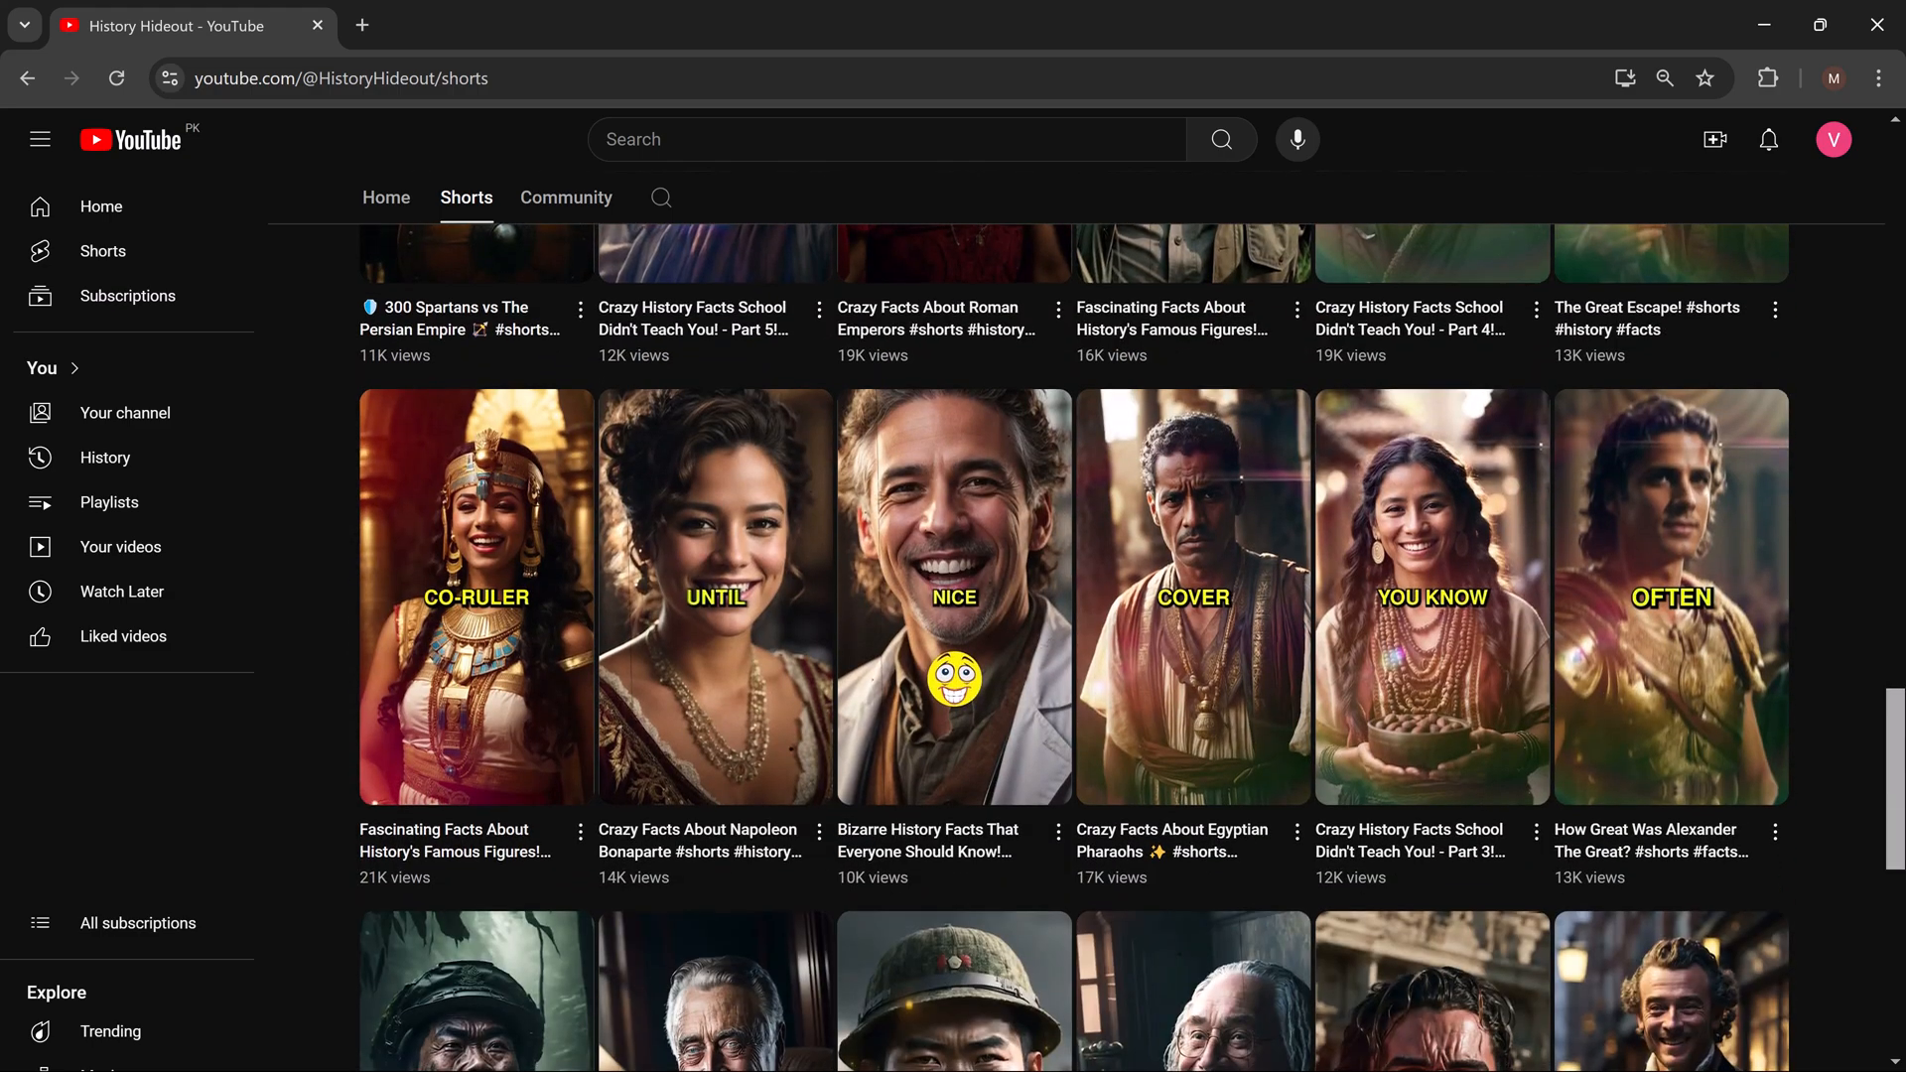
scroll("down", 3)
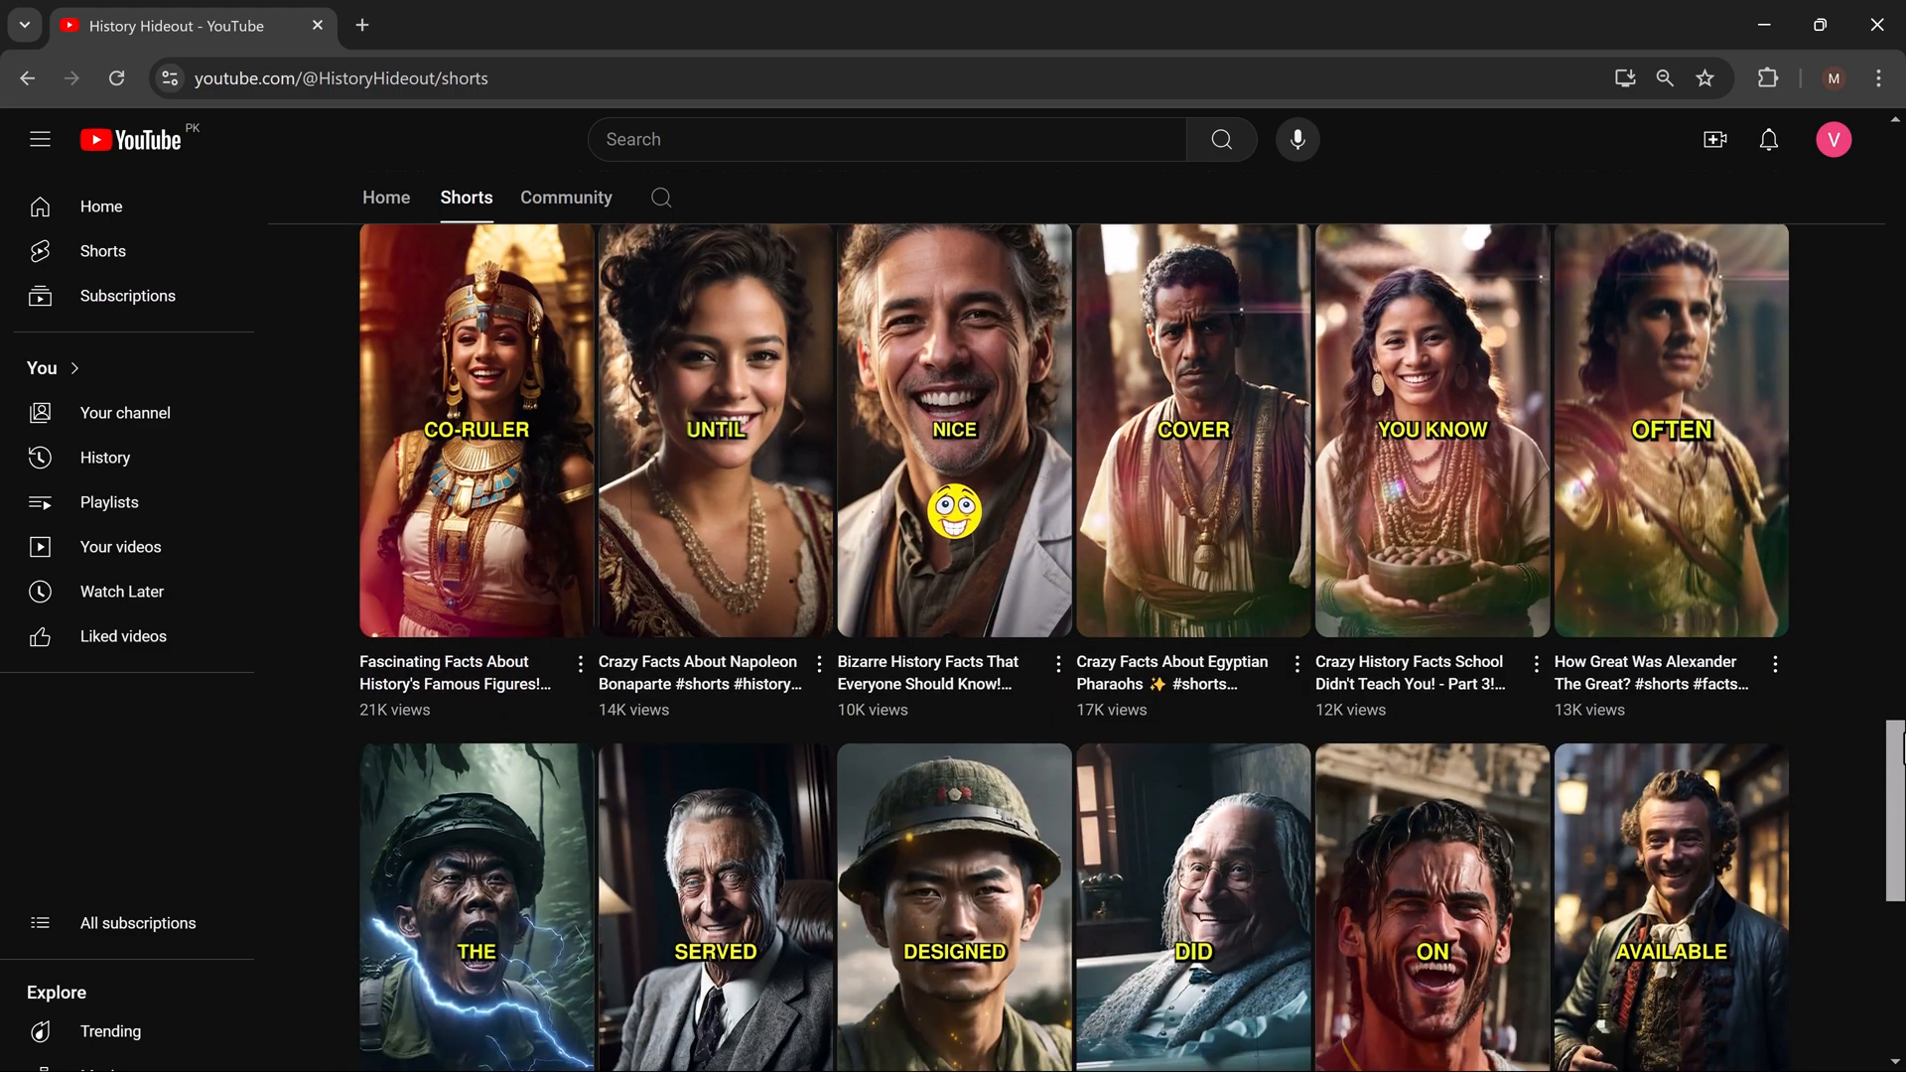
scroll("down", 3)
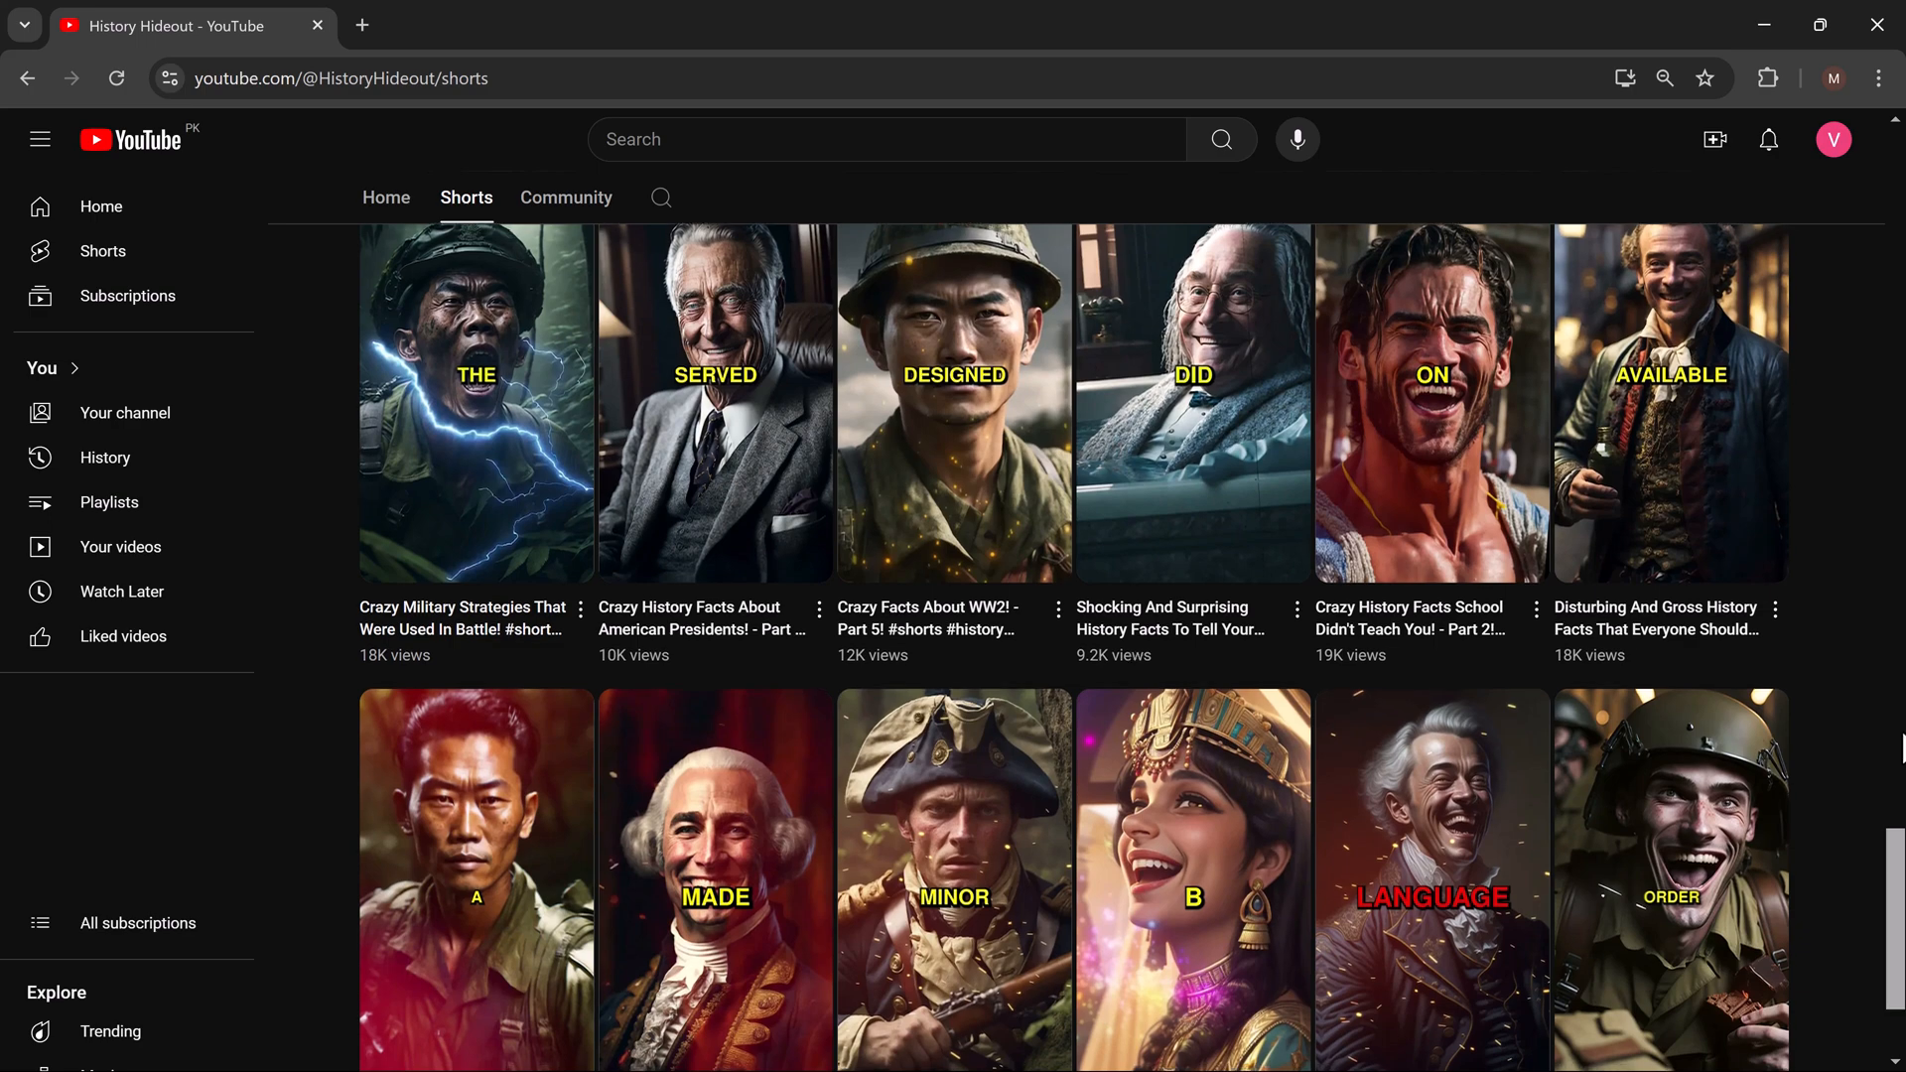
scroll("down", 3)
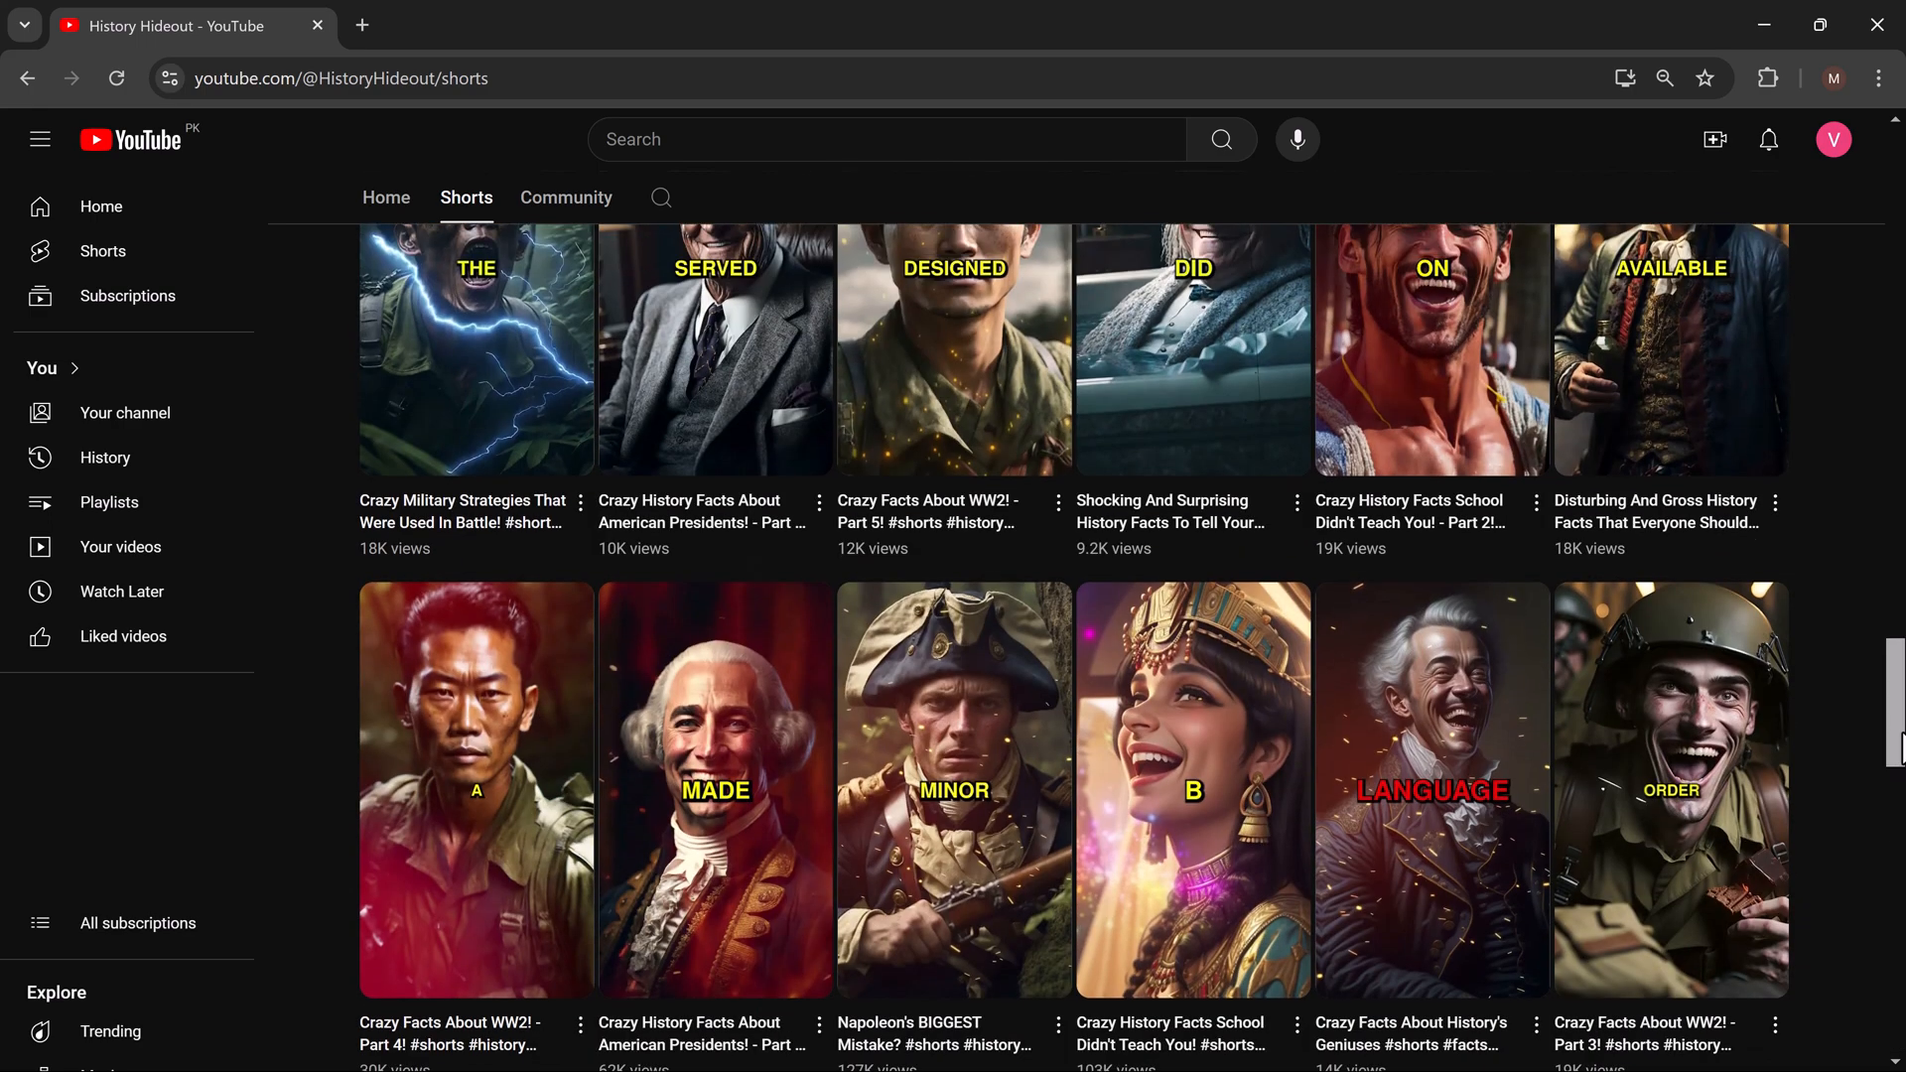
scroll("down", 3)
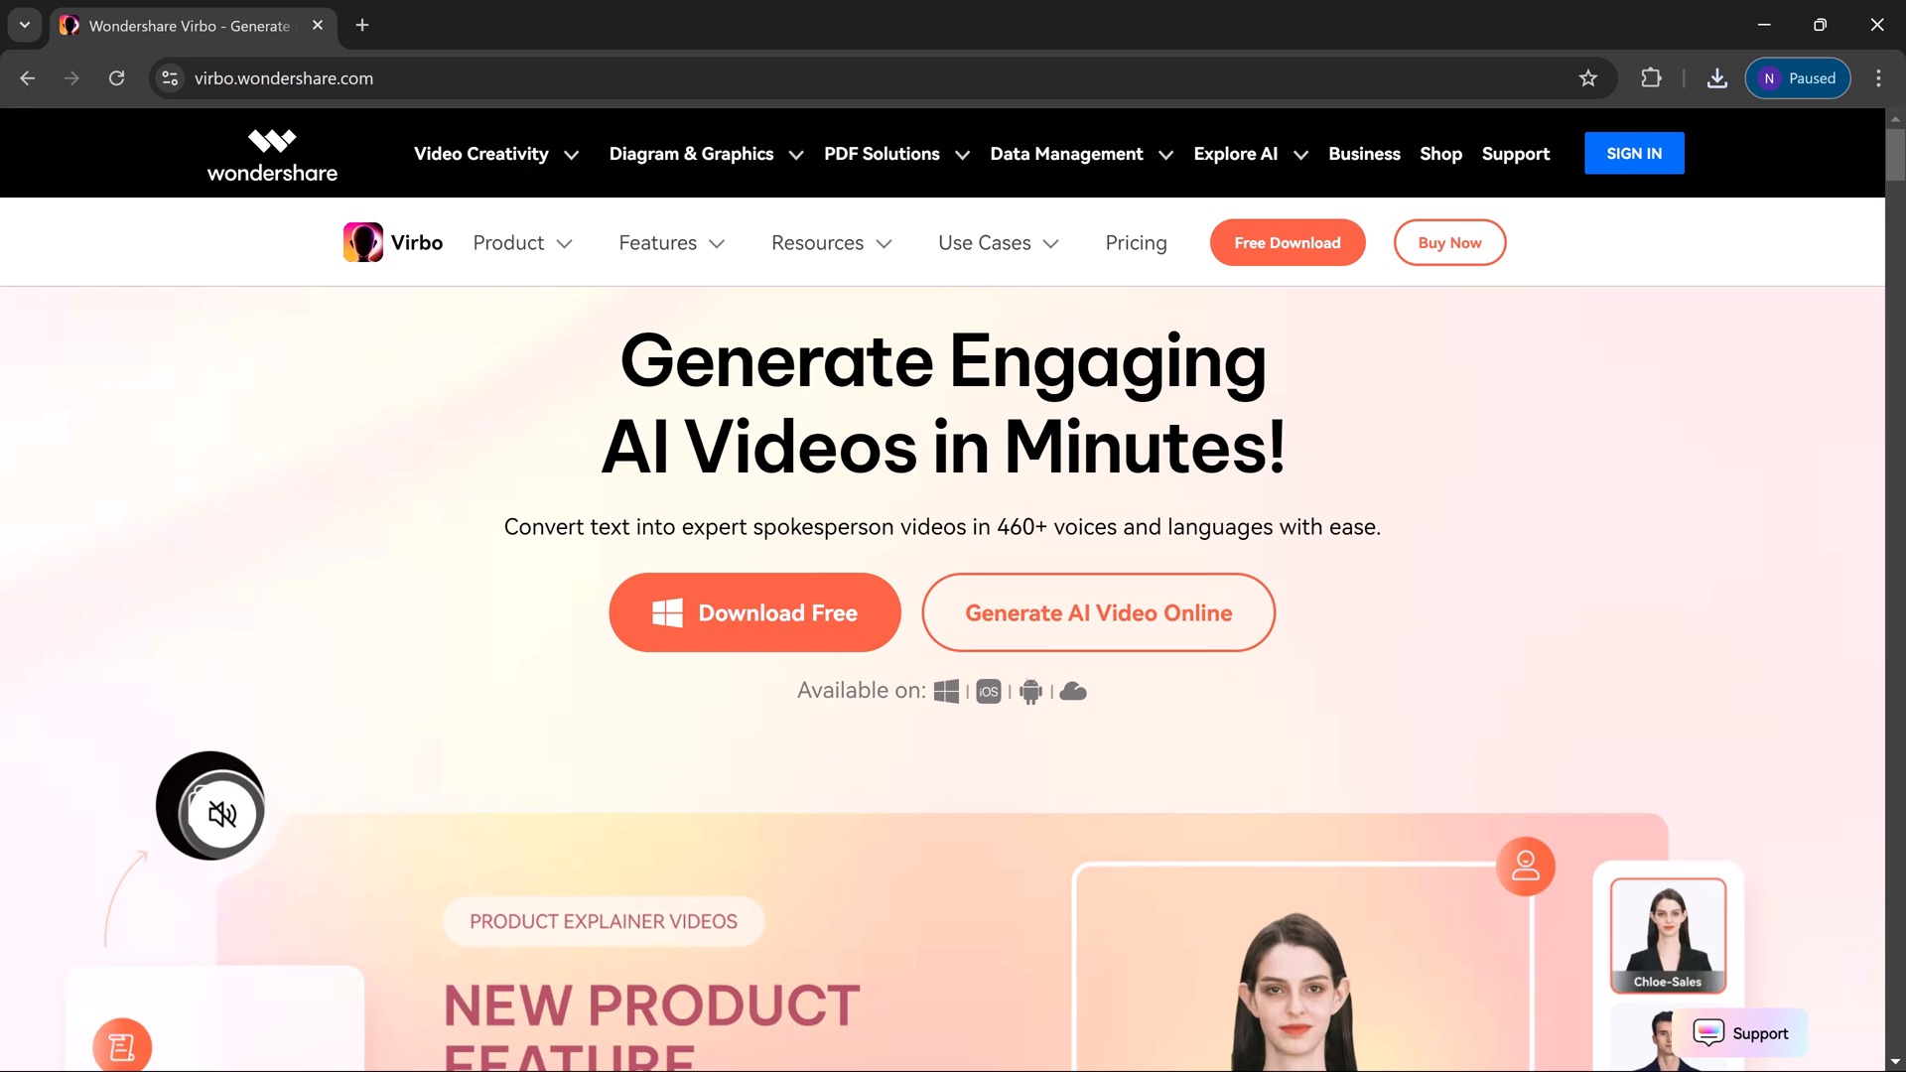
mouse_move(1497, 532)
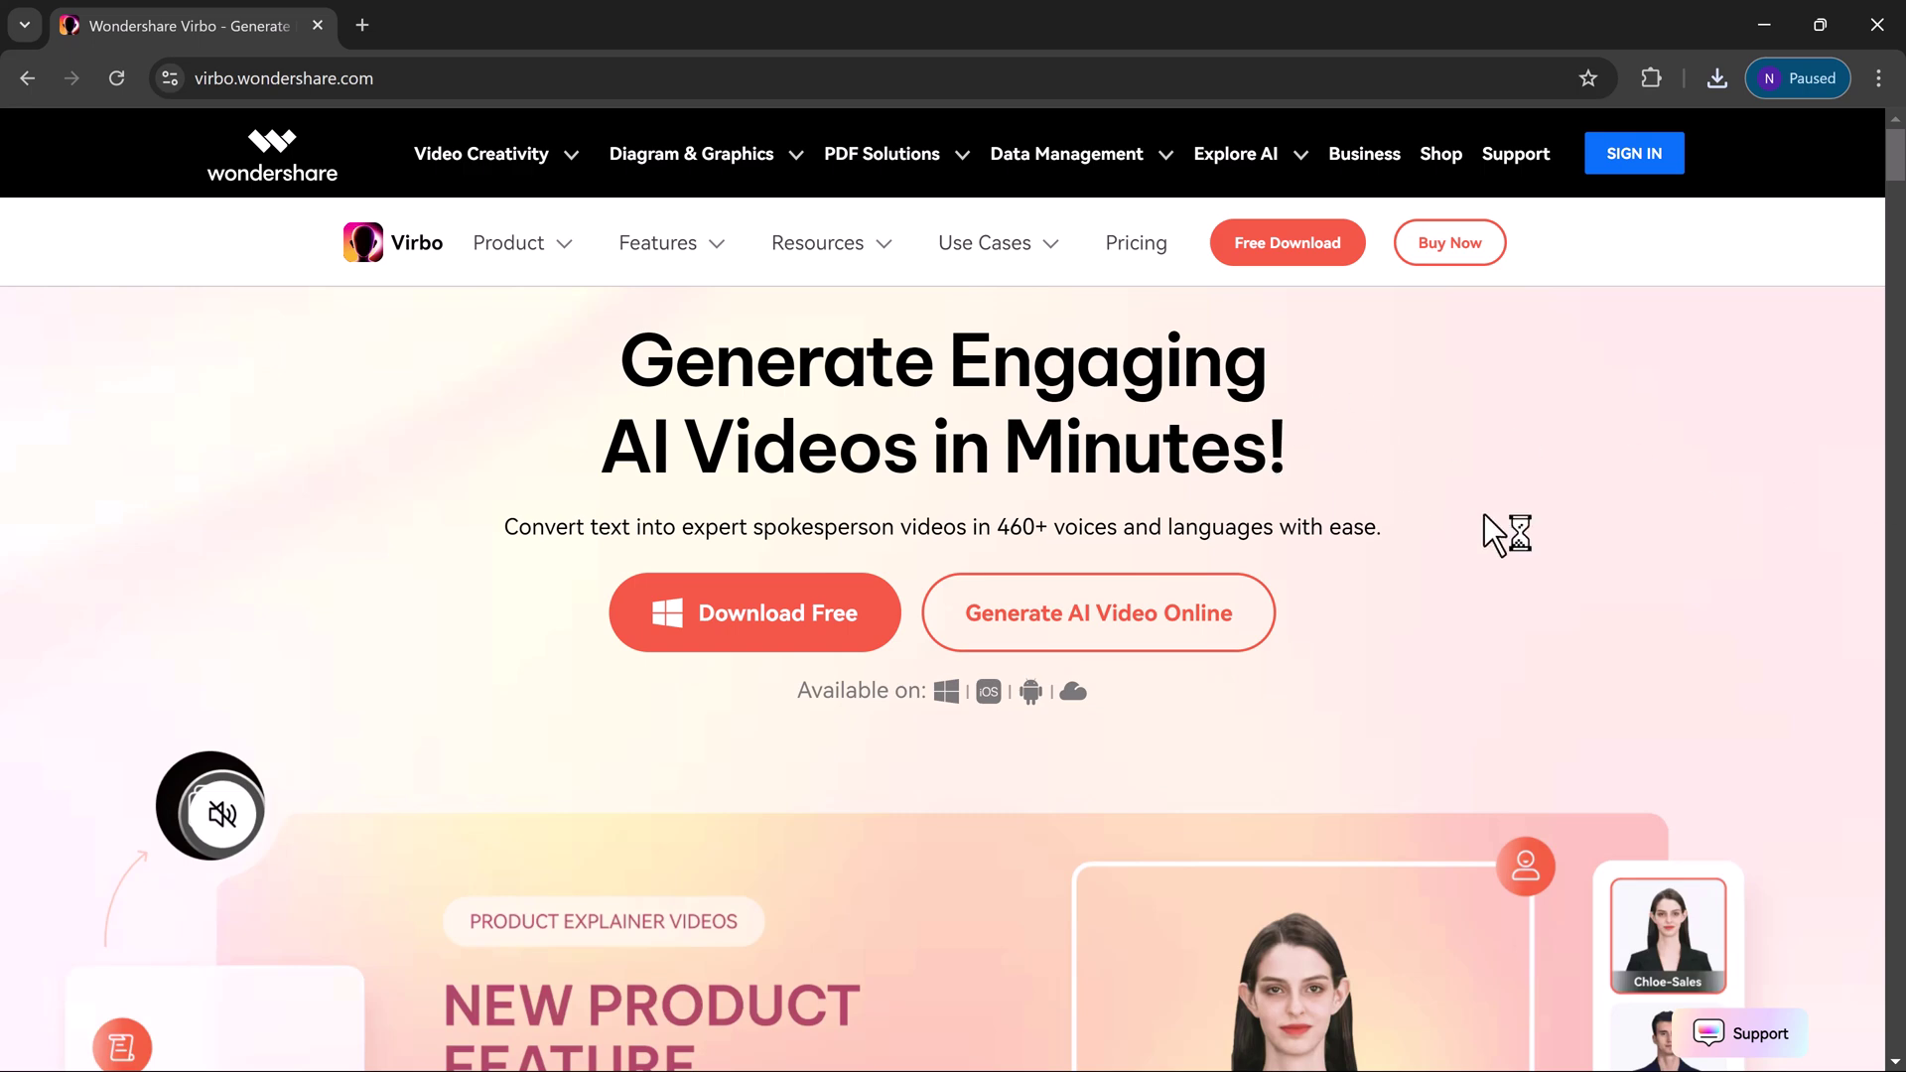
scroll("down", 3)
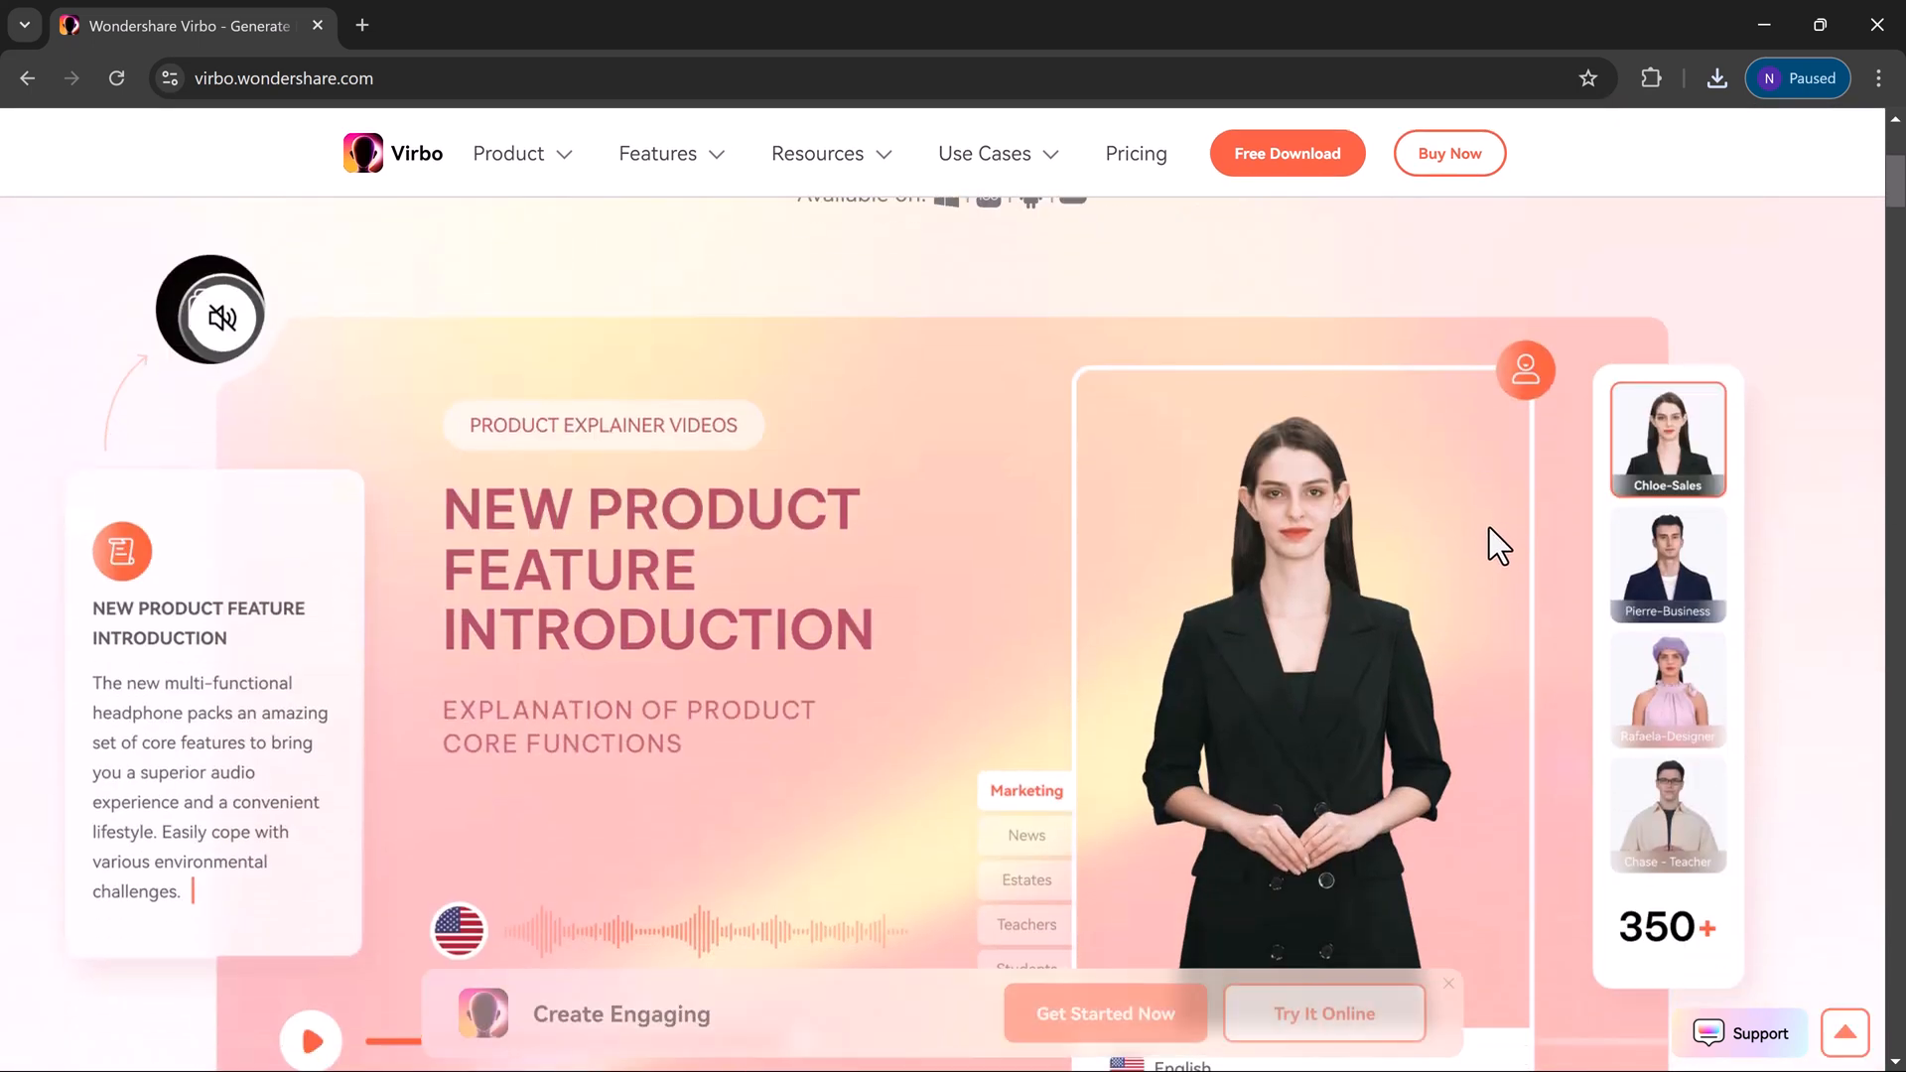
scroll("down", 3)
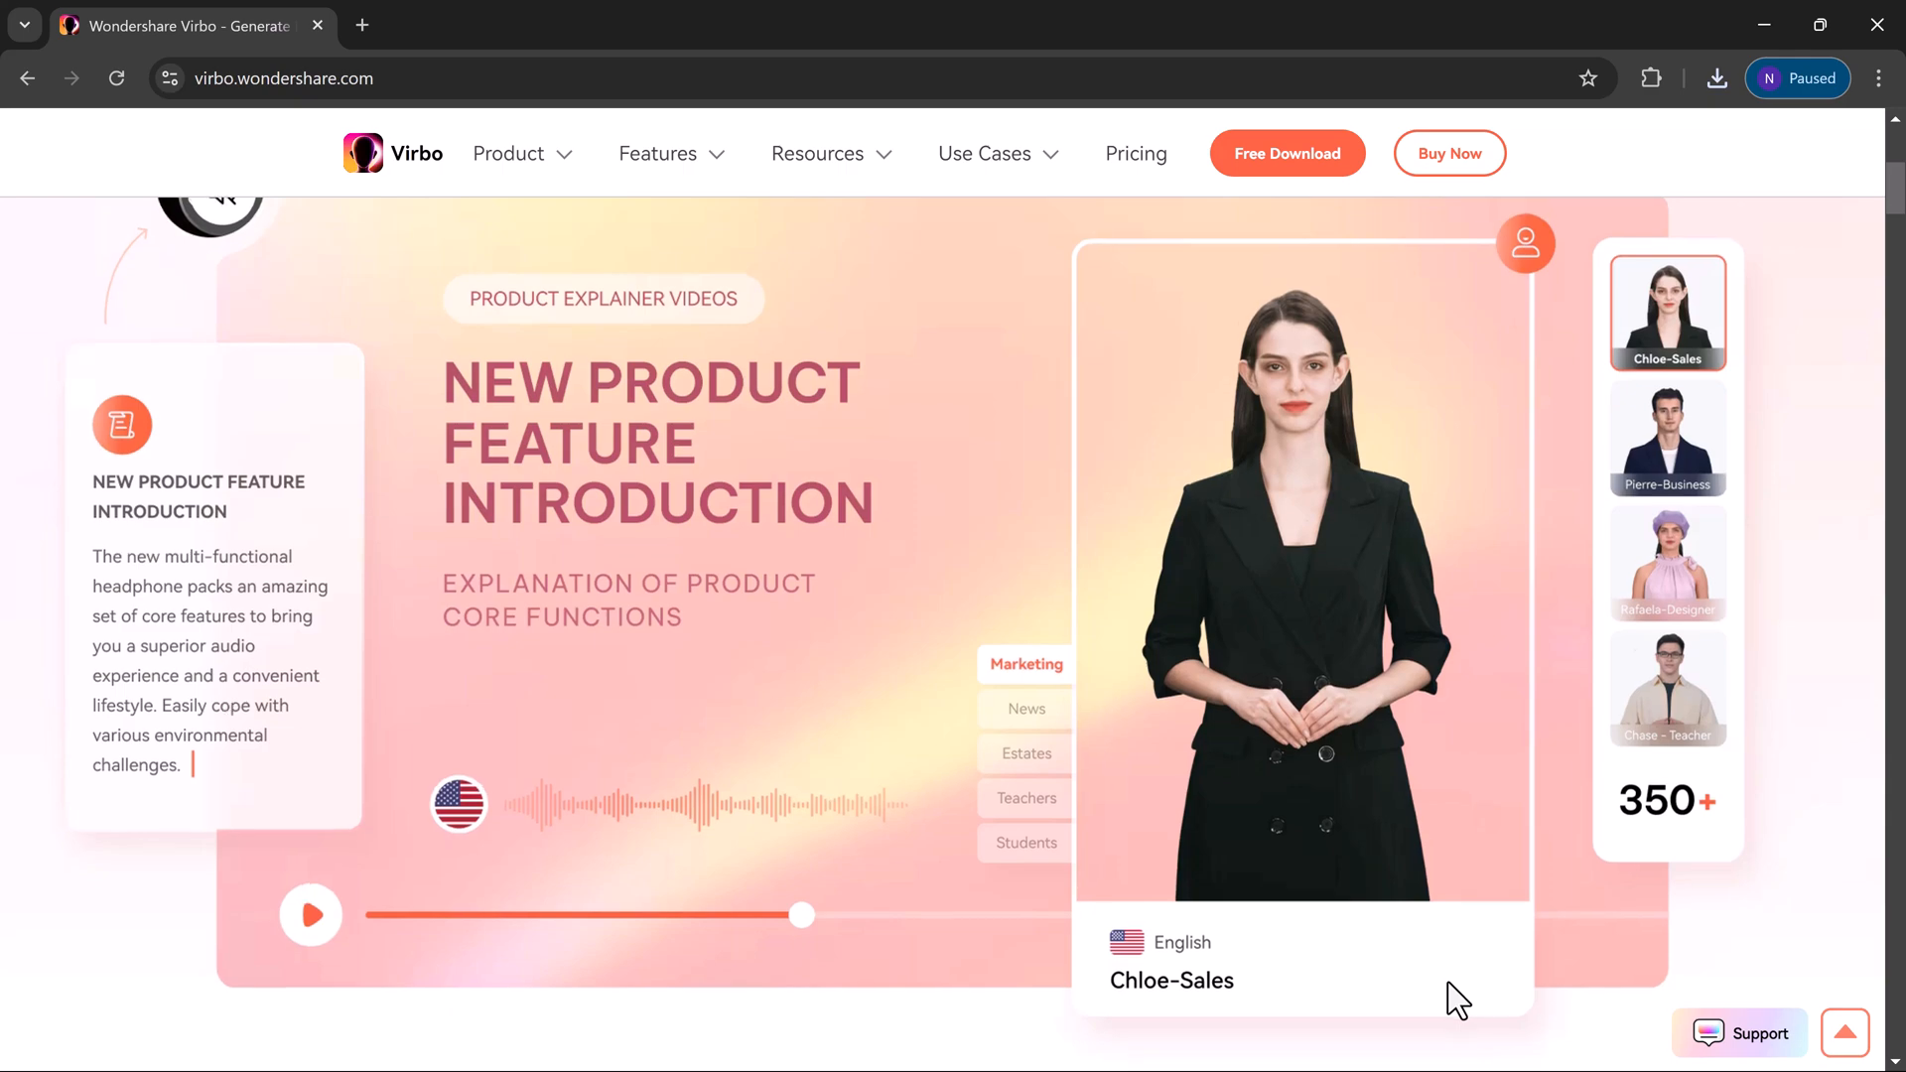
scroll("down", 3)
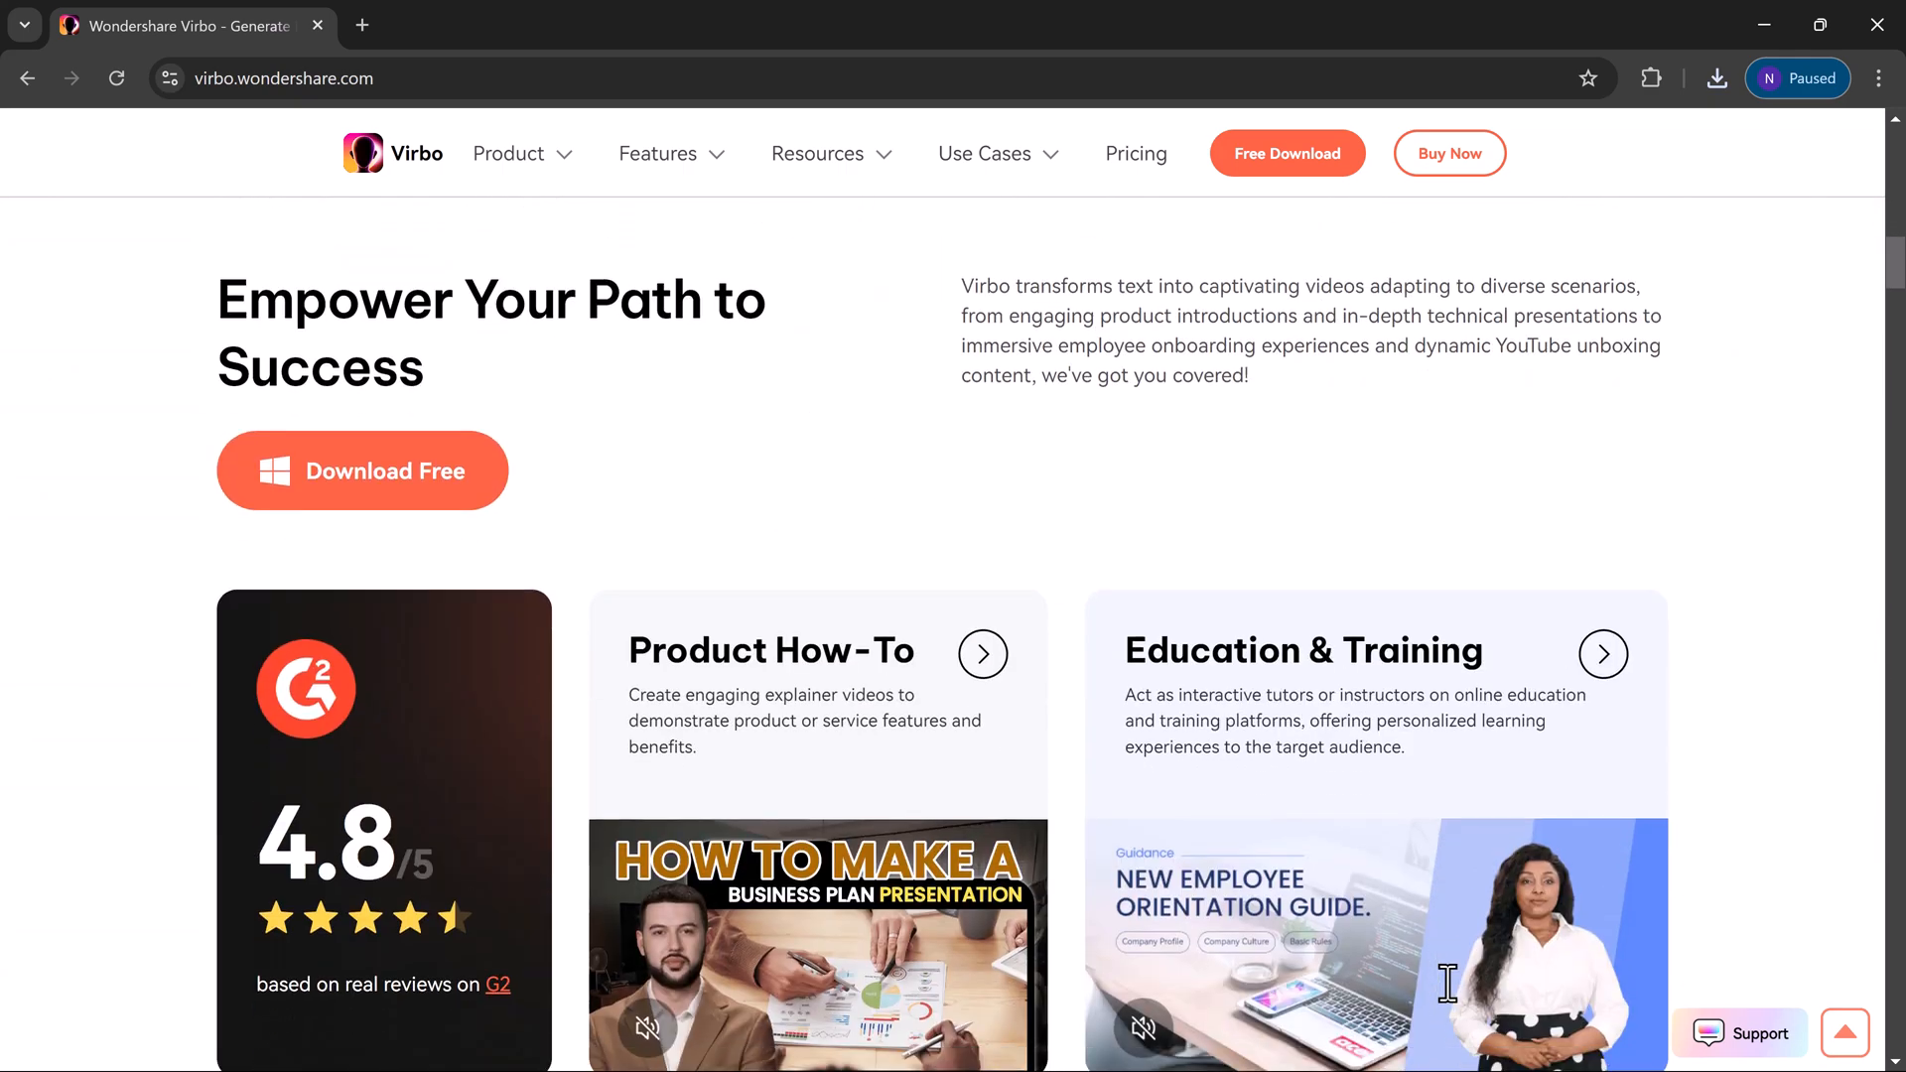
scroll("down", 3)
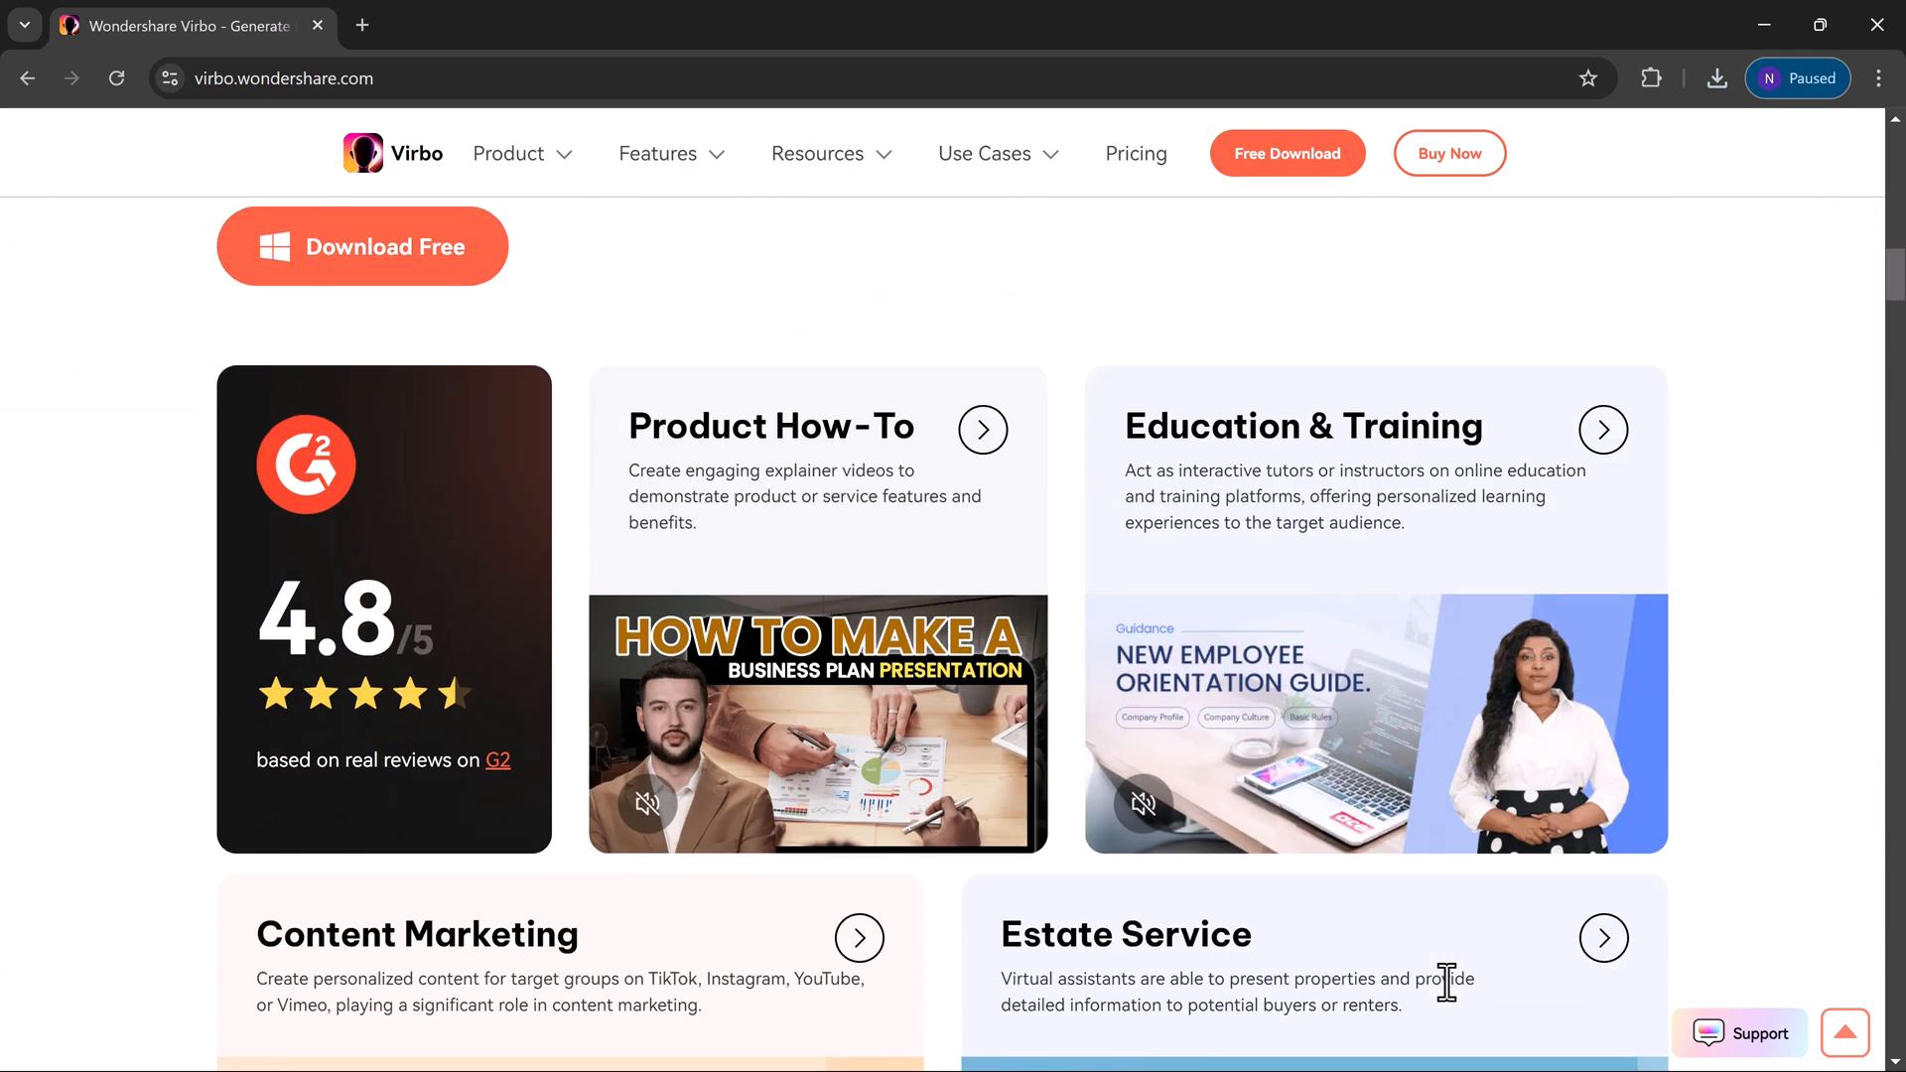
scroll("down", 3)
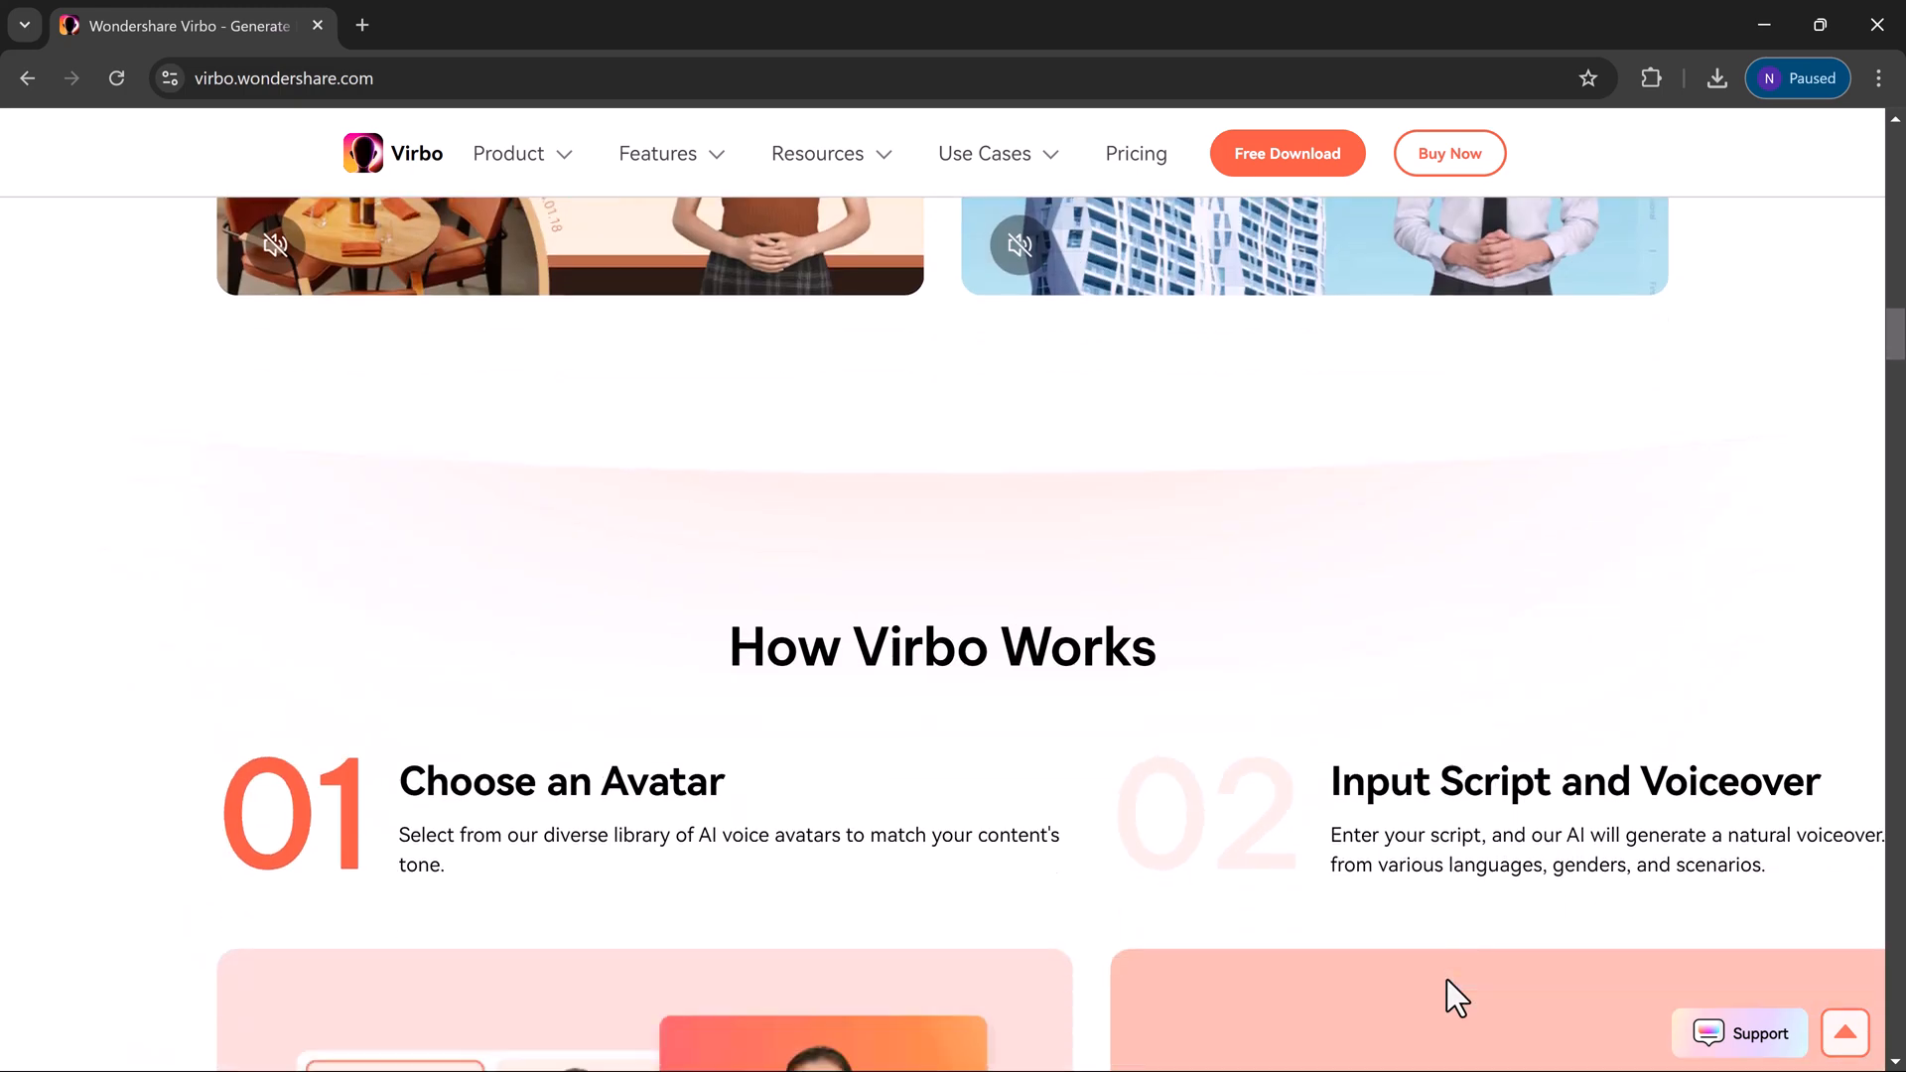
scroll("down", 3)
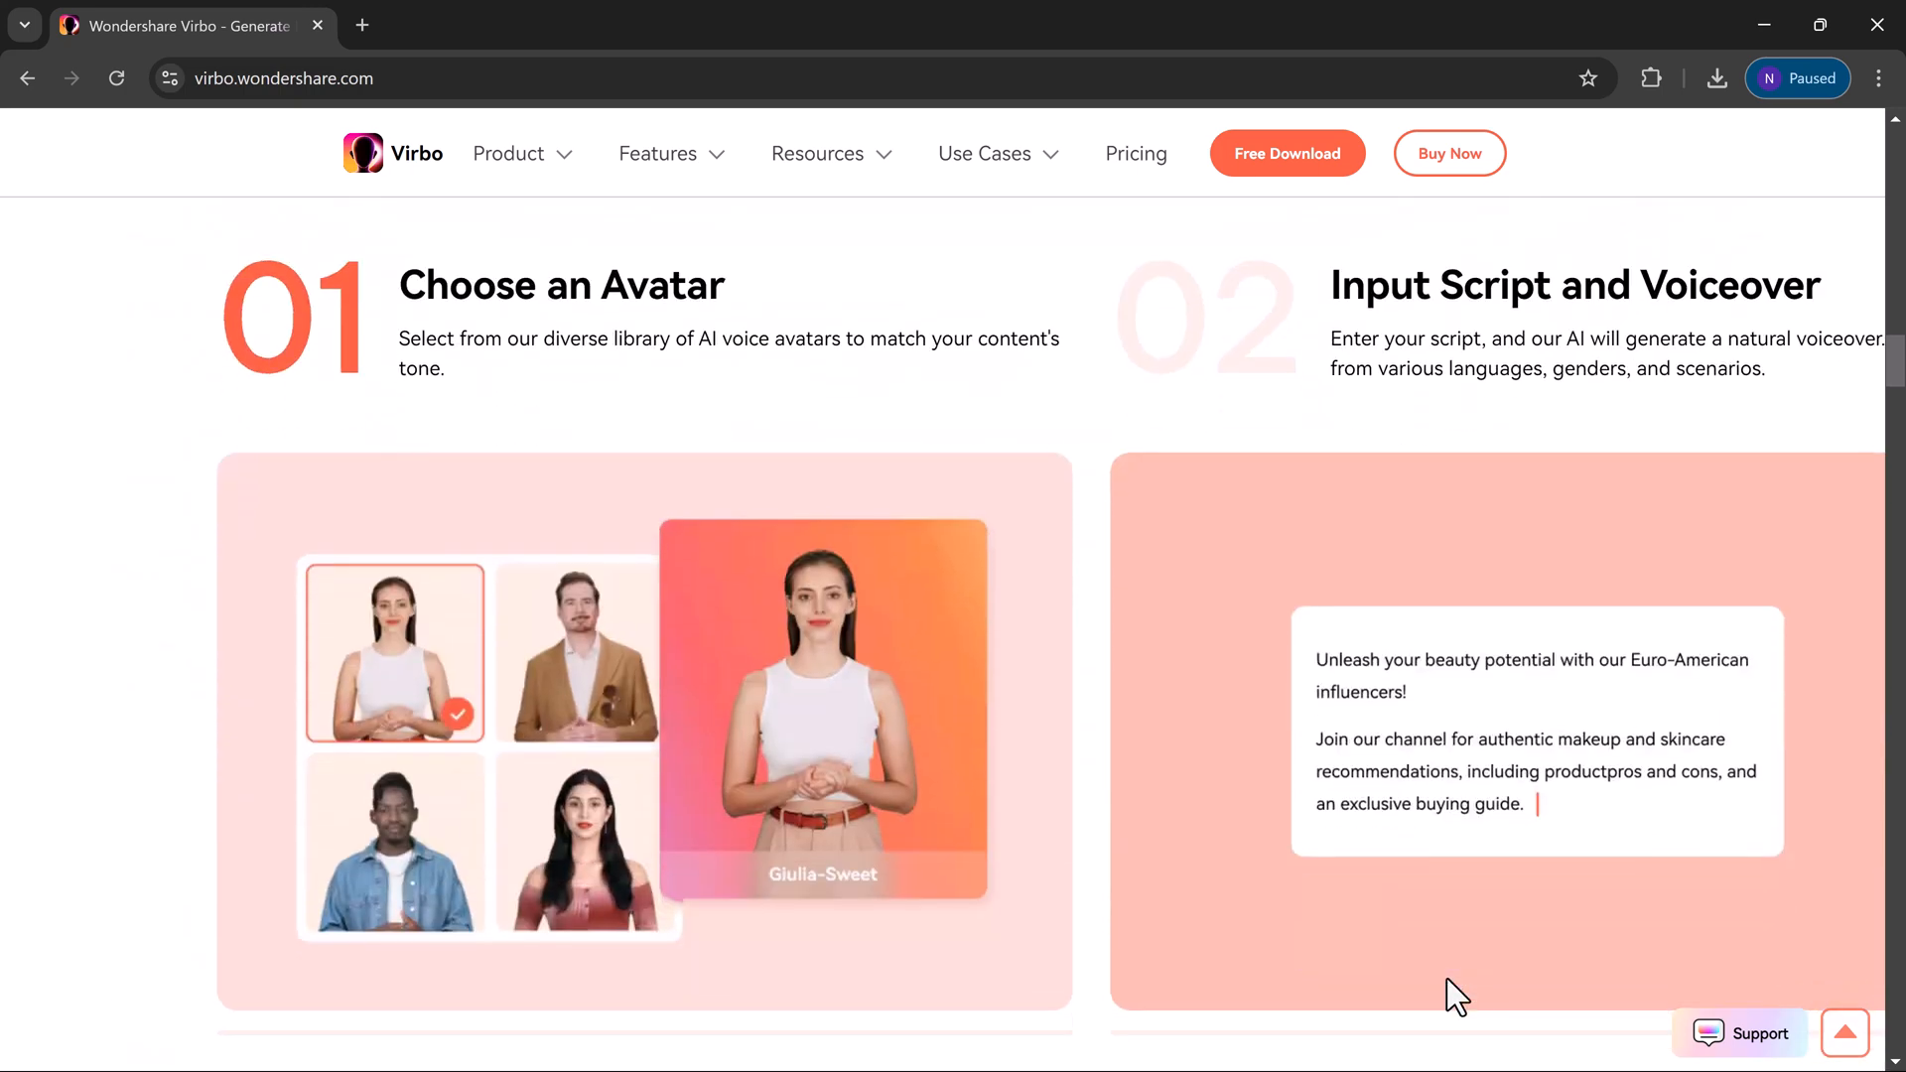
scroll("down", 3)
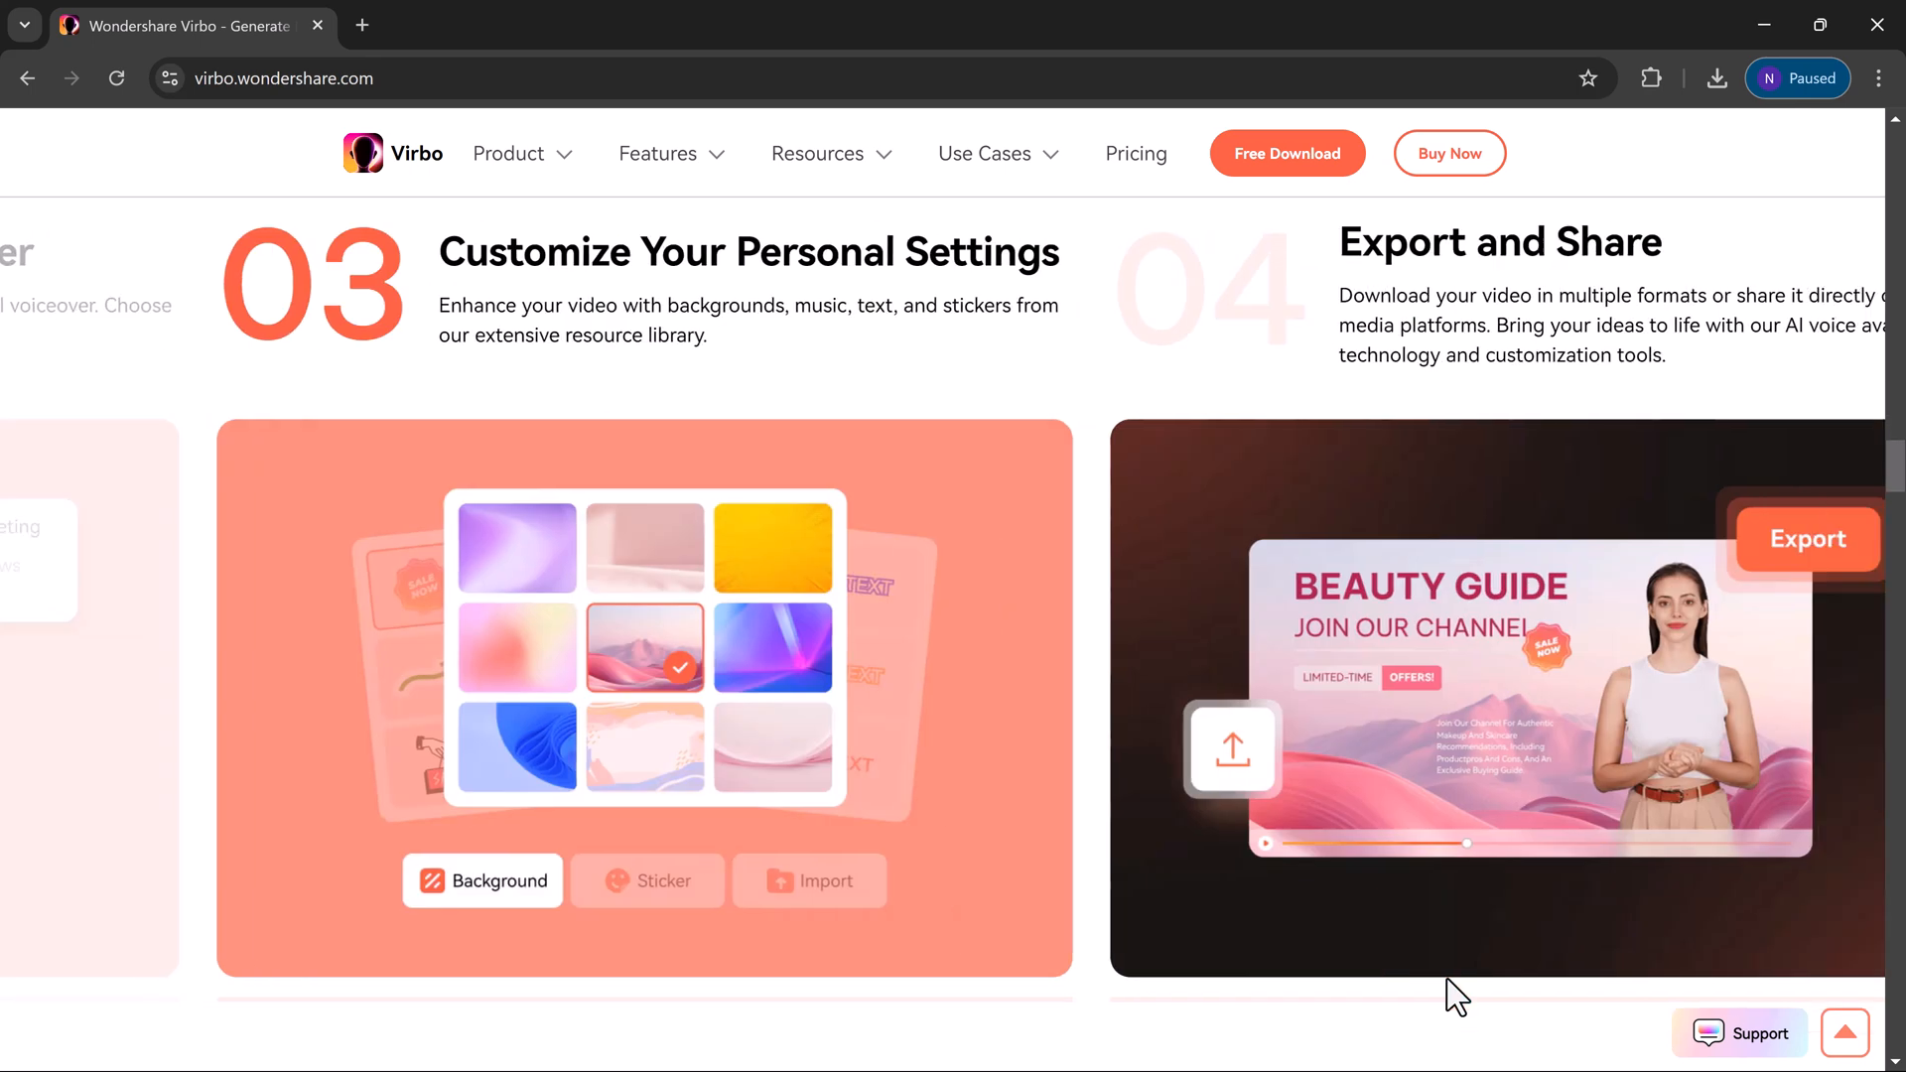
scroll("down", 3)
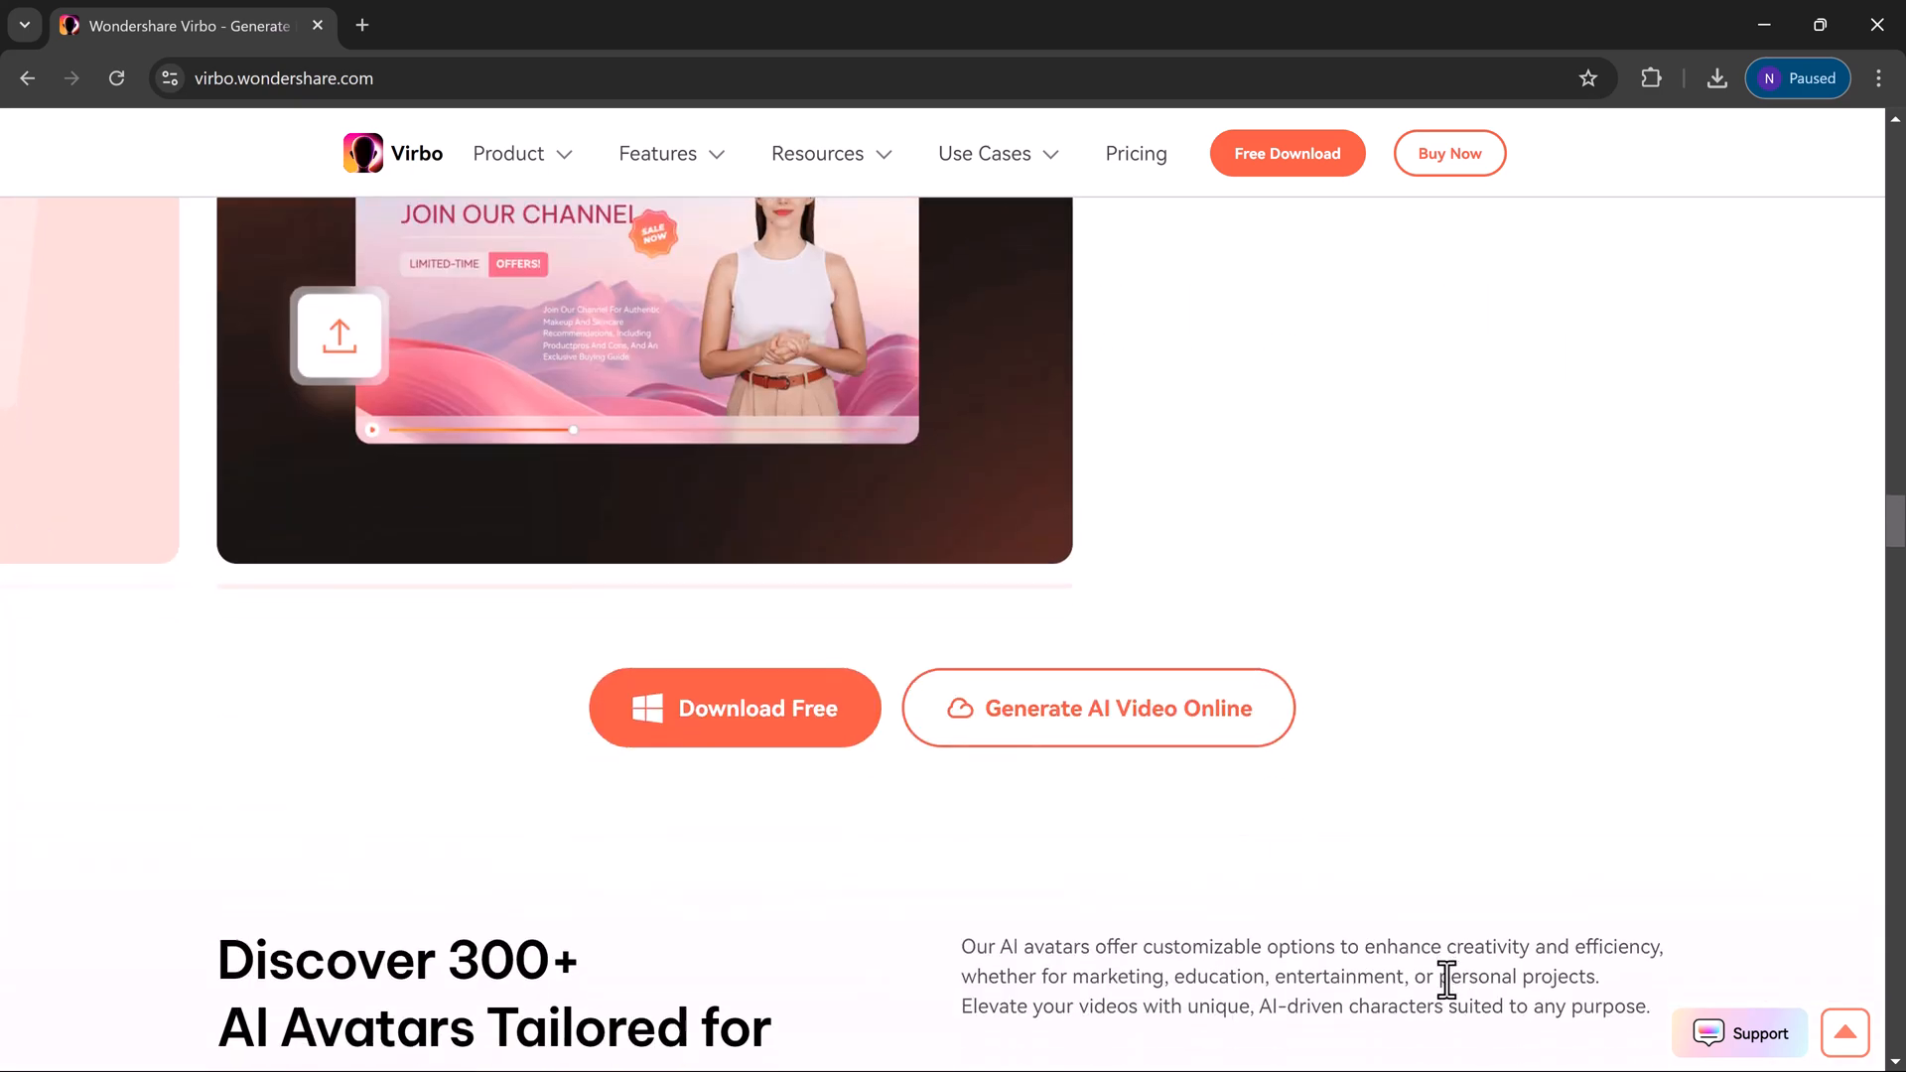
scroll("down", 3)
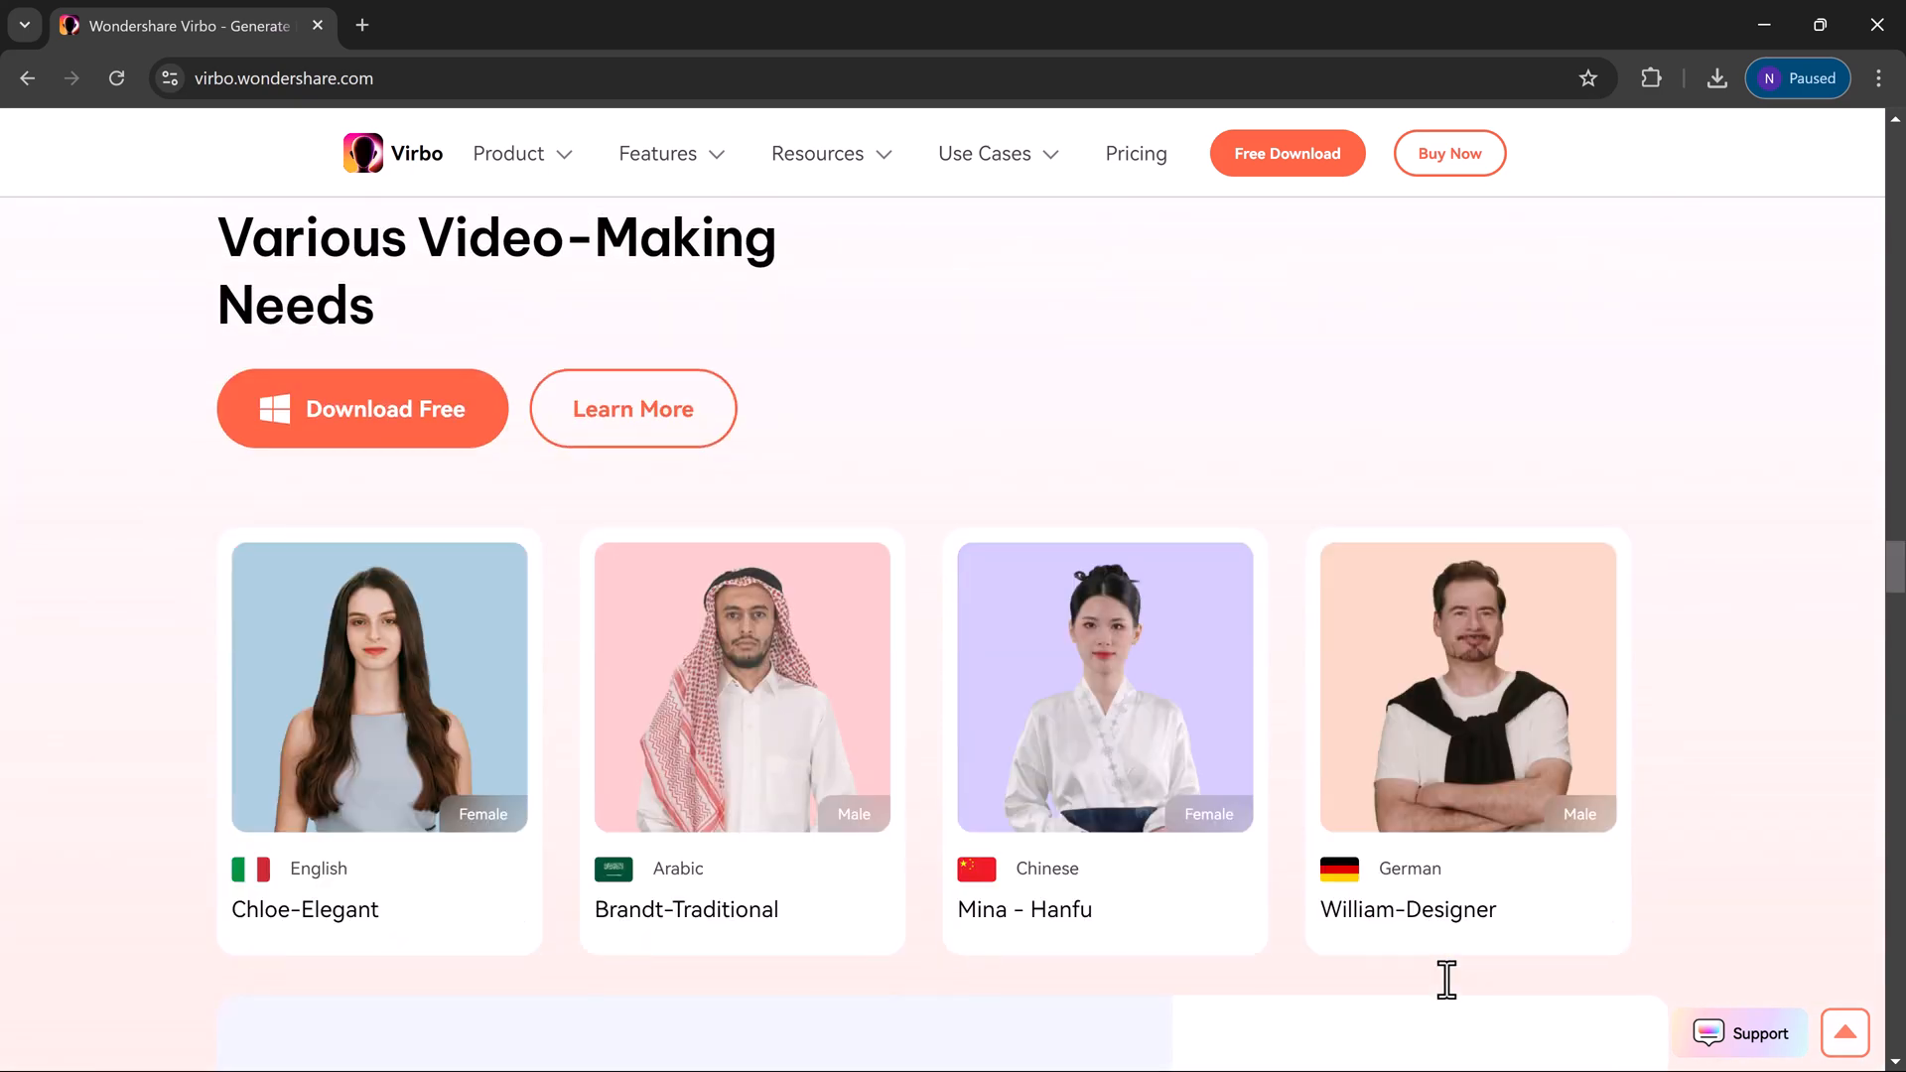
scroll("down", 3)
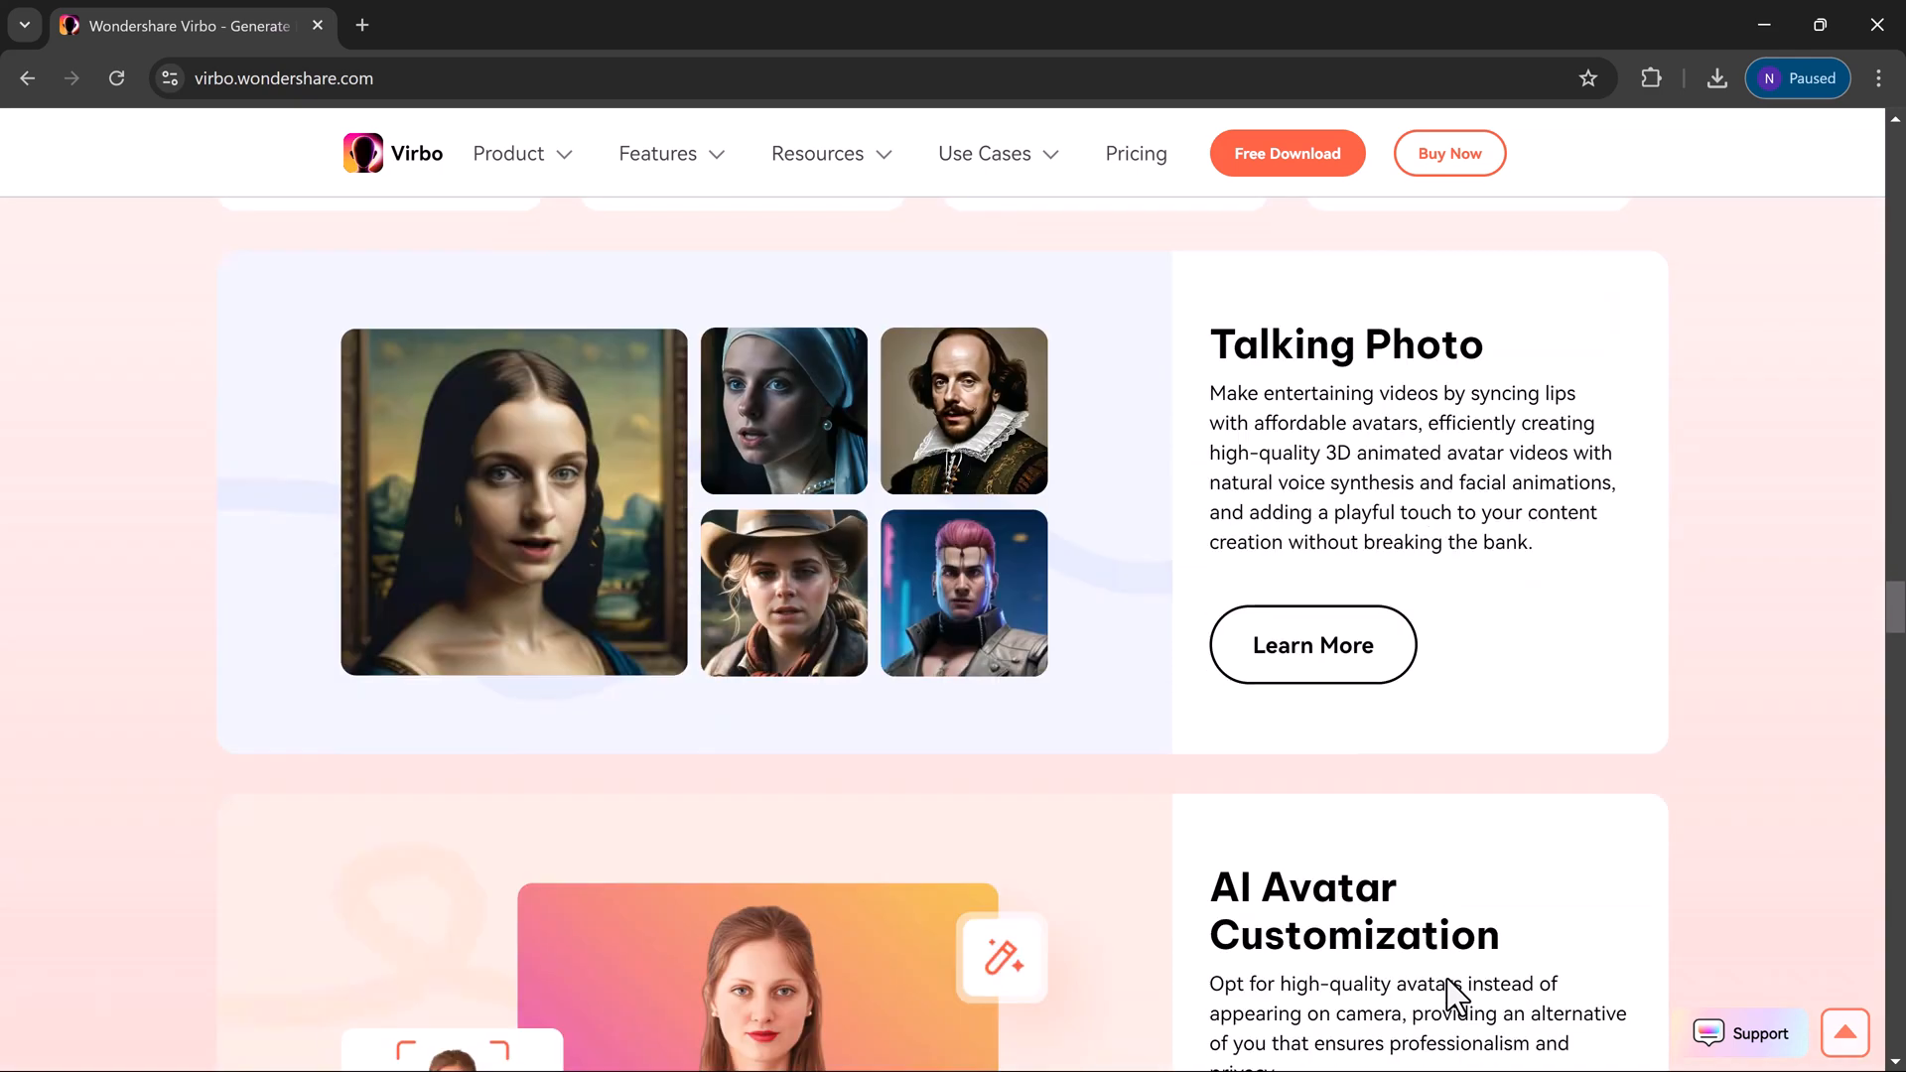
scroll("down", 3)
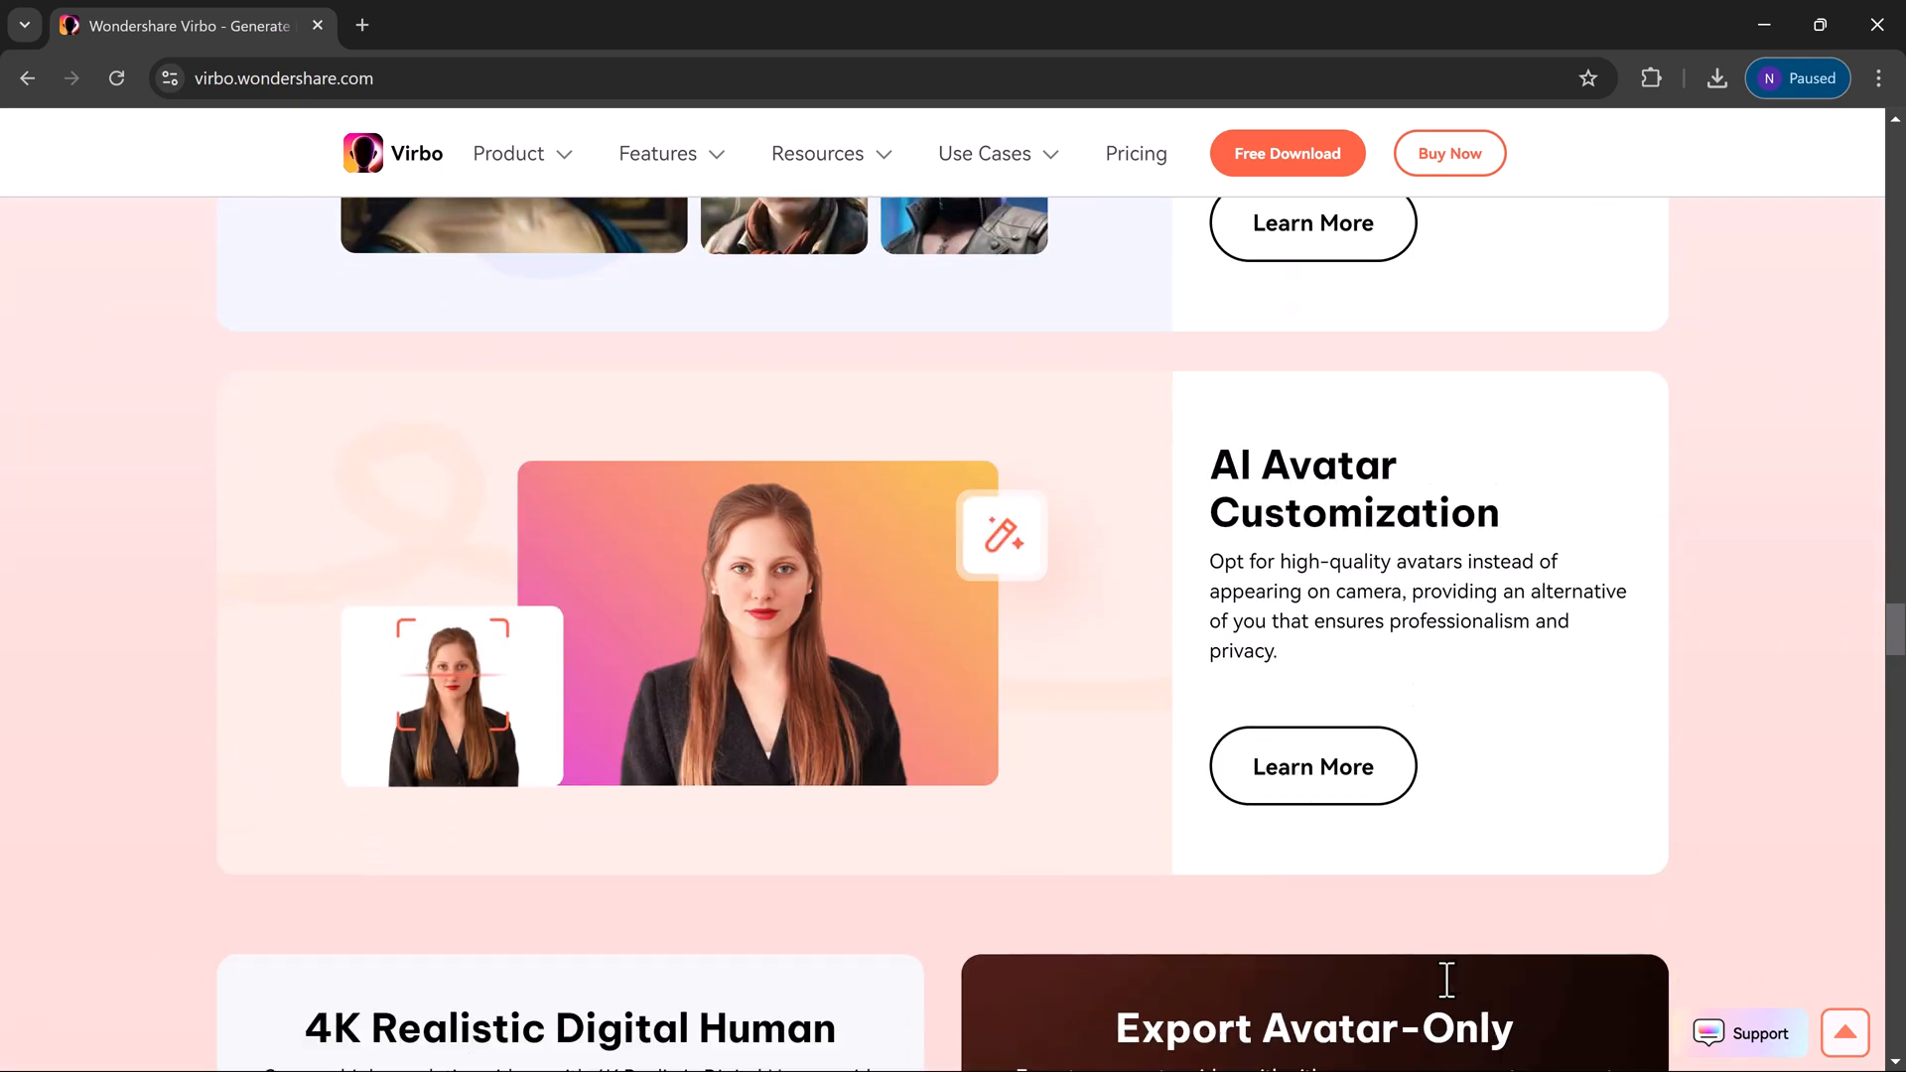
scroll("down", 3)
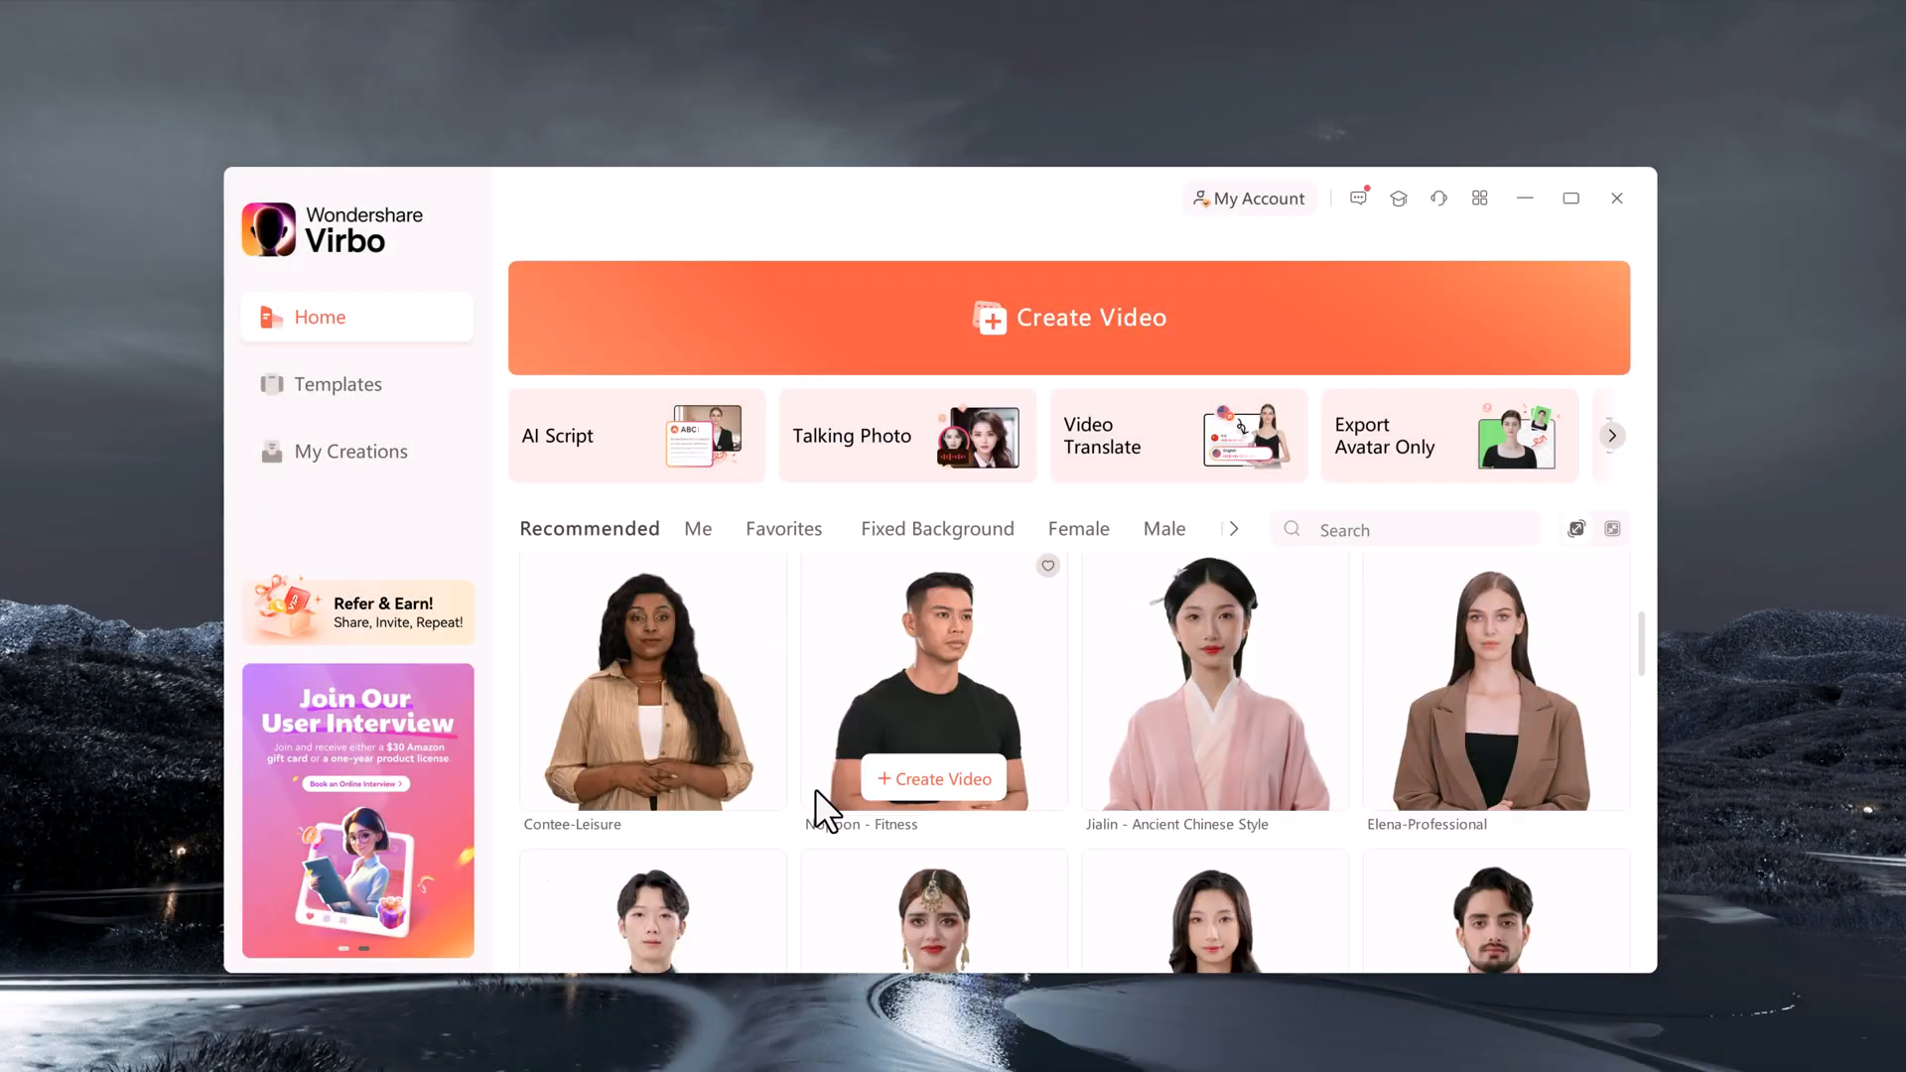
scroll("down", 3)
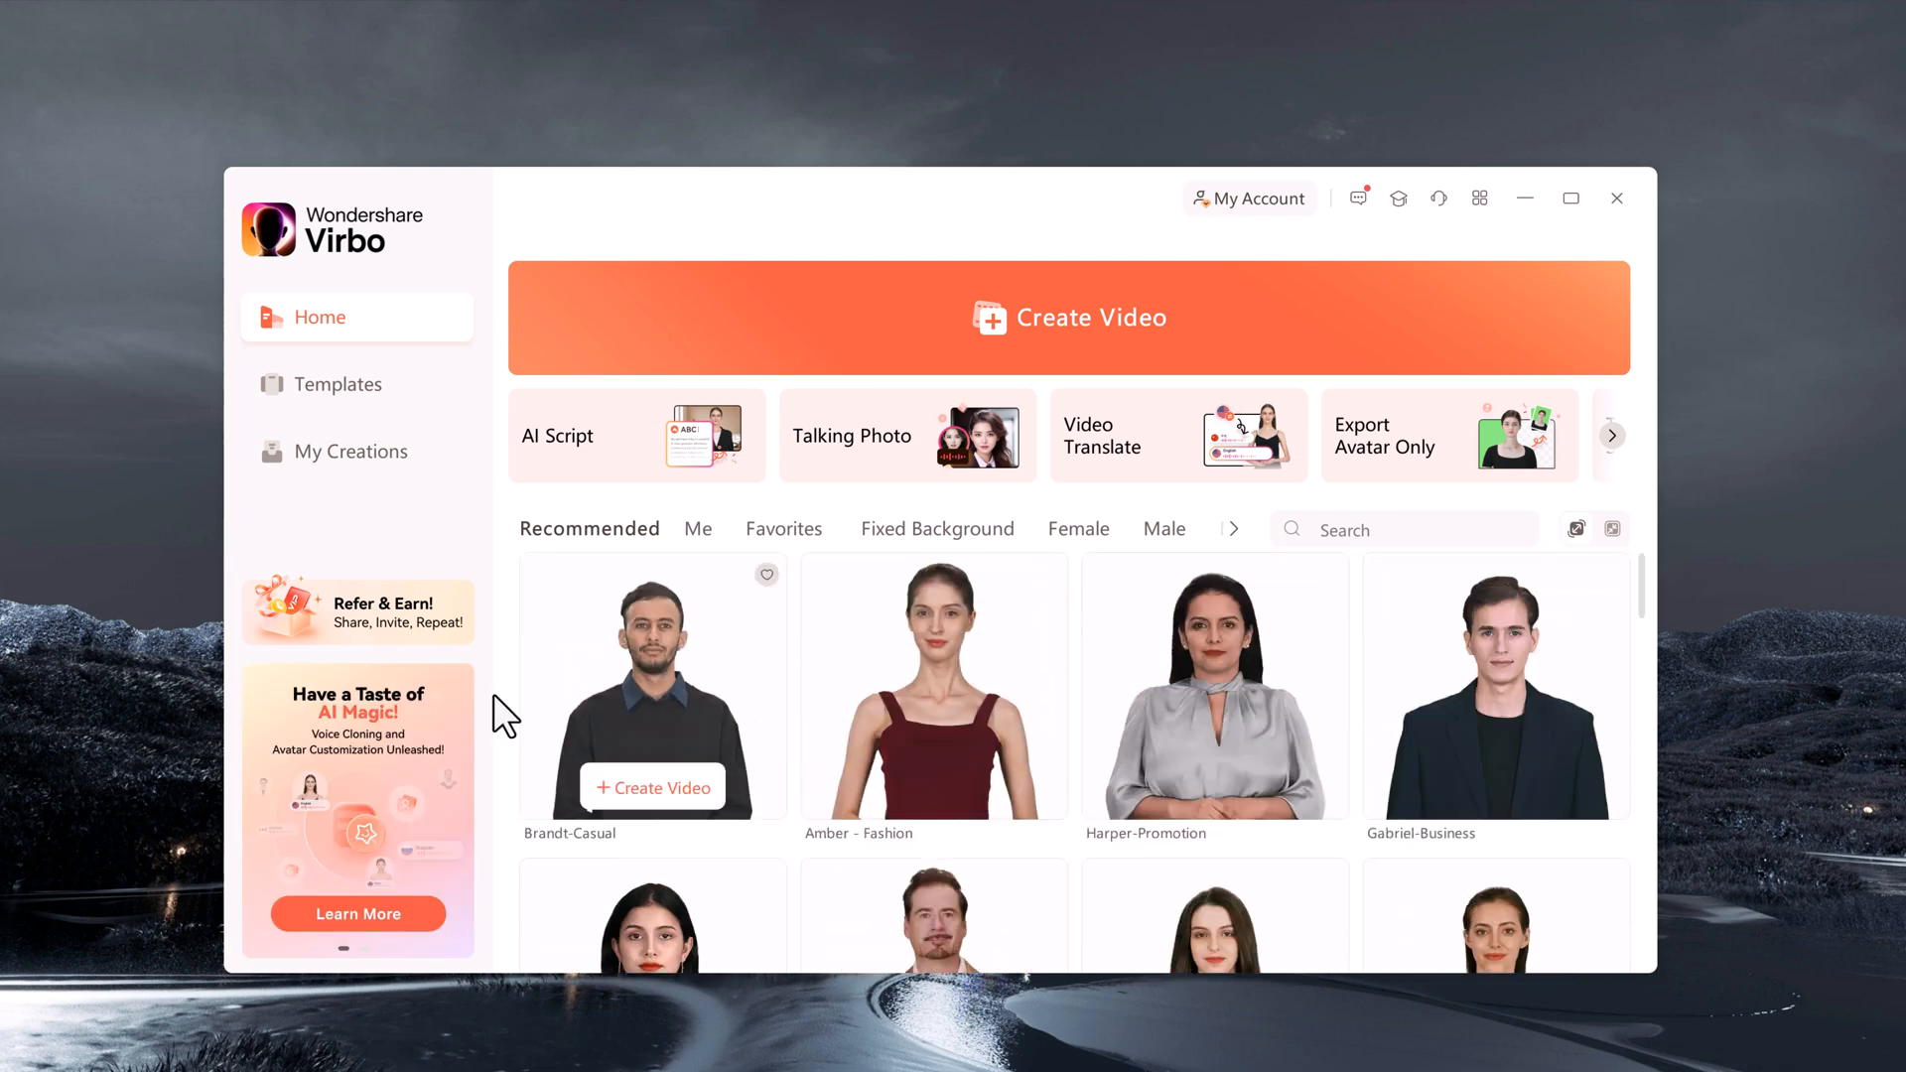
Dismiss the AI script assistant and look through the template photos to animate
left_click(636, 435)
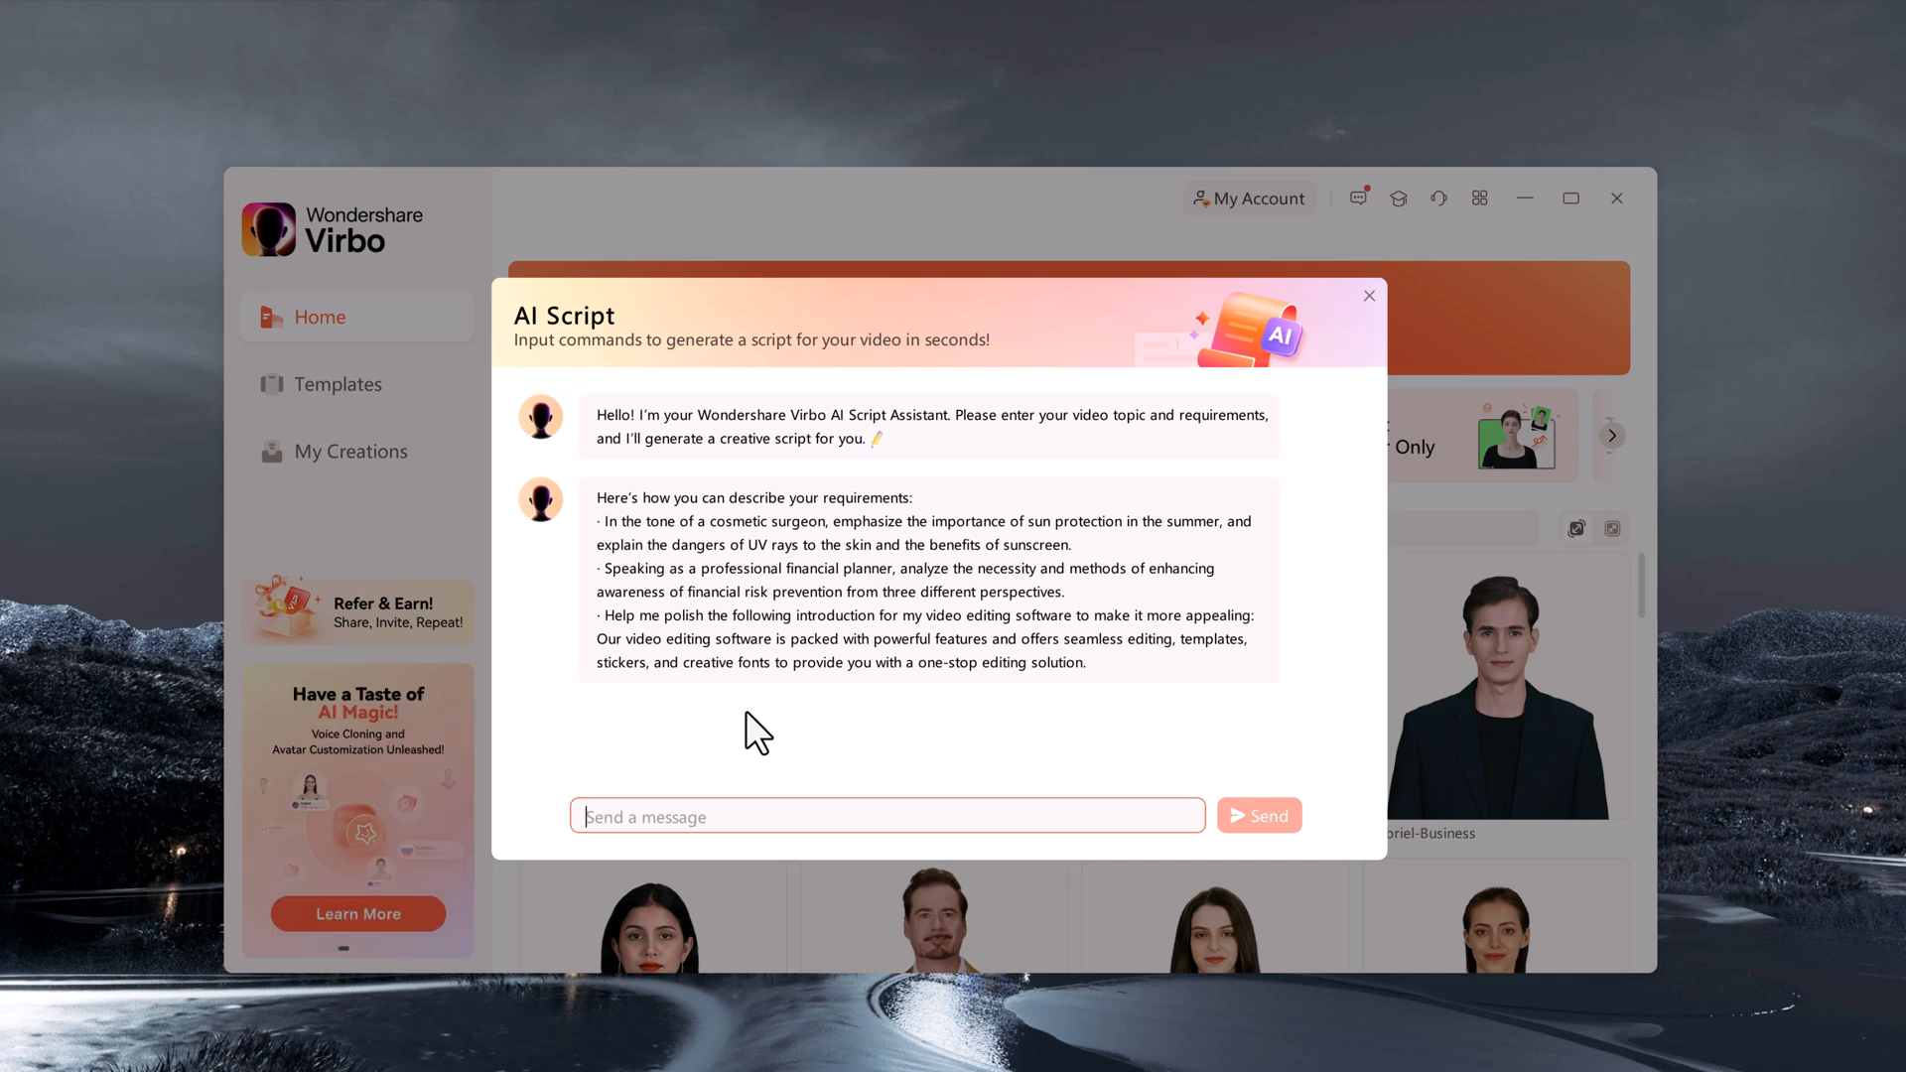
mouse_move(1370, 301)
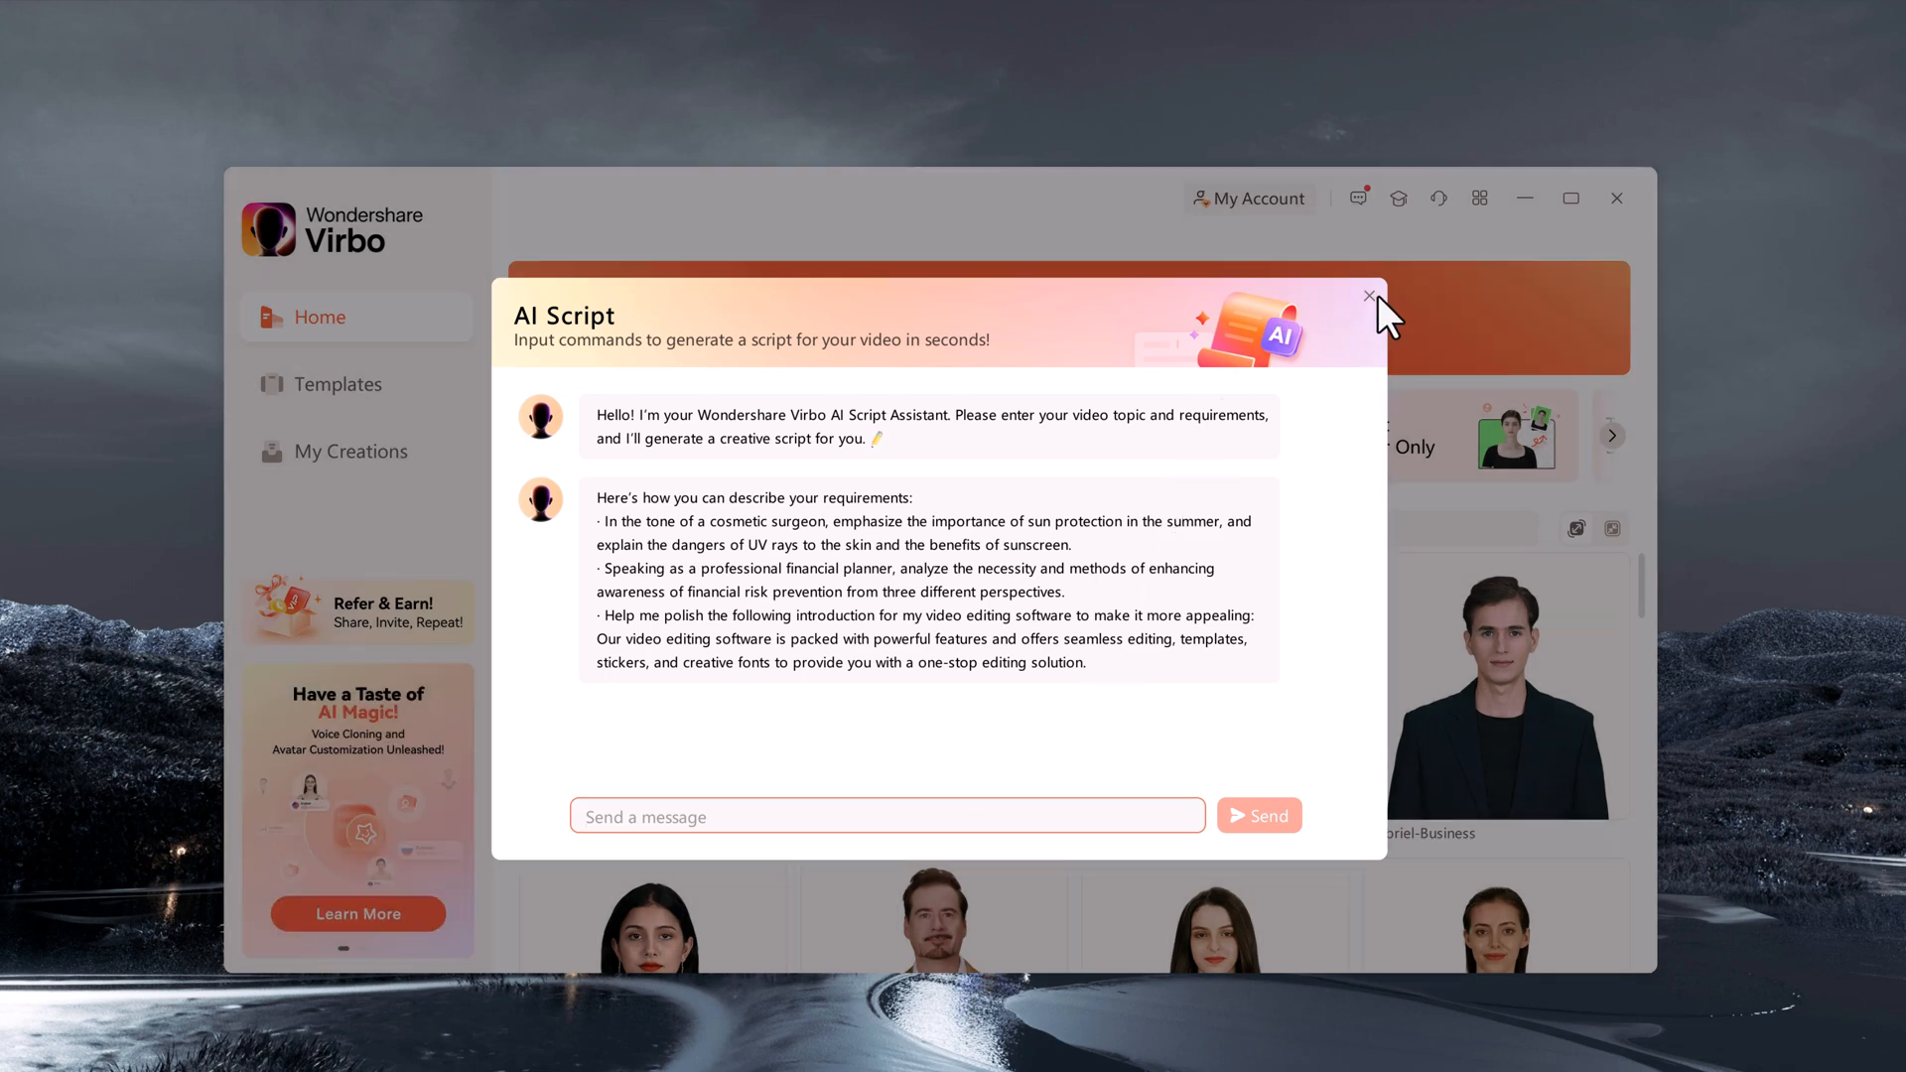
left_click(1370, 296)
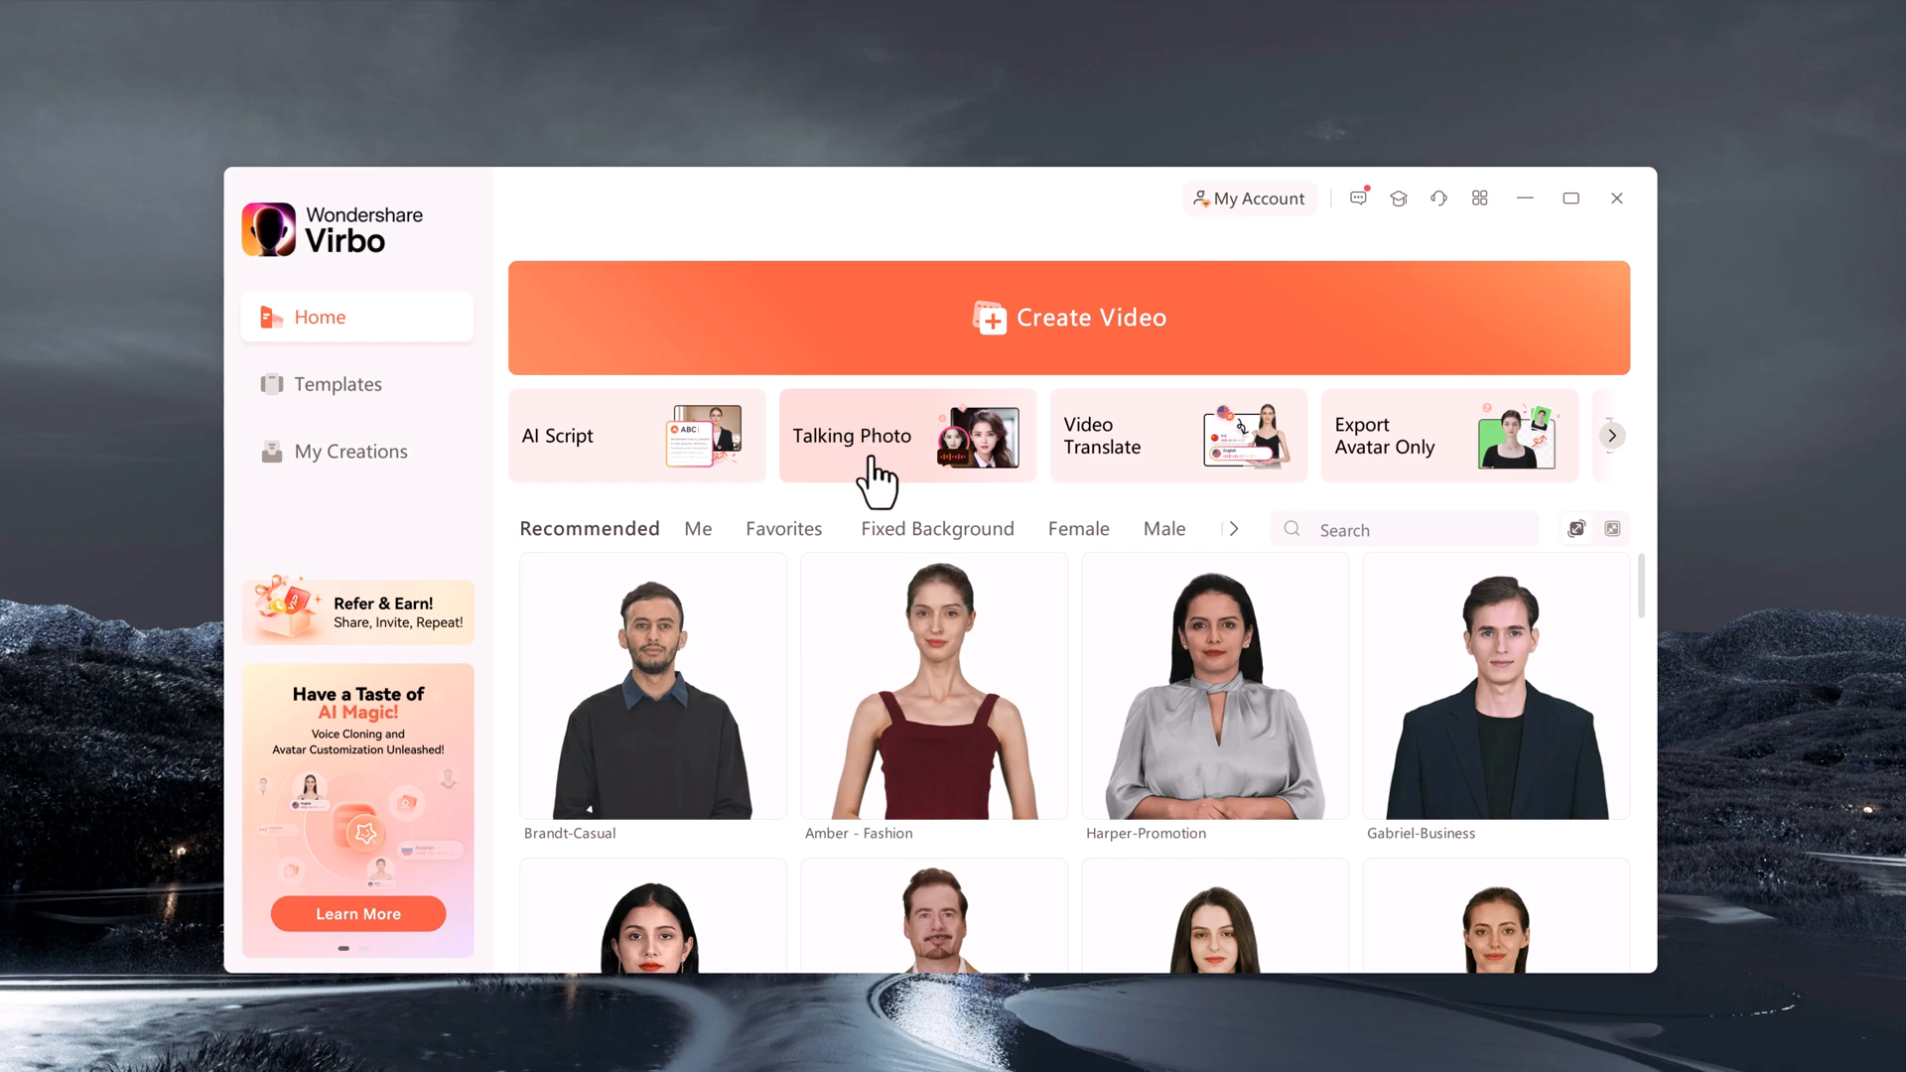
left_click(890, 435)
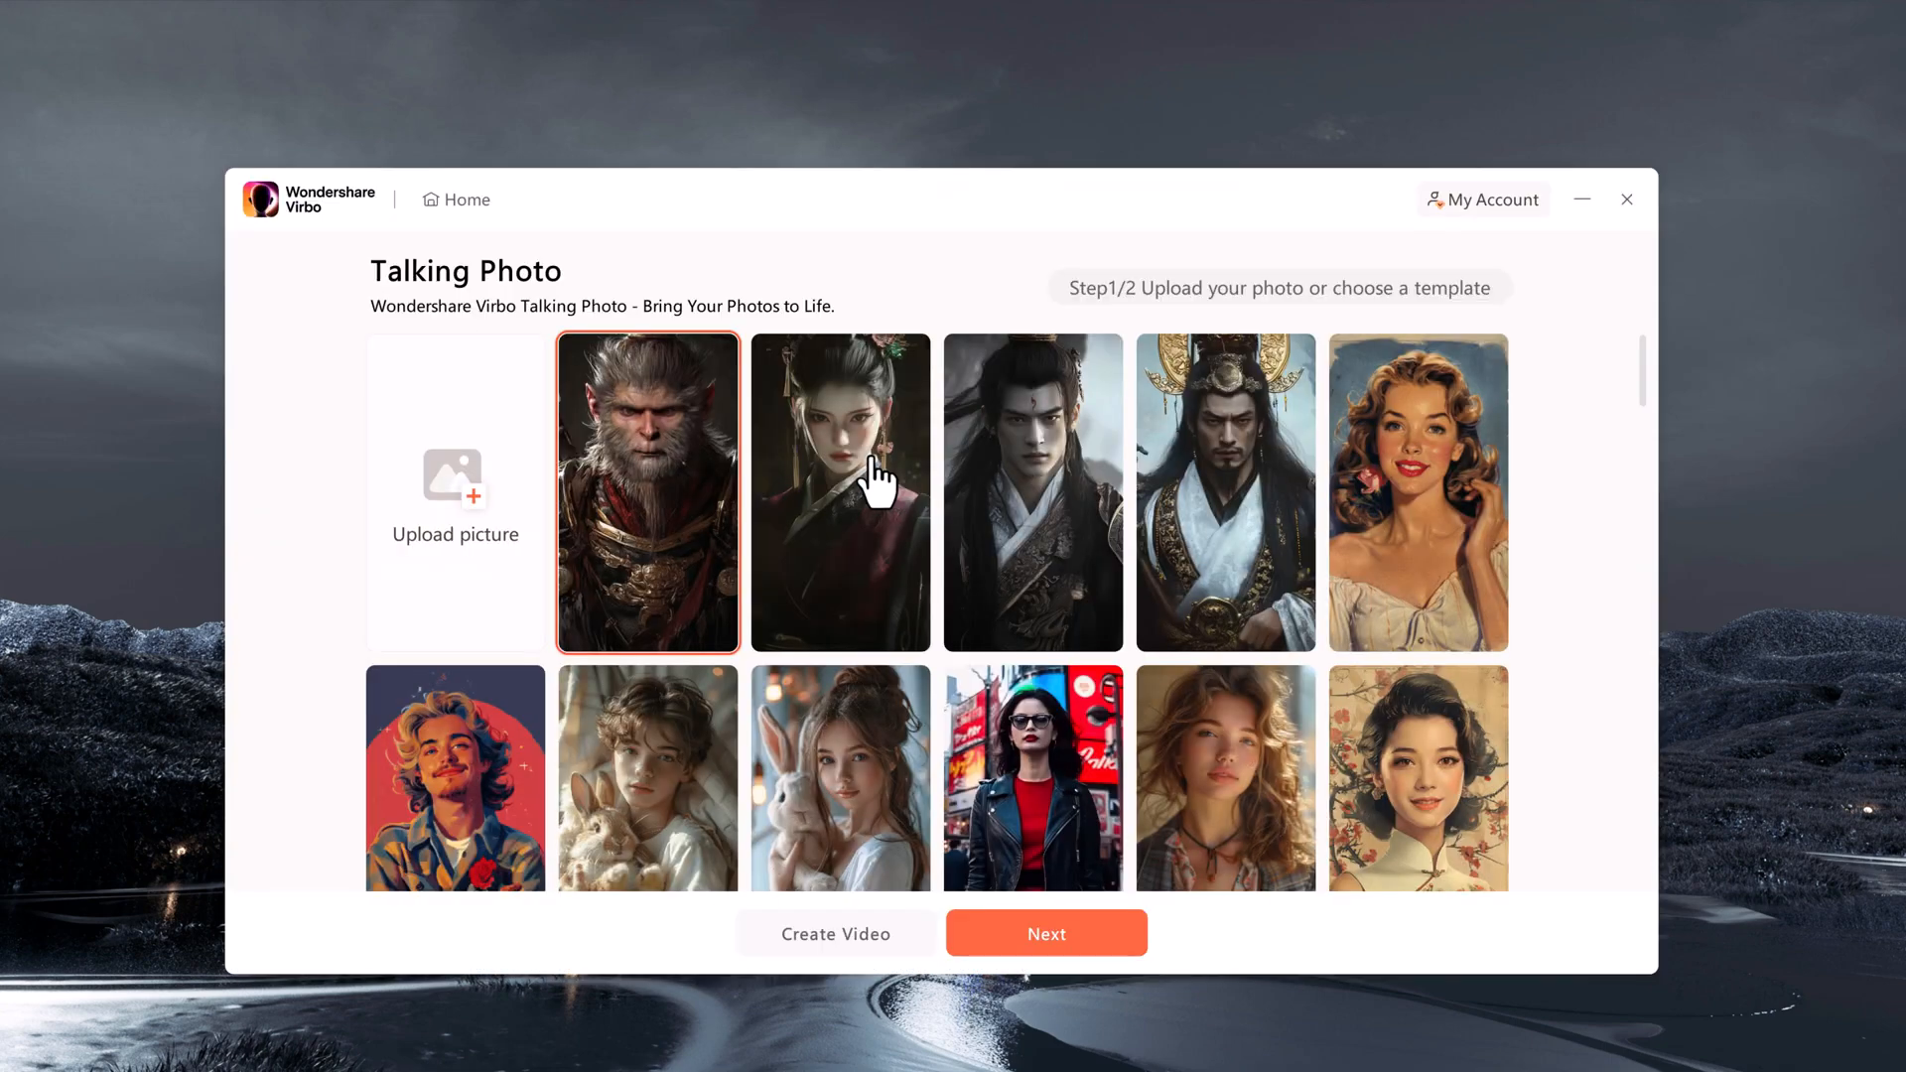
scroll("down", 3)
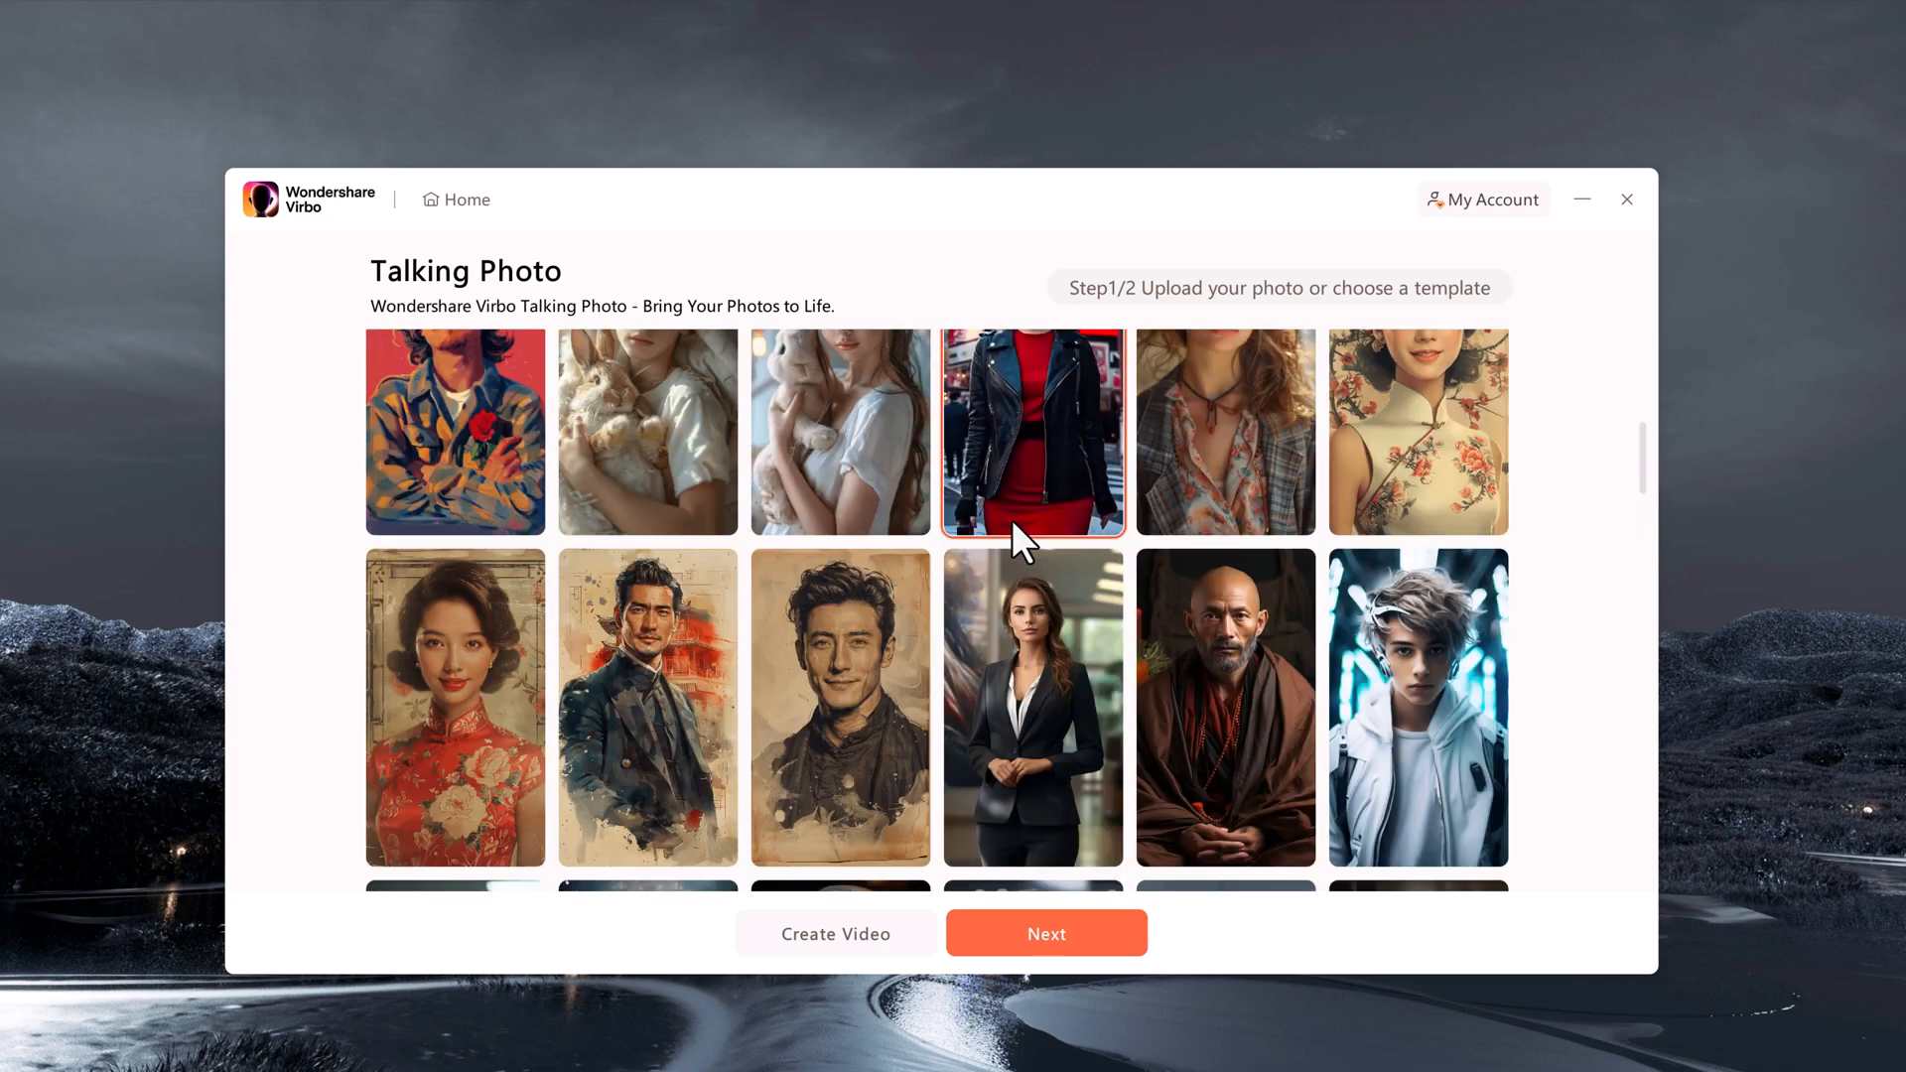
mouse_move(1026, 579)
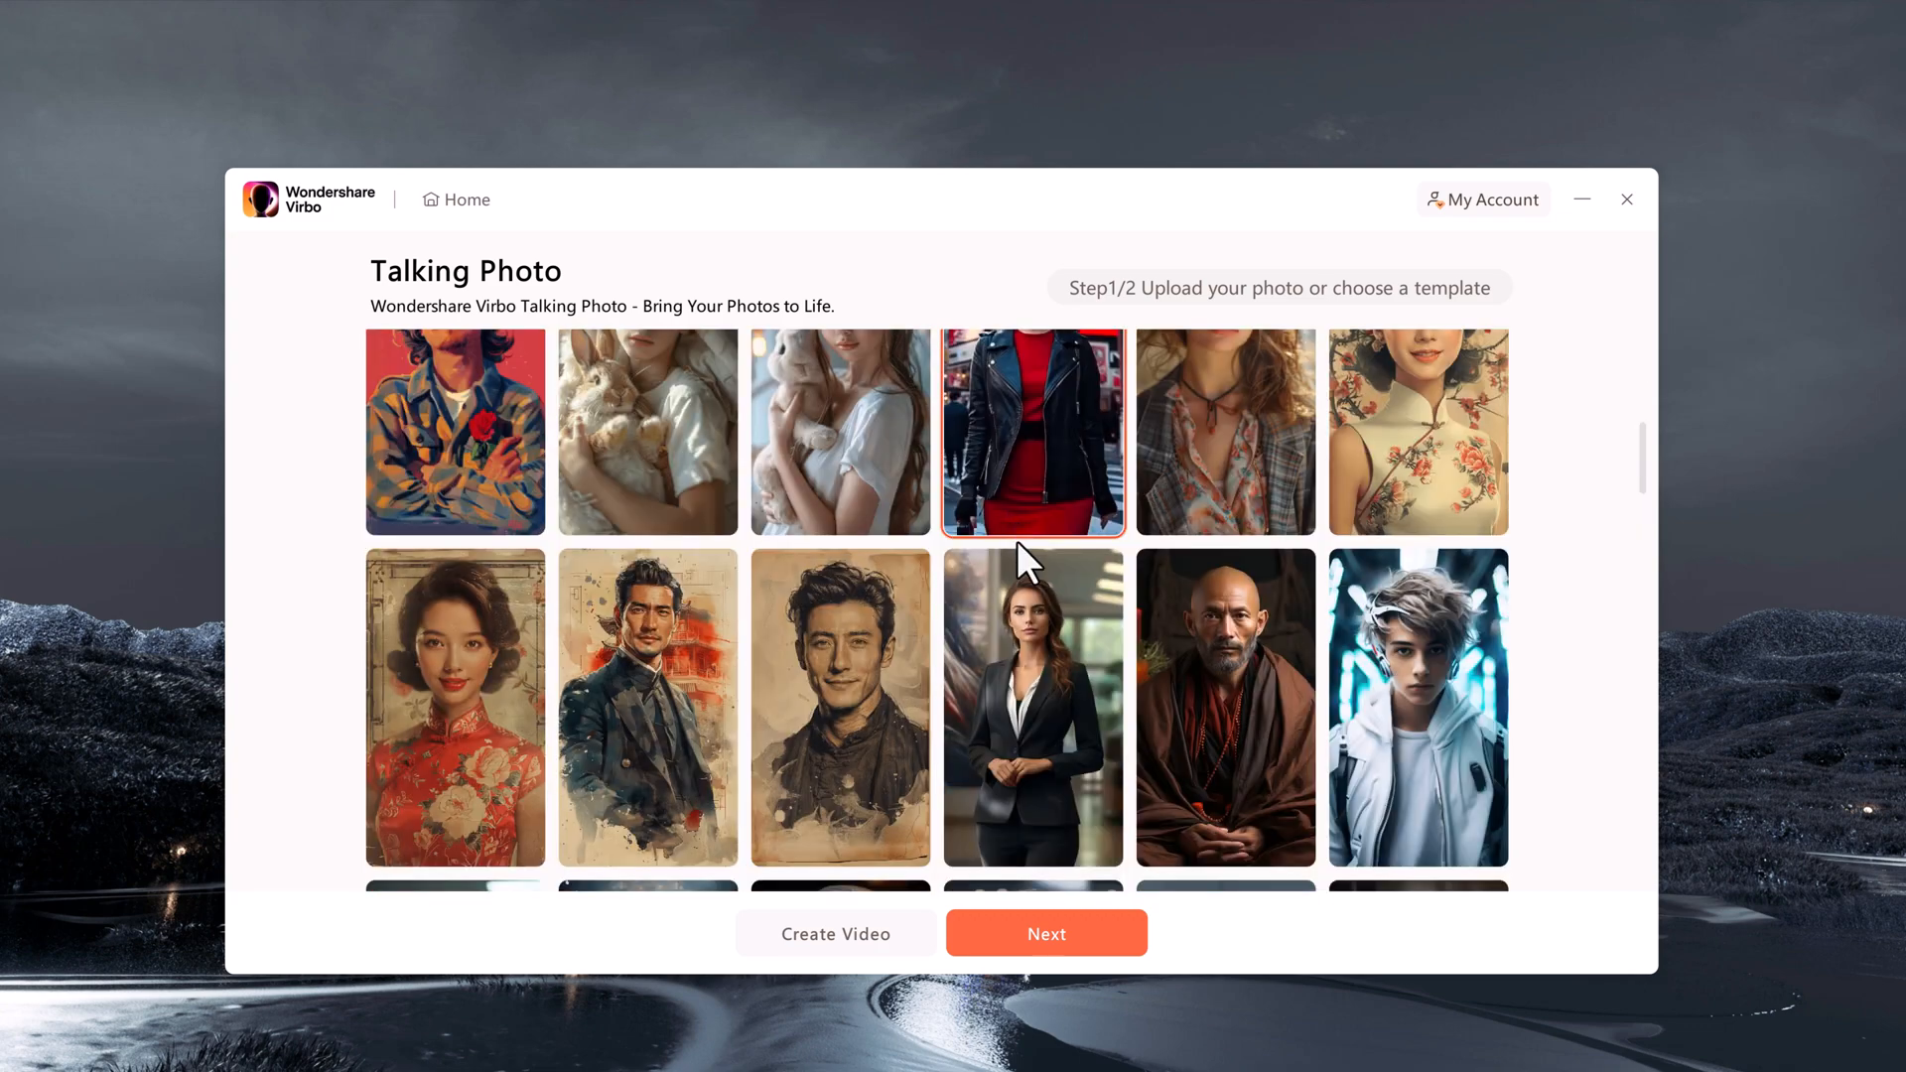
scroll("down", 3)
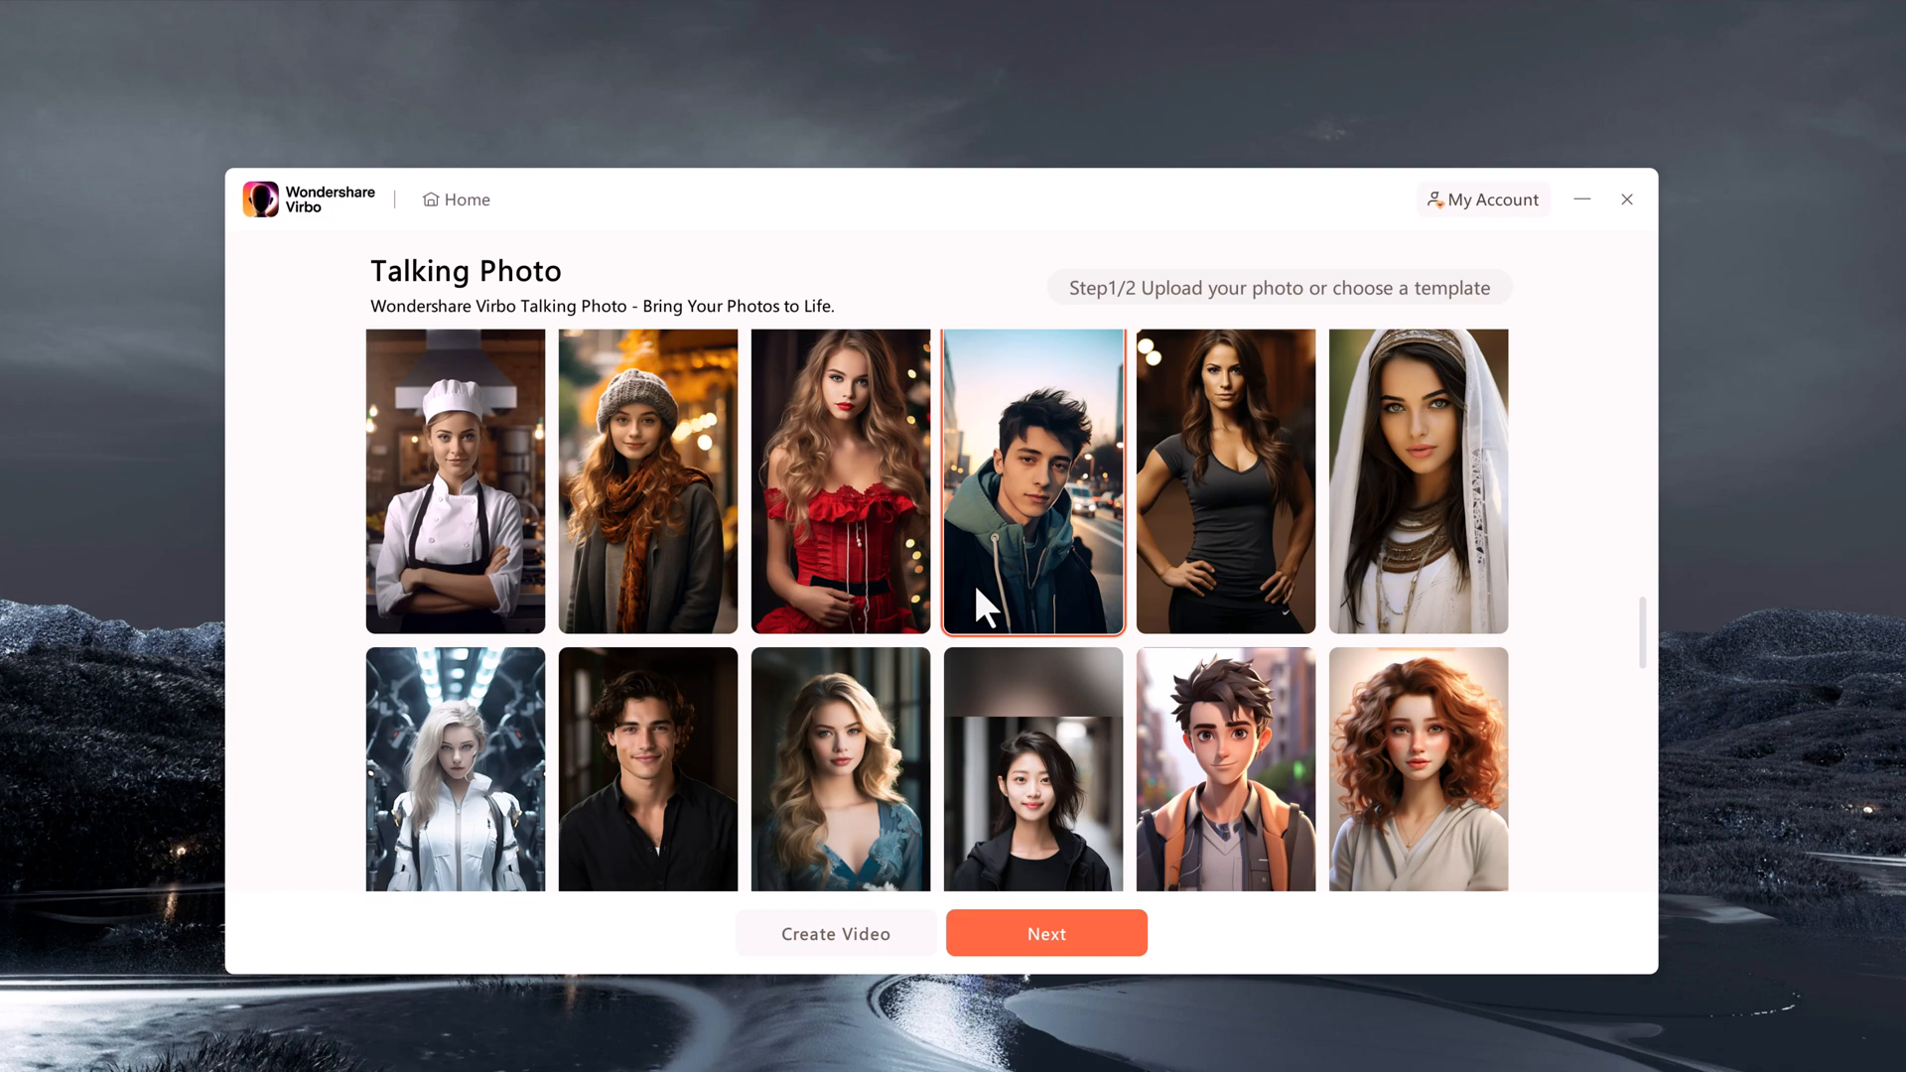
scroll("down", 3)
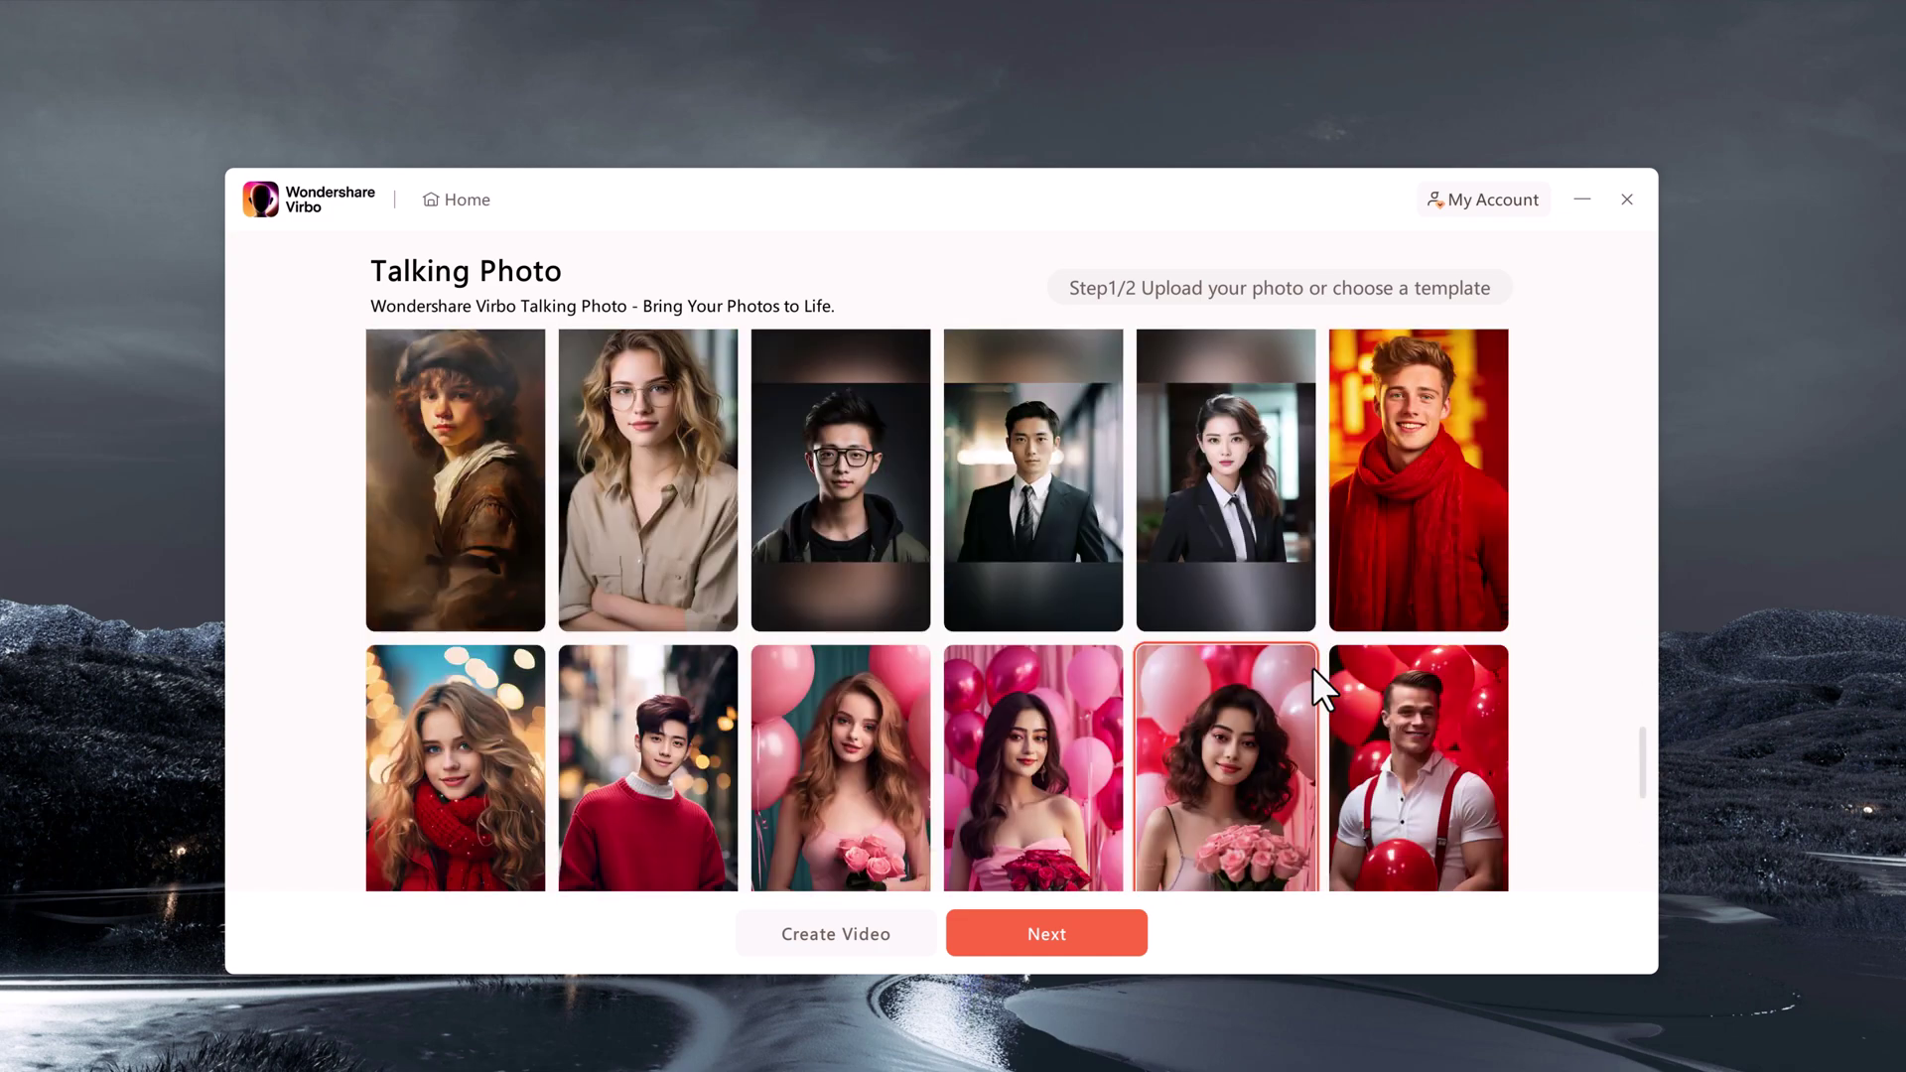
scroll("down", 3)
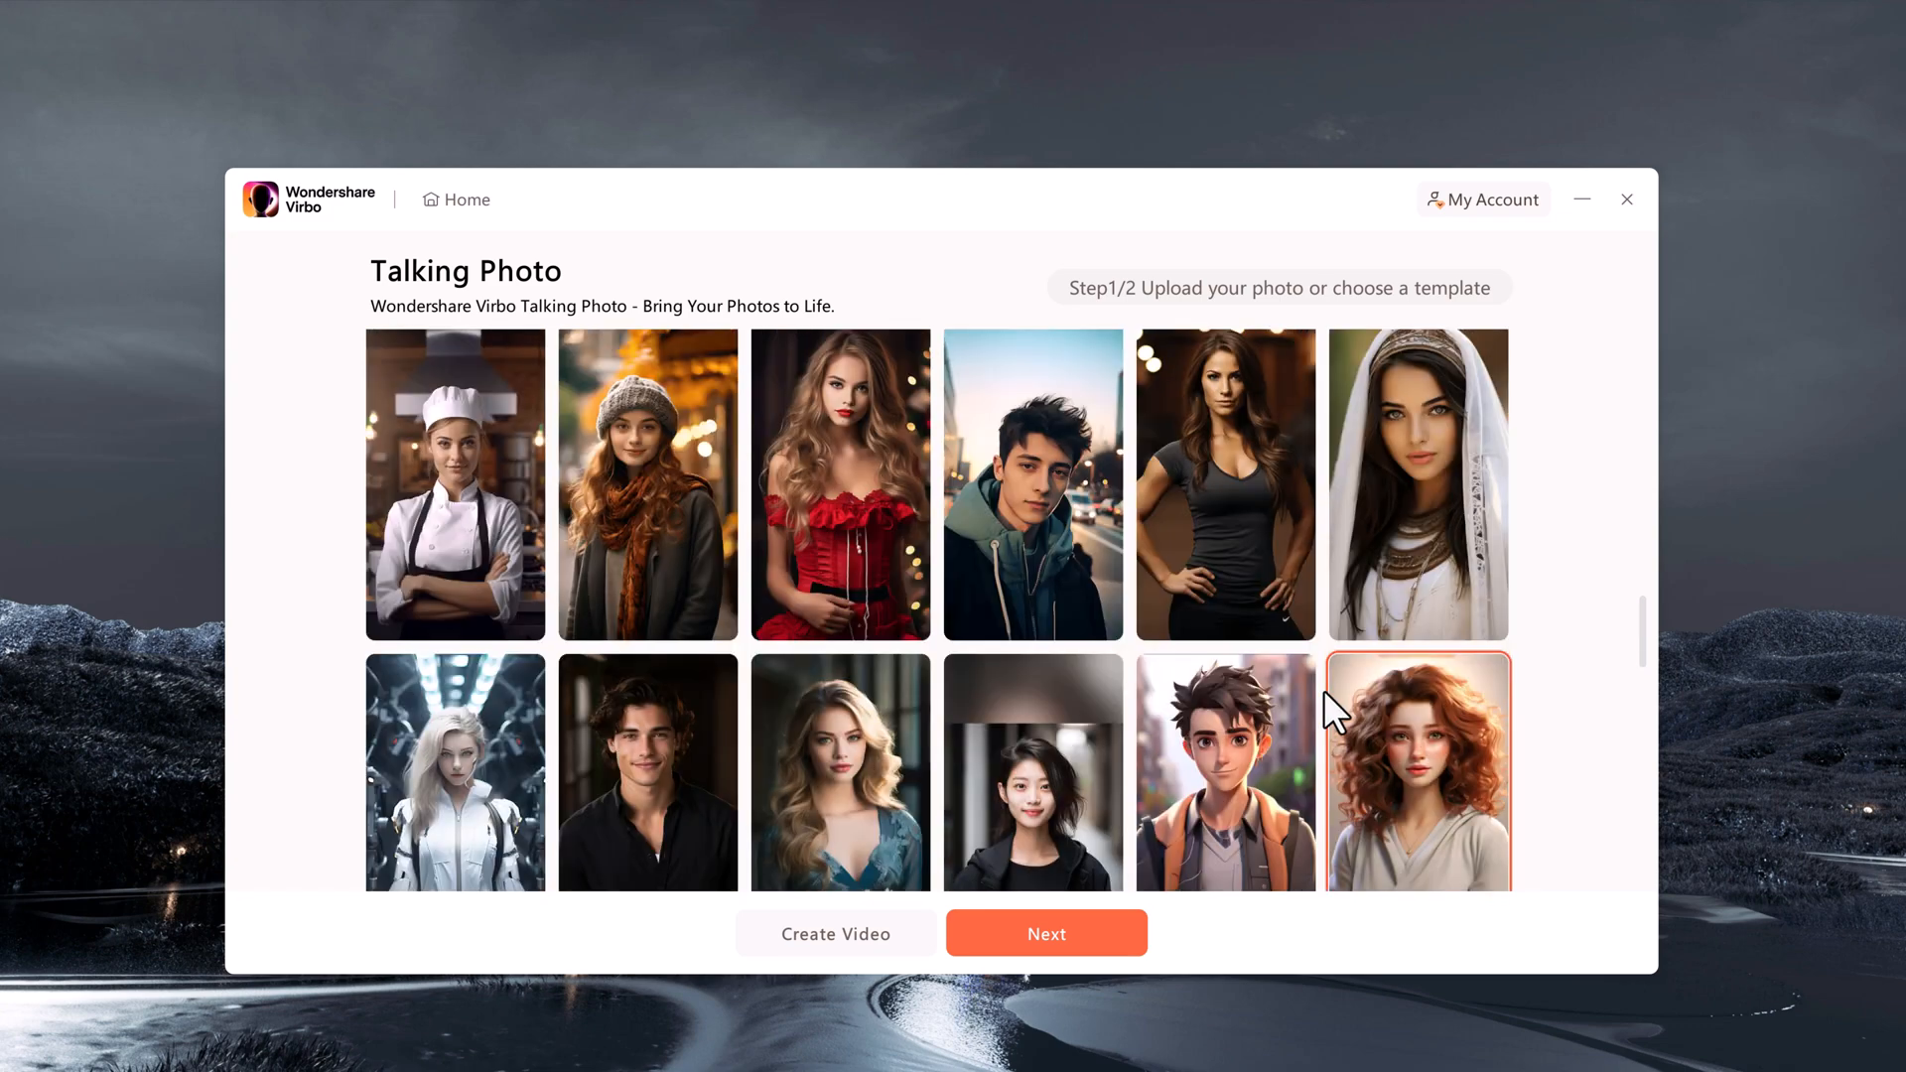
scroll("down", 3)
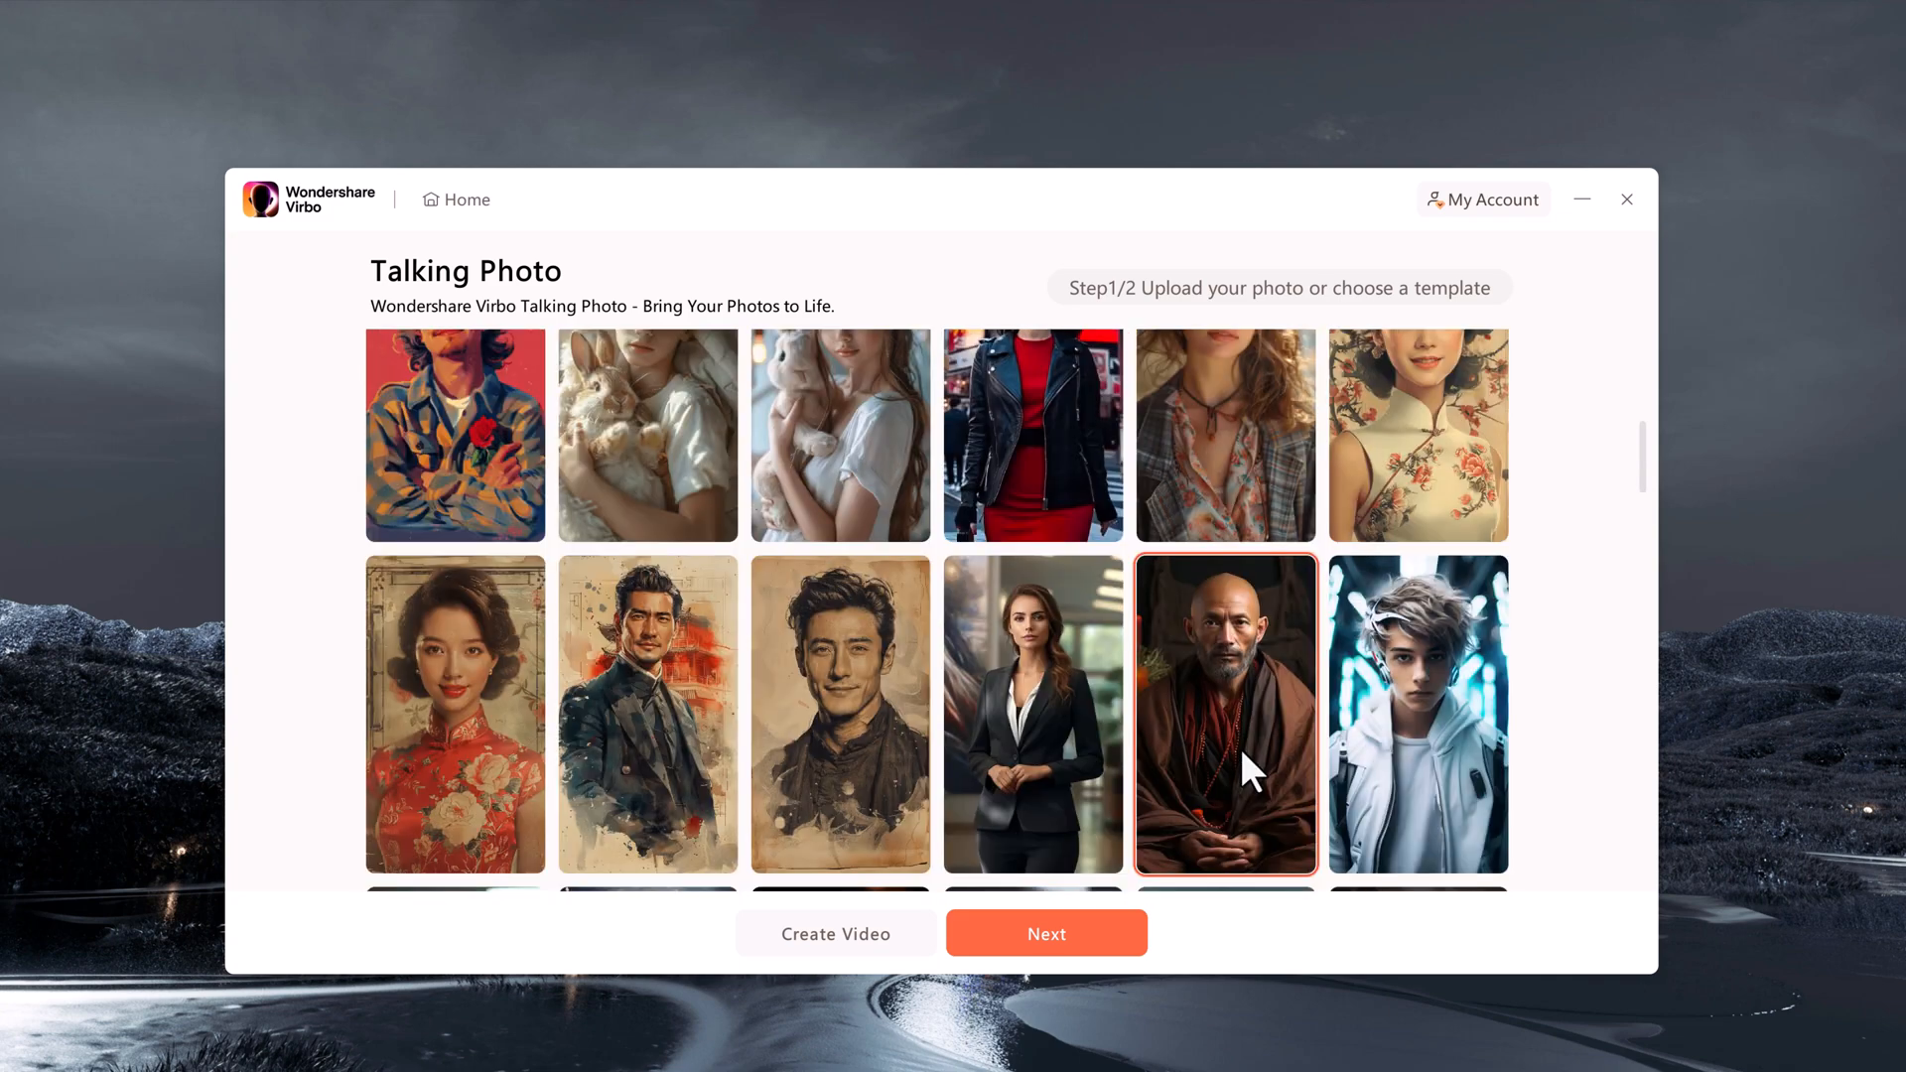
Create a talking photo from the bald man in a brown robe, with Audio Upload as the voiceover source
left_click(1048, 934)
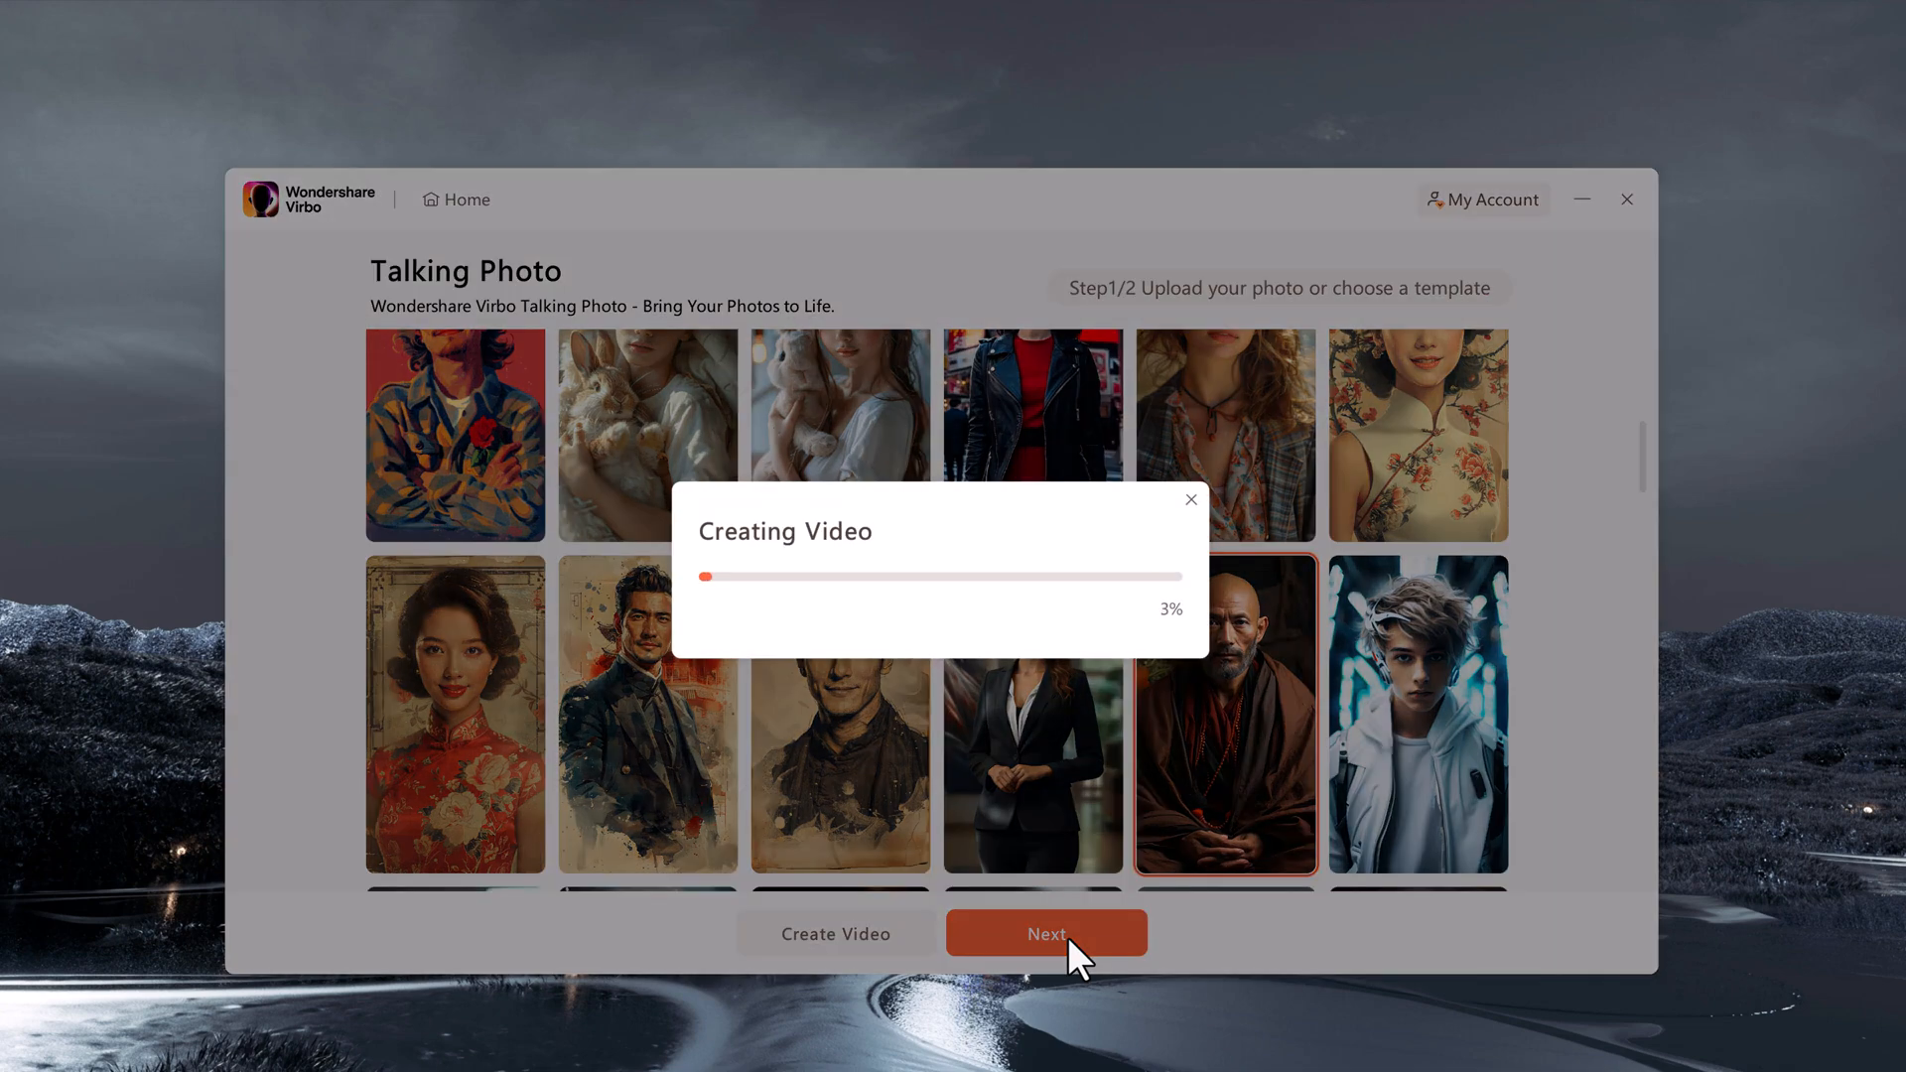
left_click(1046, 933)
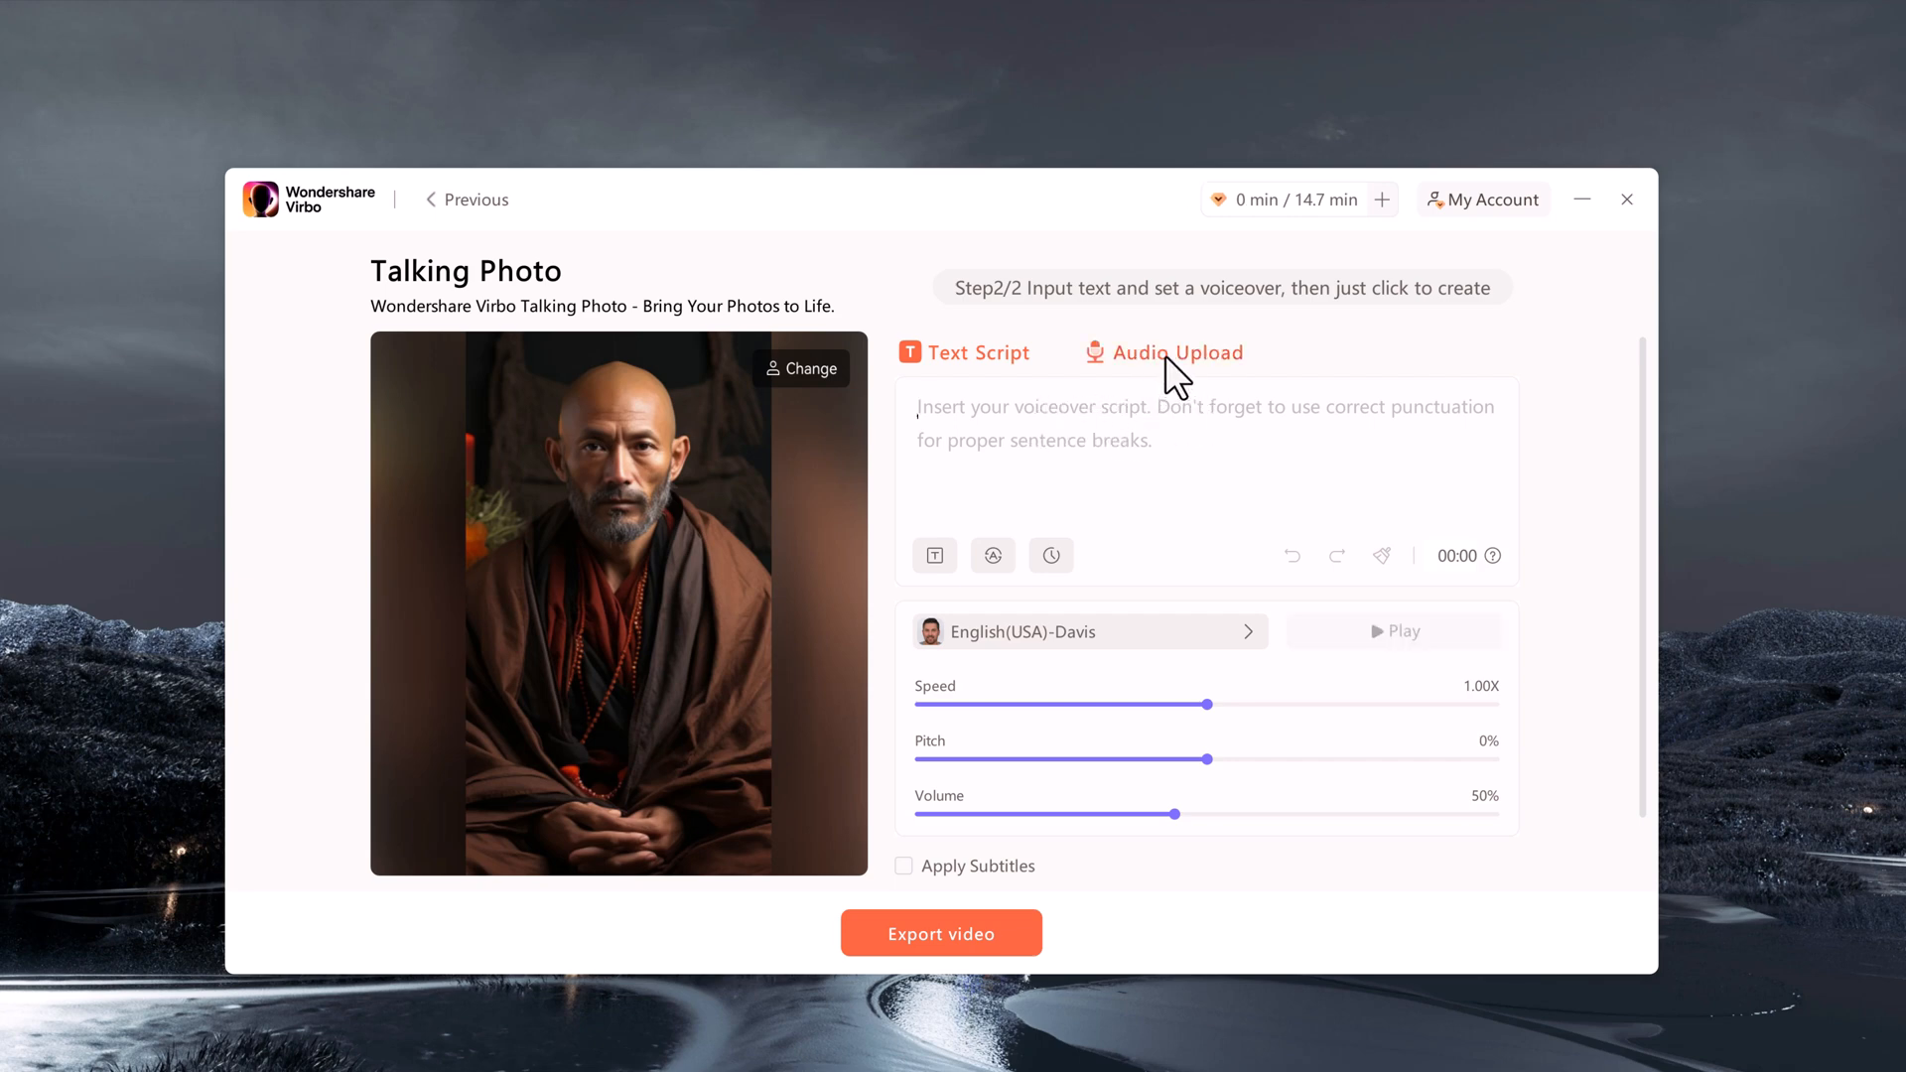
left_click(1180, 354)
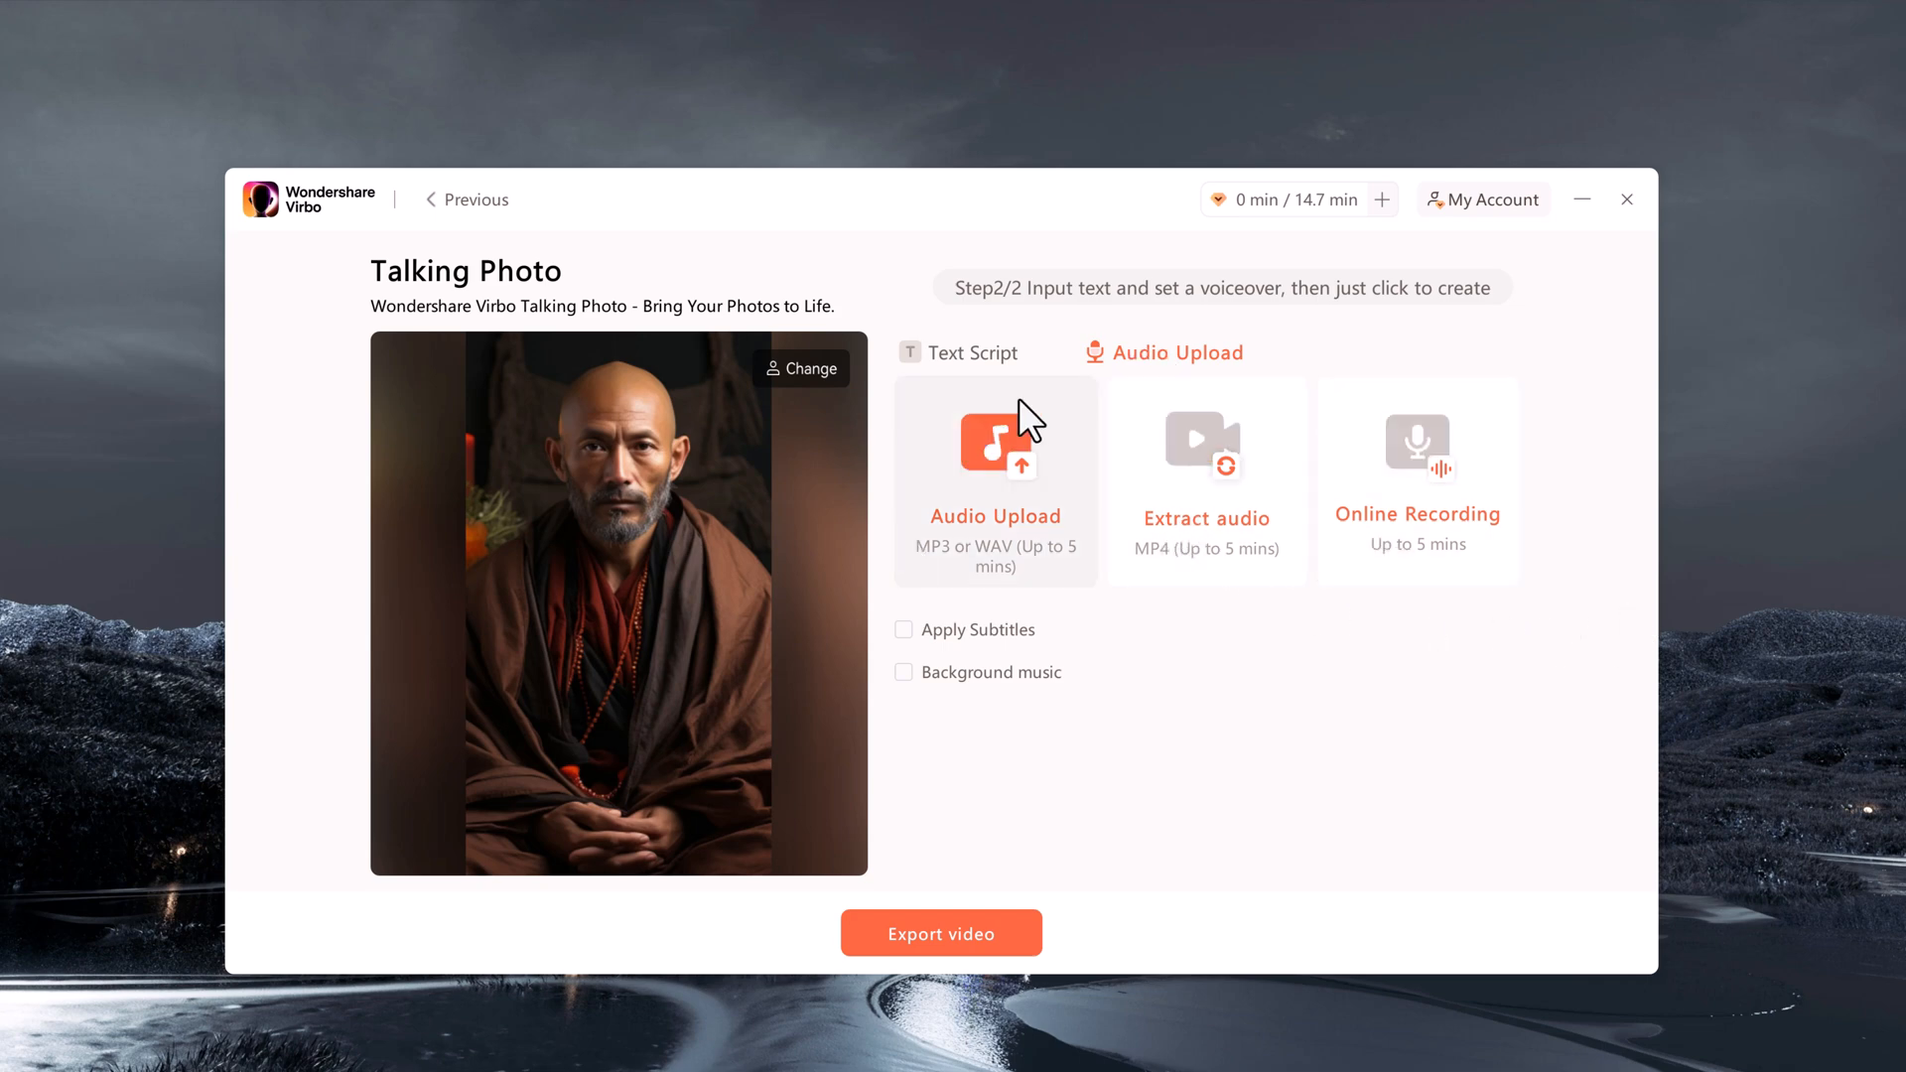
Have AI Script write a short story about young entrepreneur Alex, shortened to about 49 seconds, and apply it
left_click(972, 354)
type("w")
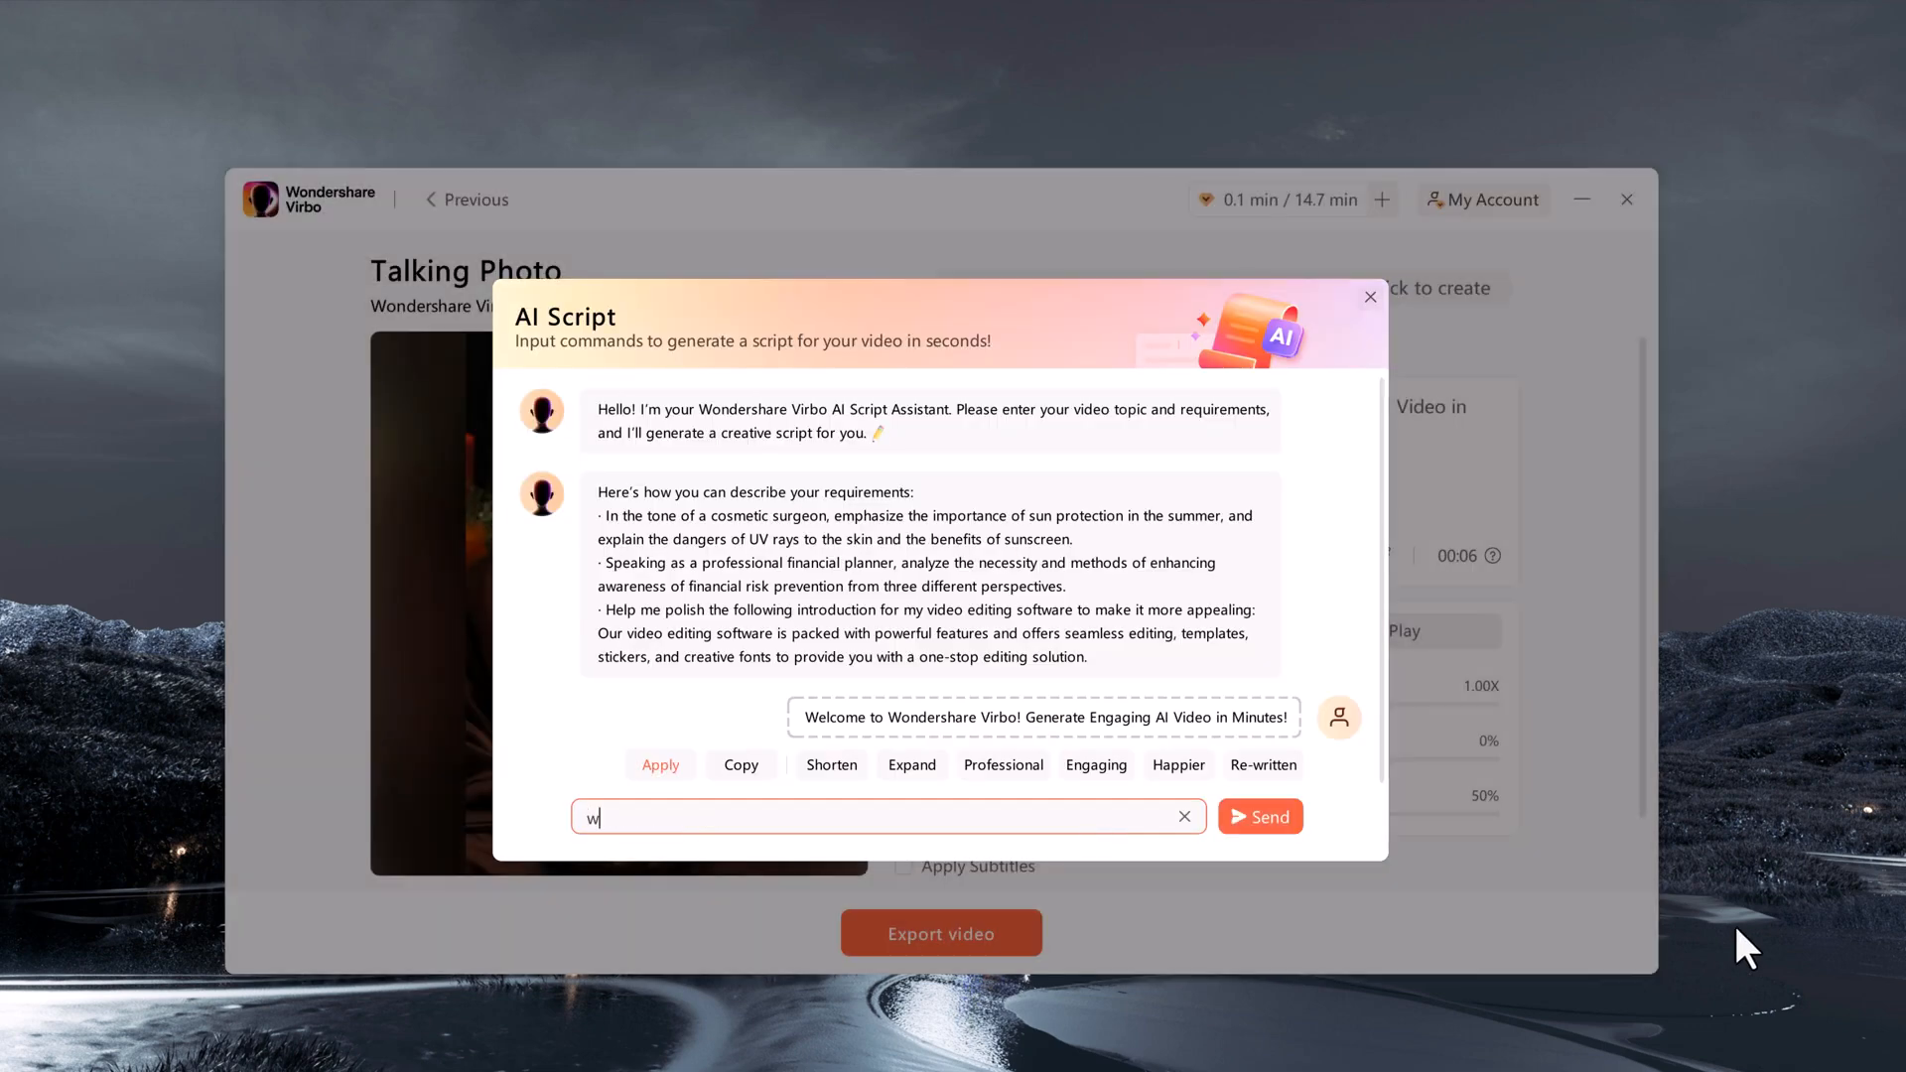
type("rite a short story on a")
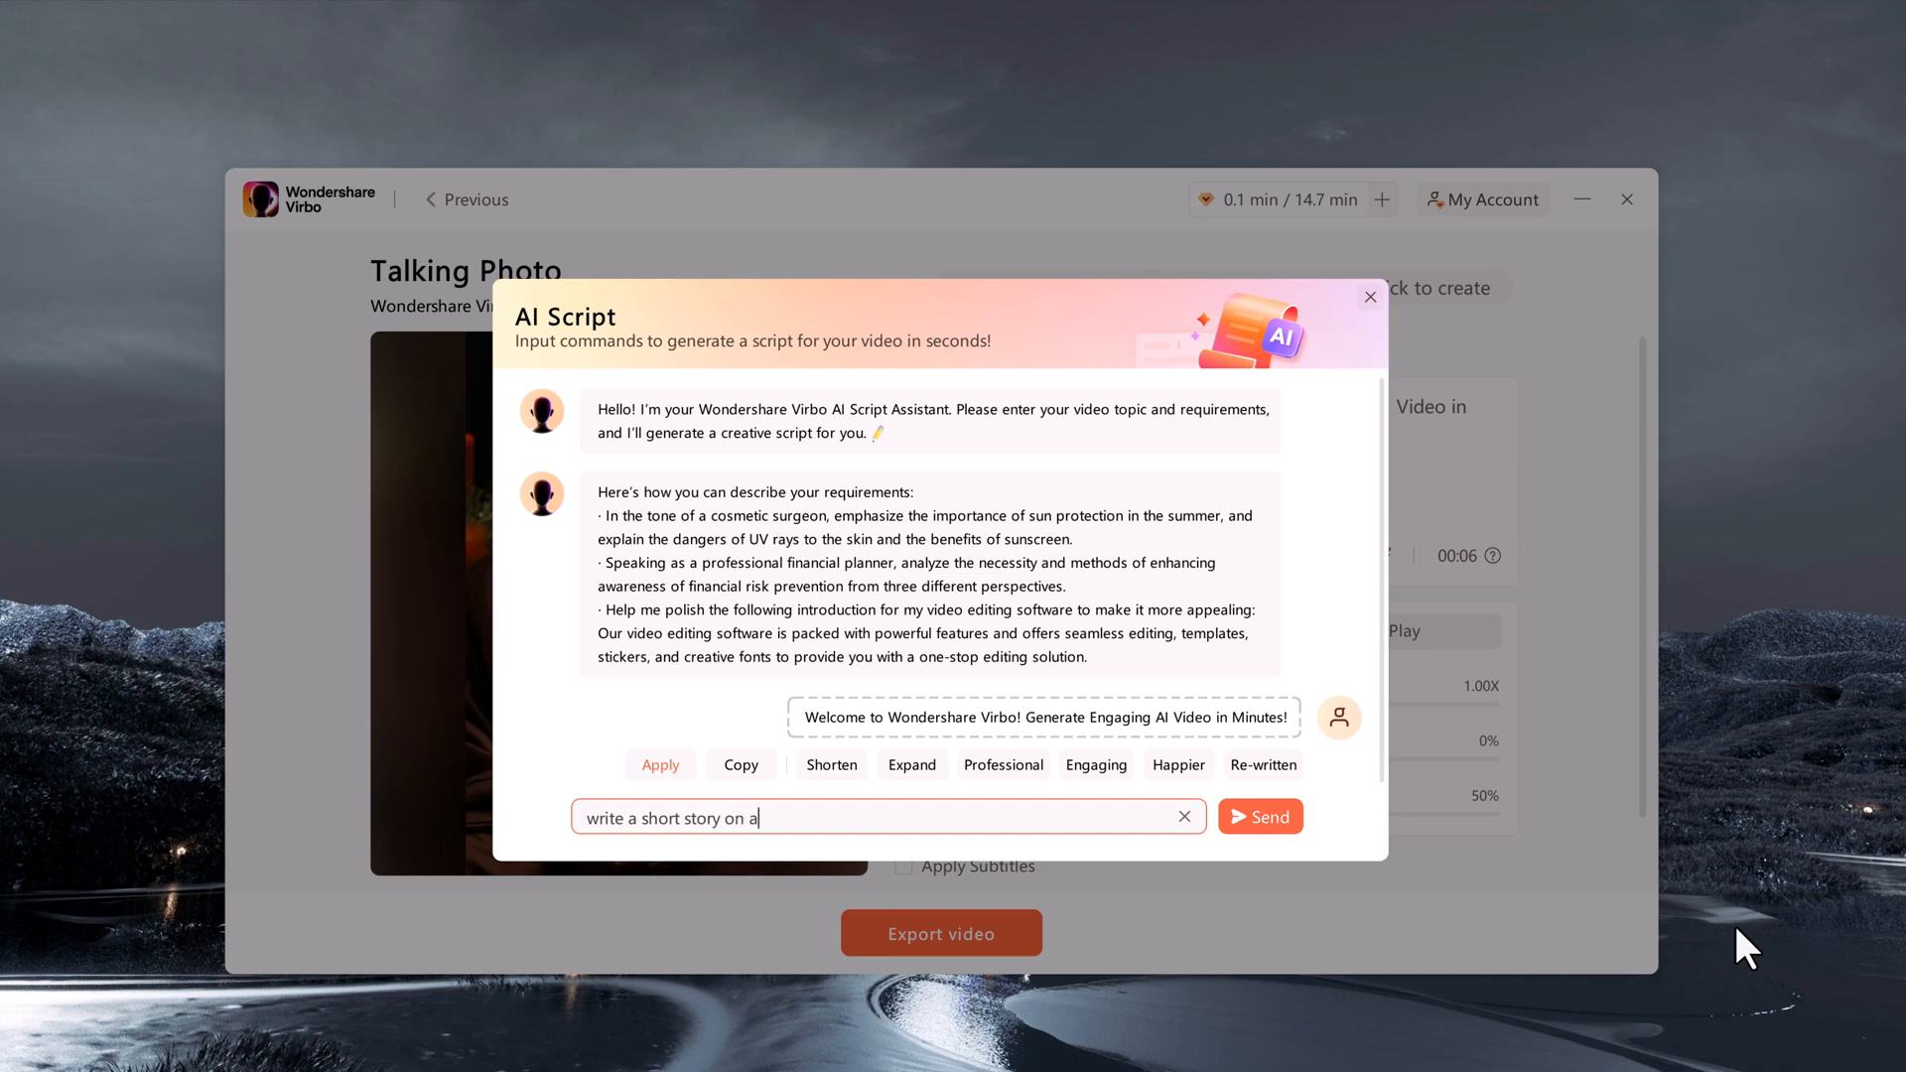
left_click(1259, 816)
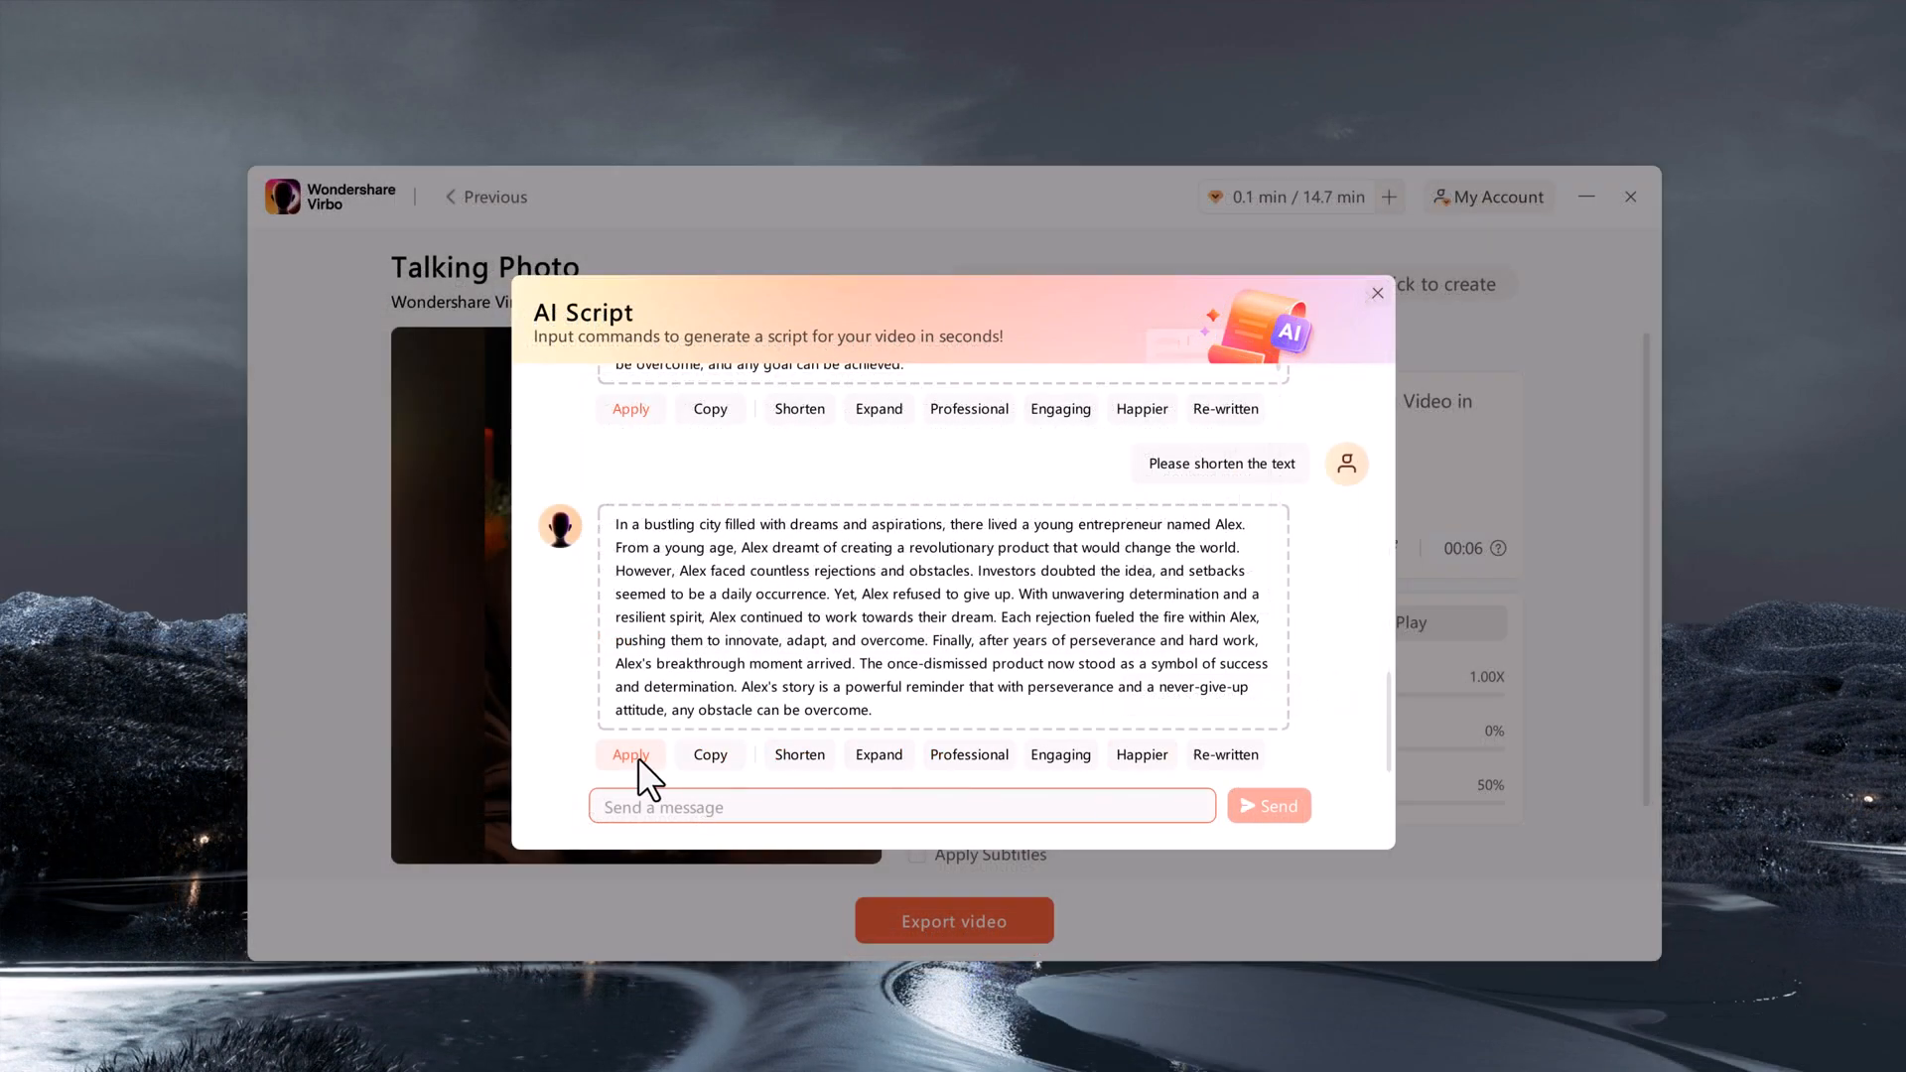
left_click(632, 754)
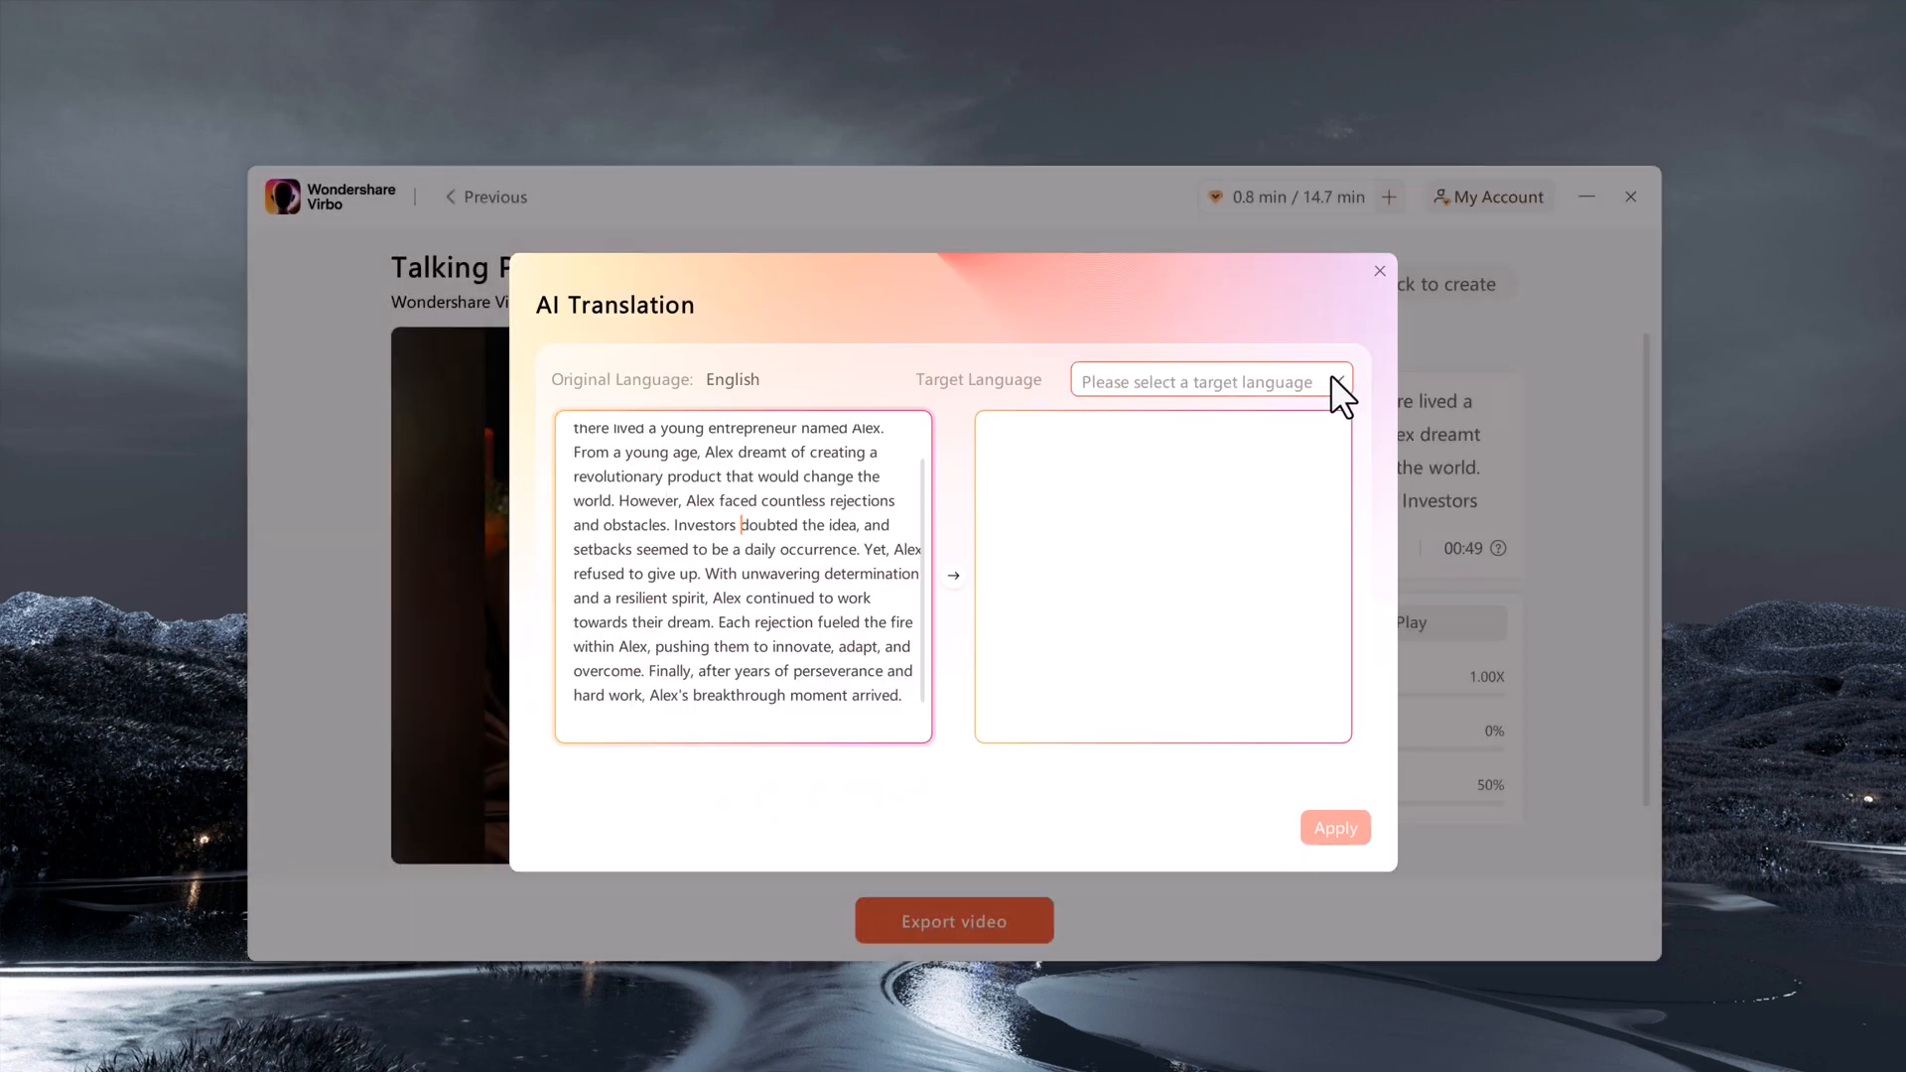
Browse the AI Translation target languages without choosing one and move on to the voiceover picker
left_click(1211, 381)
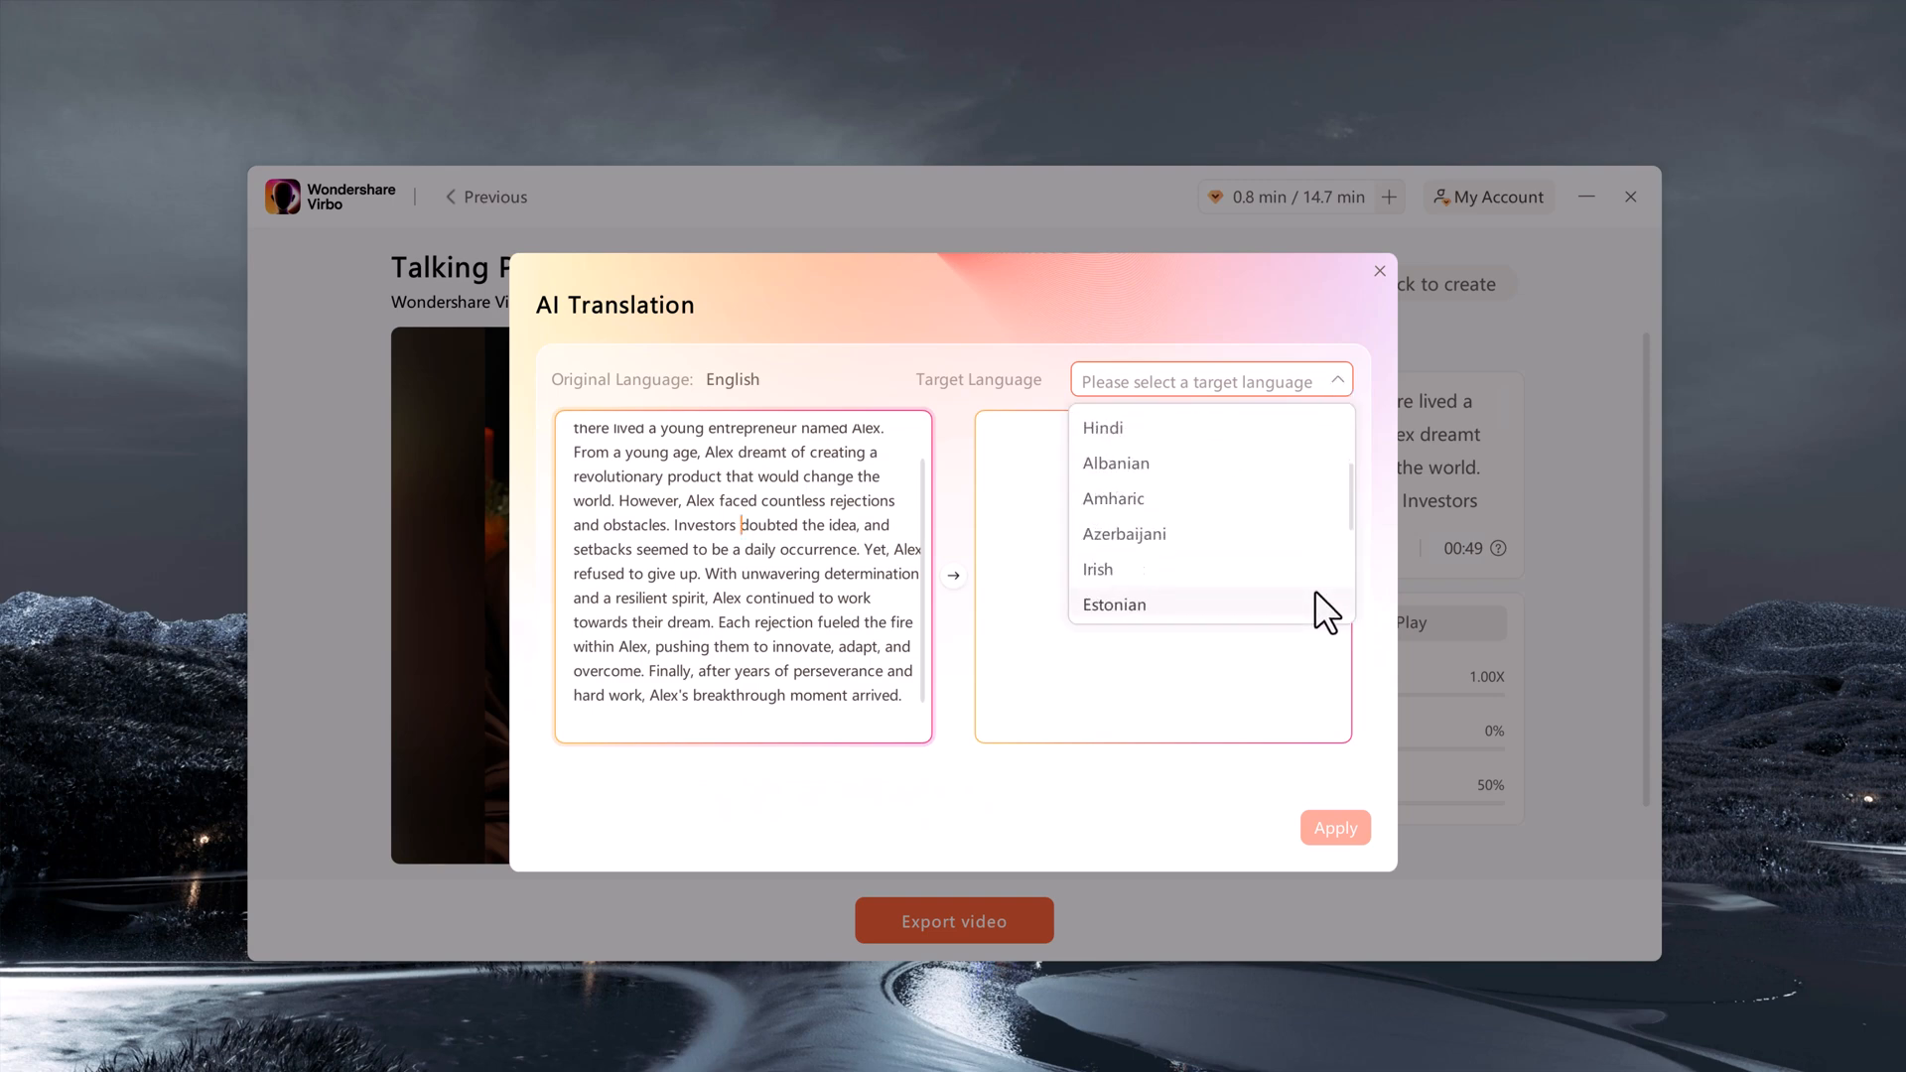
scroll("down", 3)
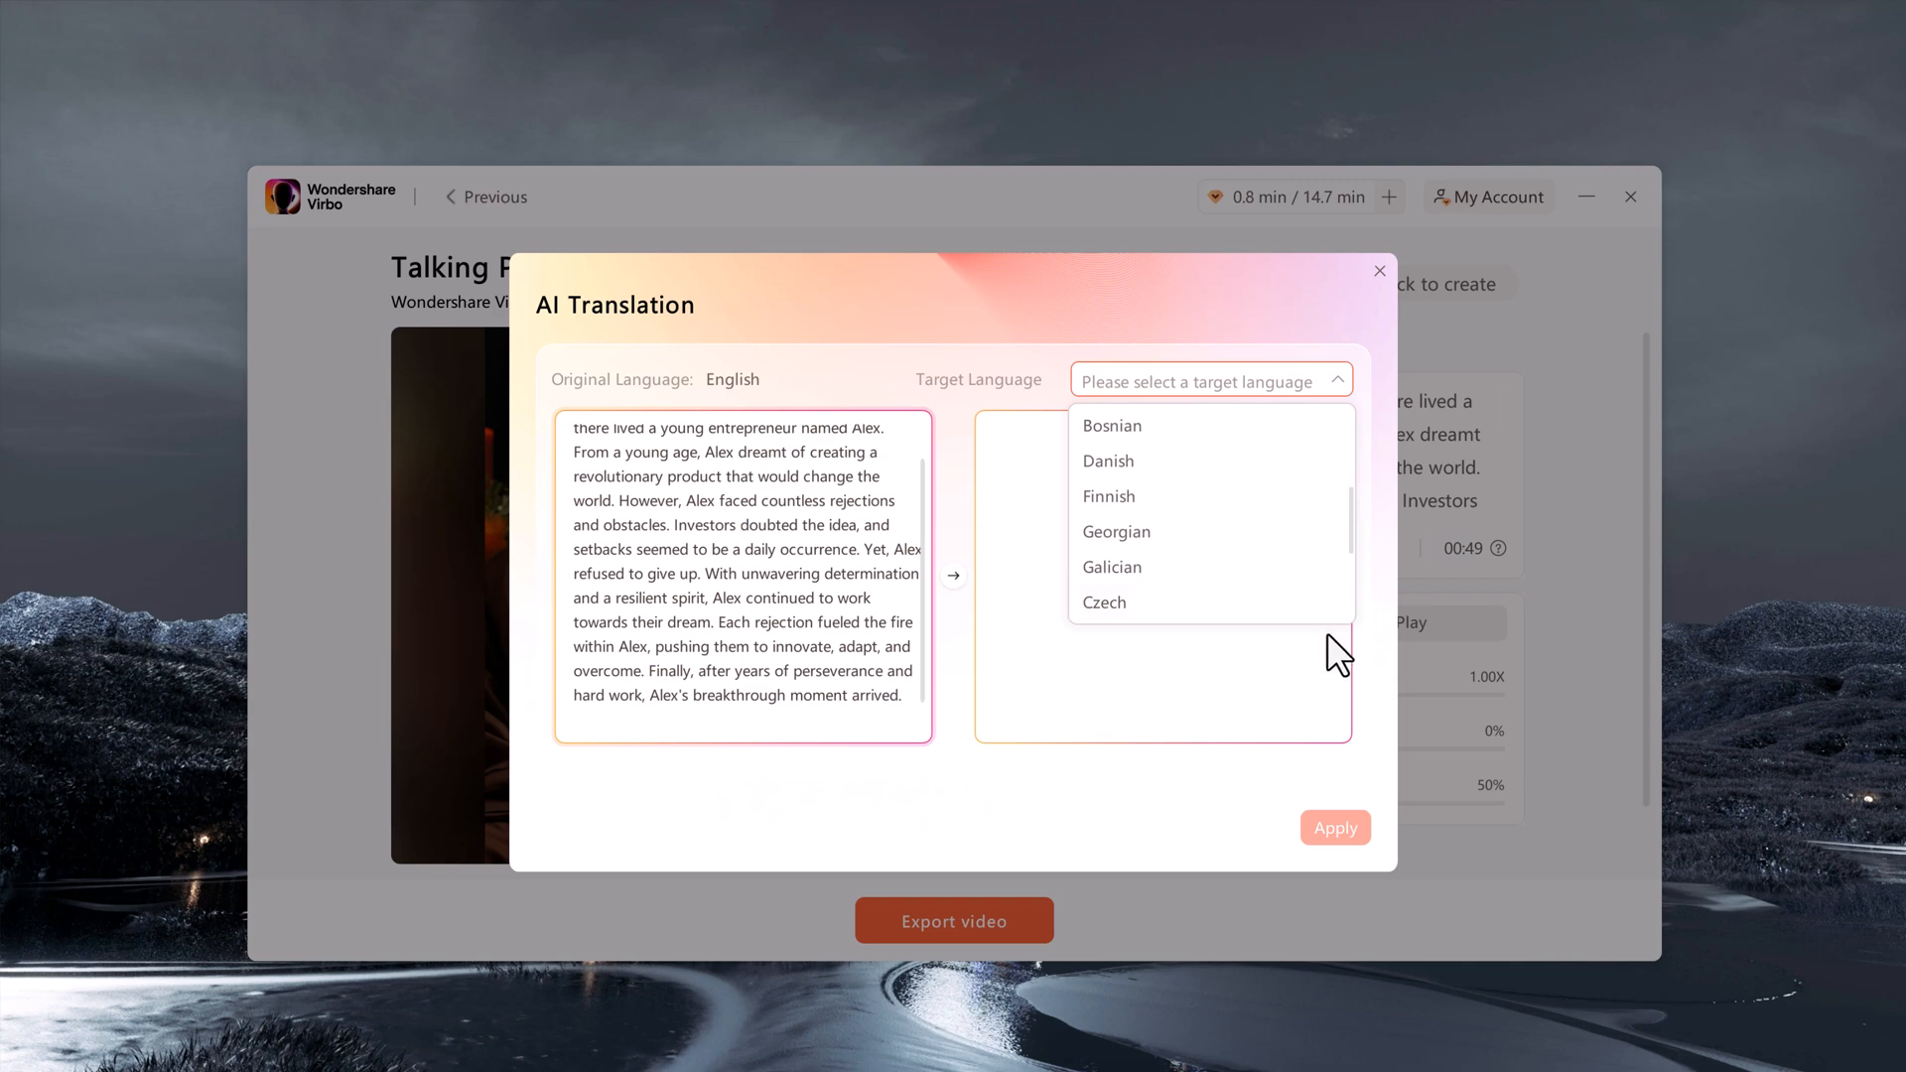
left_click(1380, 270)
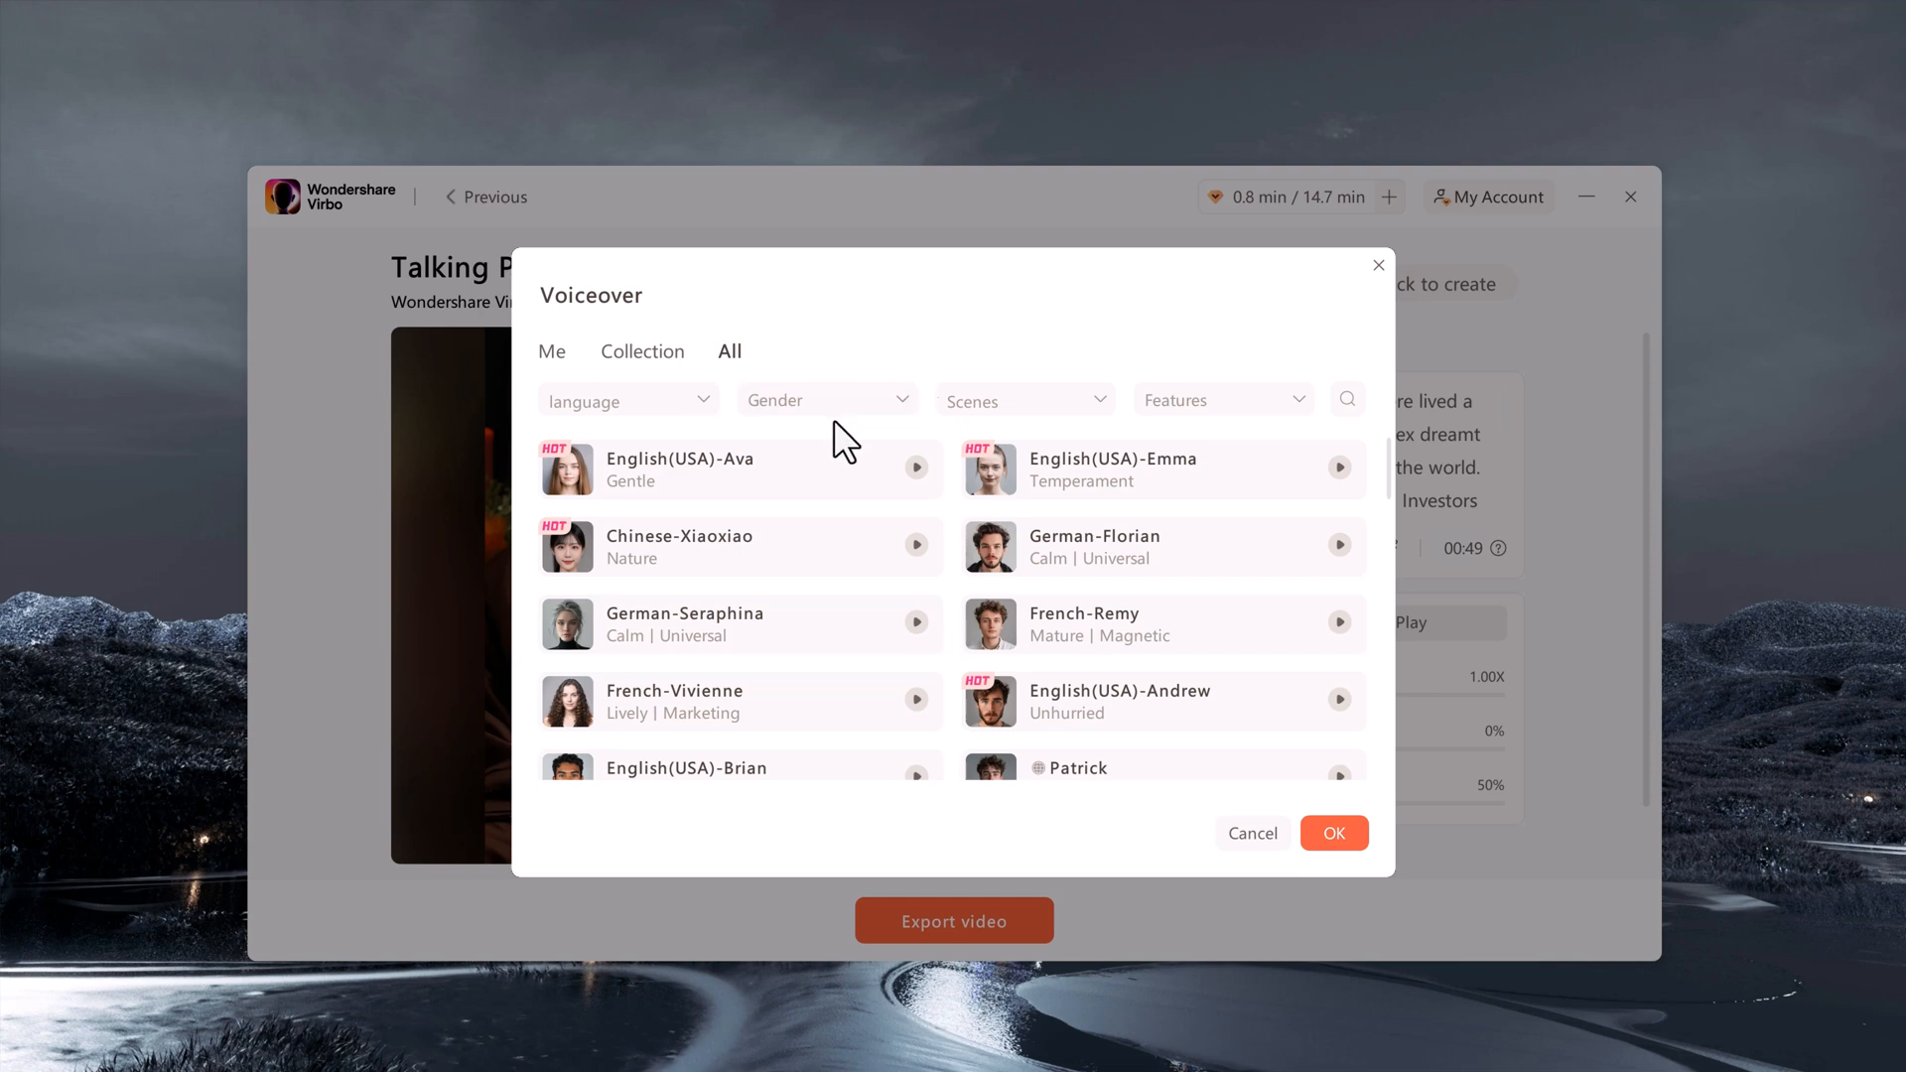
Filter voices to English male storytelling, previewing Michael and English(AU) Darren before settling on Thomas
left_click(628, 401)
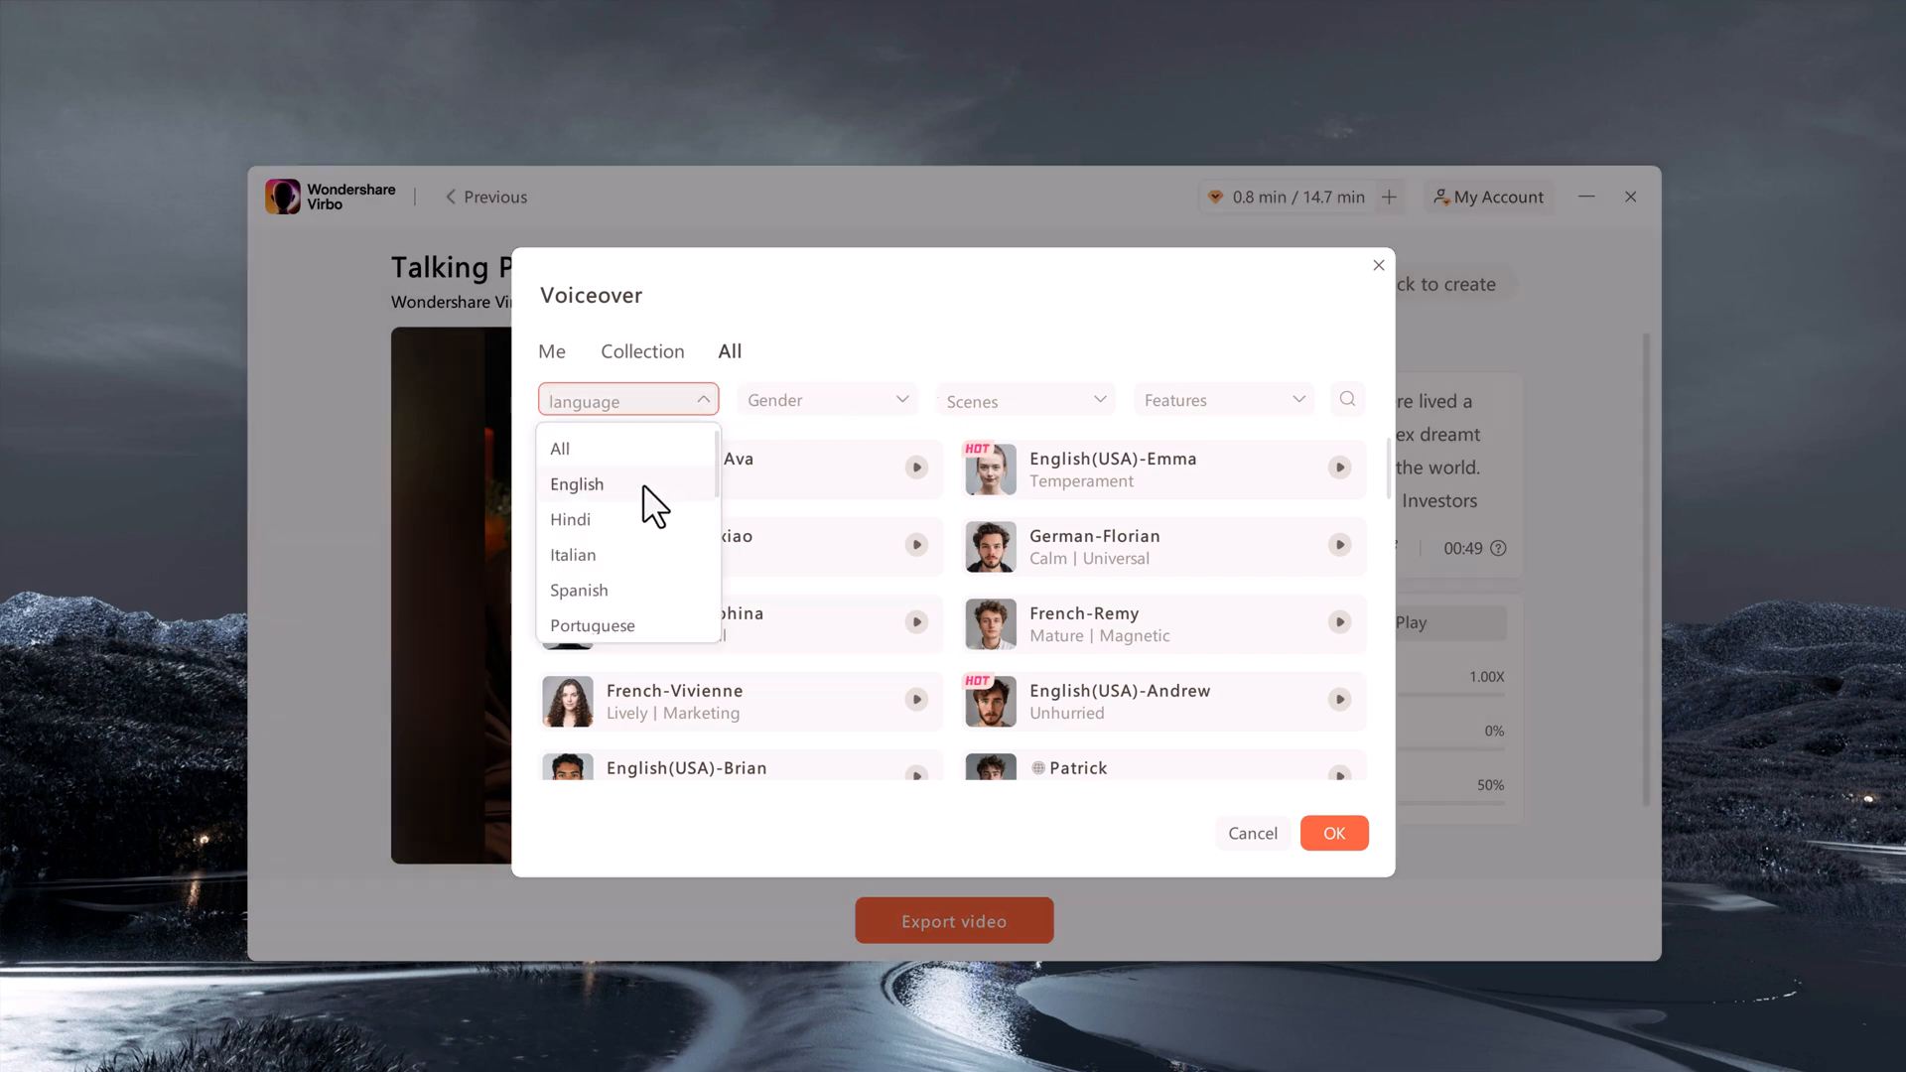
left_click(576, 485)
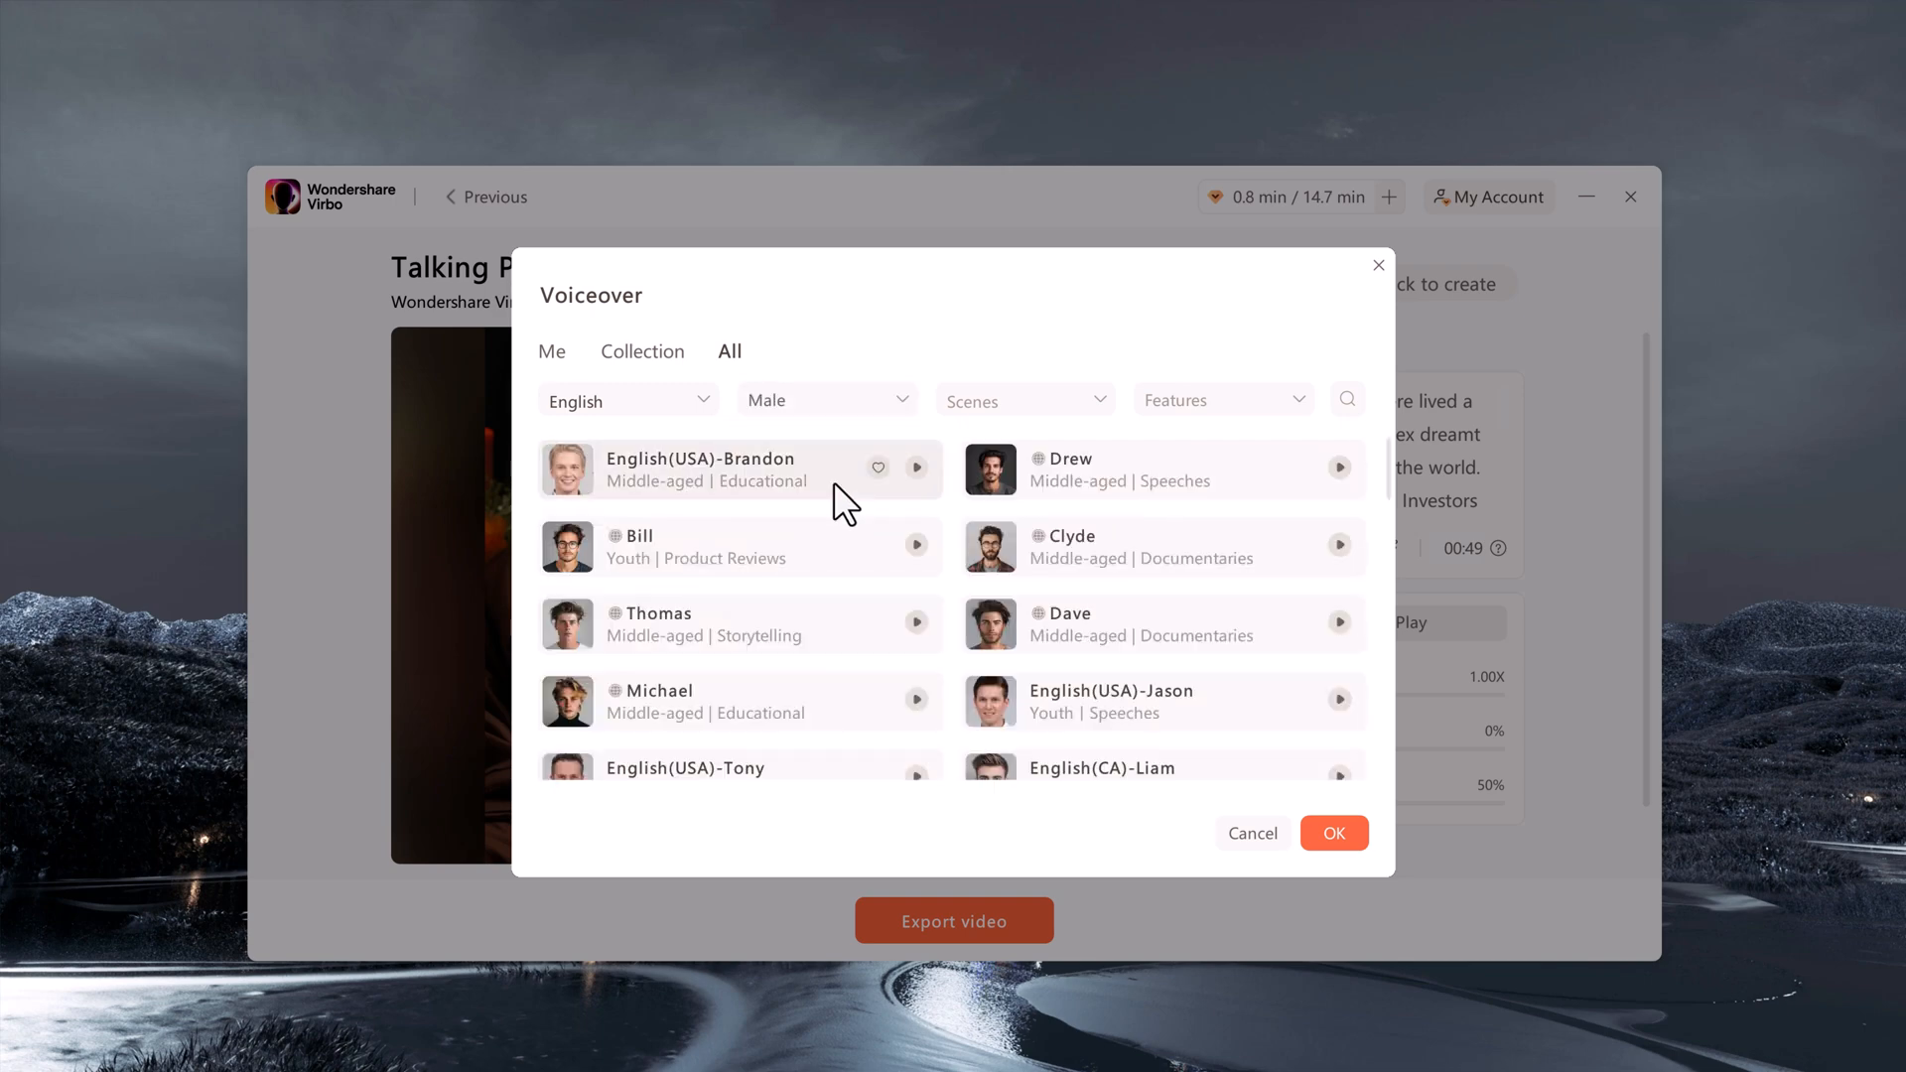
mouse_move(794, 617)
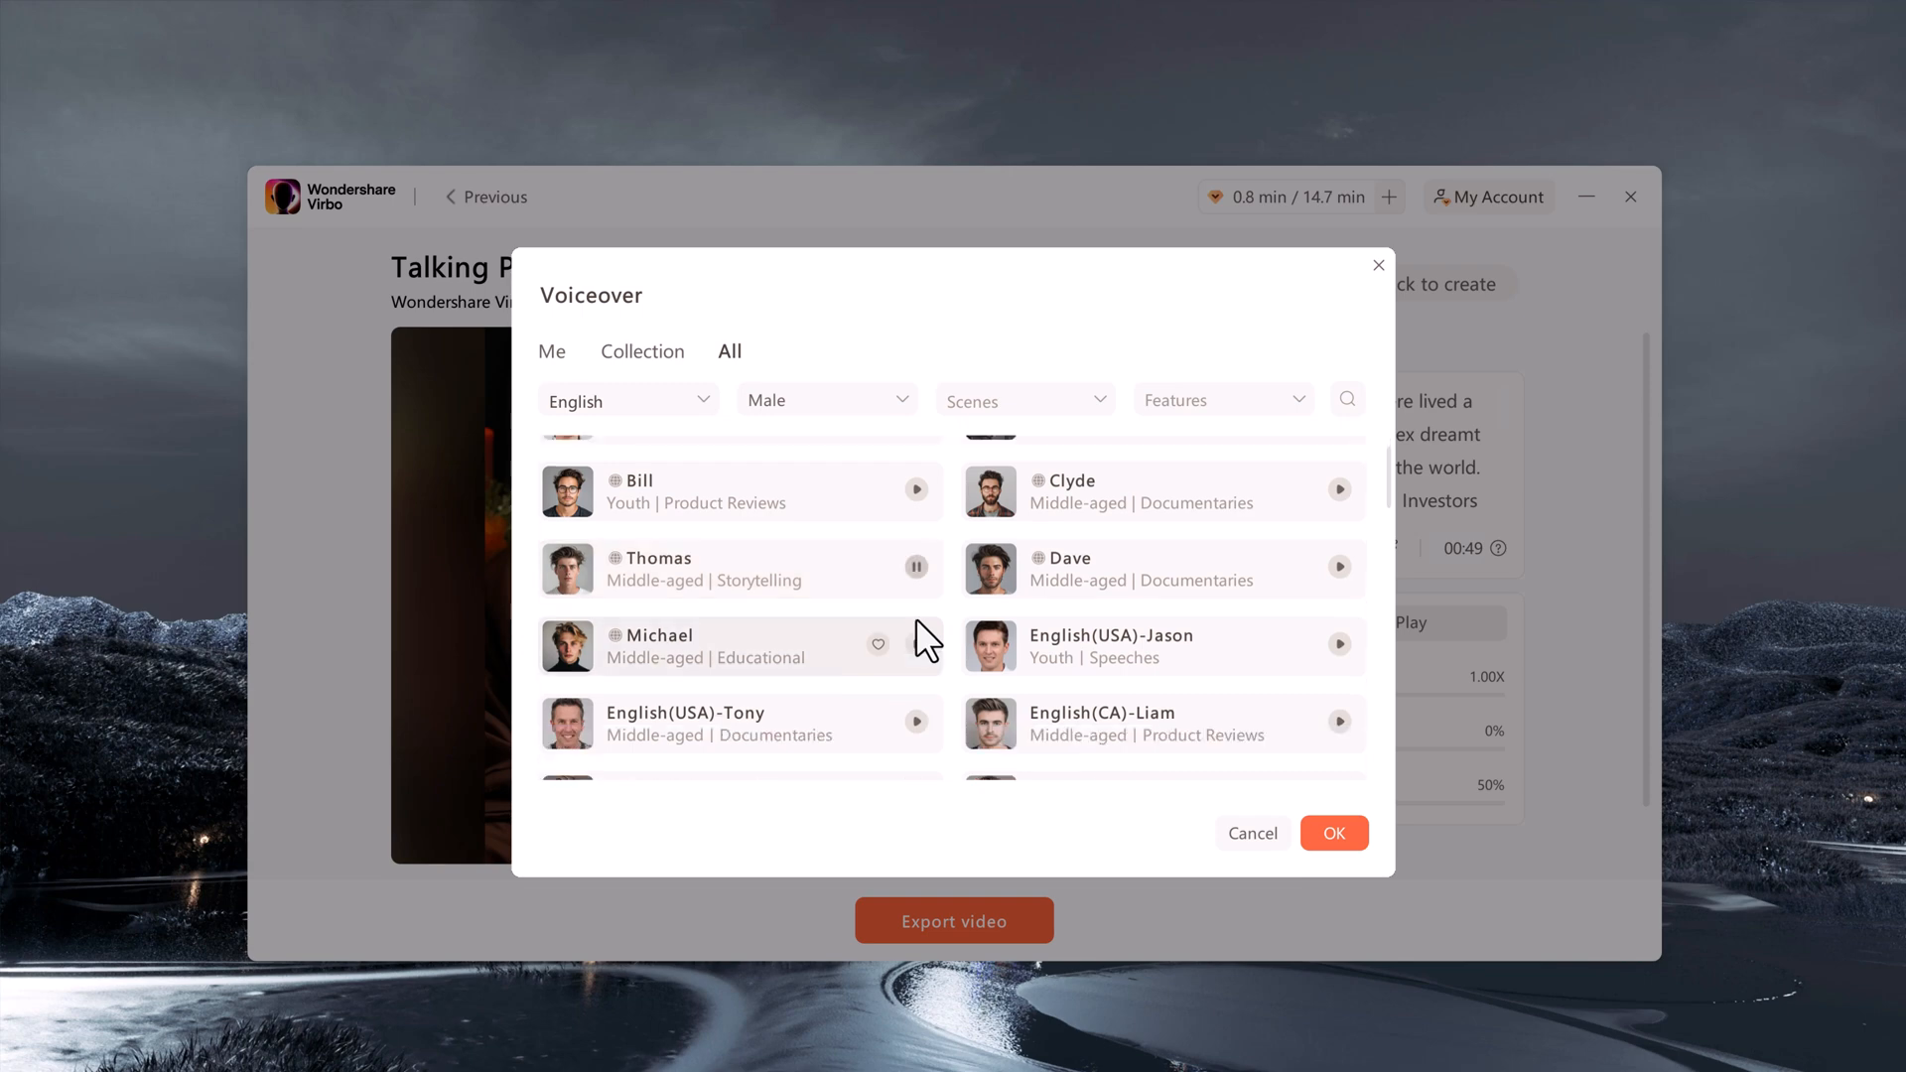
mouse_move(919, 679)
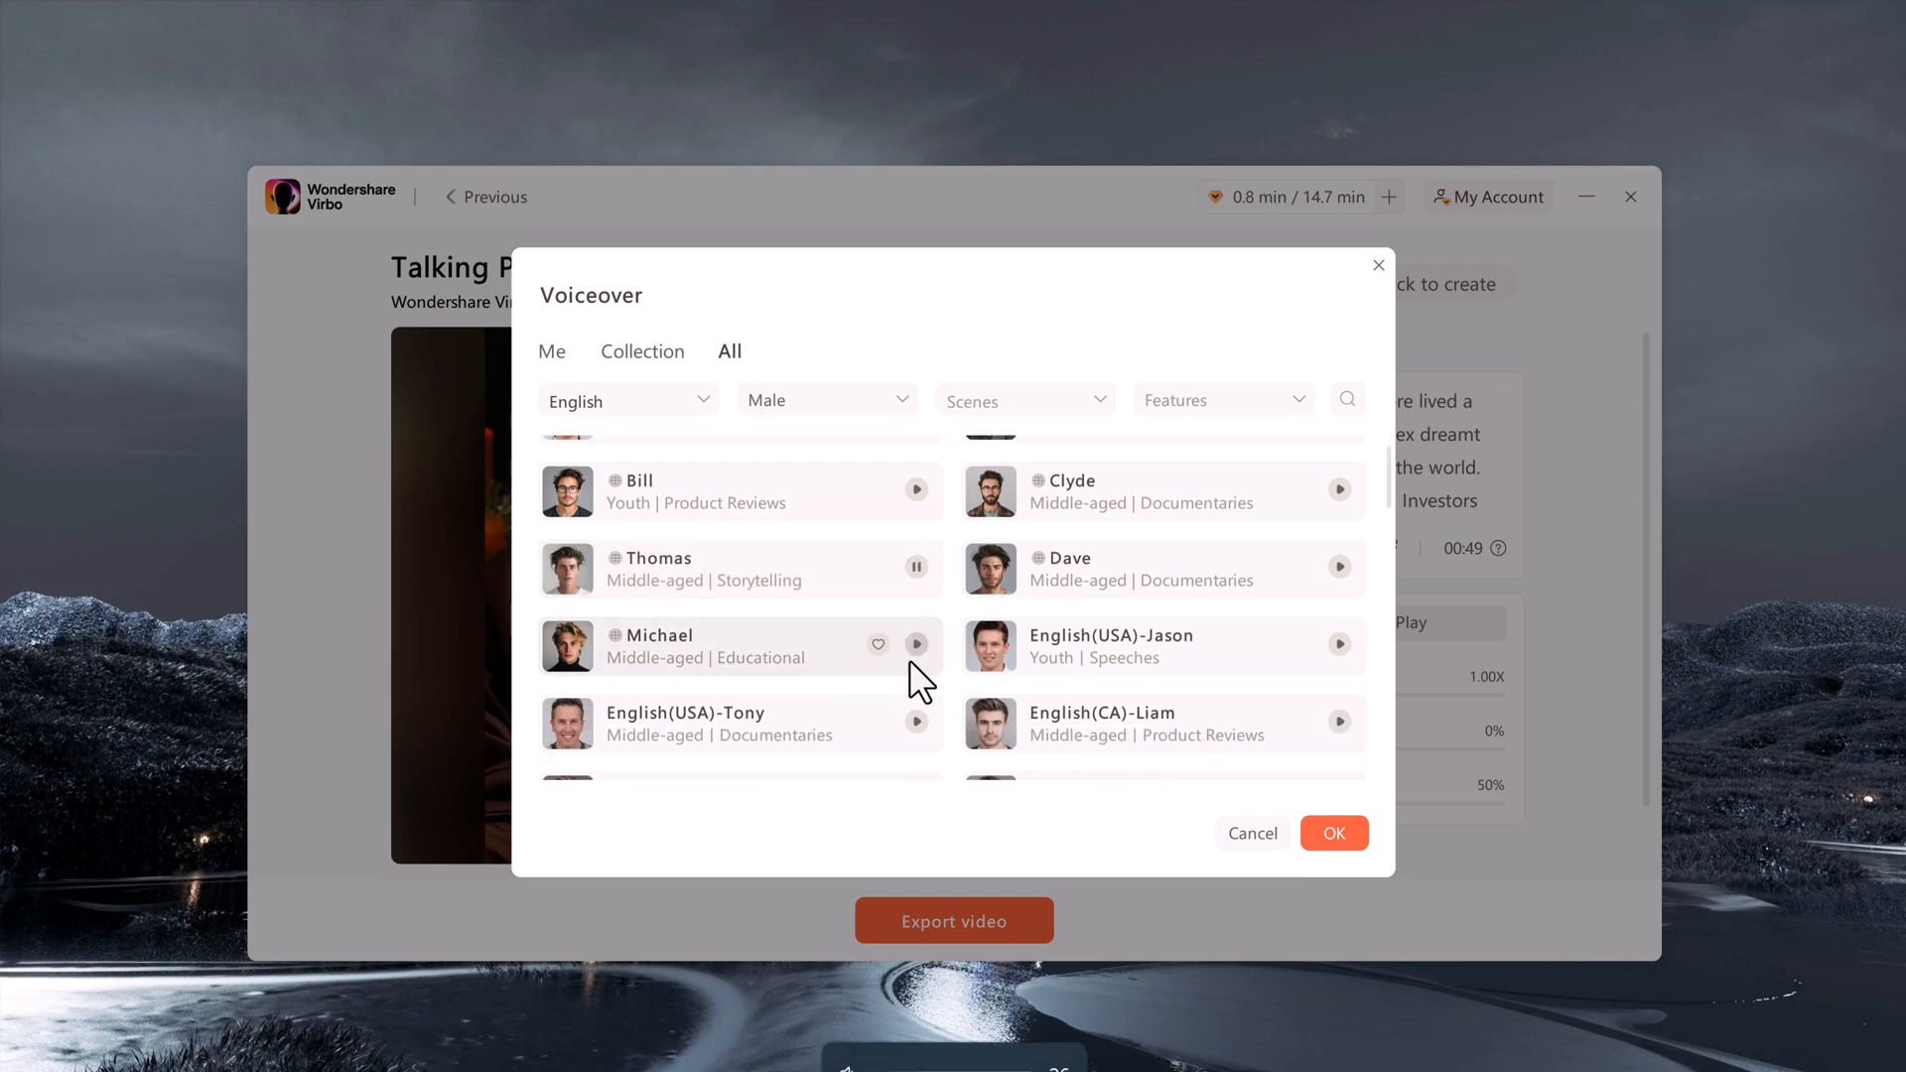
left_click(1025, 401)
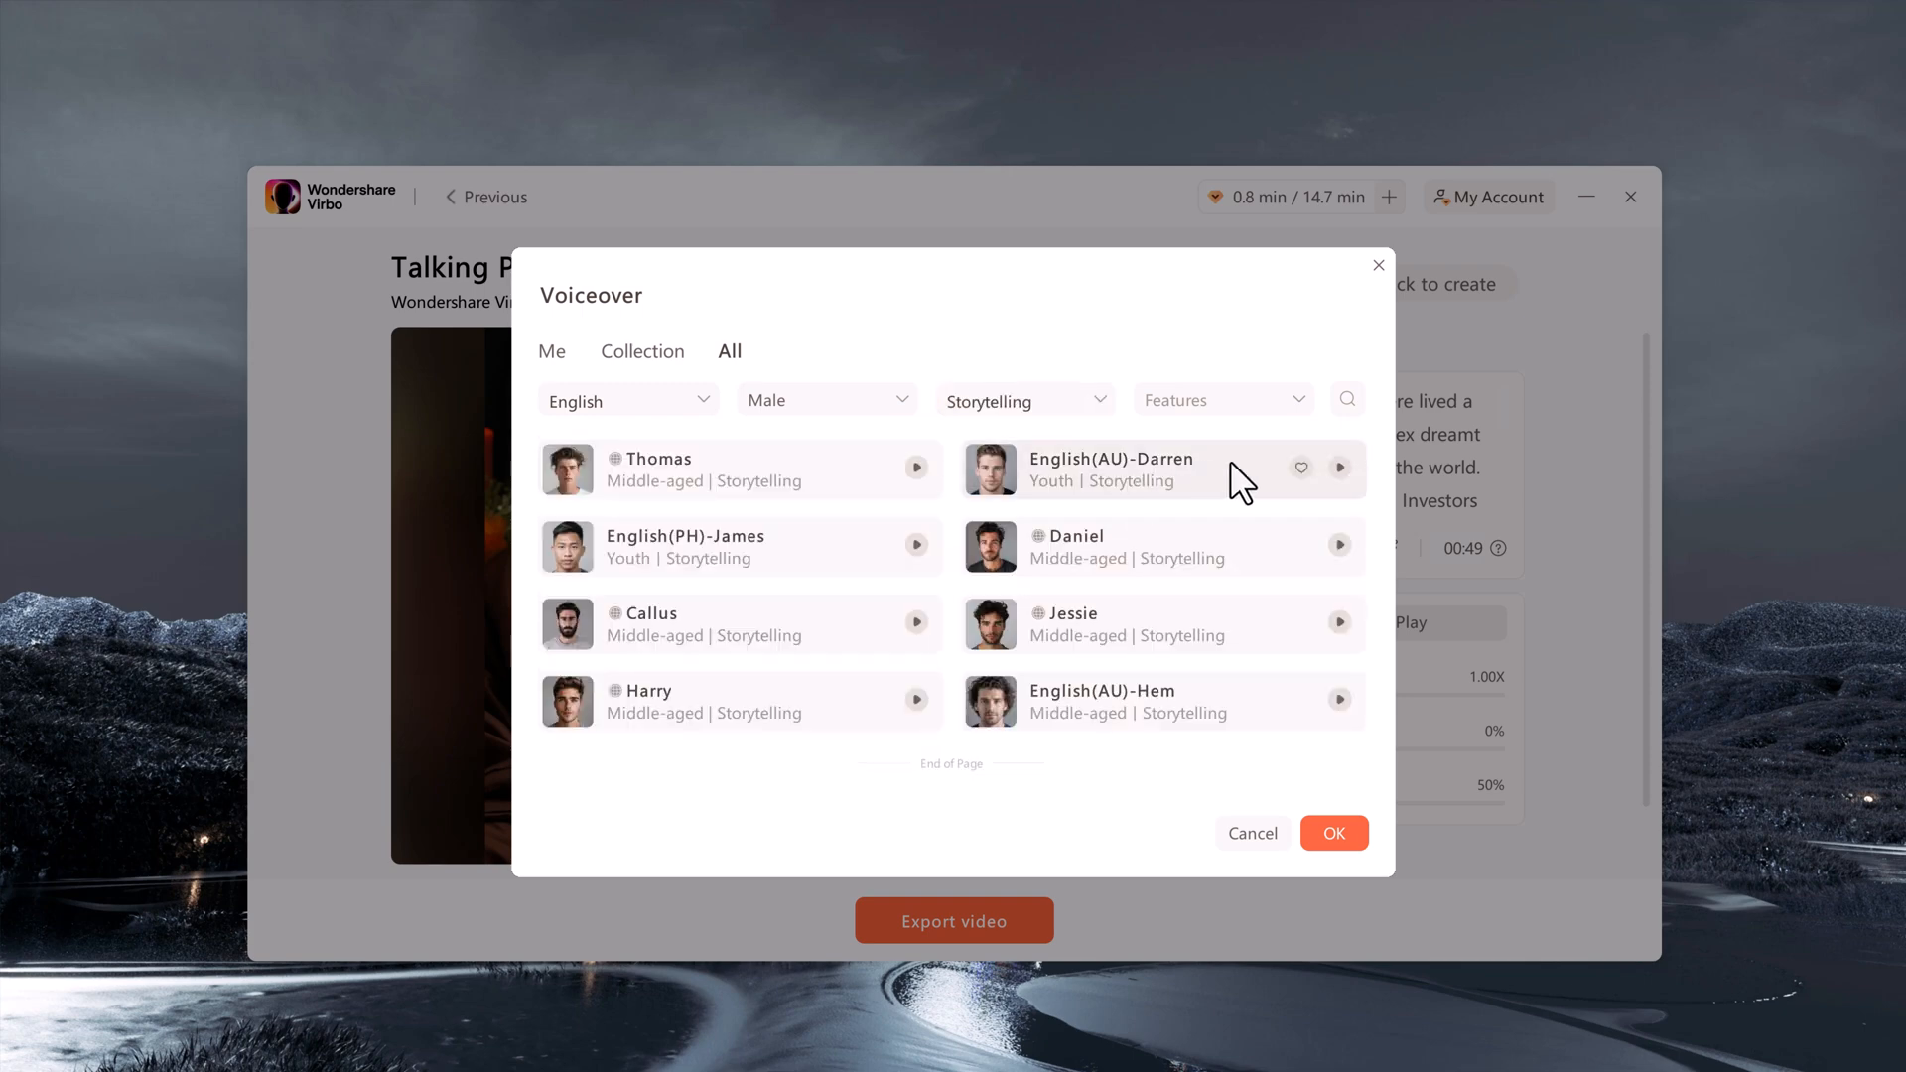
left_click(1338, 466)
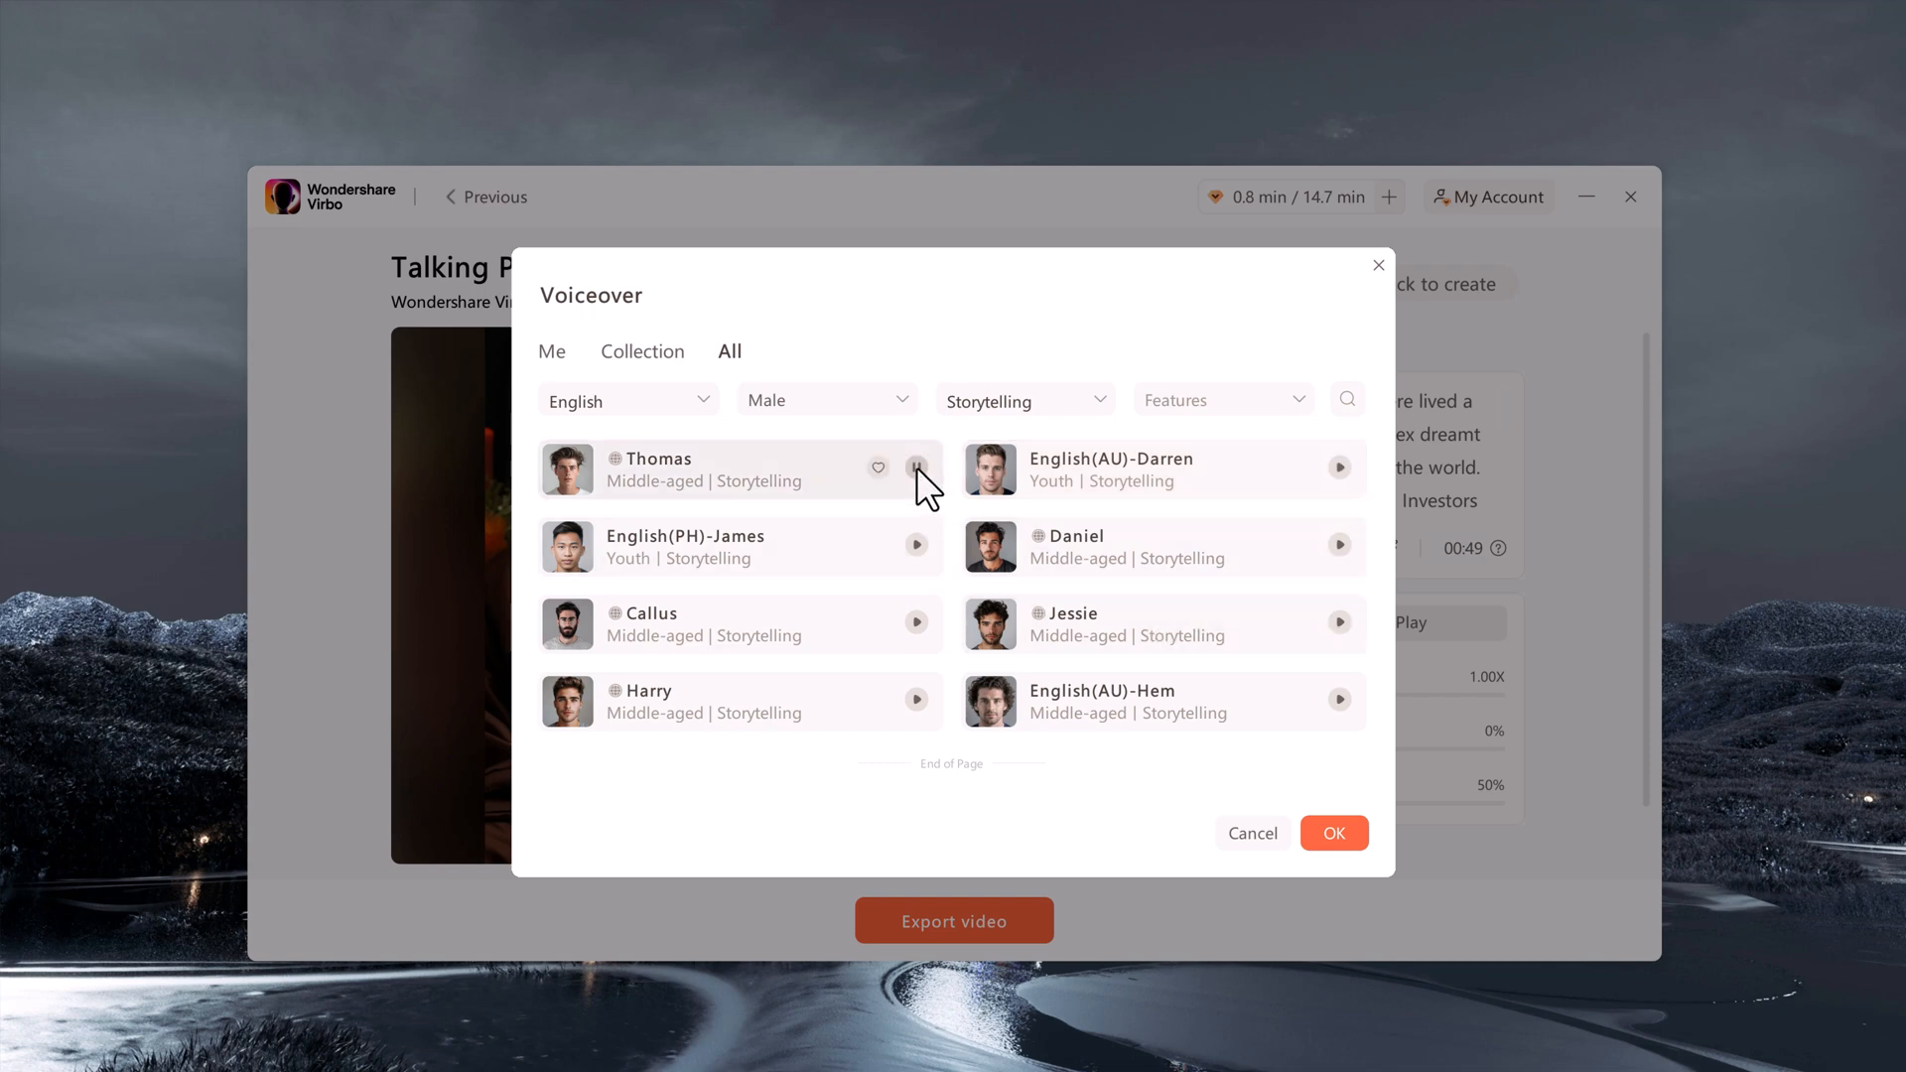
mouse_move(923, 556)
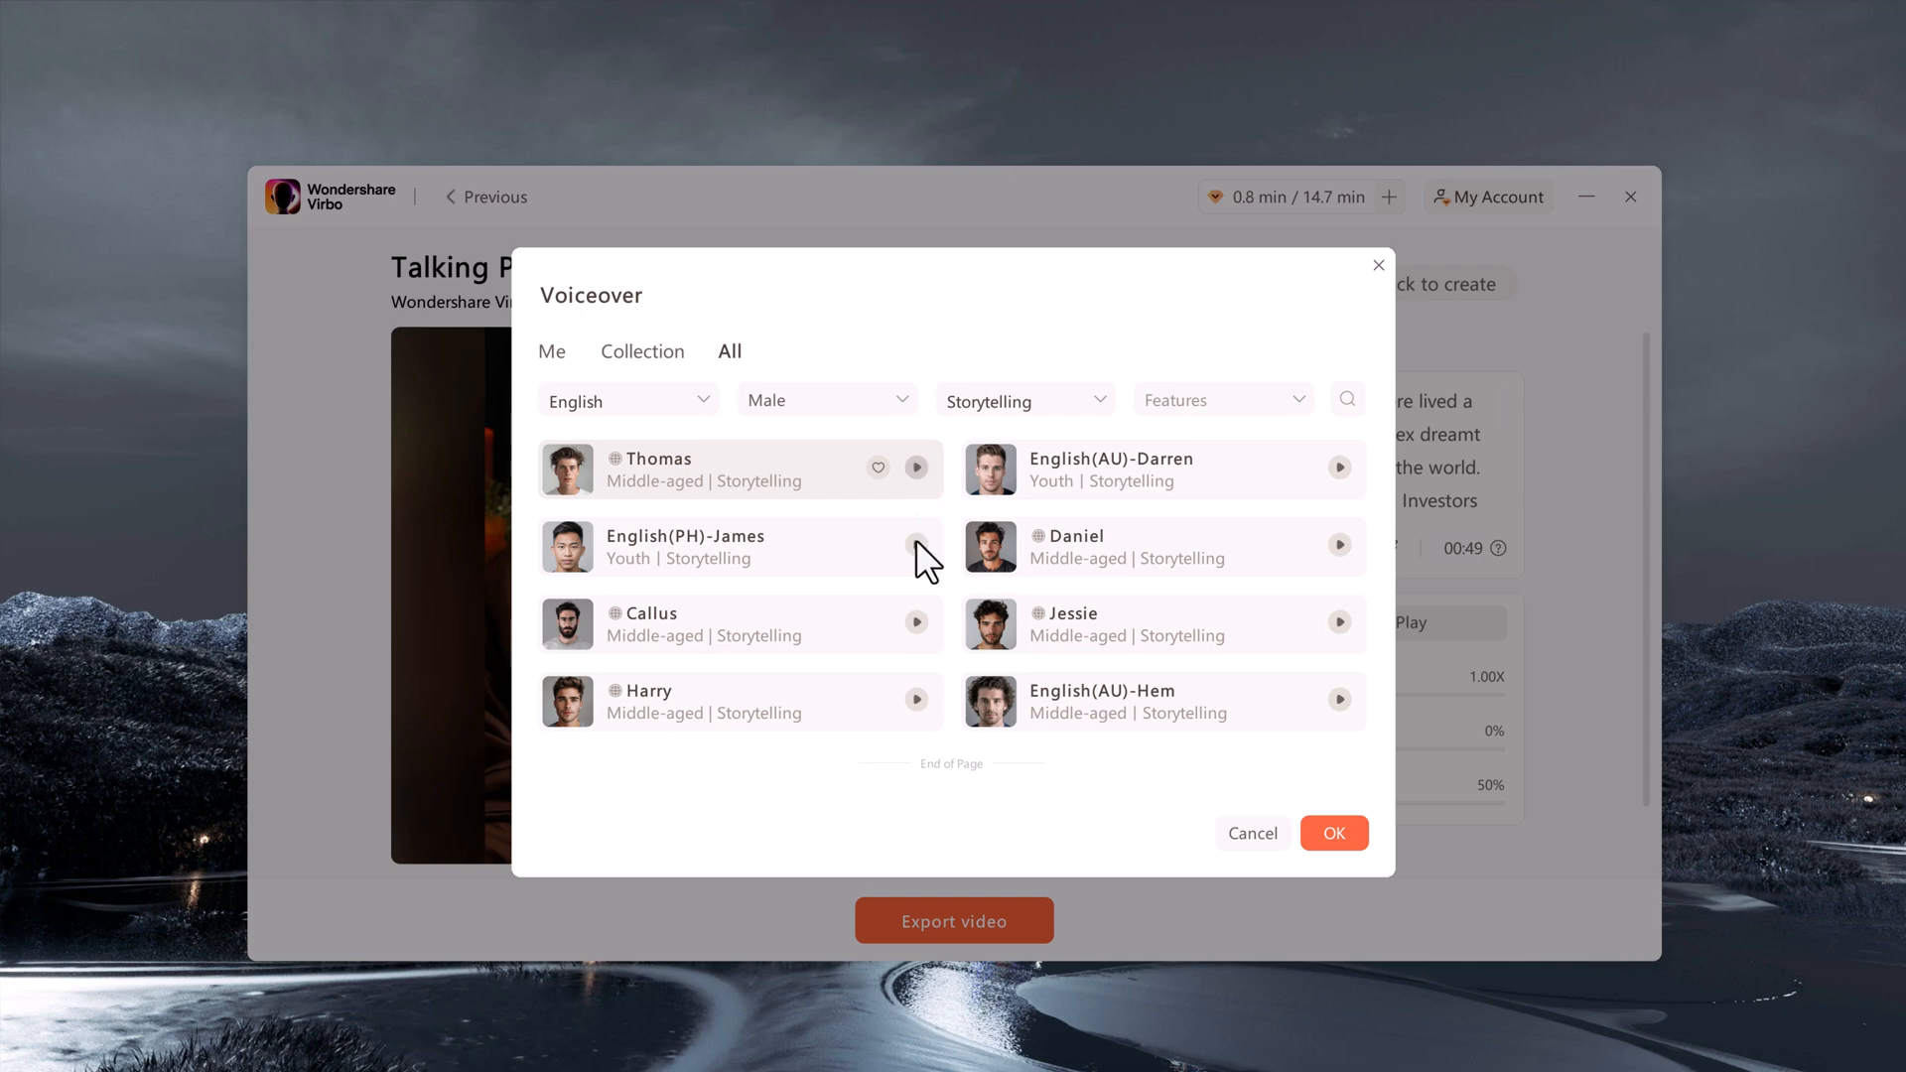
mouse_move(924, 715)
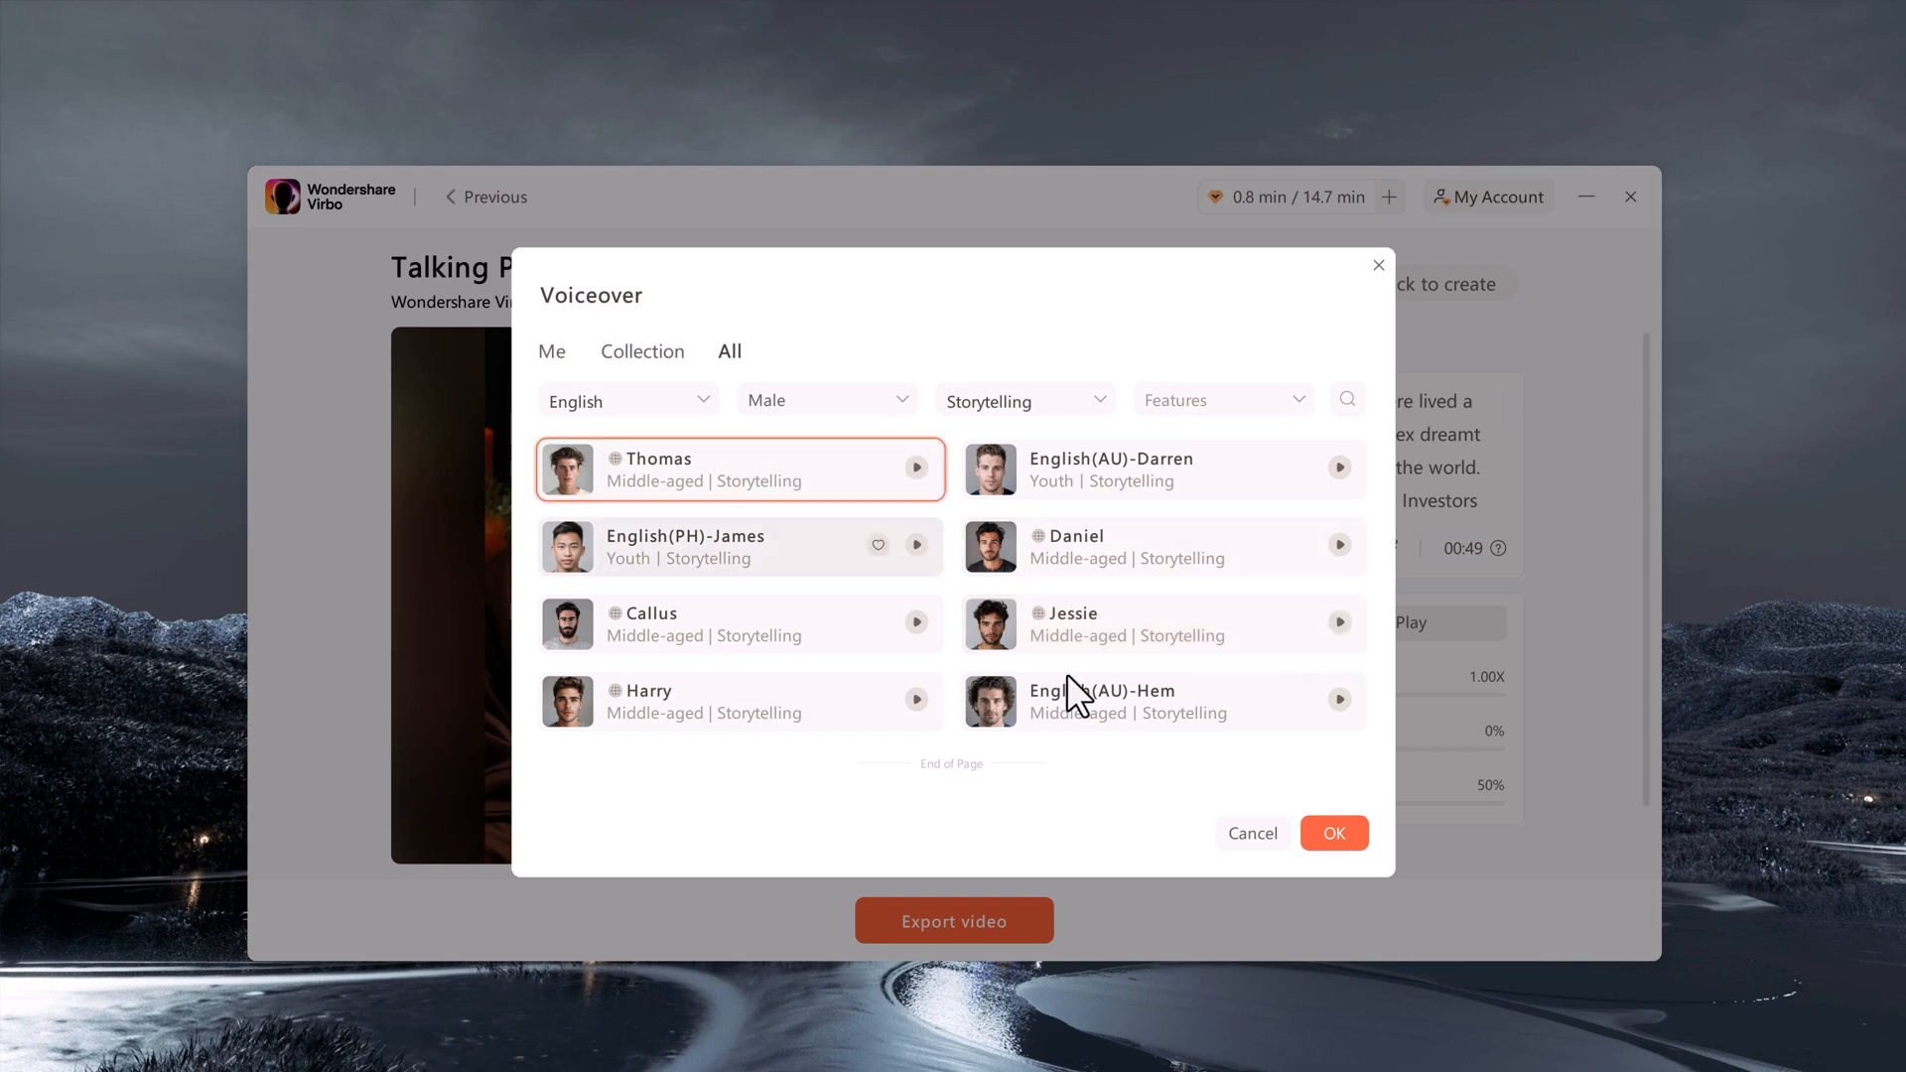
Confirm Thomas as the voiceover, enable subtitles and export the monk talking photo video to My Creations
left_click(1334, 832)
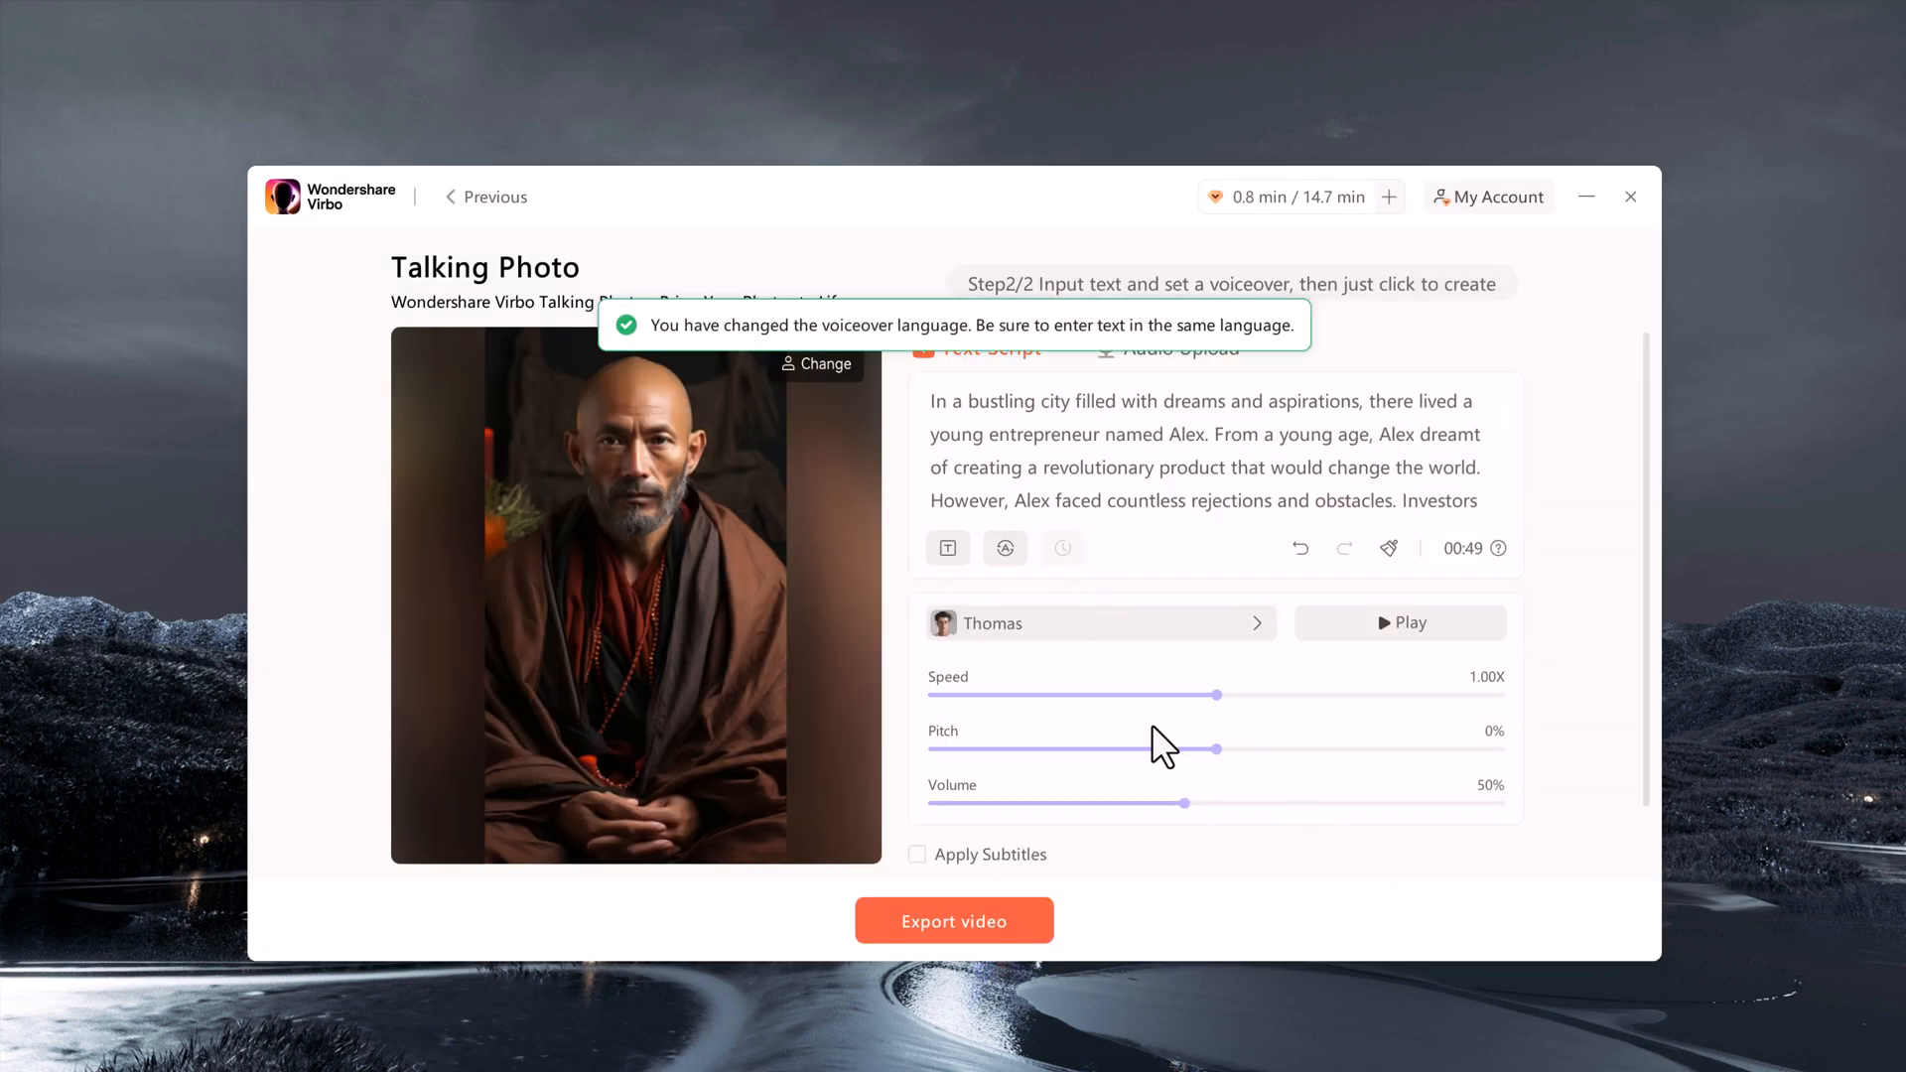
mouse_move(1043, 887)
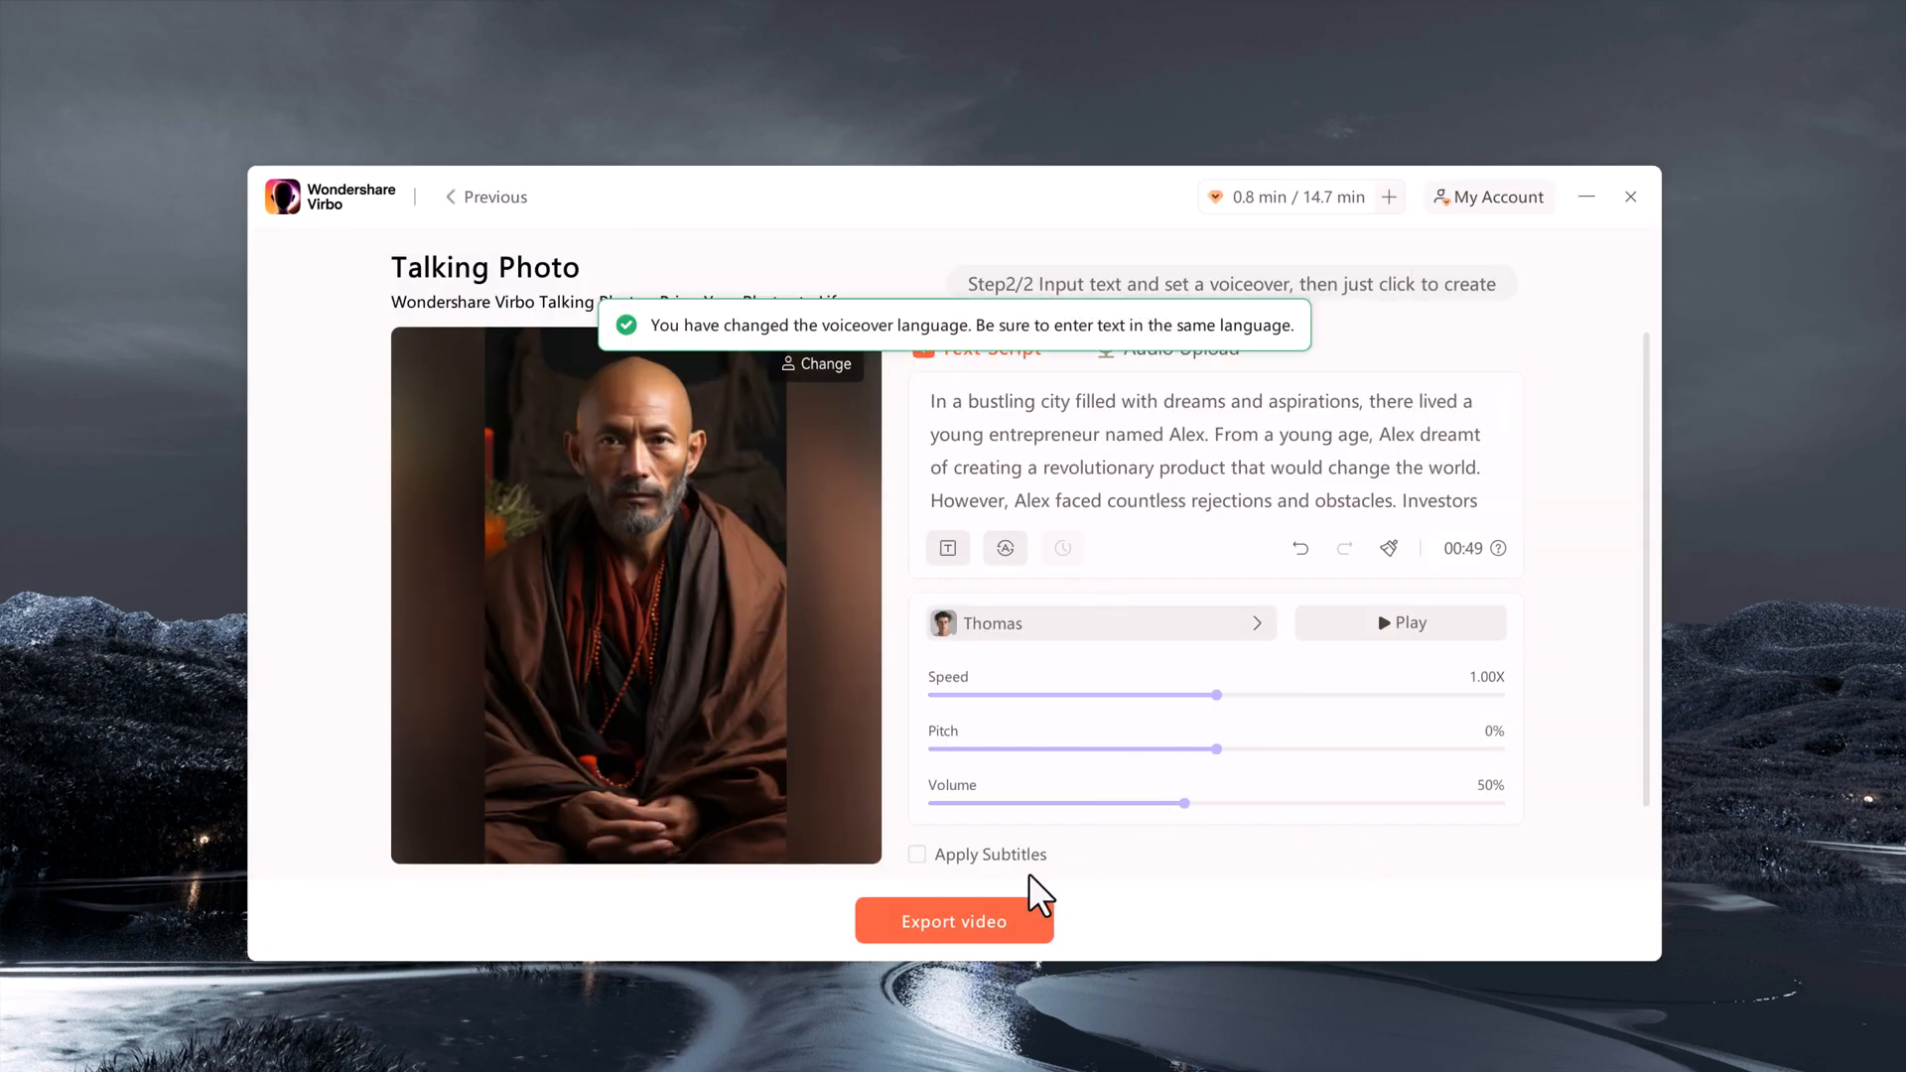
left_click(917, 853)
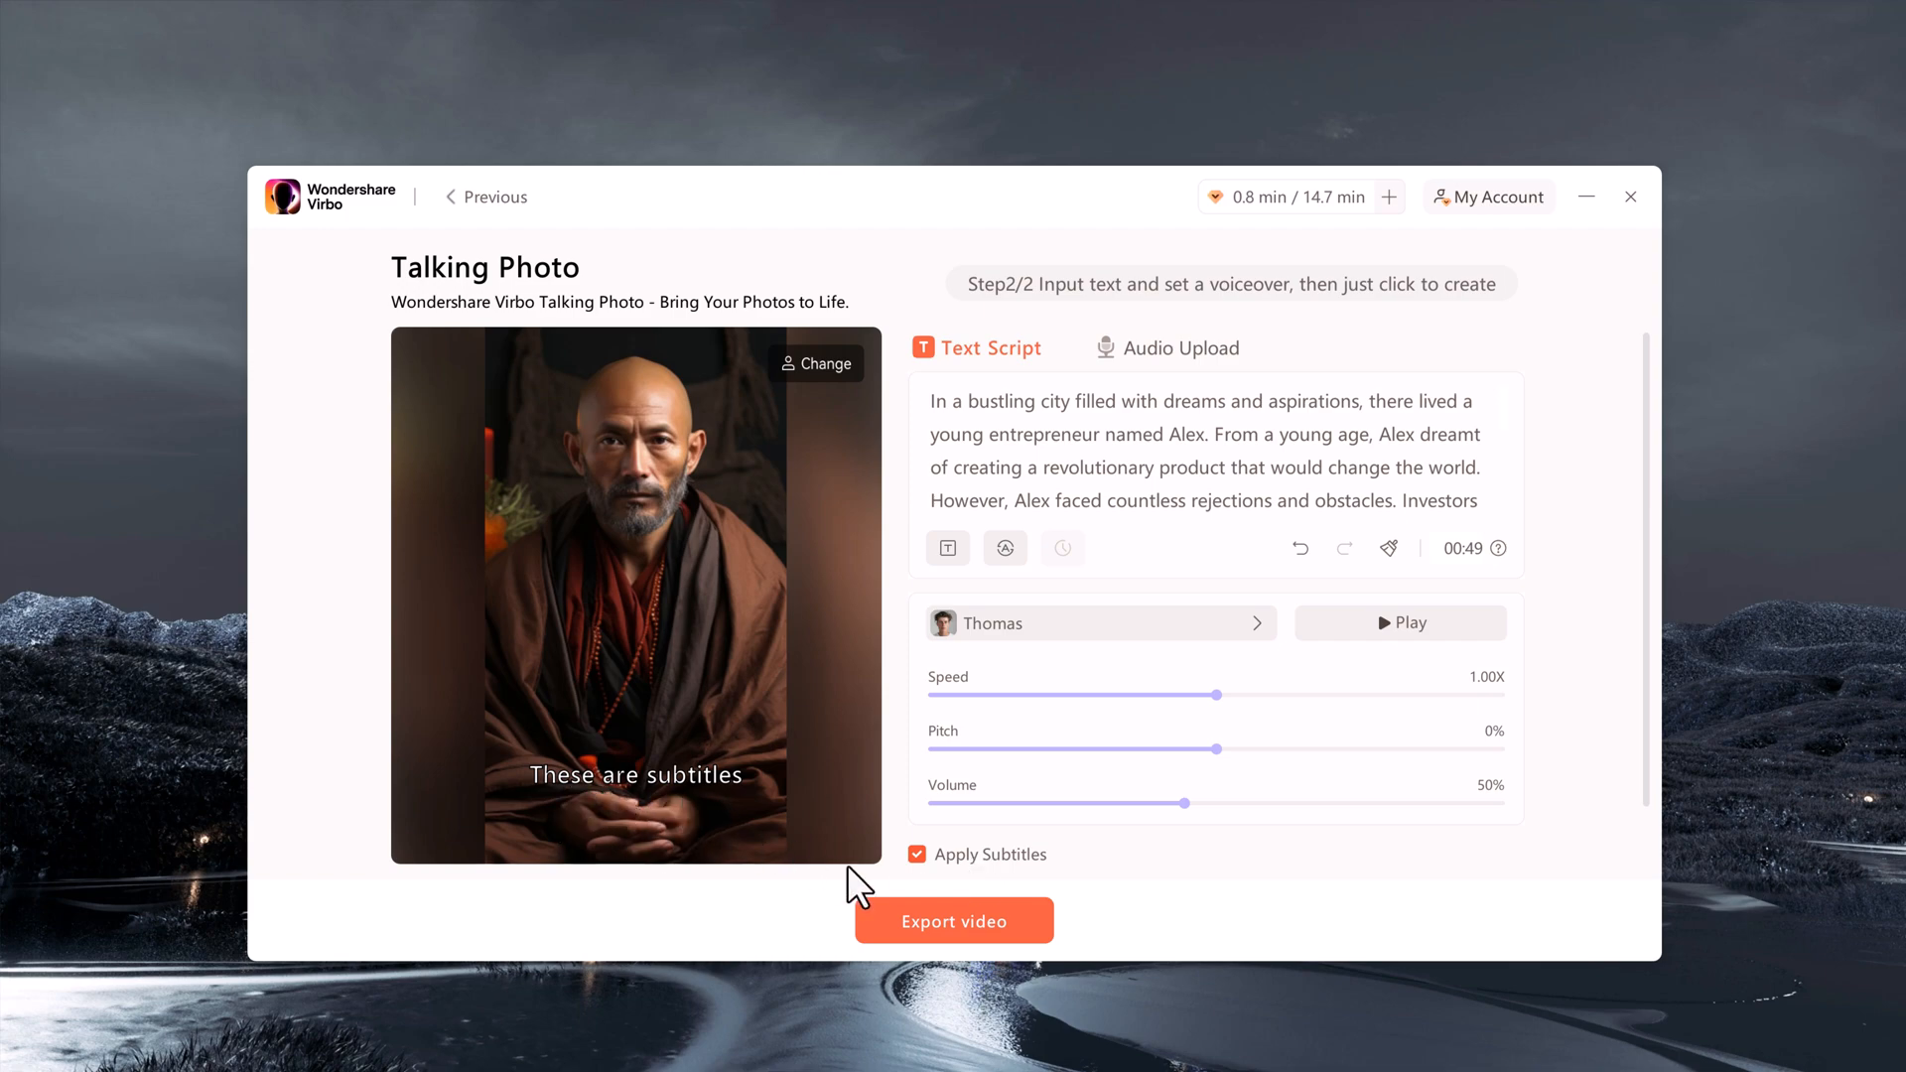
left_click(953, 921)
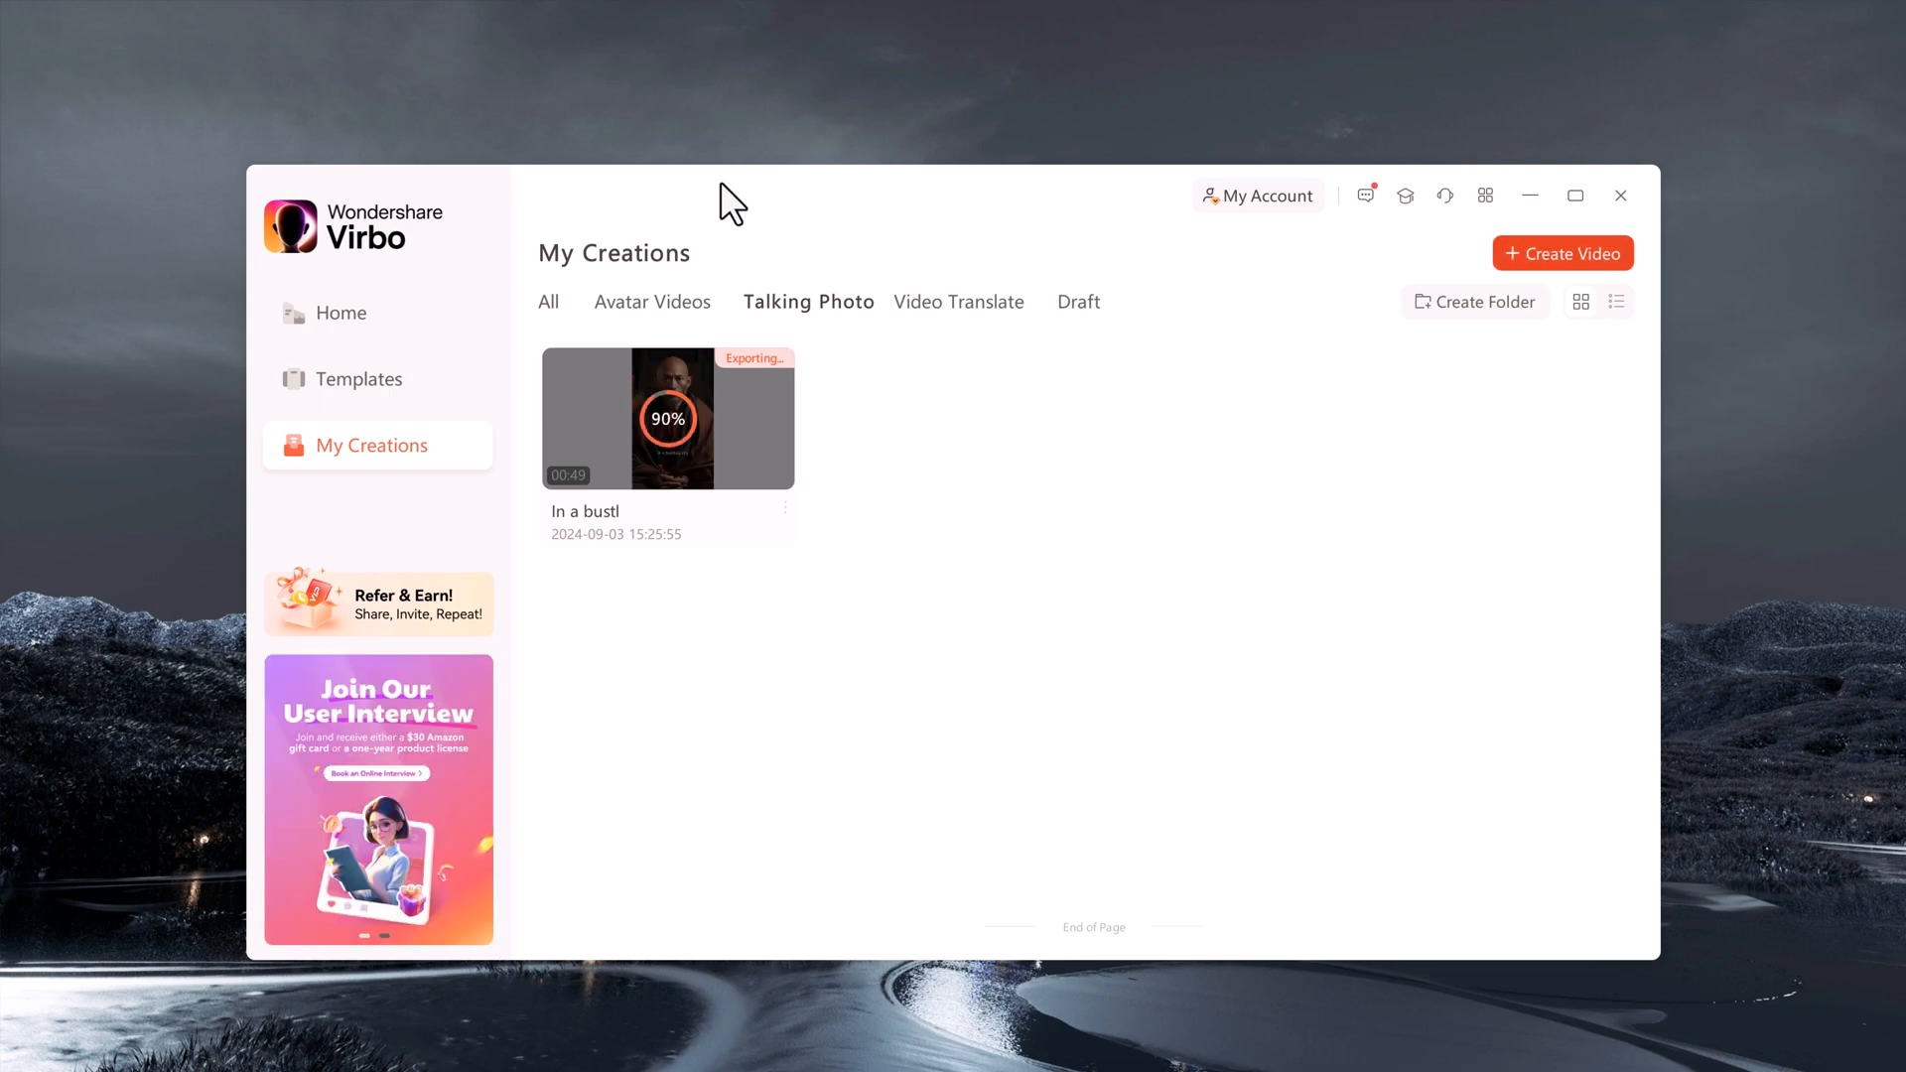
Play the finished 00:53 talking photo video in Media Player and close the player
double_click(667, 417)
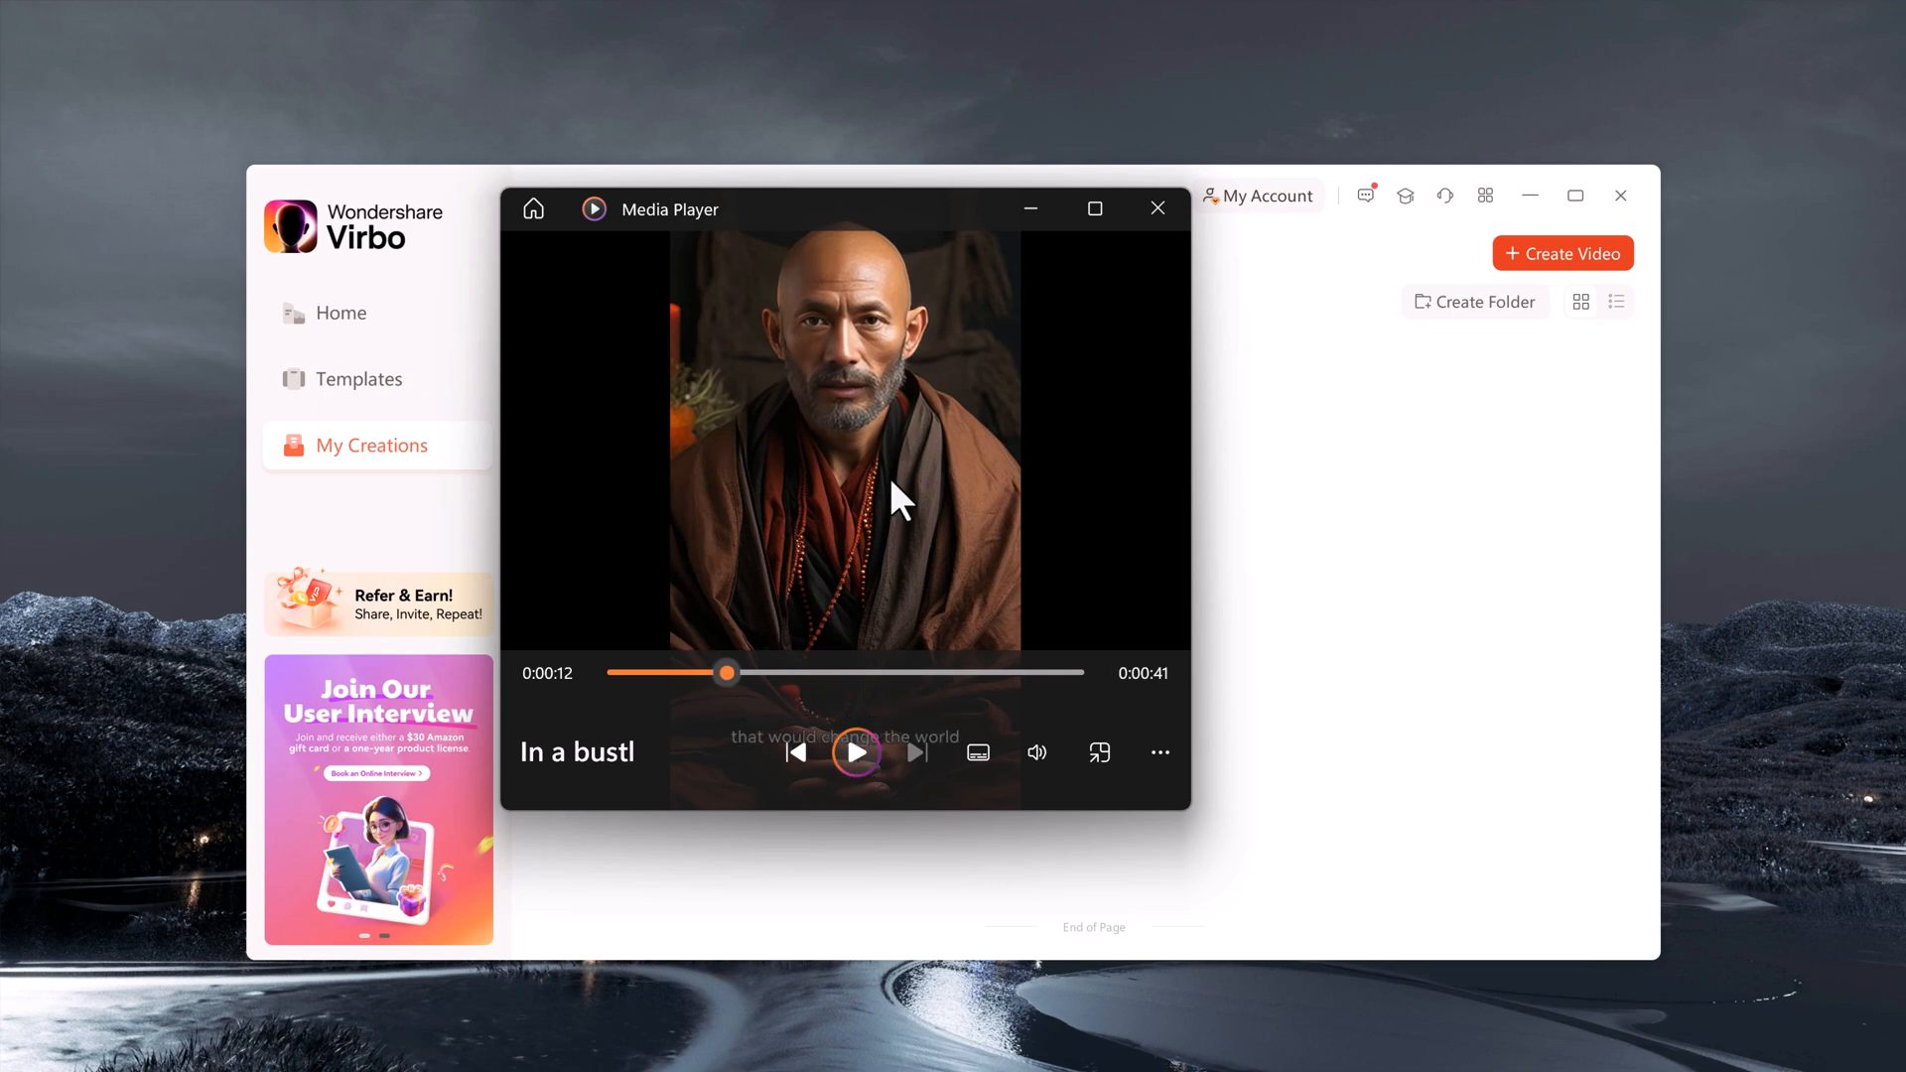
left_click(1158, 209)
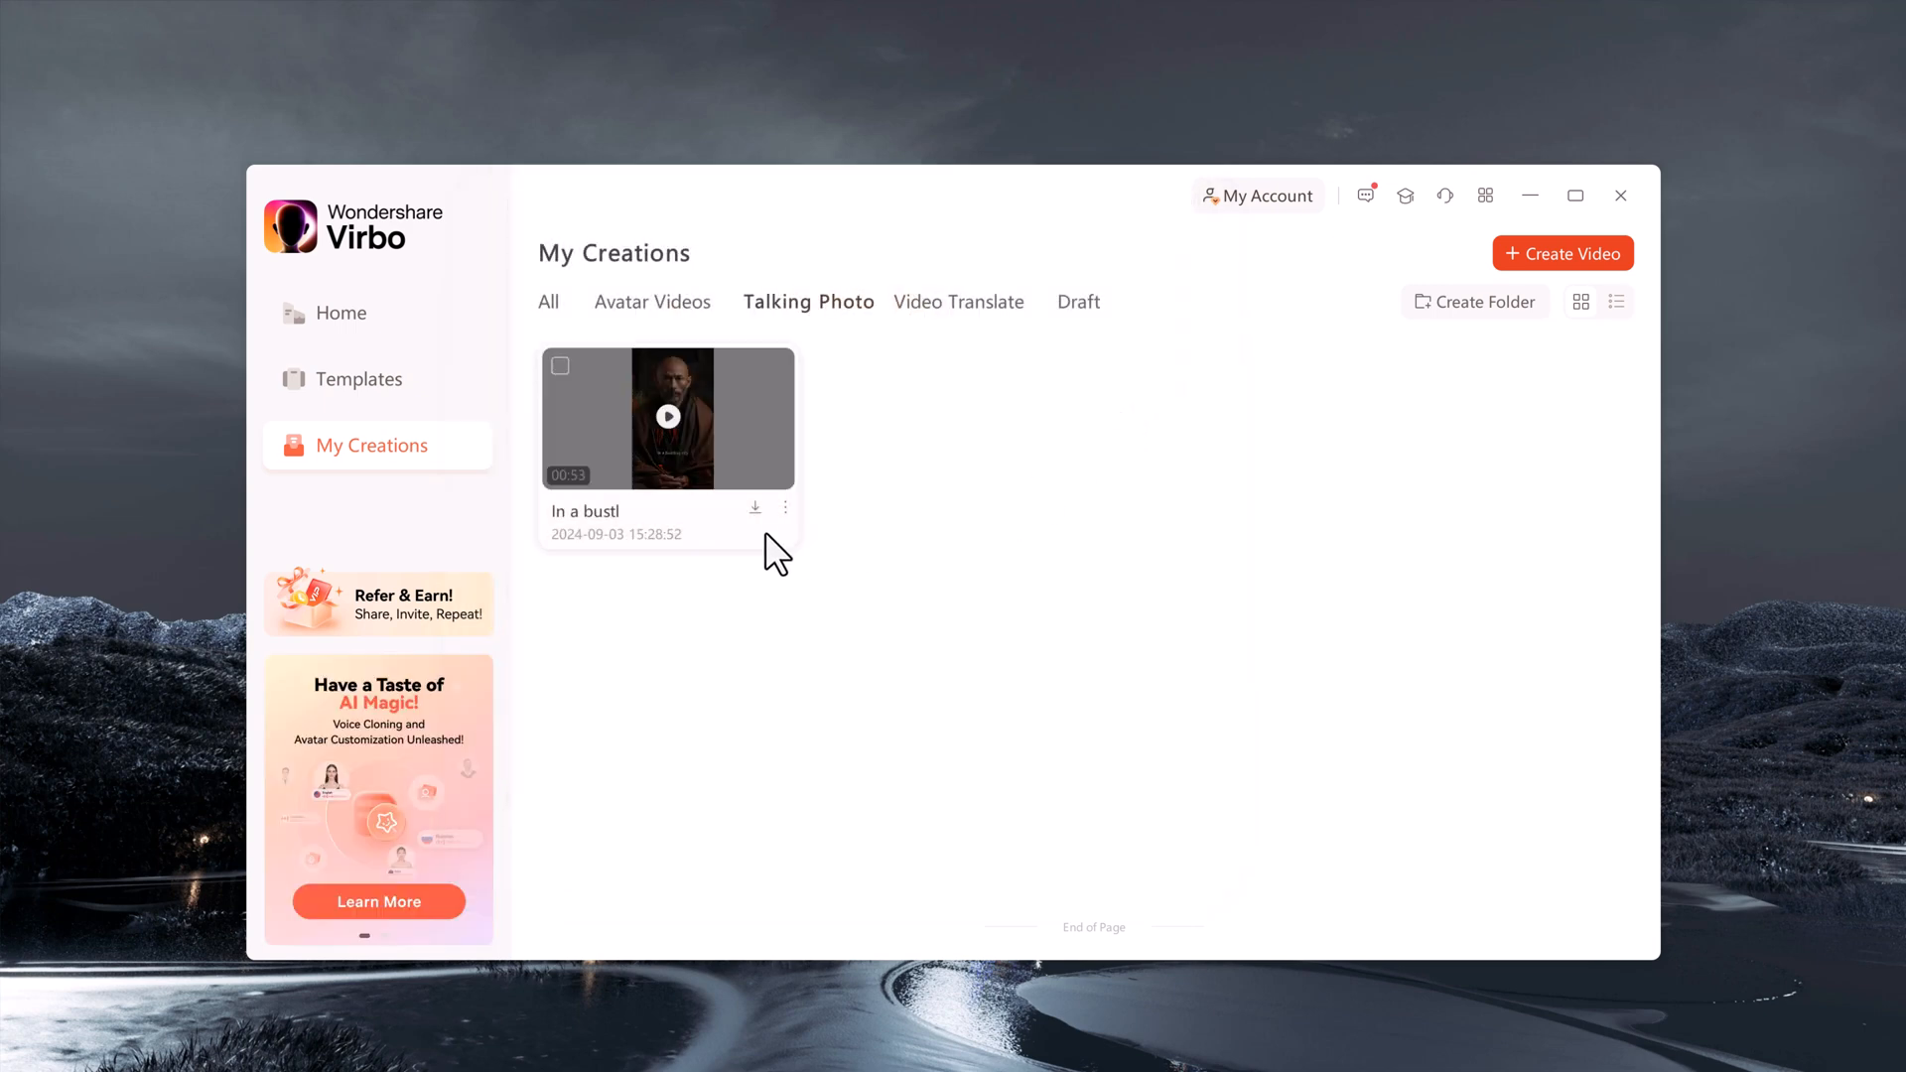
From Home, browse the E-commerce and Explainer Video templates, then load Popular's AI Training Website template into the editor
left_click(341, 314)
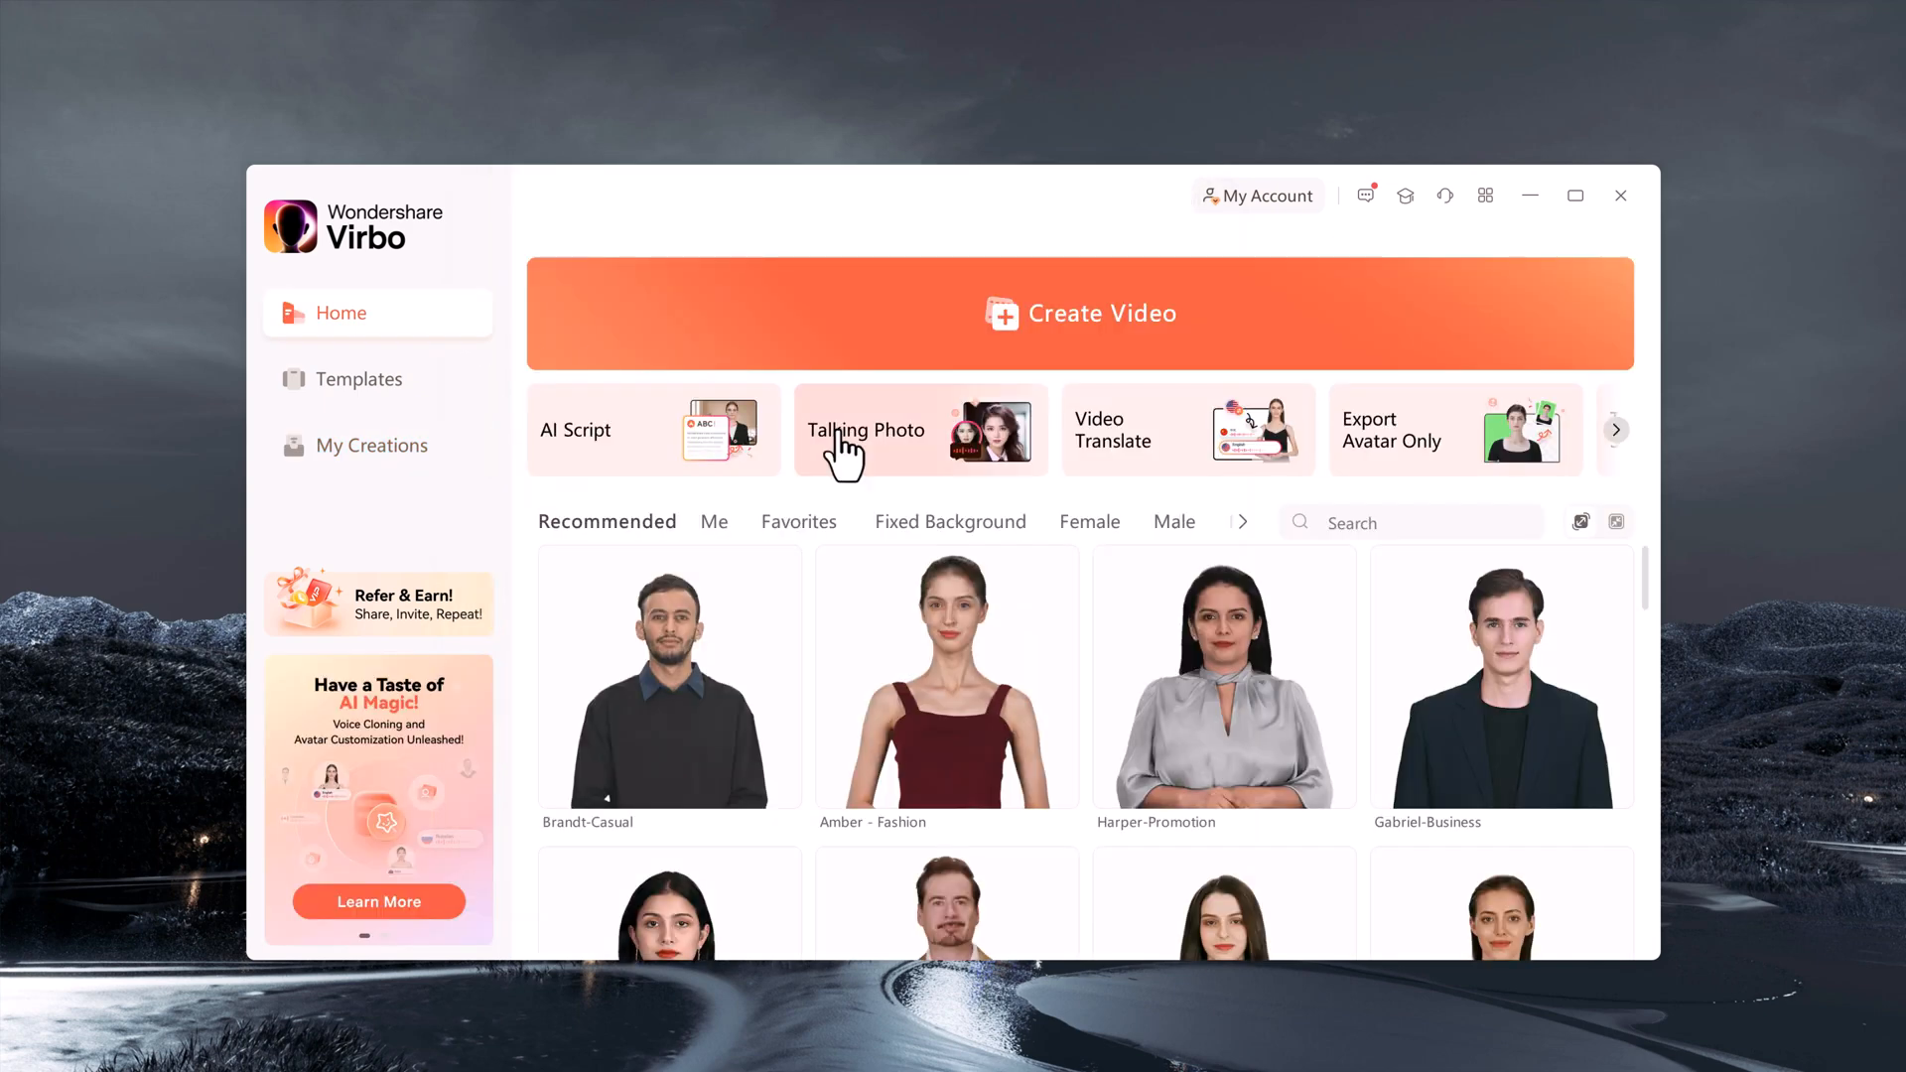
left_click(358, 379)
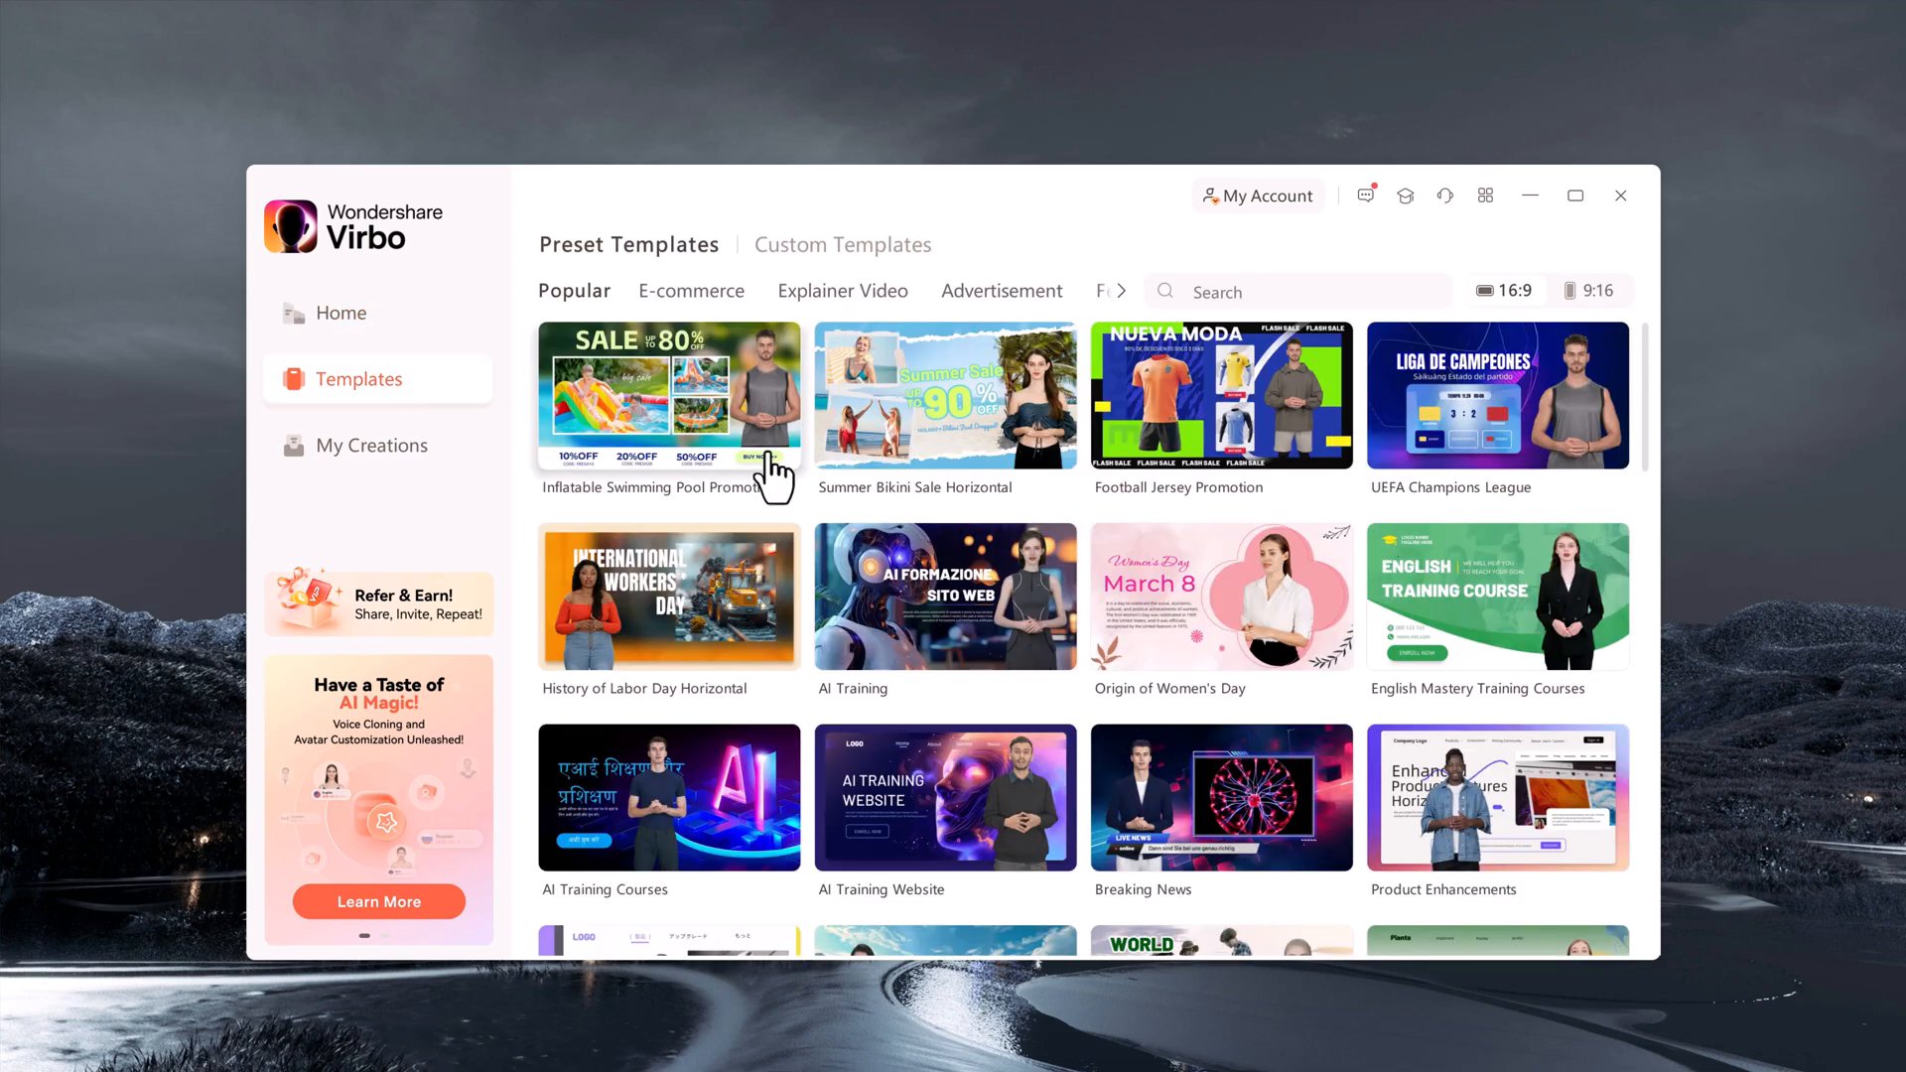
left_click(691, 290)
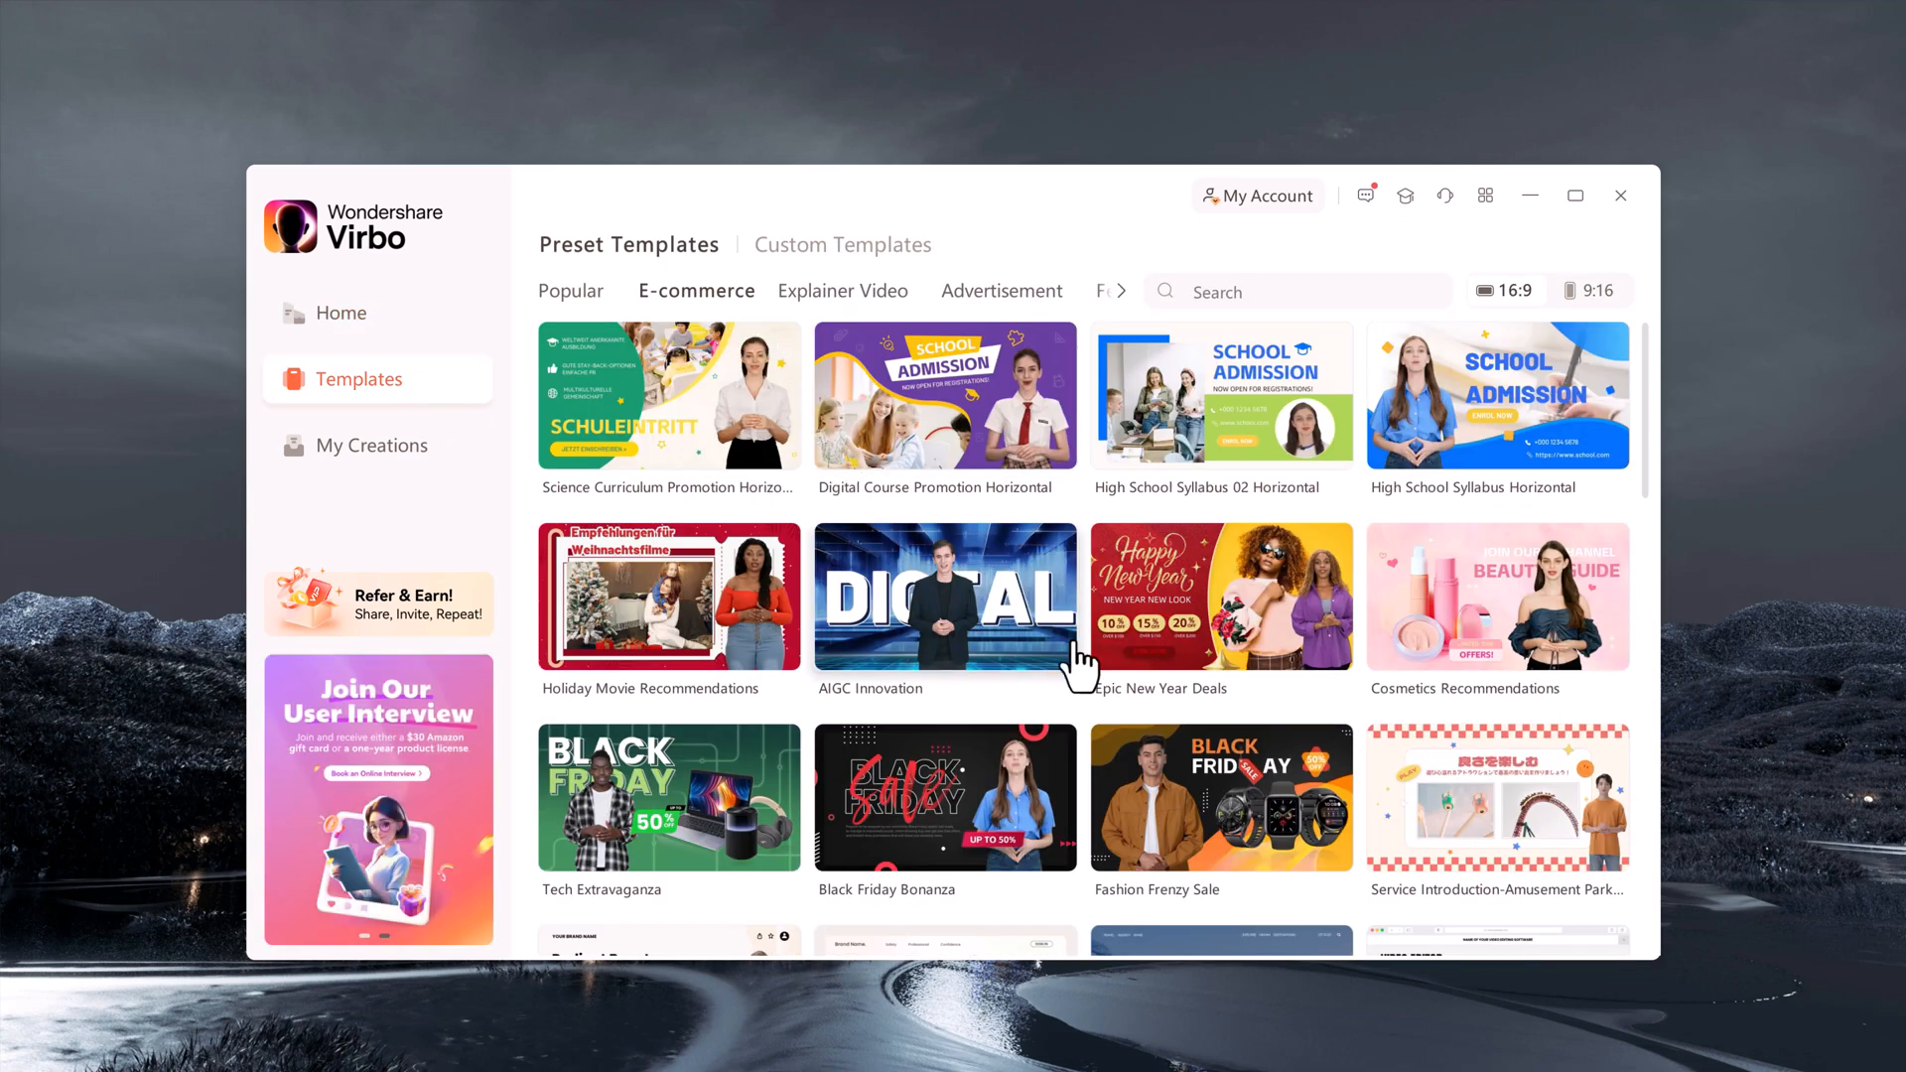
left_click(842, 289)
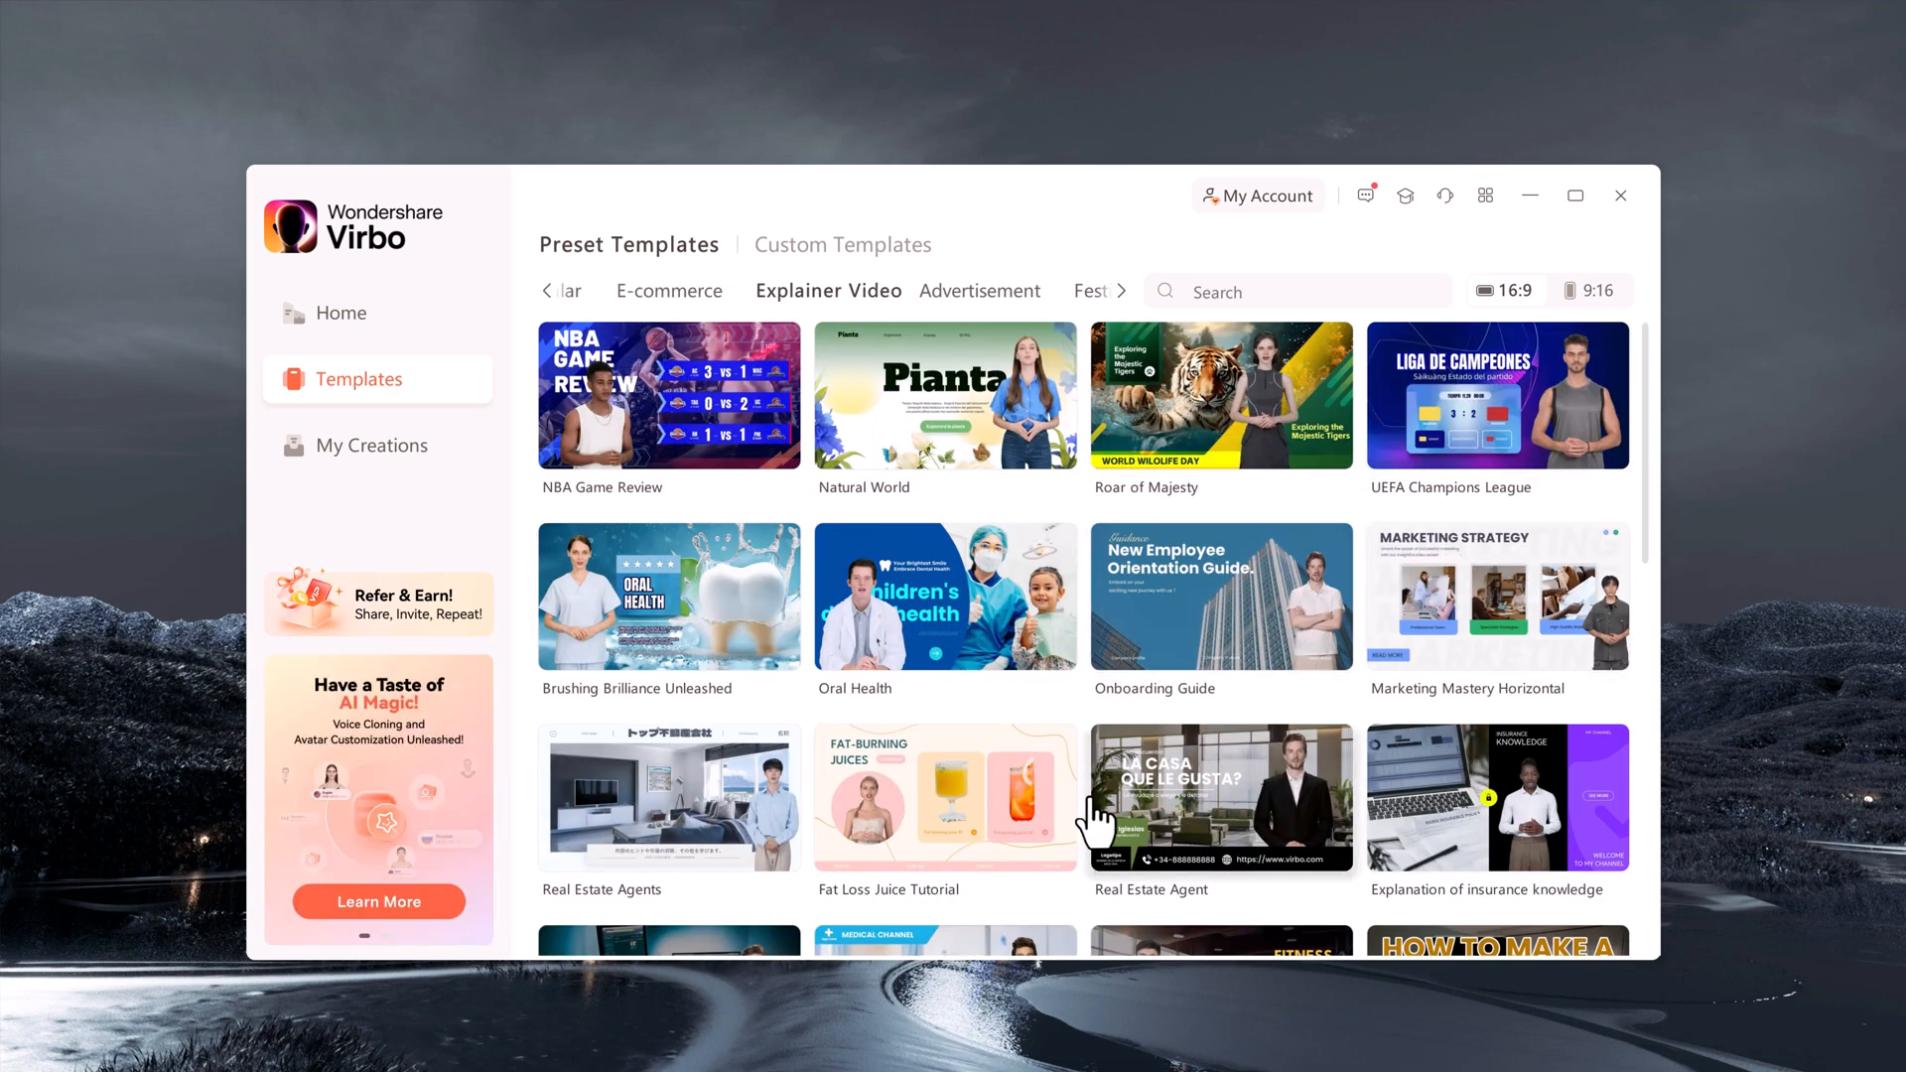
mouse_move(1003, 794)
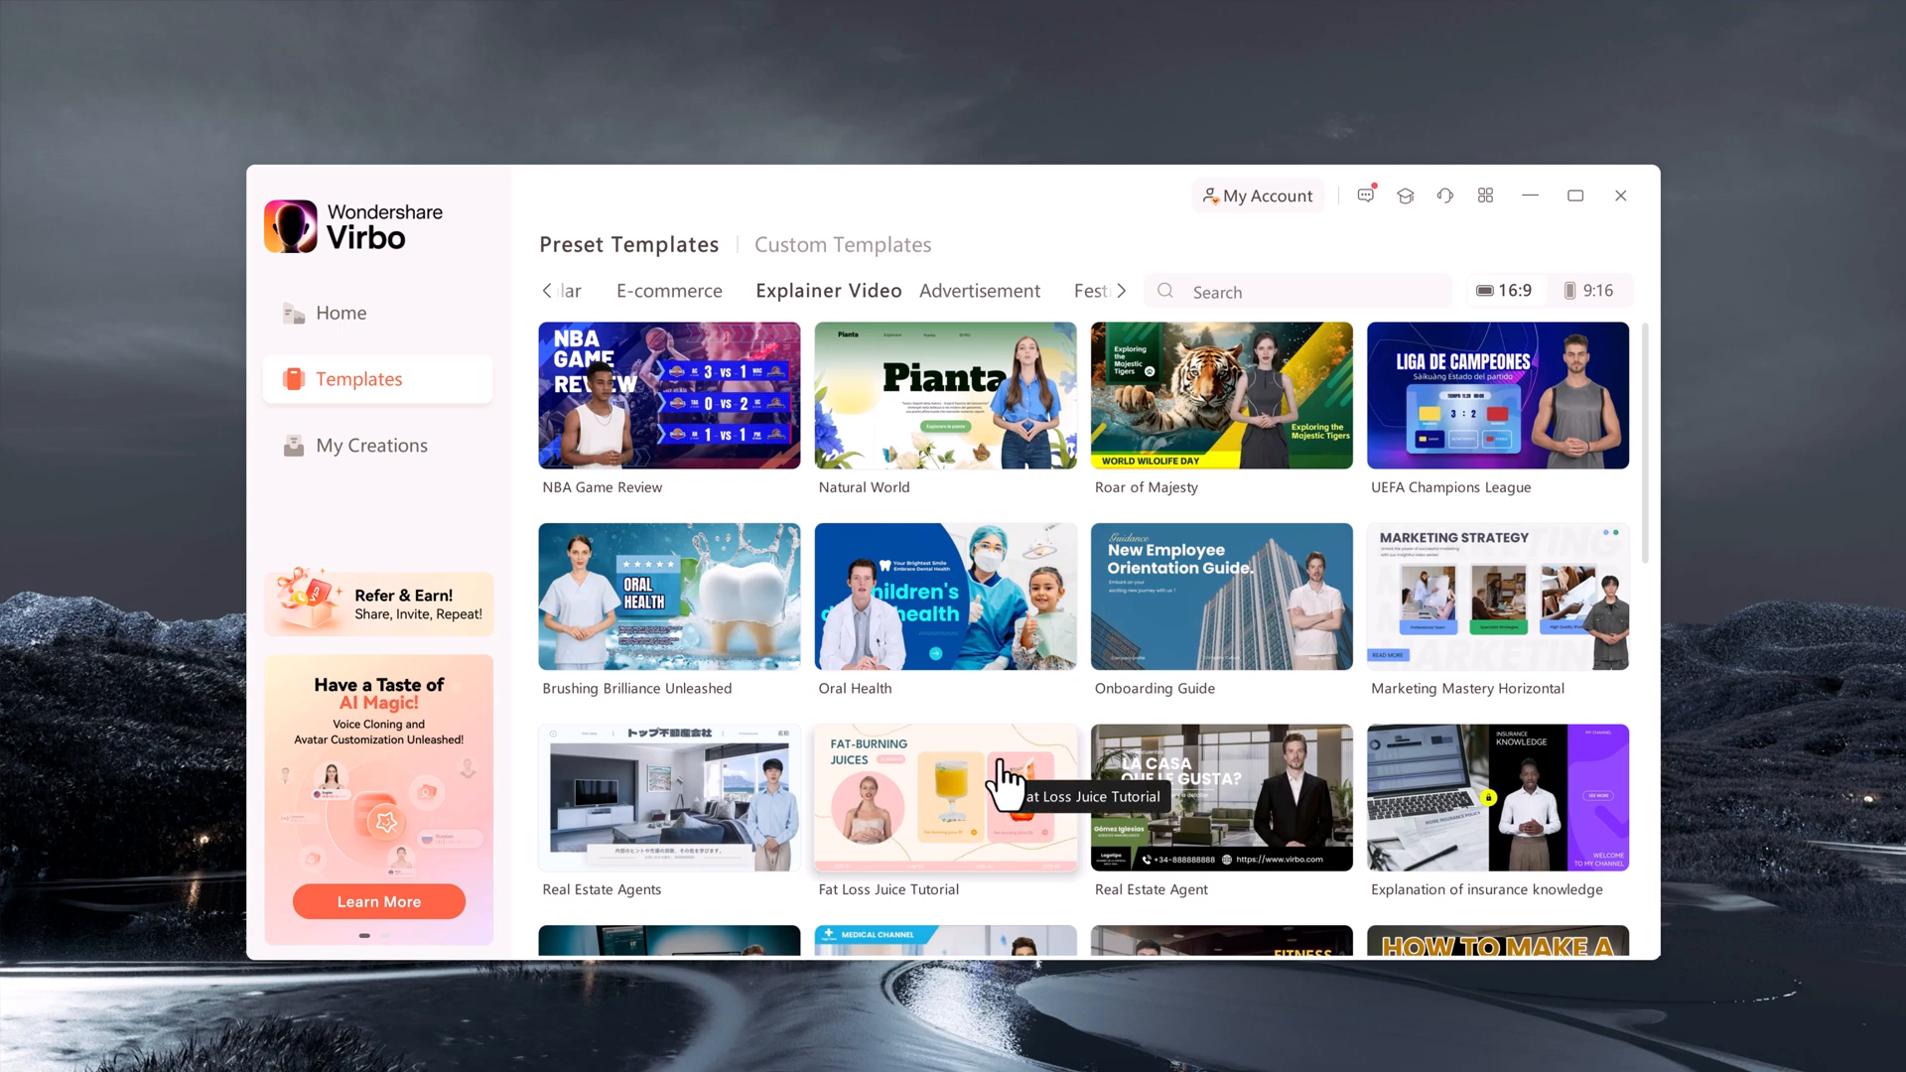
scroll("down", 3)
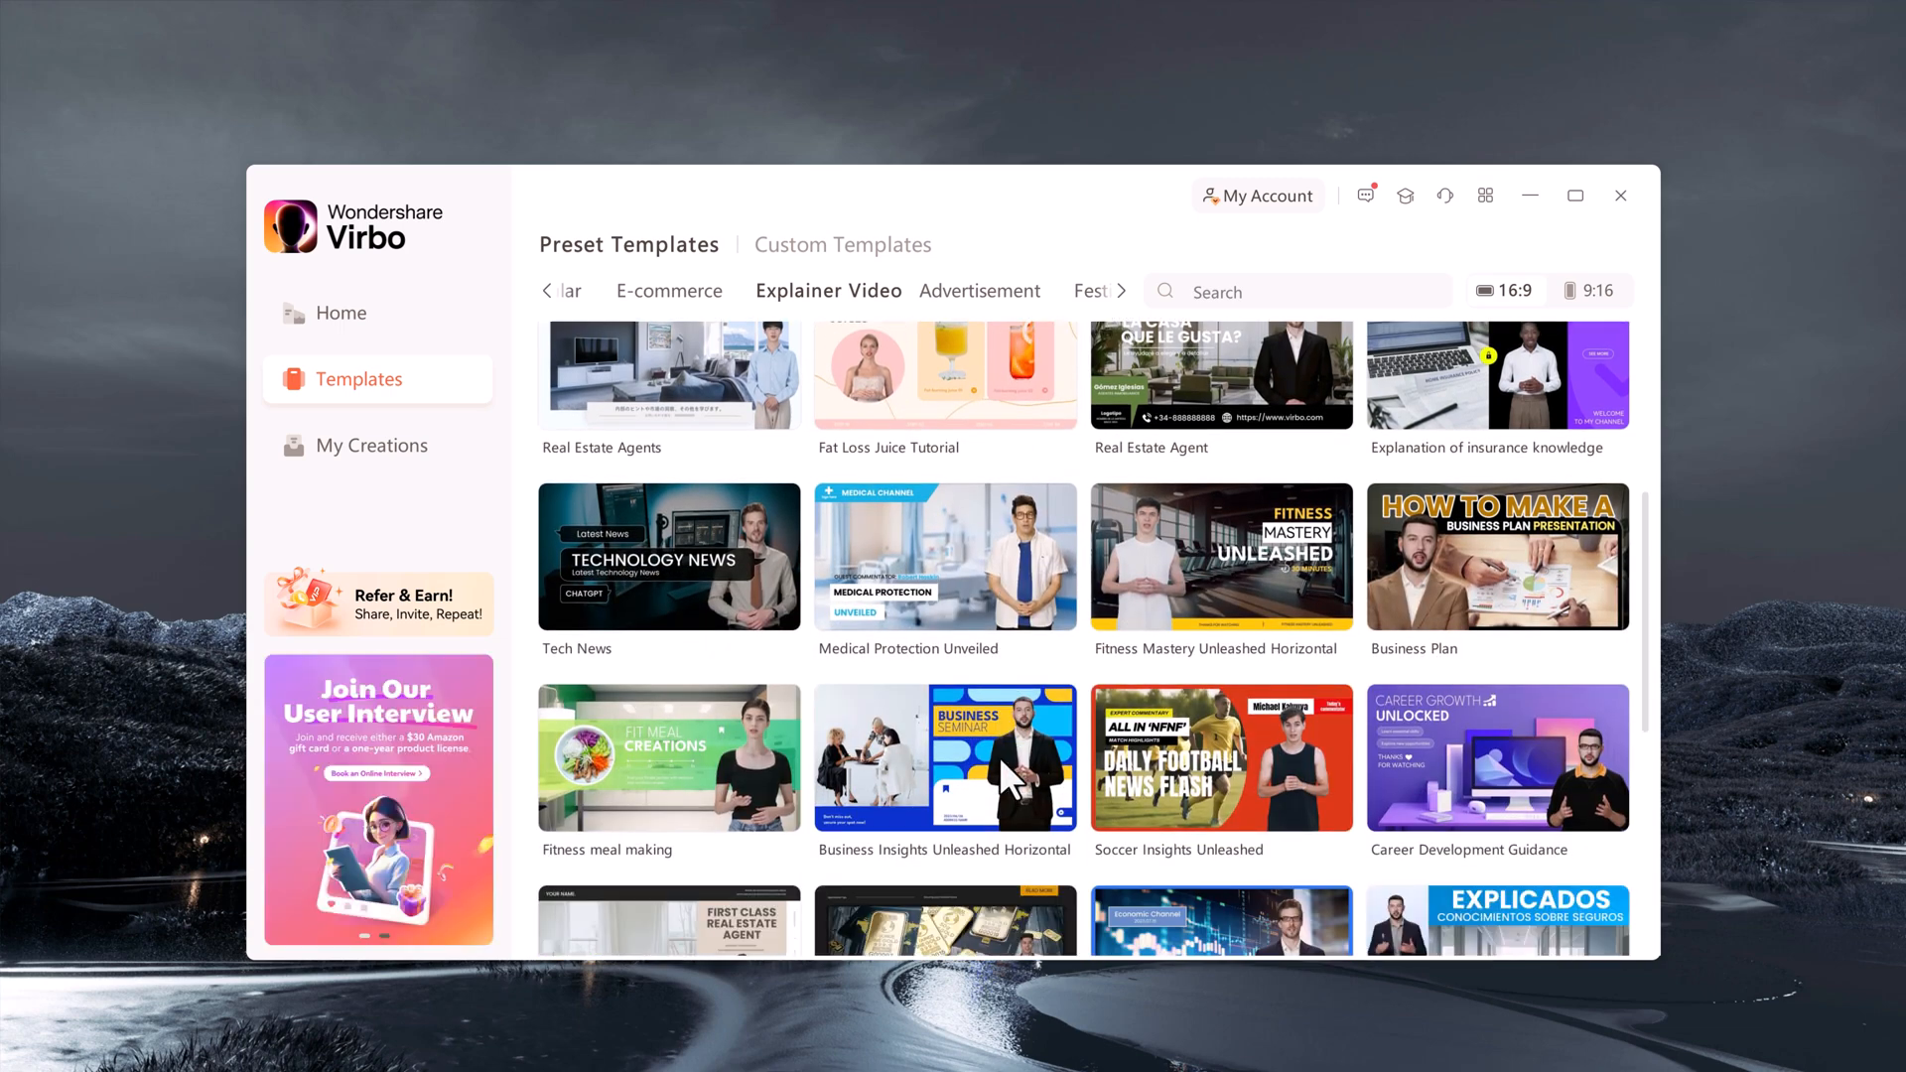
left_click(574, 289)
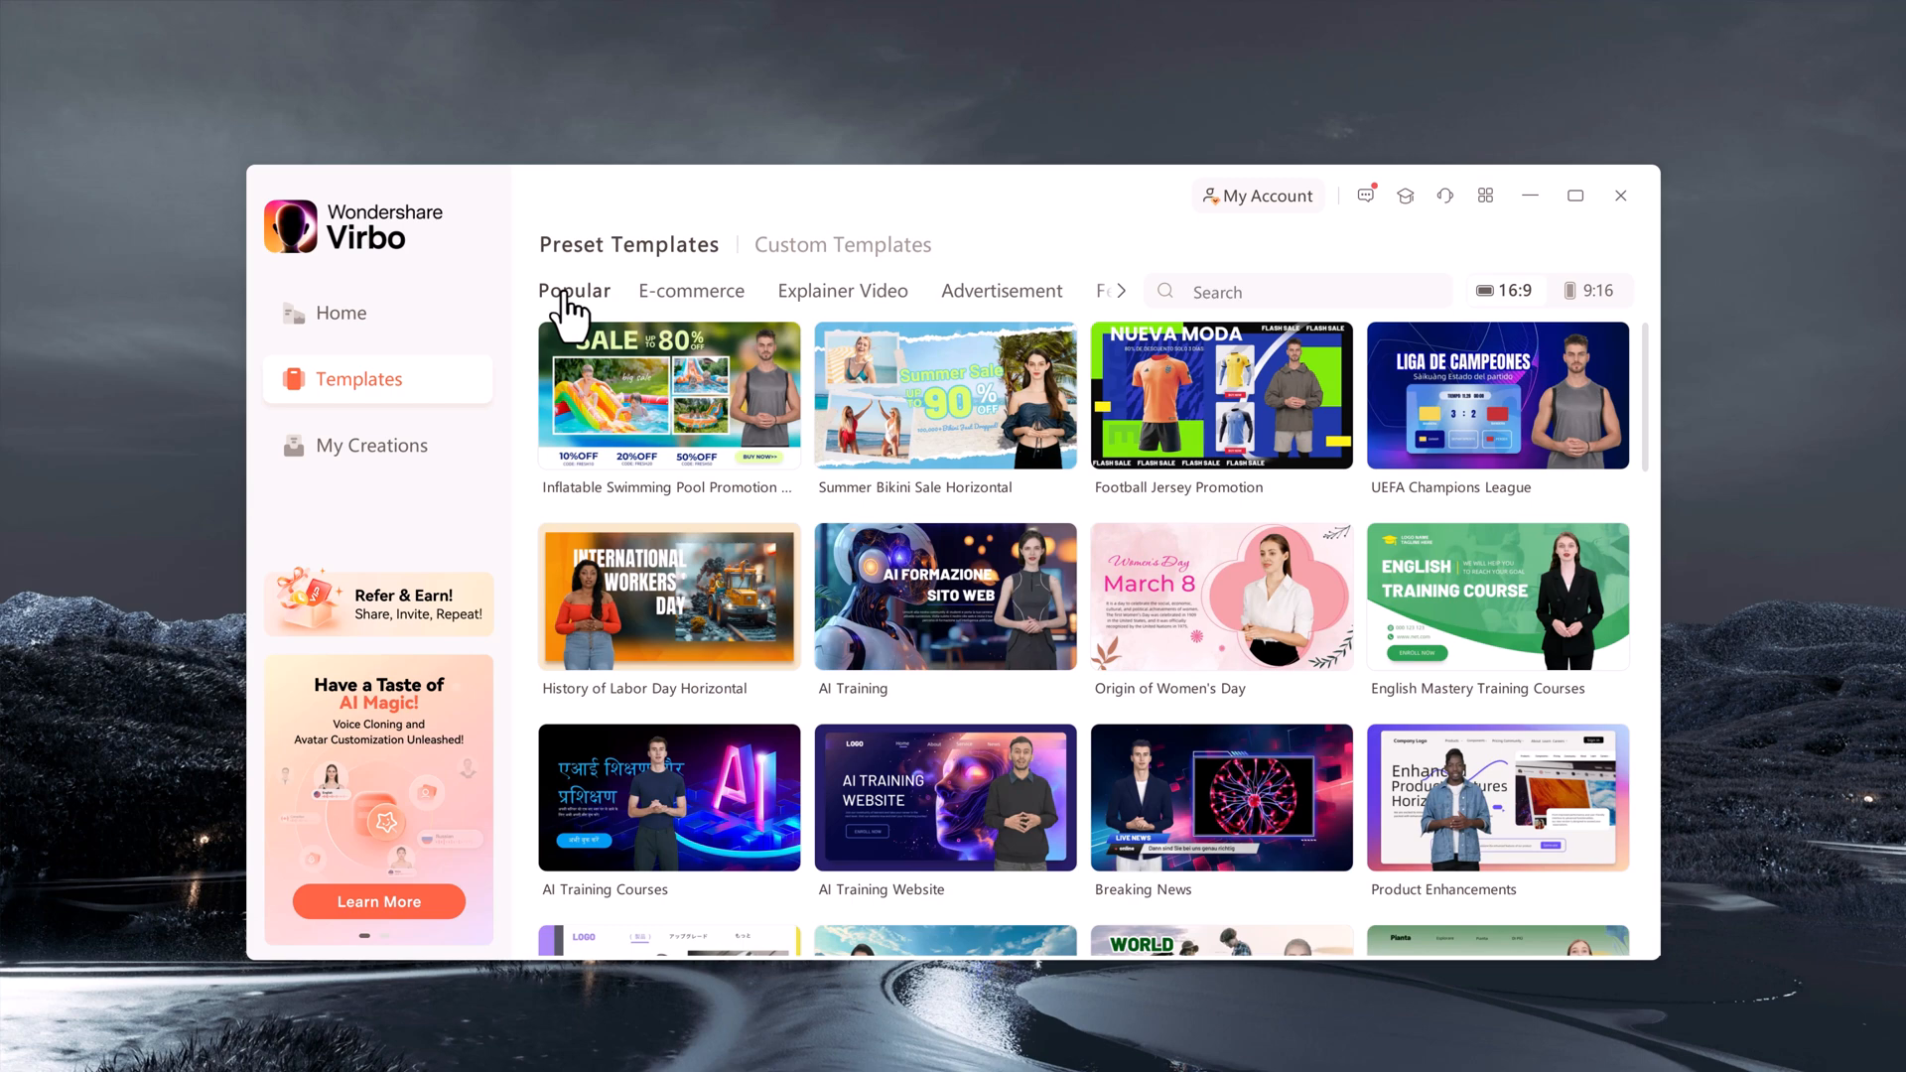
mouse_move(985, 586)
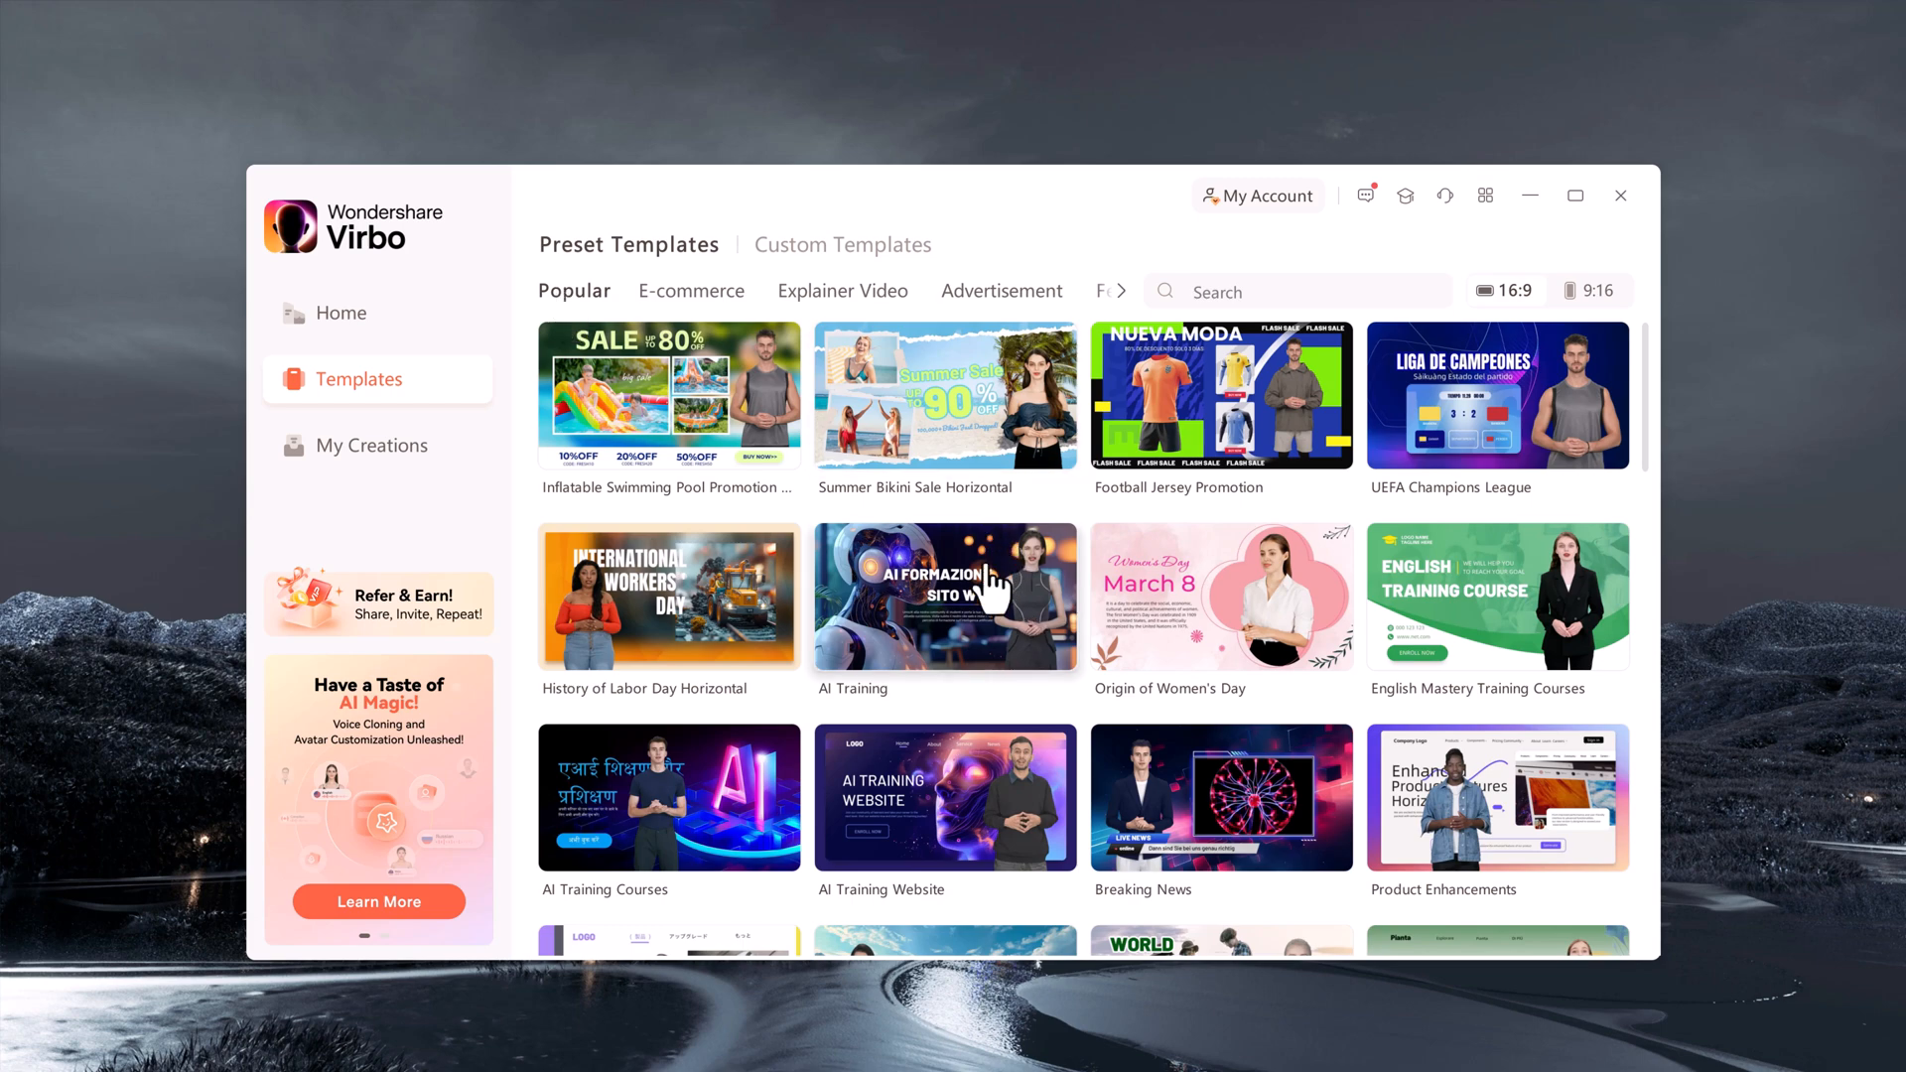
scroll("down", 3)
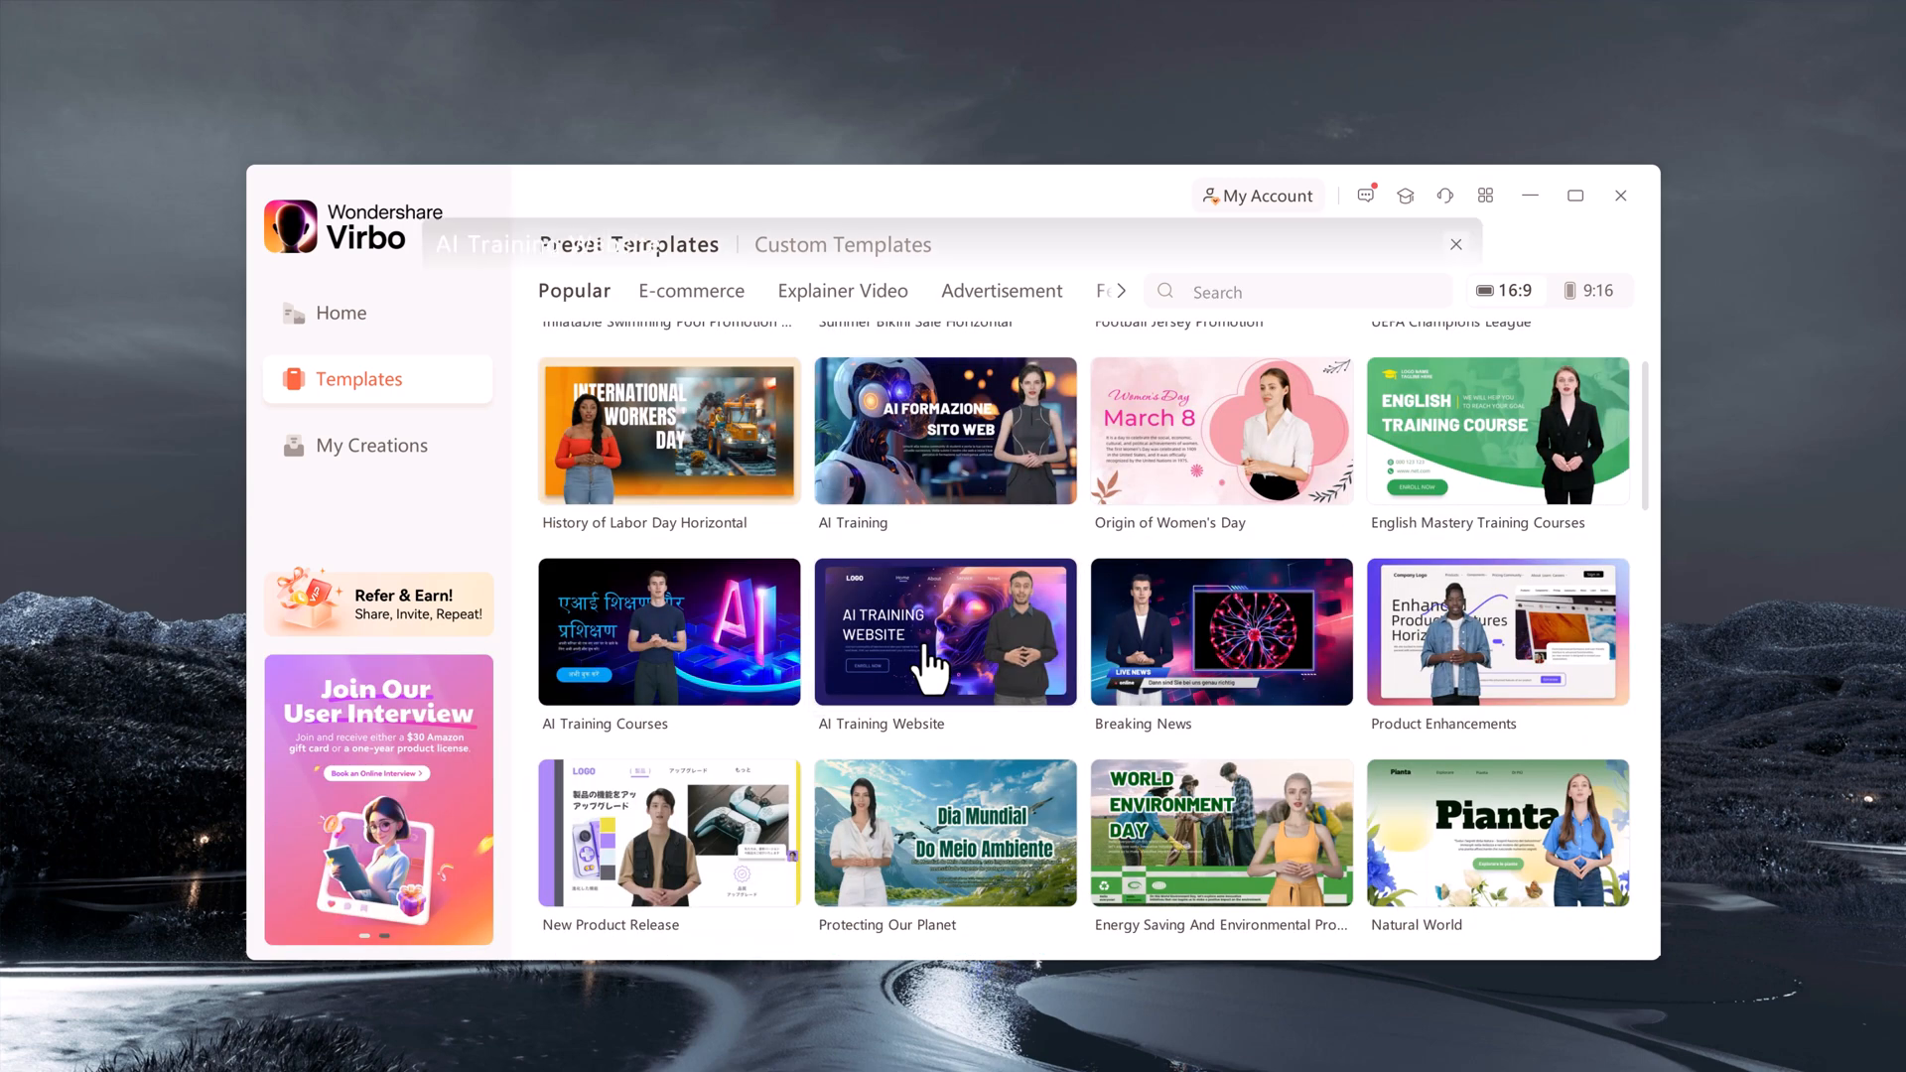
left_click(929, 662)
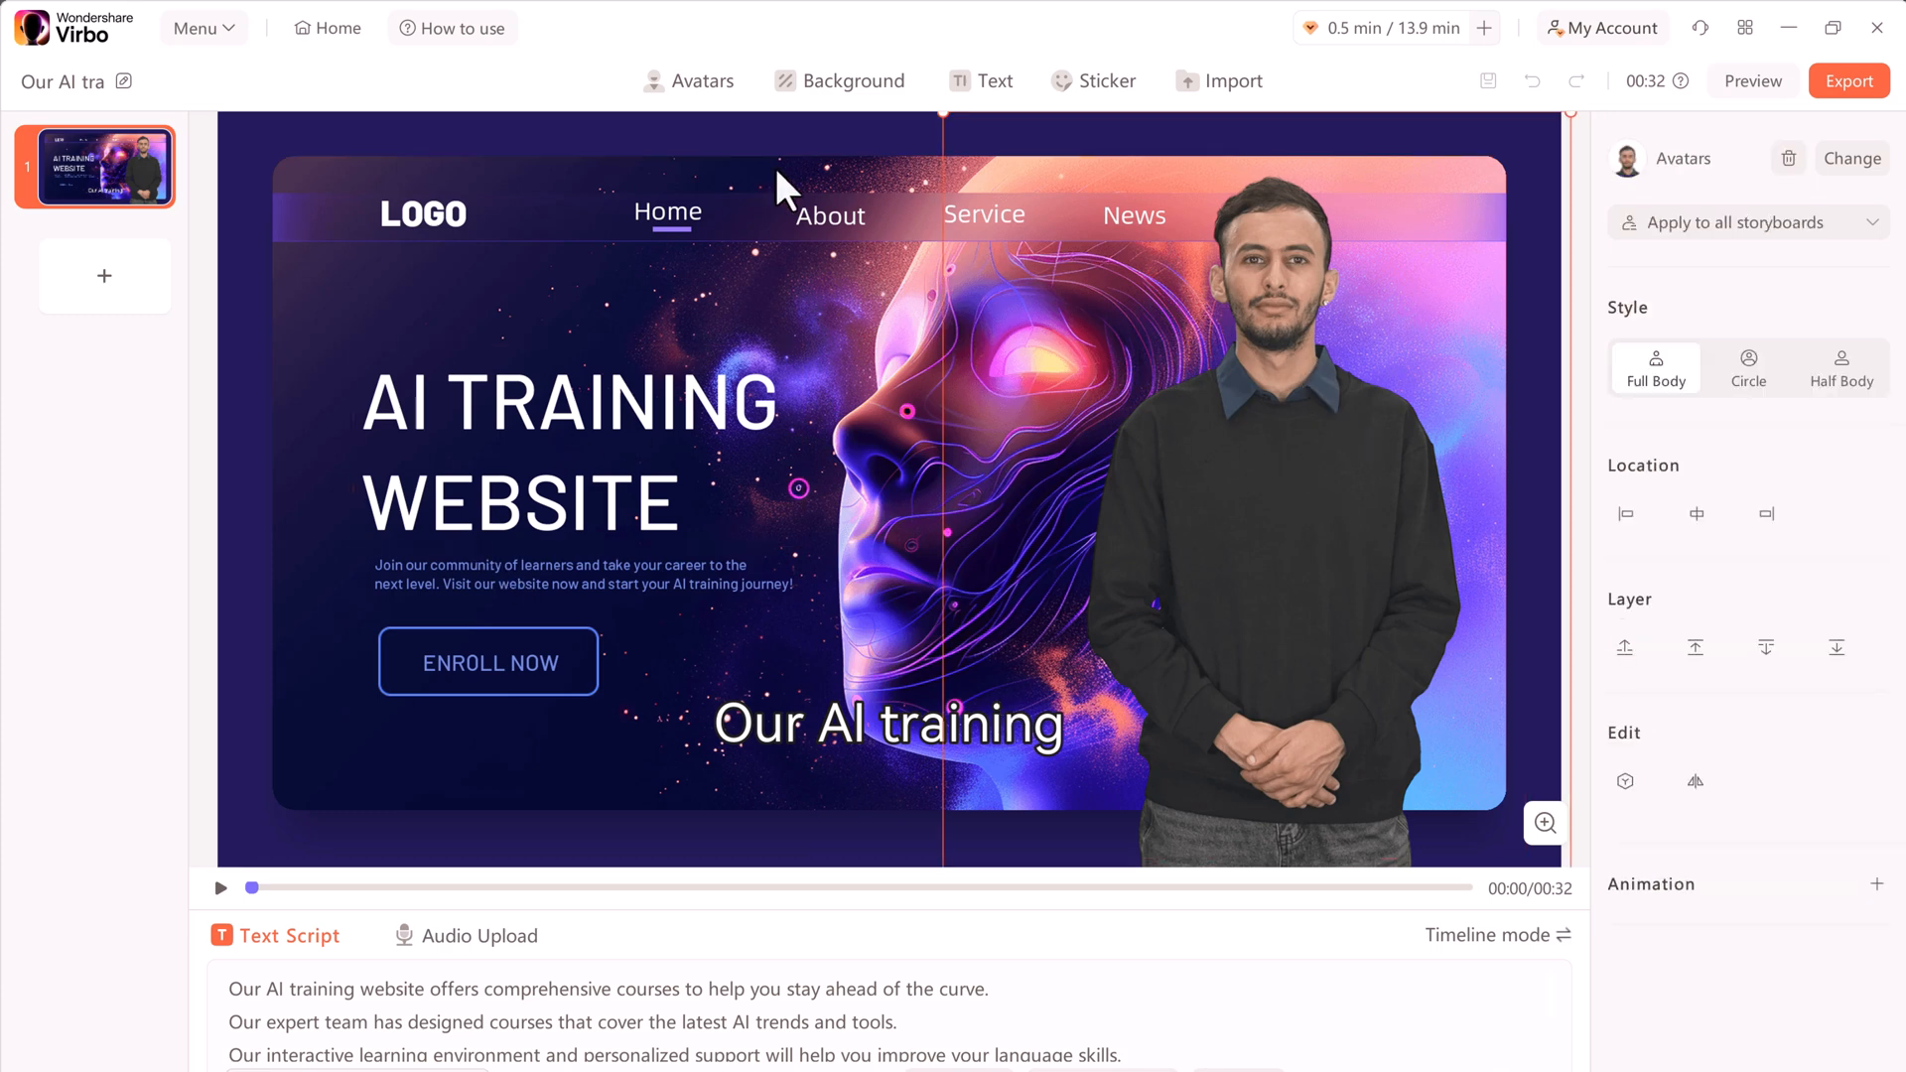
Replace the casual presenter with the Gabriel-Business avatar in a black suit
left_click(703, 79)
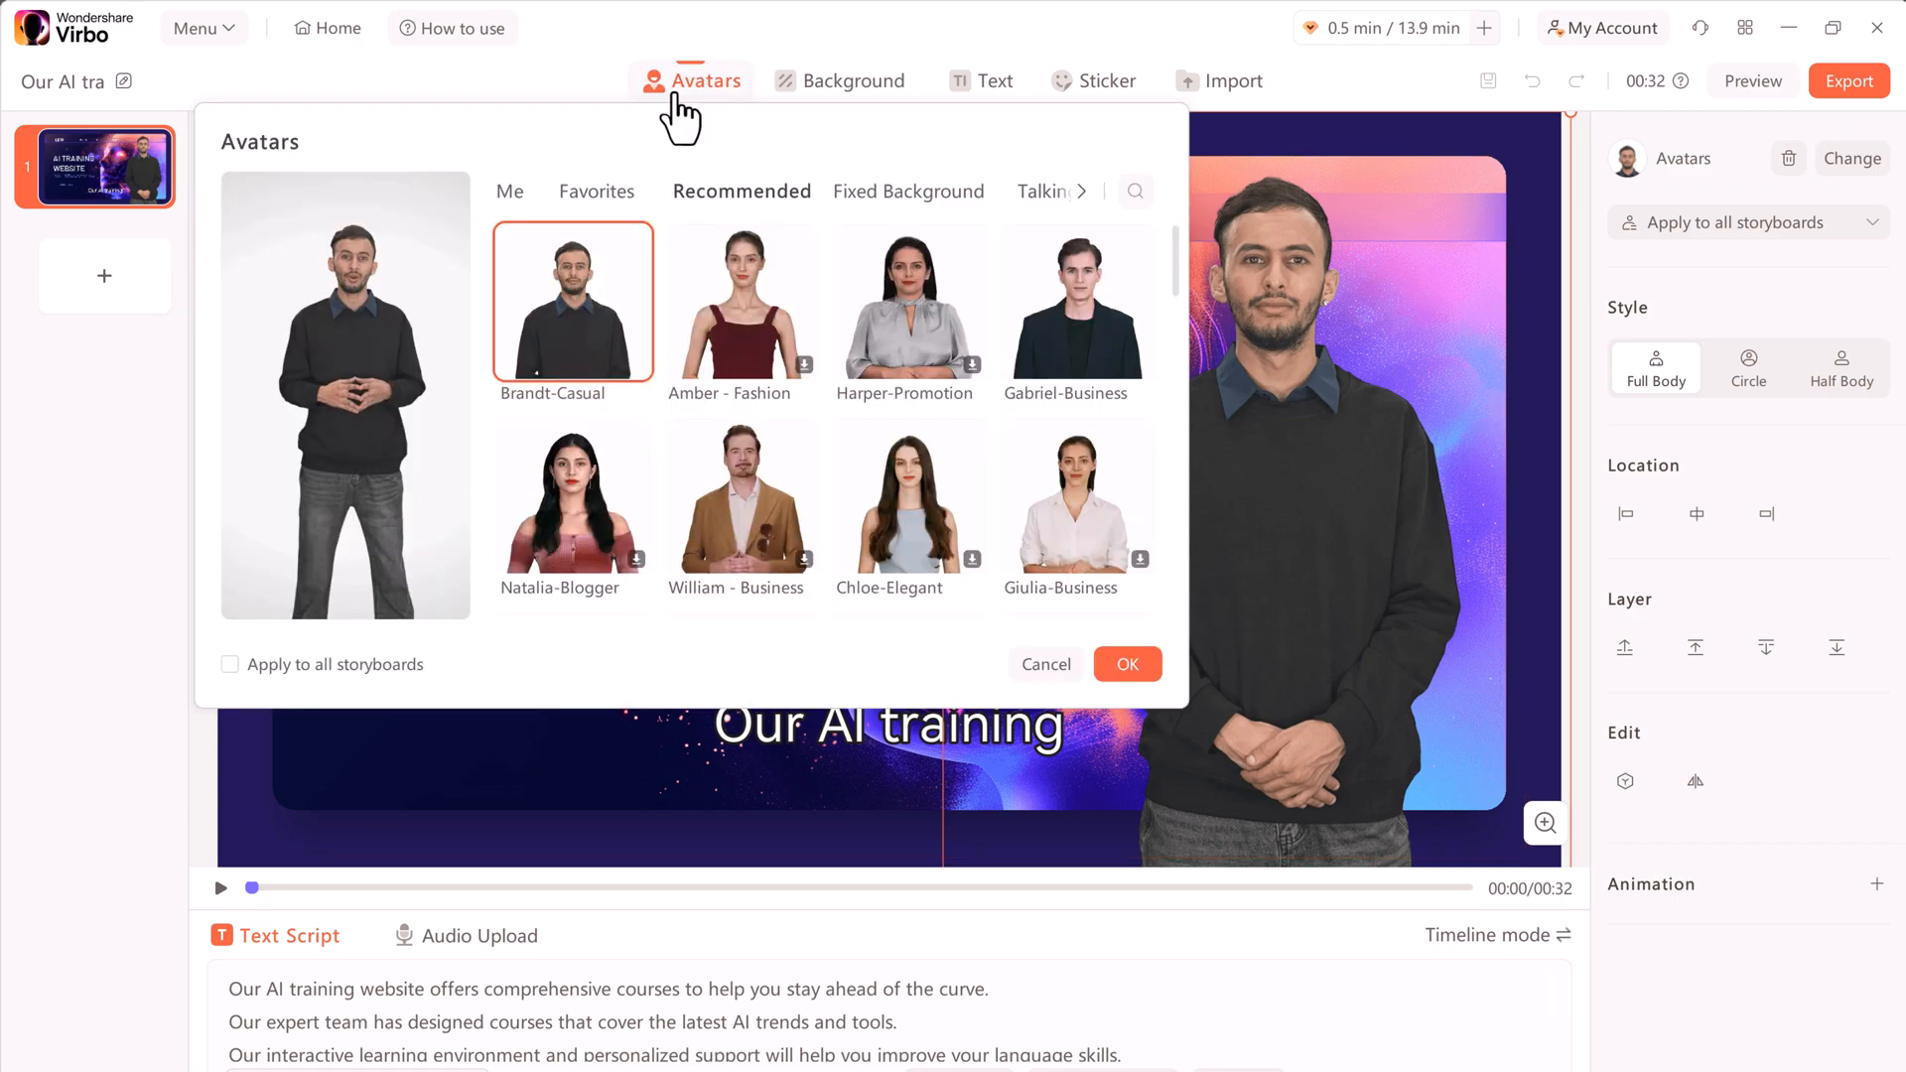
left_click(1076, 302)
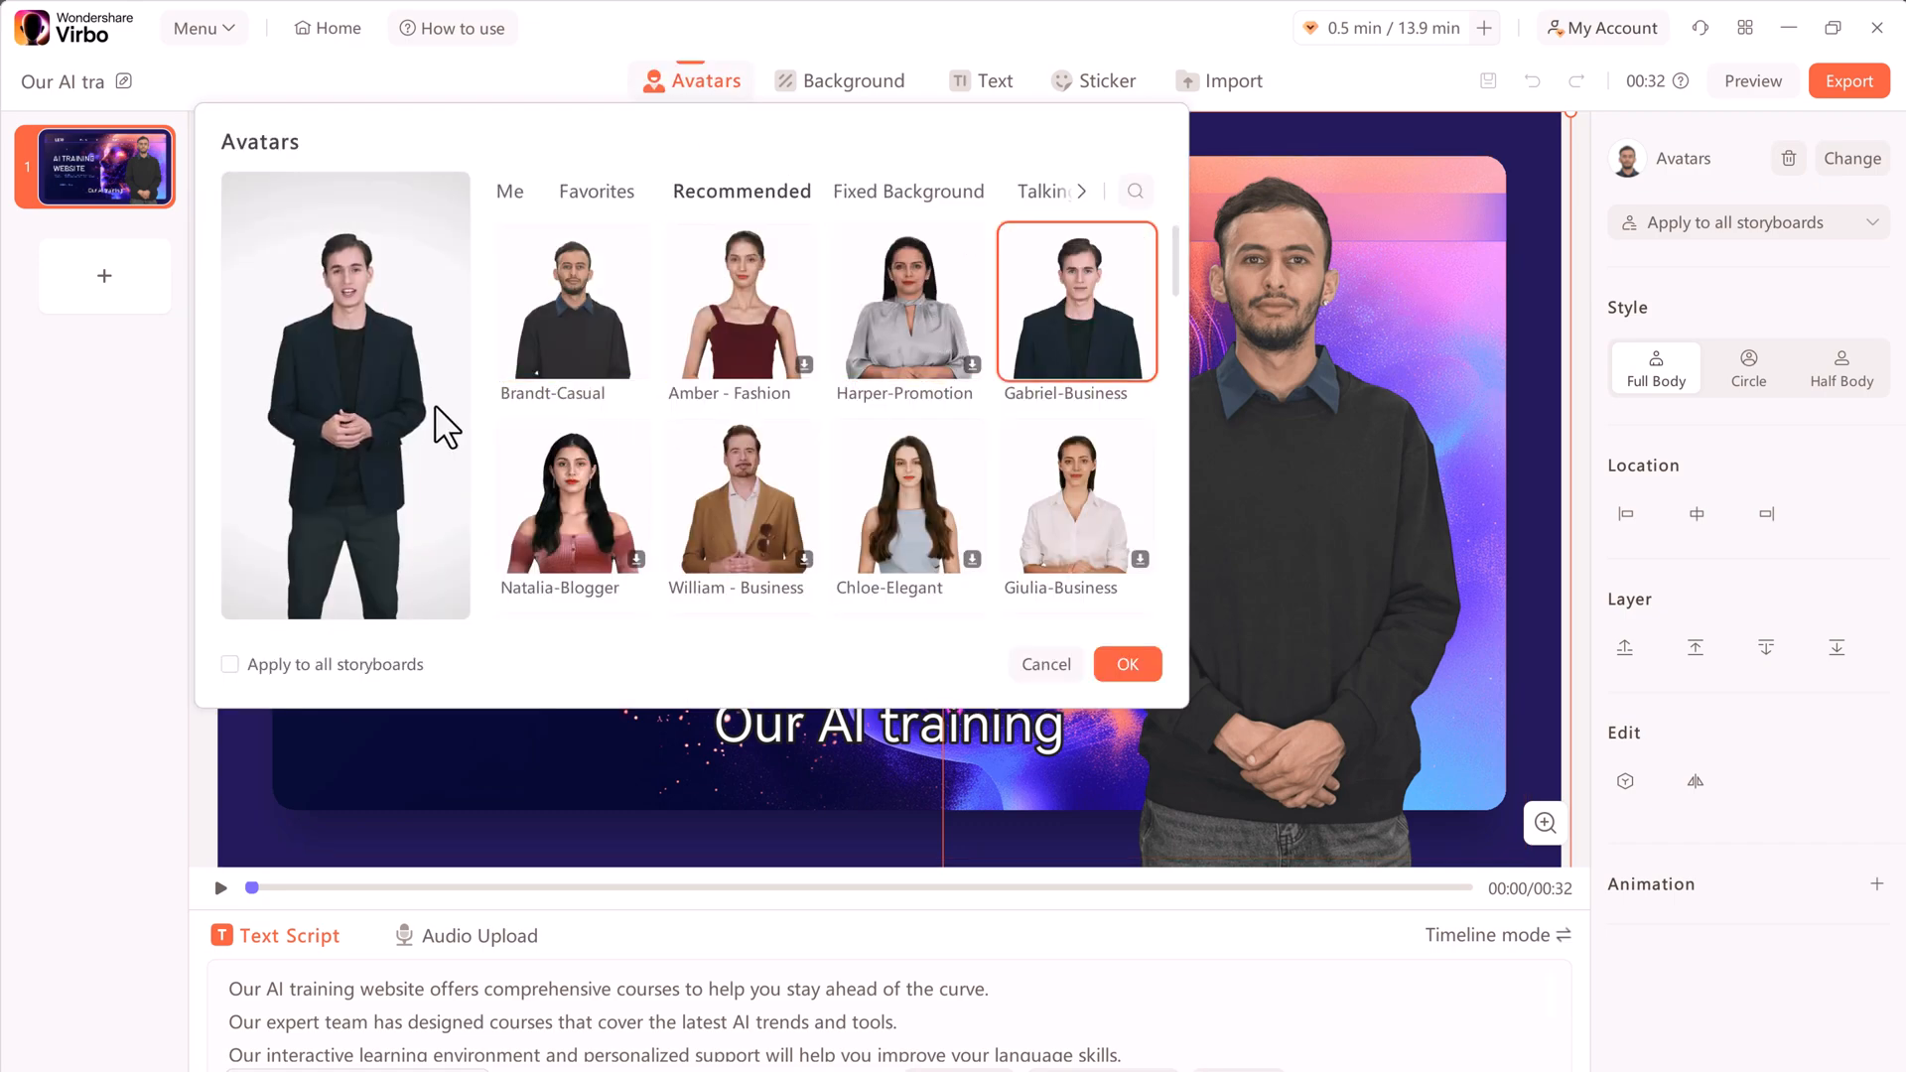
scroll("down", 3)
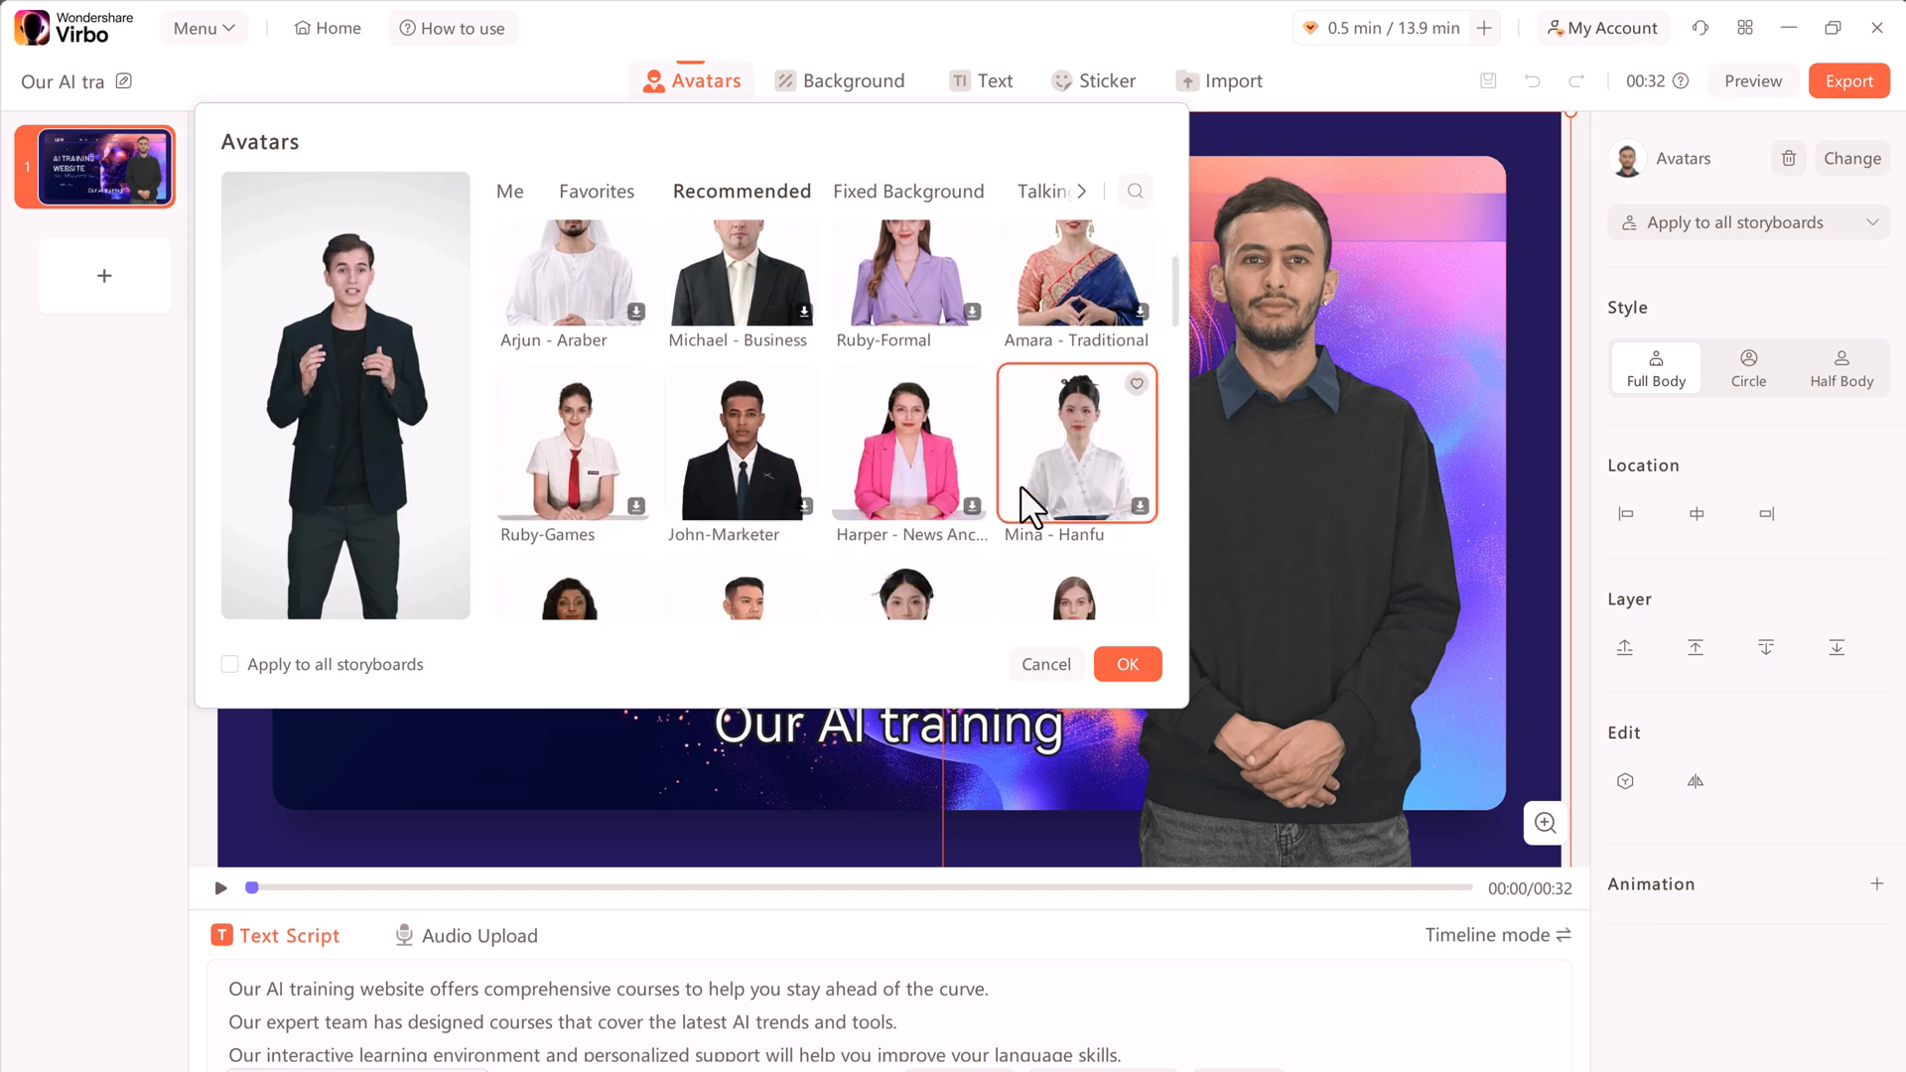
scroll("down", 3)
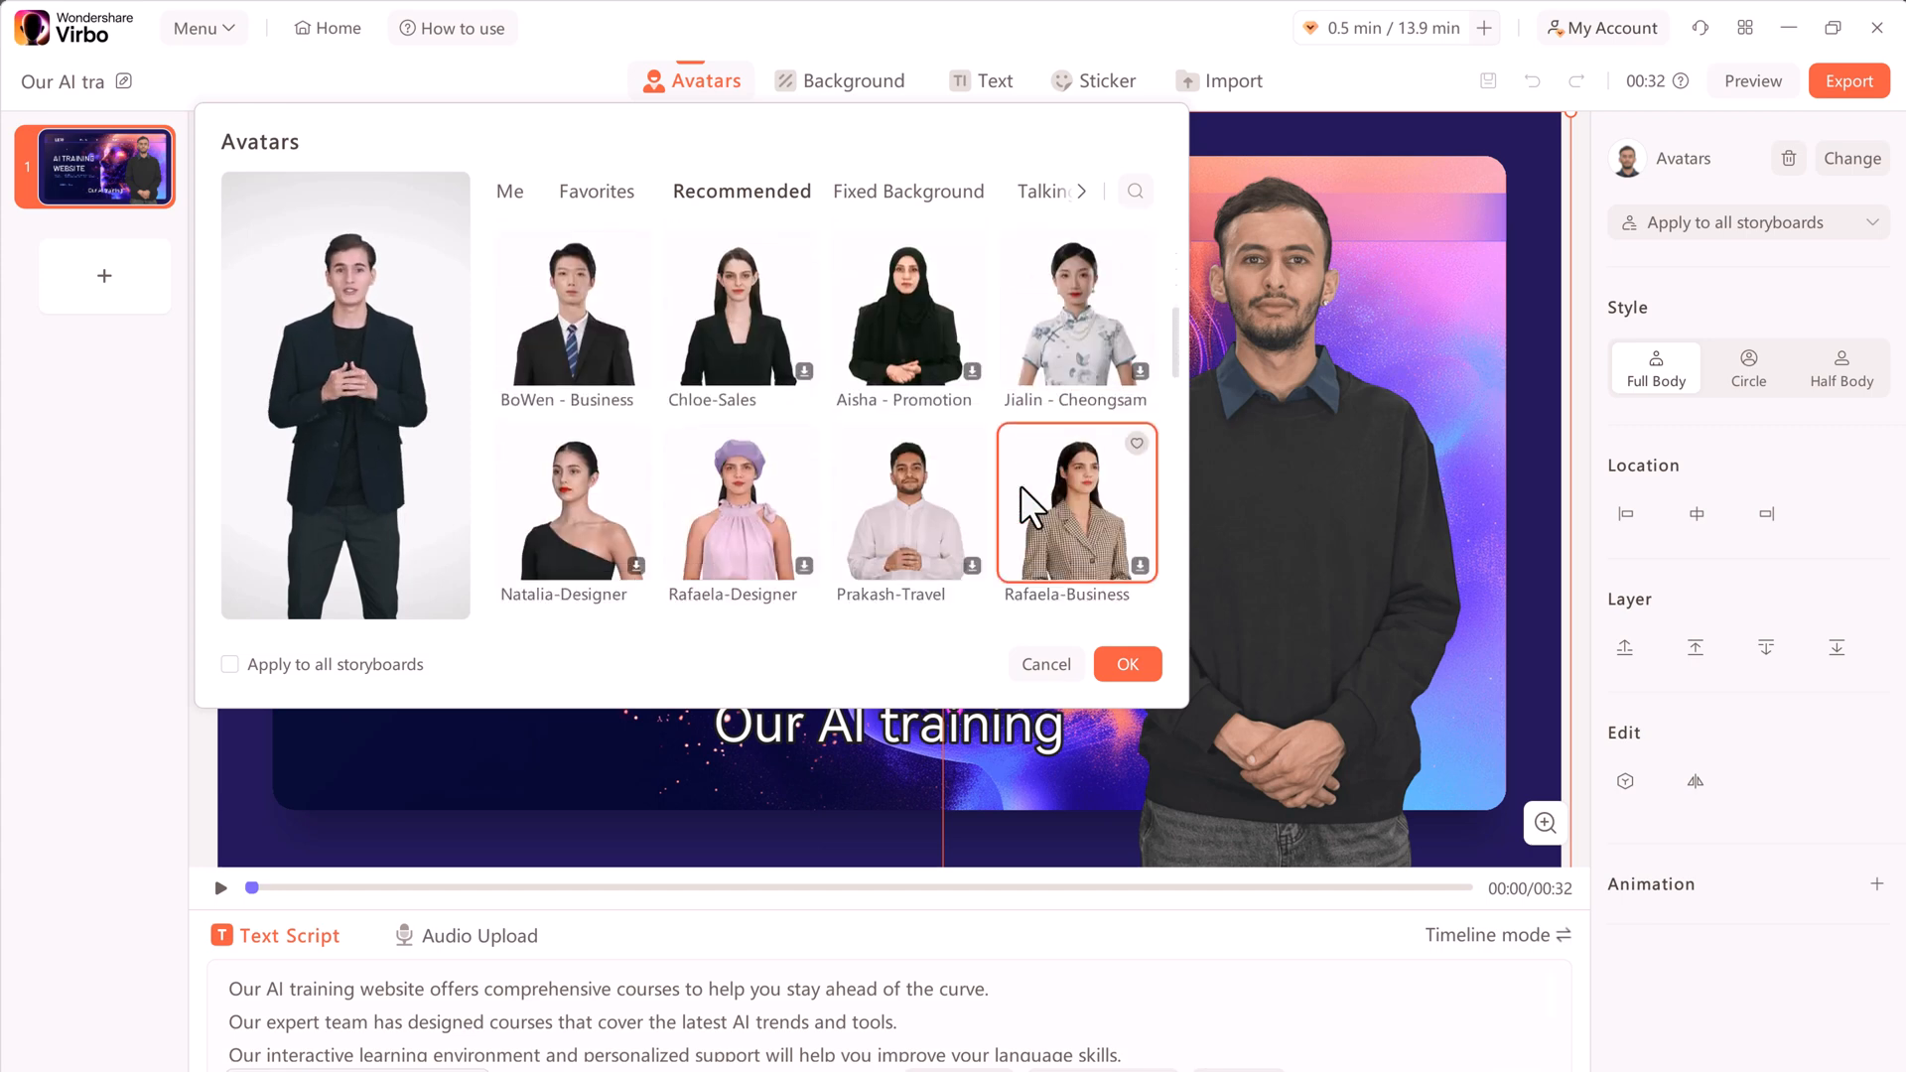
scroll("down", 3)
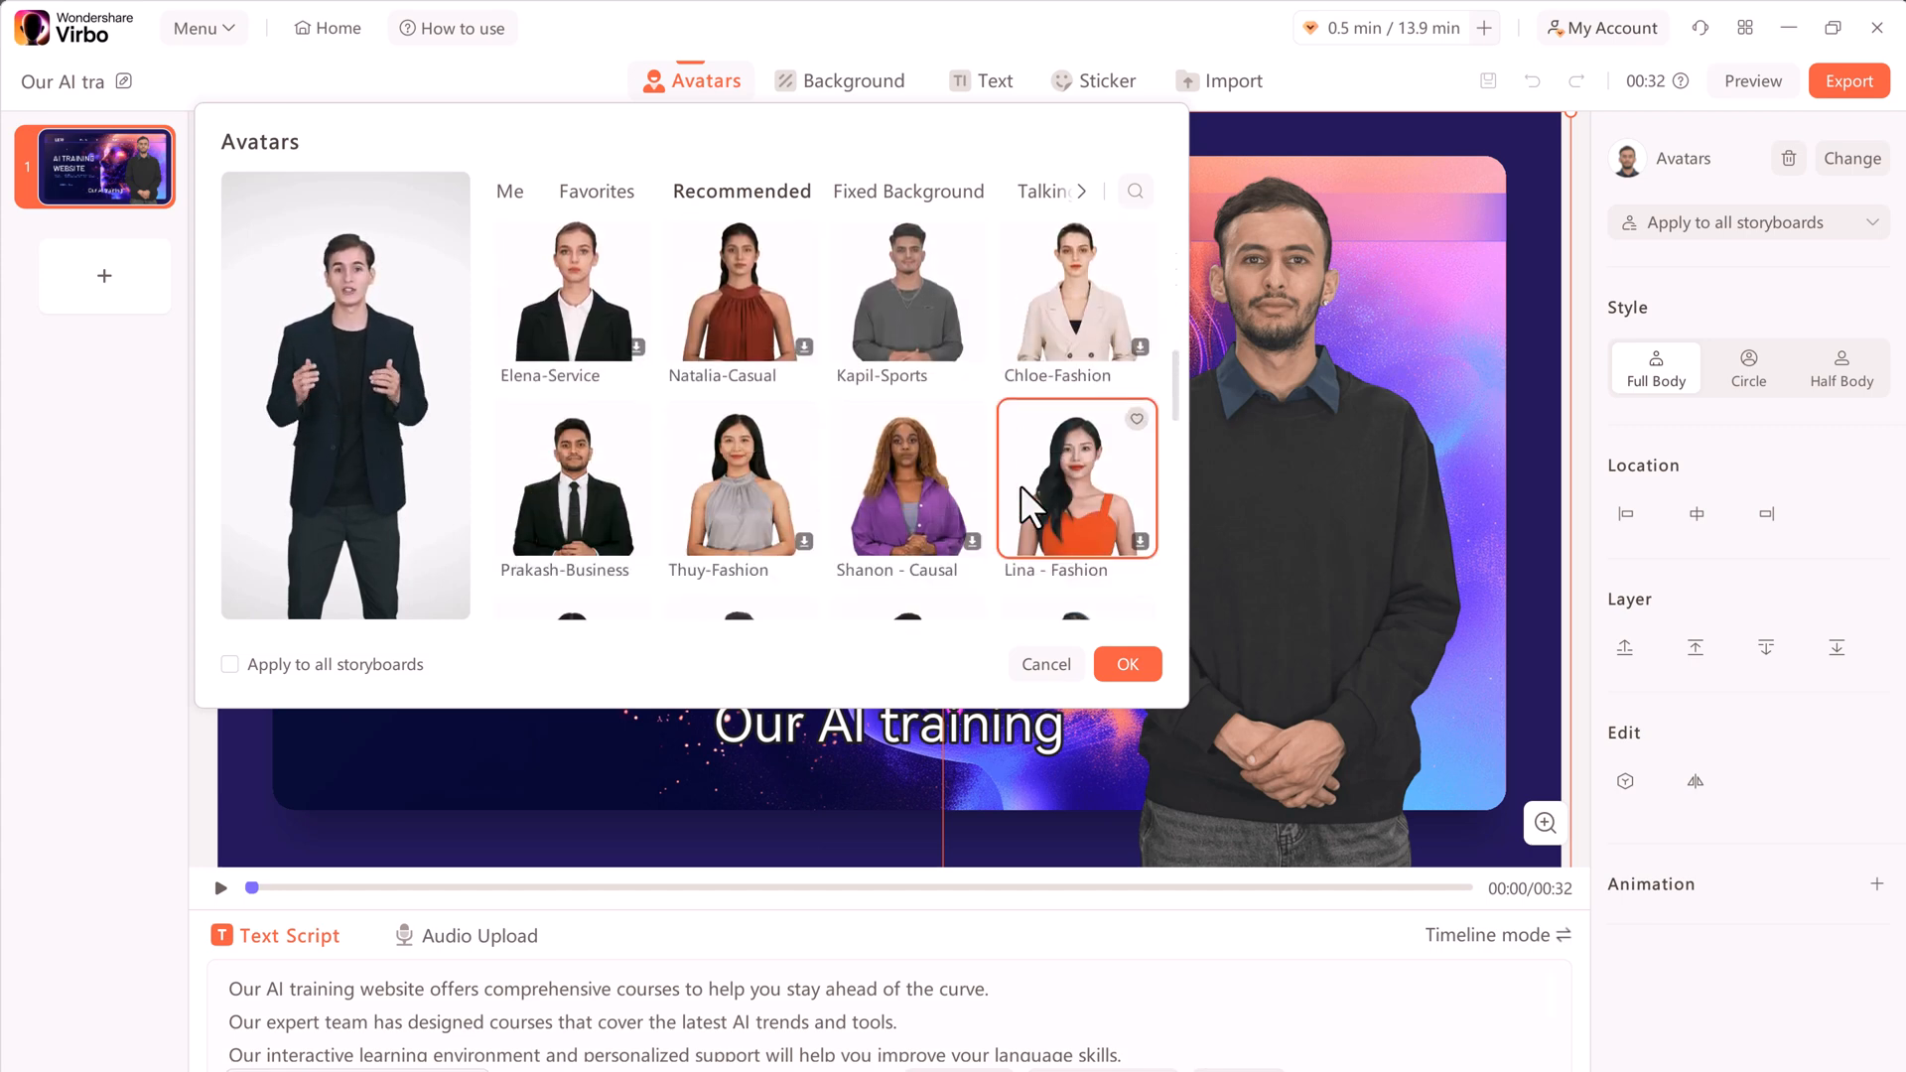
scroll("down", 3)
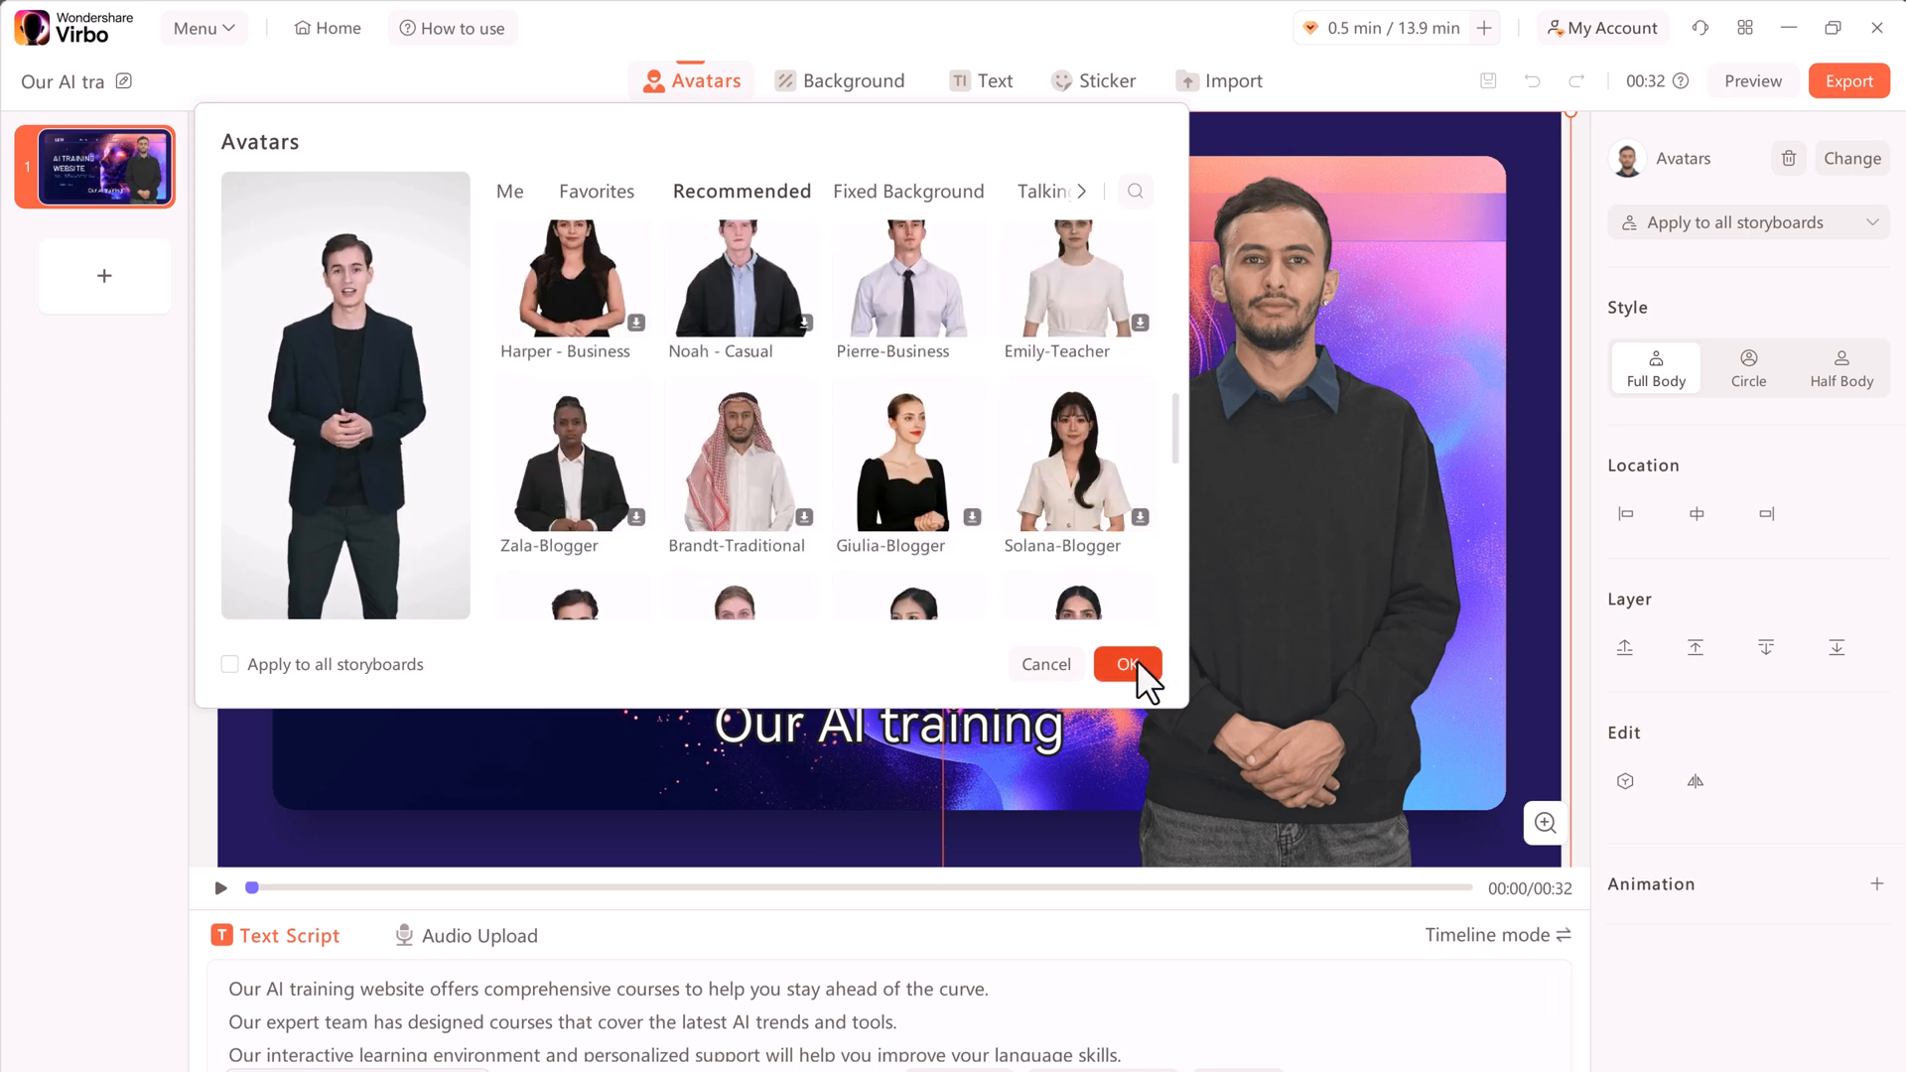
left_click(1128, 663)
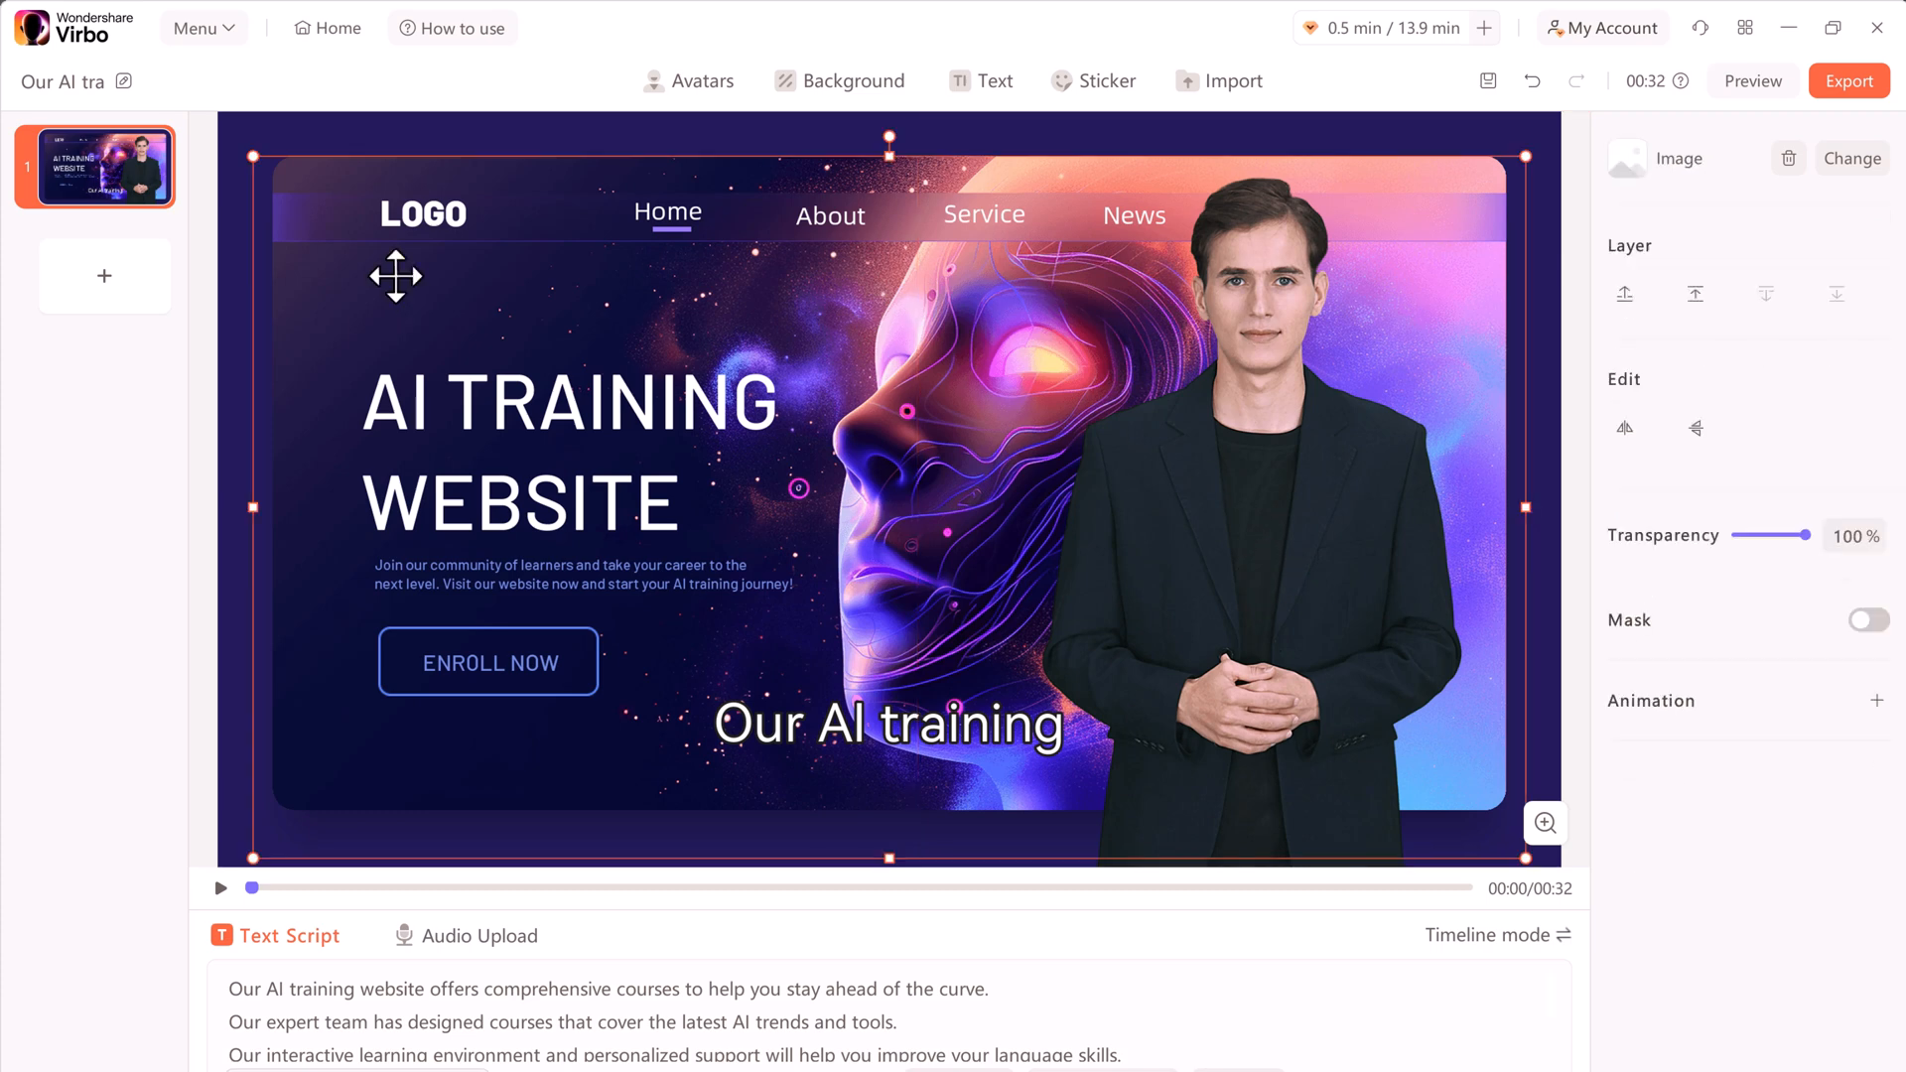
left_click(846, 80)
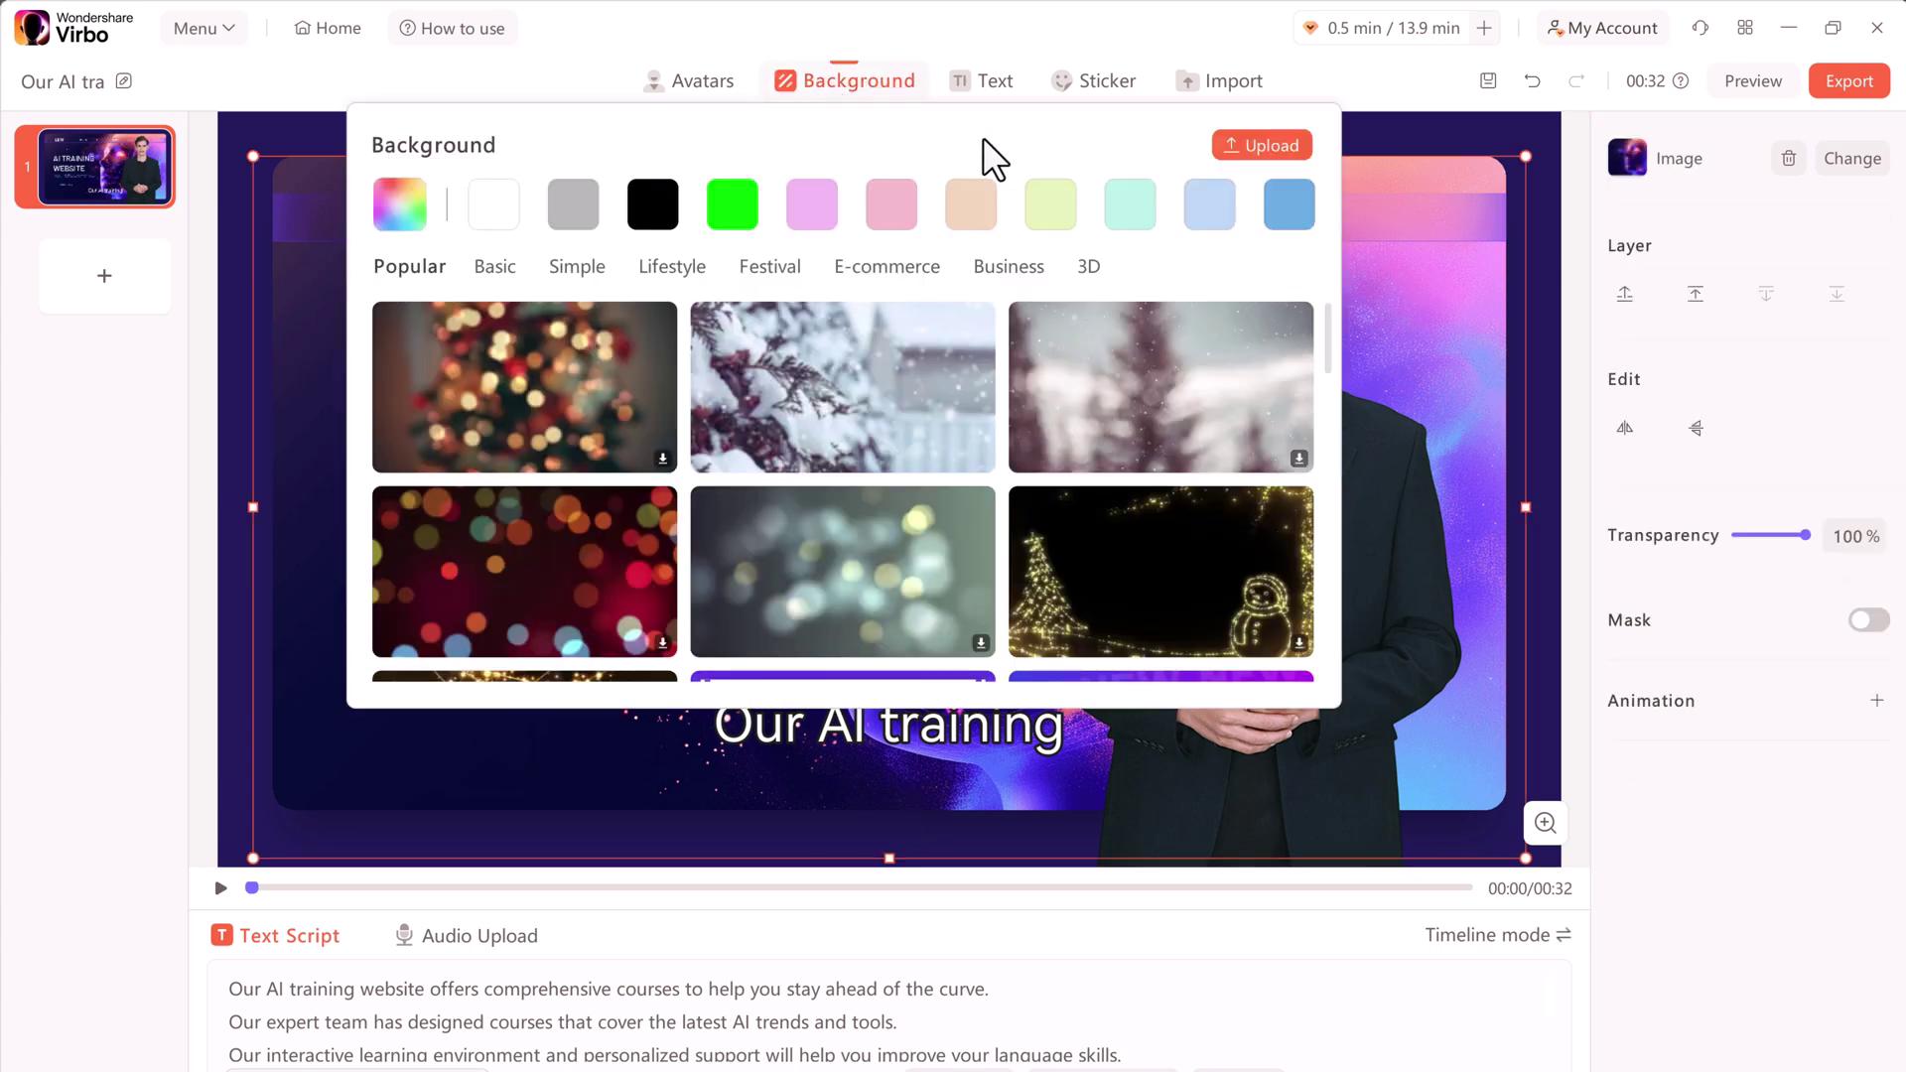
scroll("down", 3)
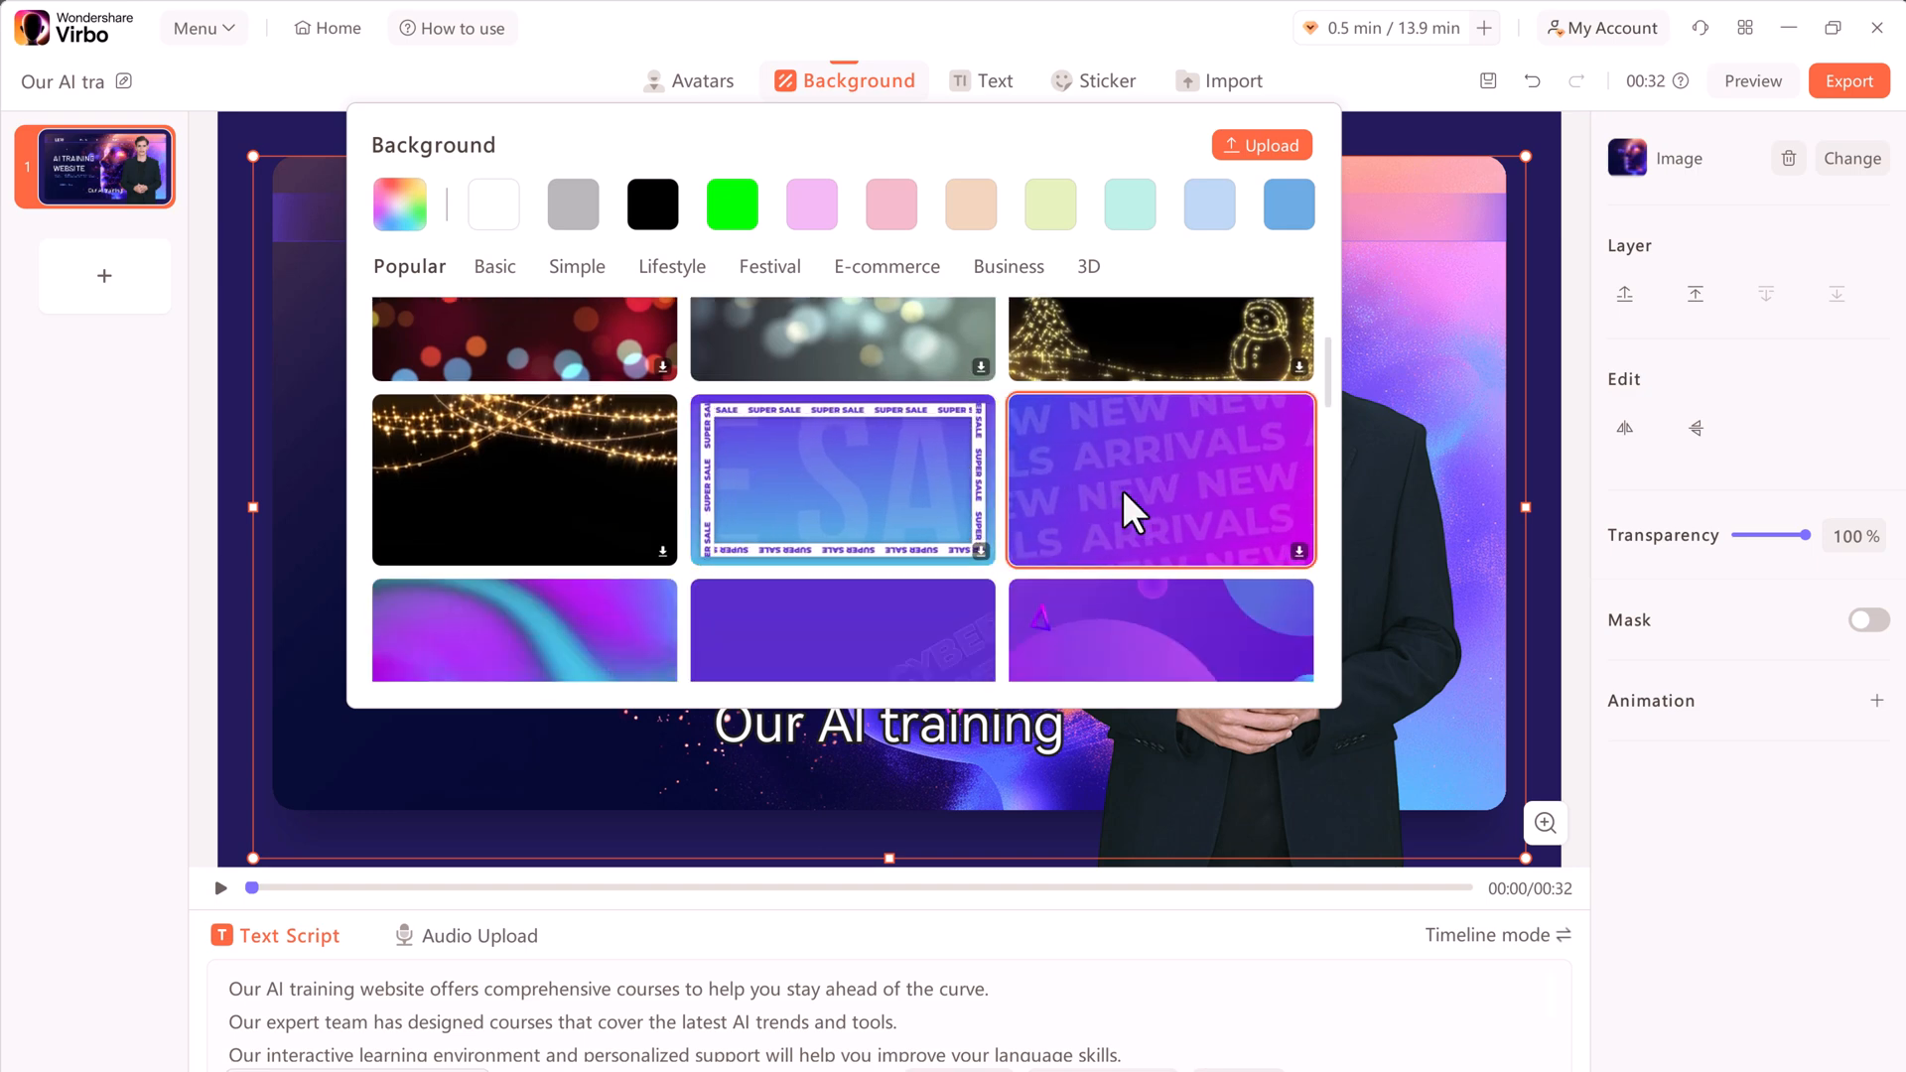
left_click(1160, 481)
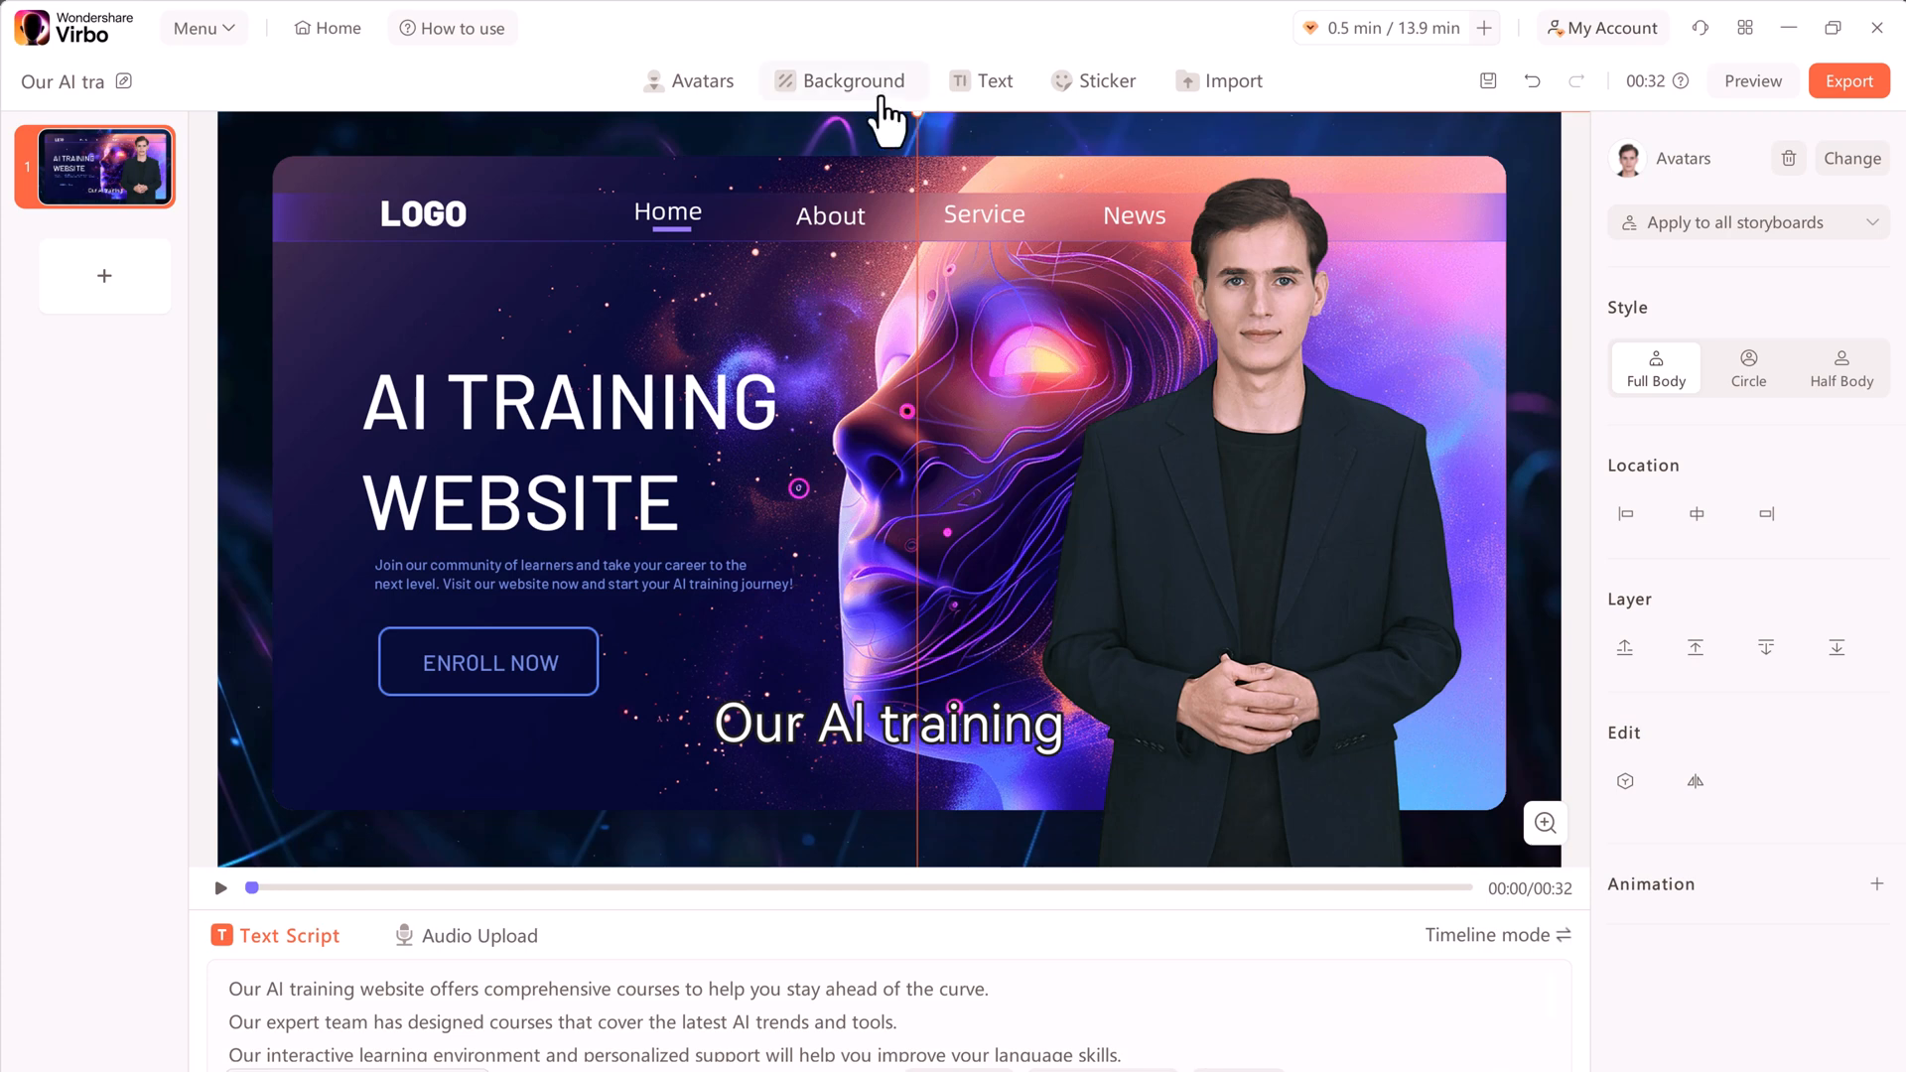
left_click(981, 80)
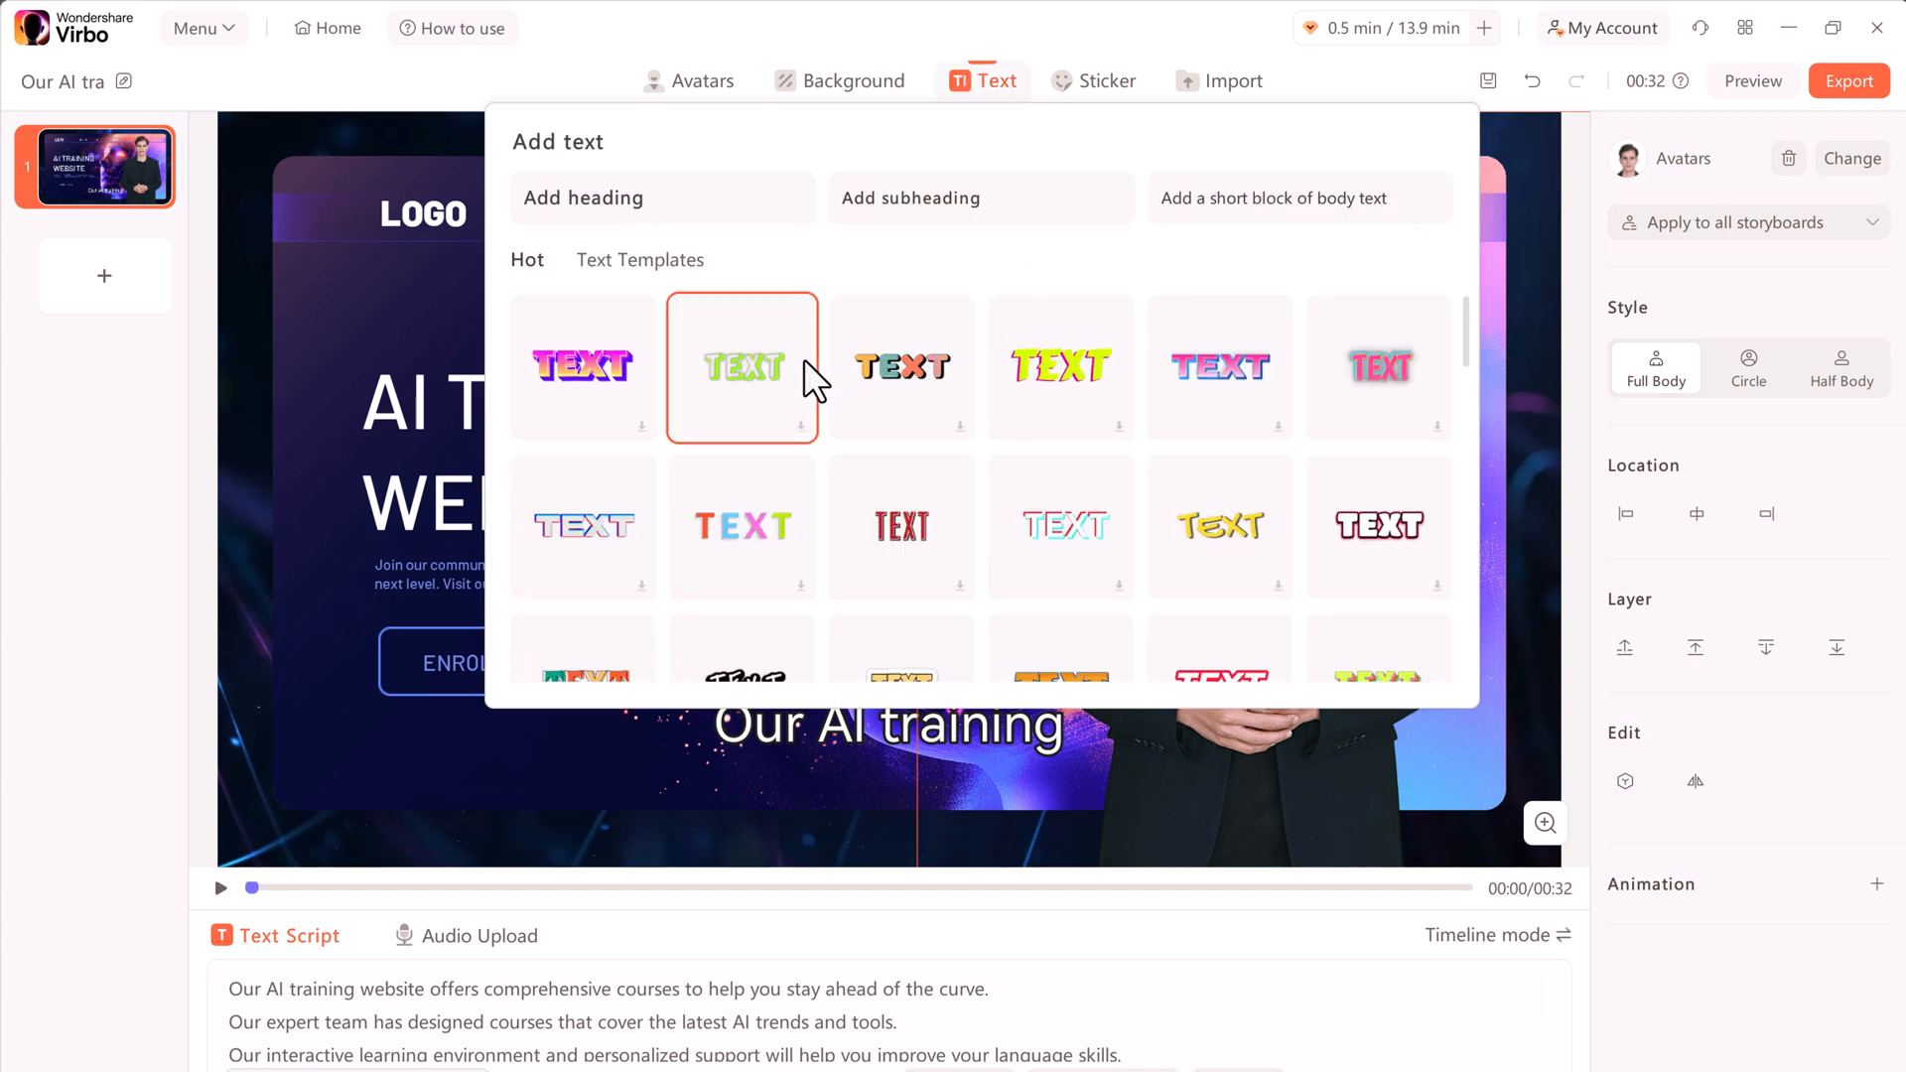
scroll("down", 3)
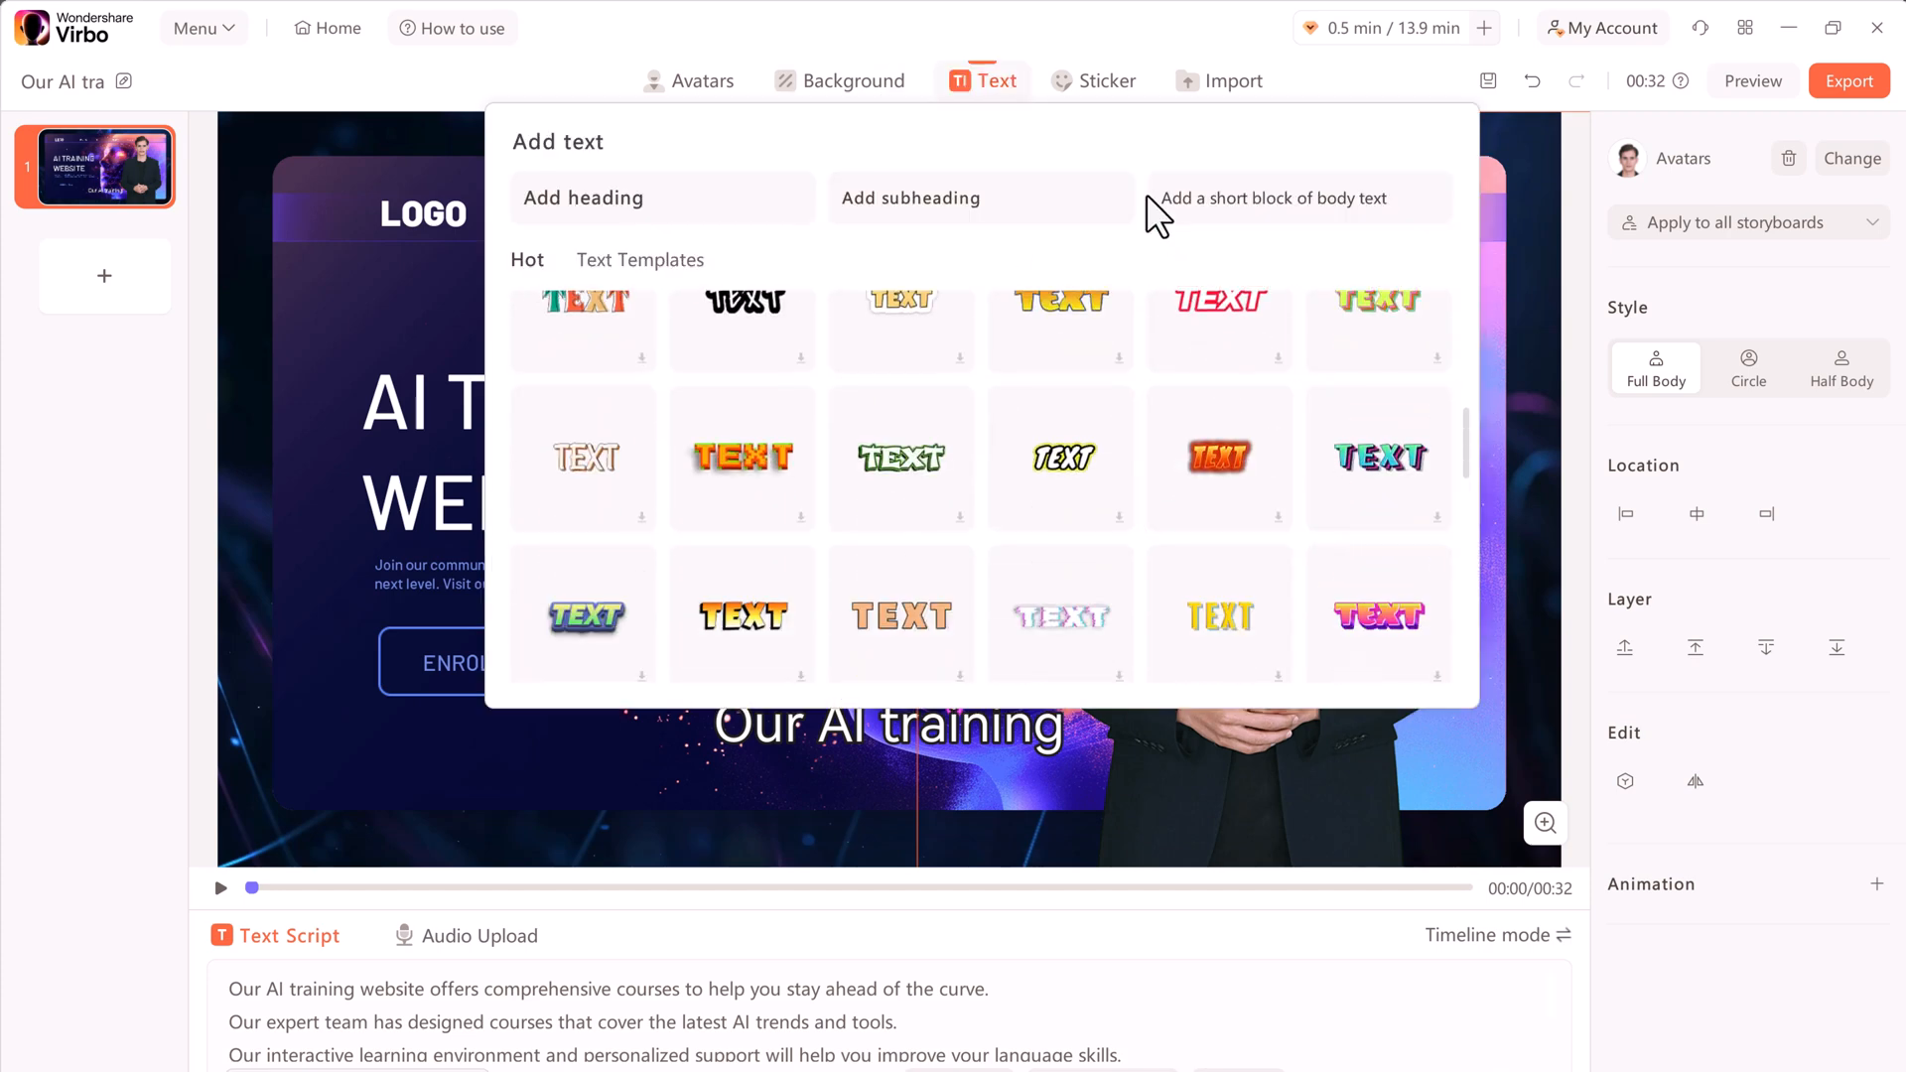
left_click(1112, 80)
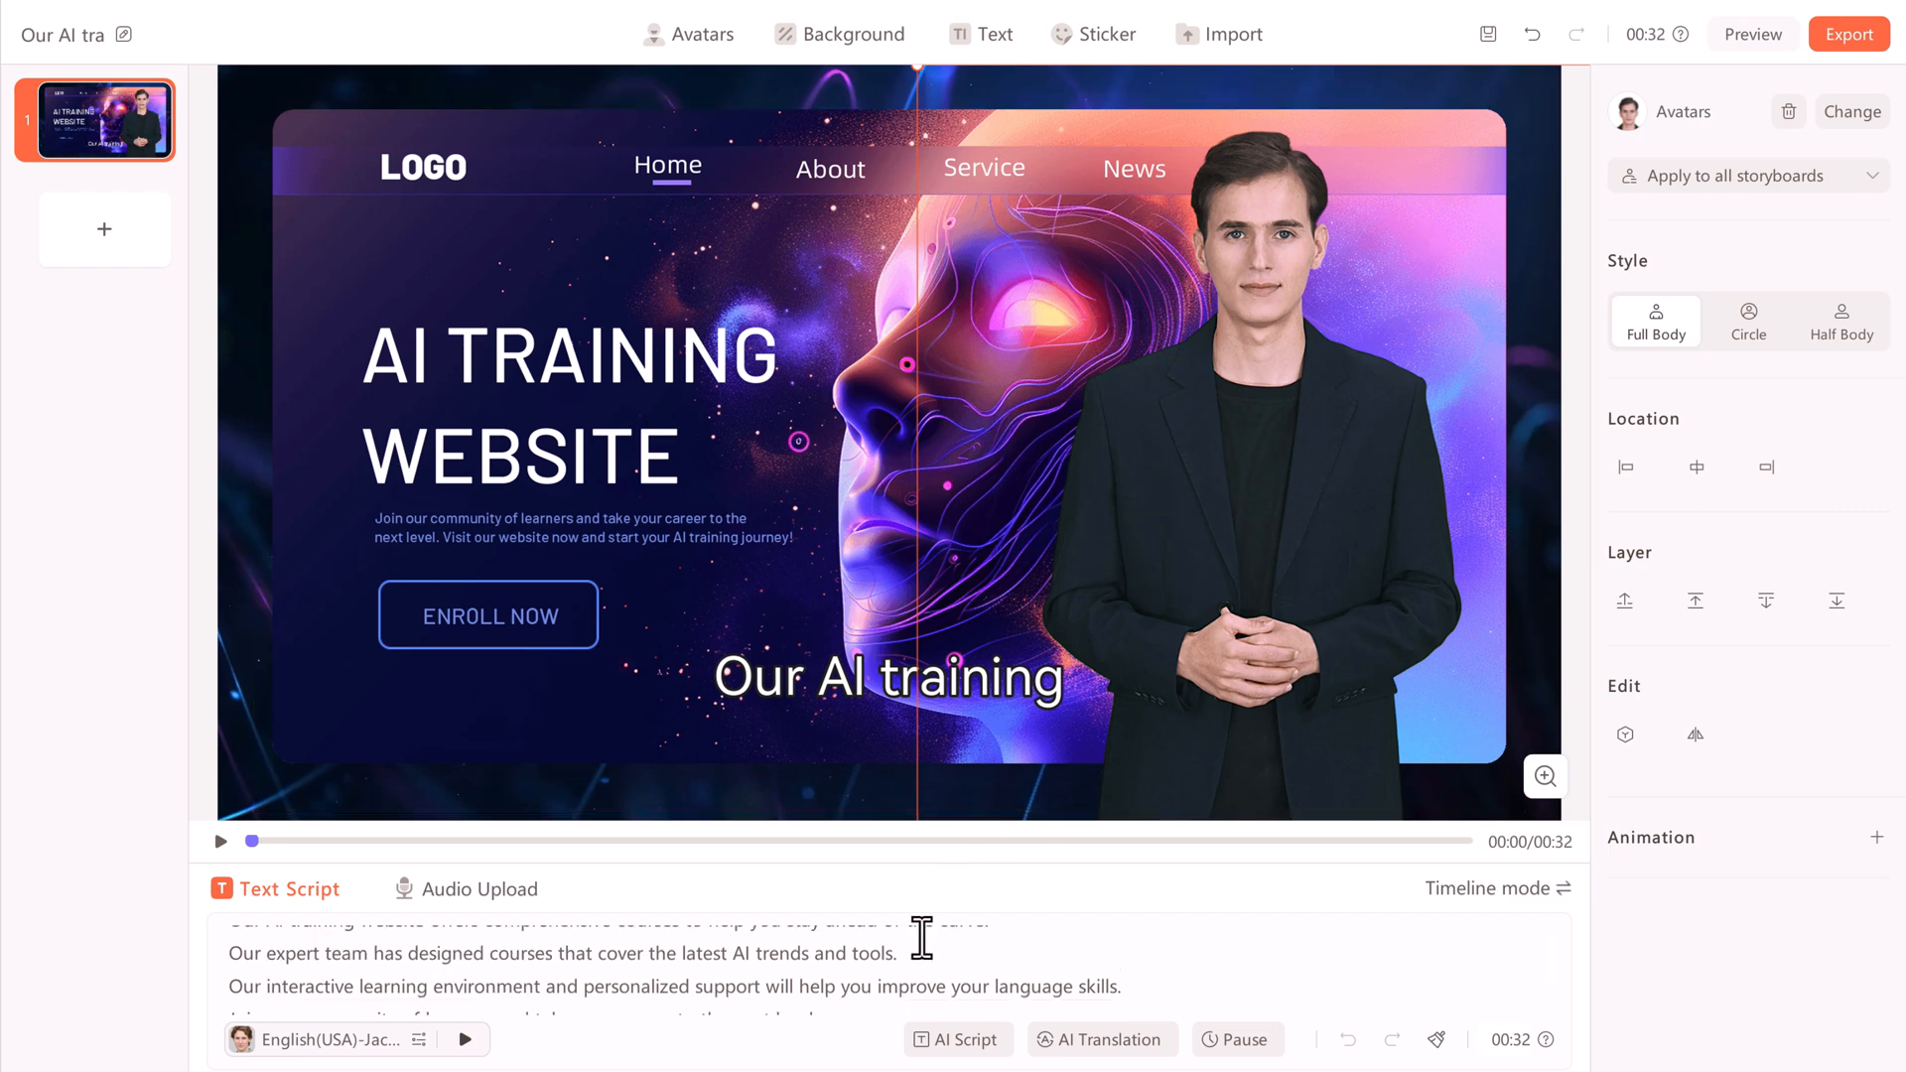
Scroll down the scene's script and voiceover settings panel
scroll("down", 3)
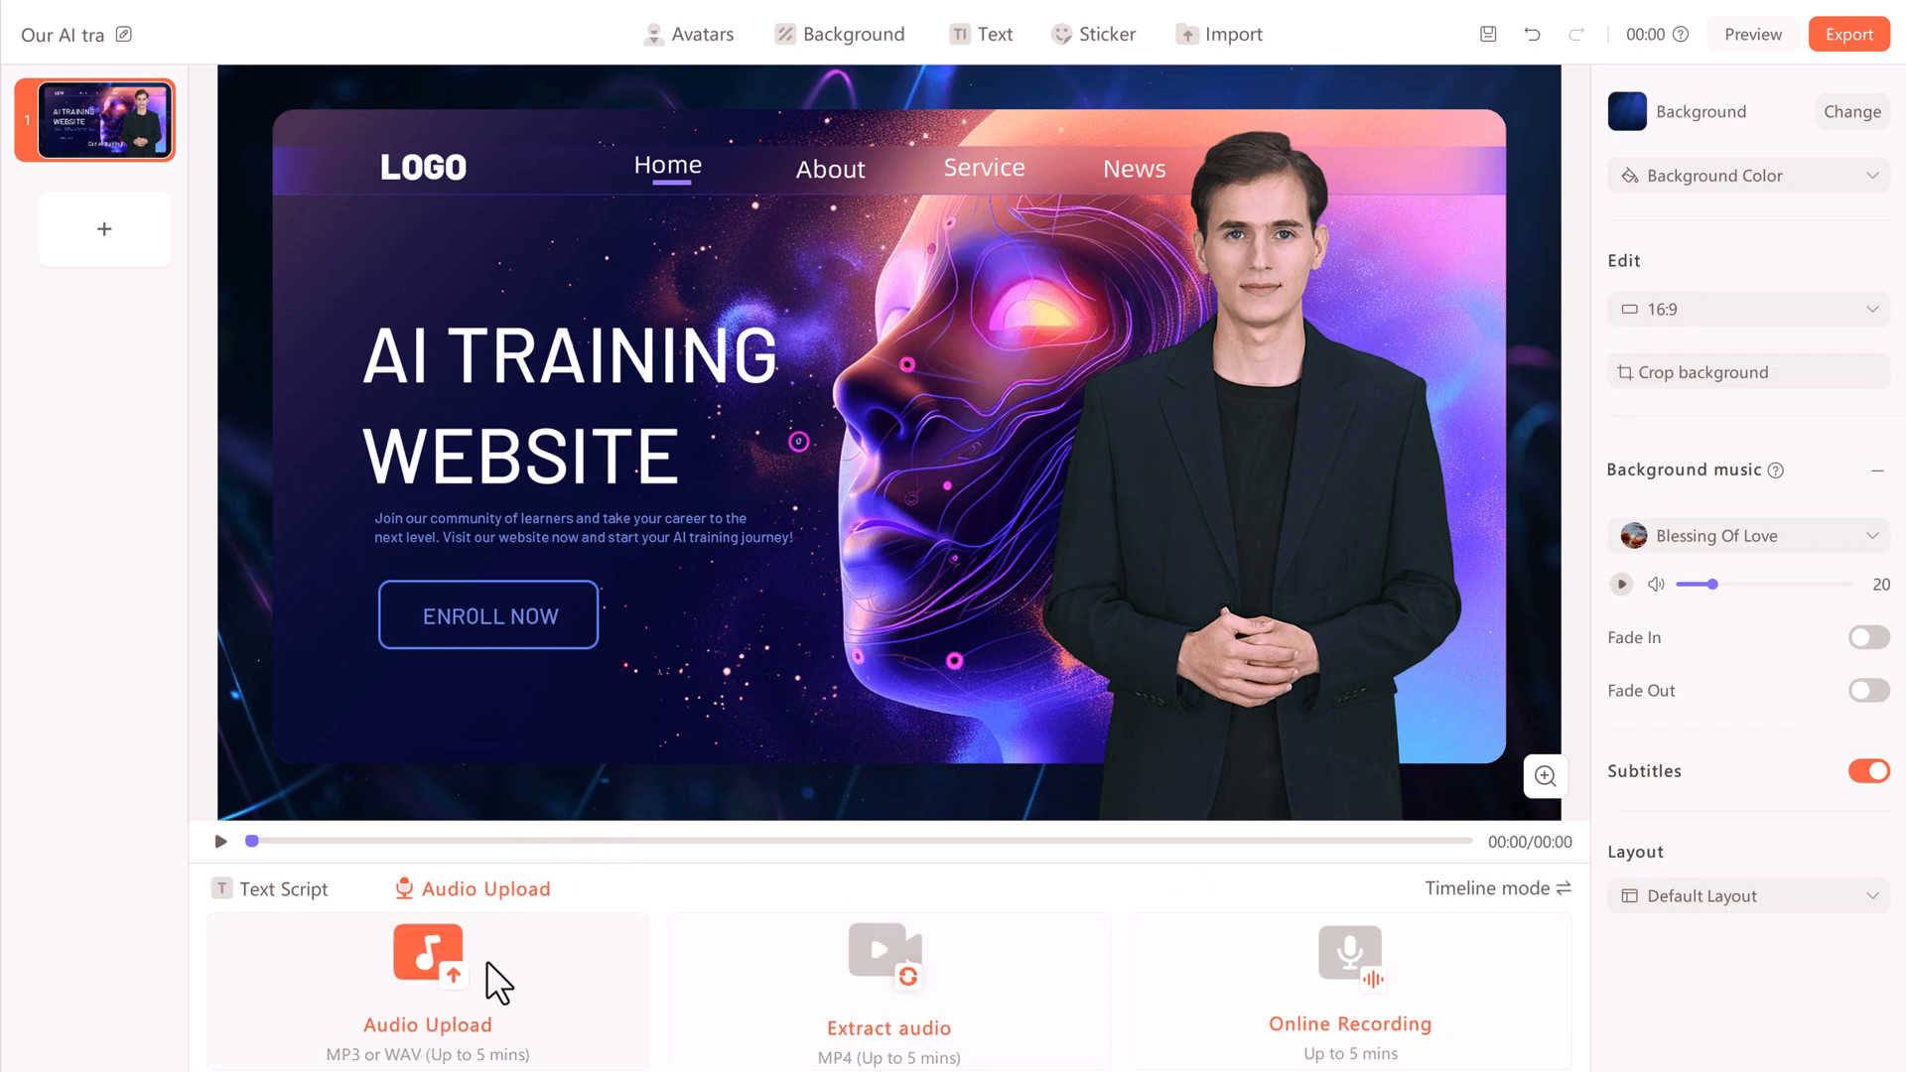
mouse_move(507, 1023)
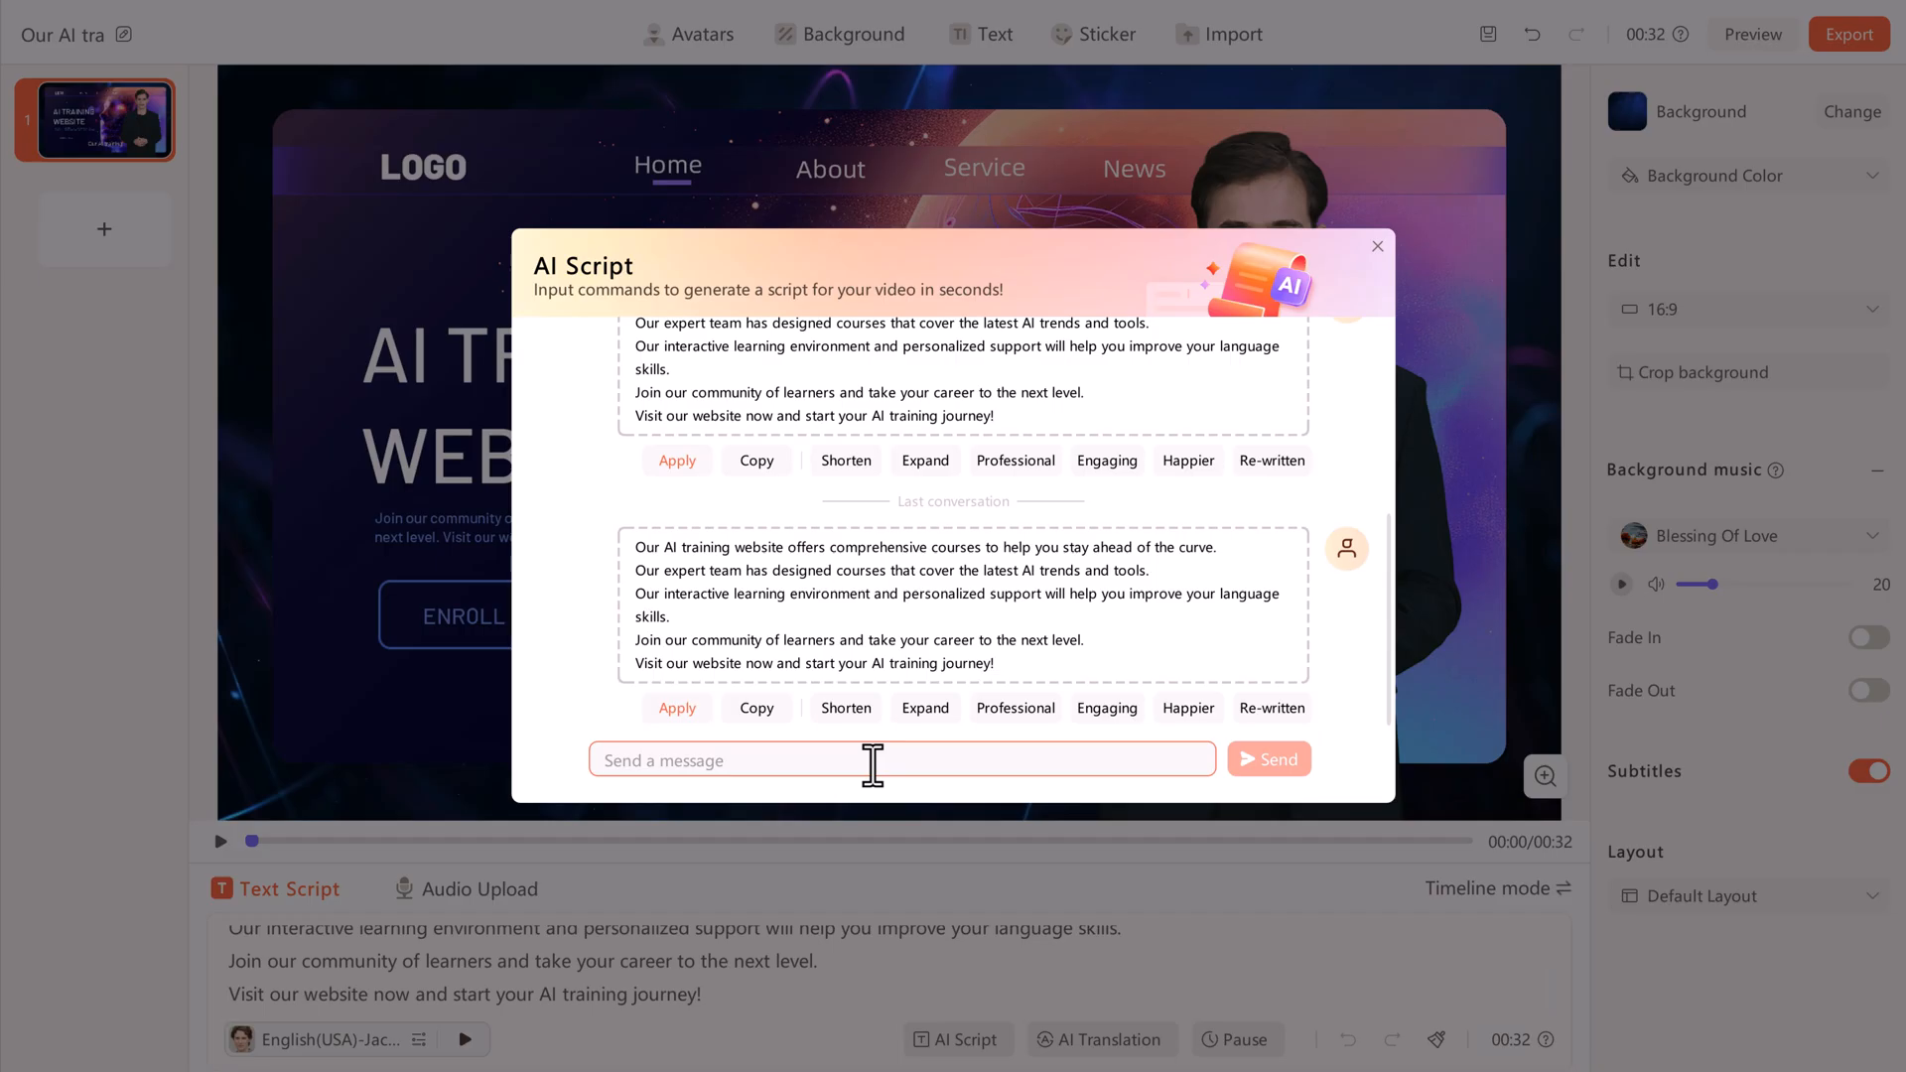
Request 100-word marketing copy on the AI training website from the AI Script assistant
type("write on ai training website in 100 words")
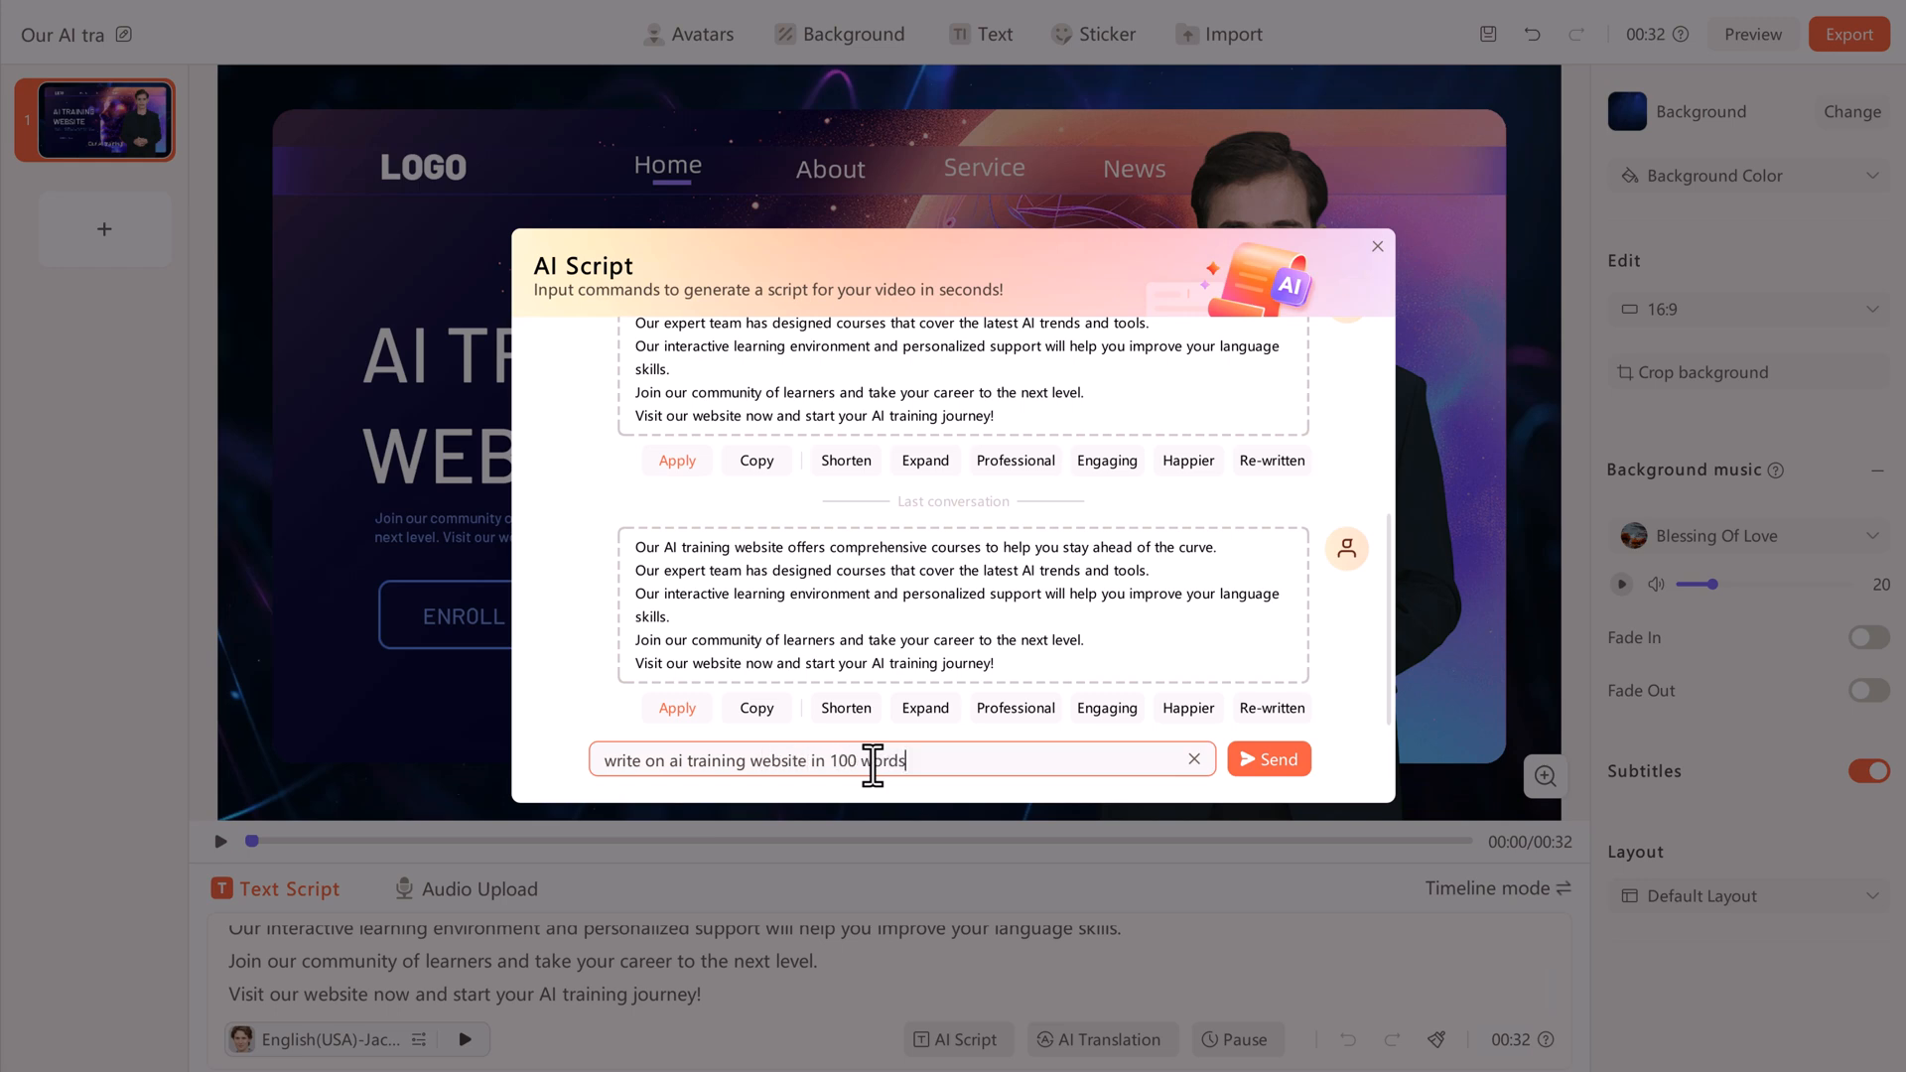
left_click(1269, 759)
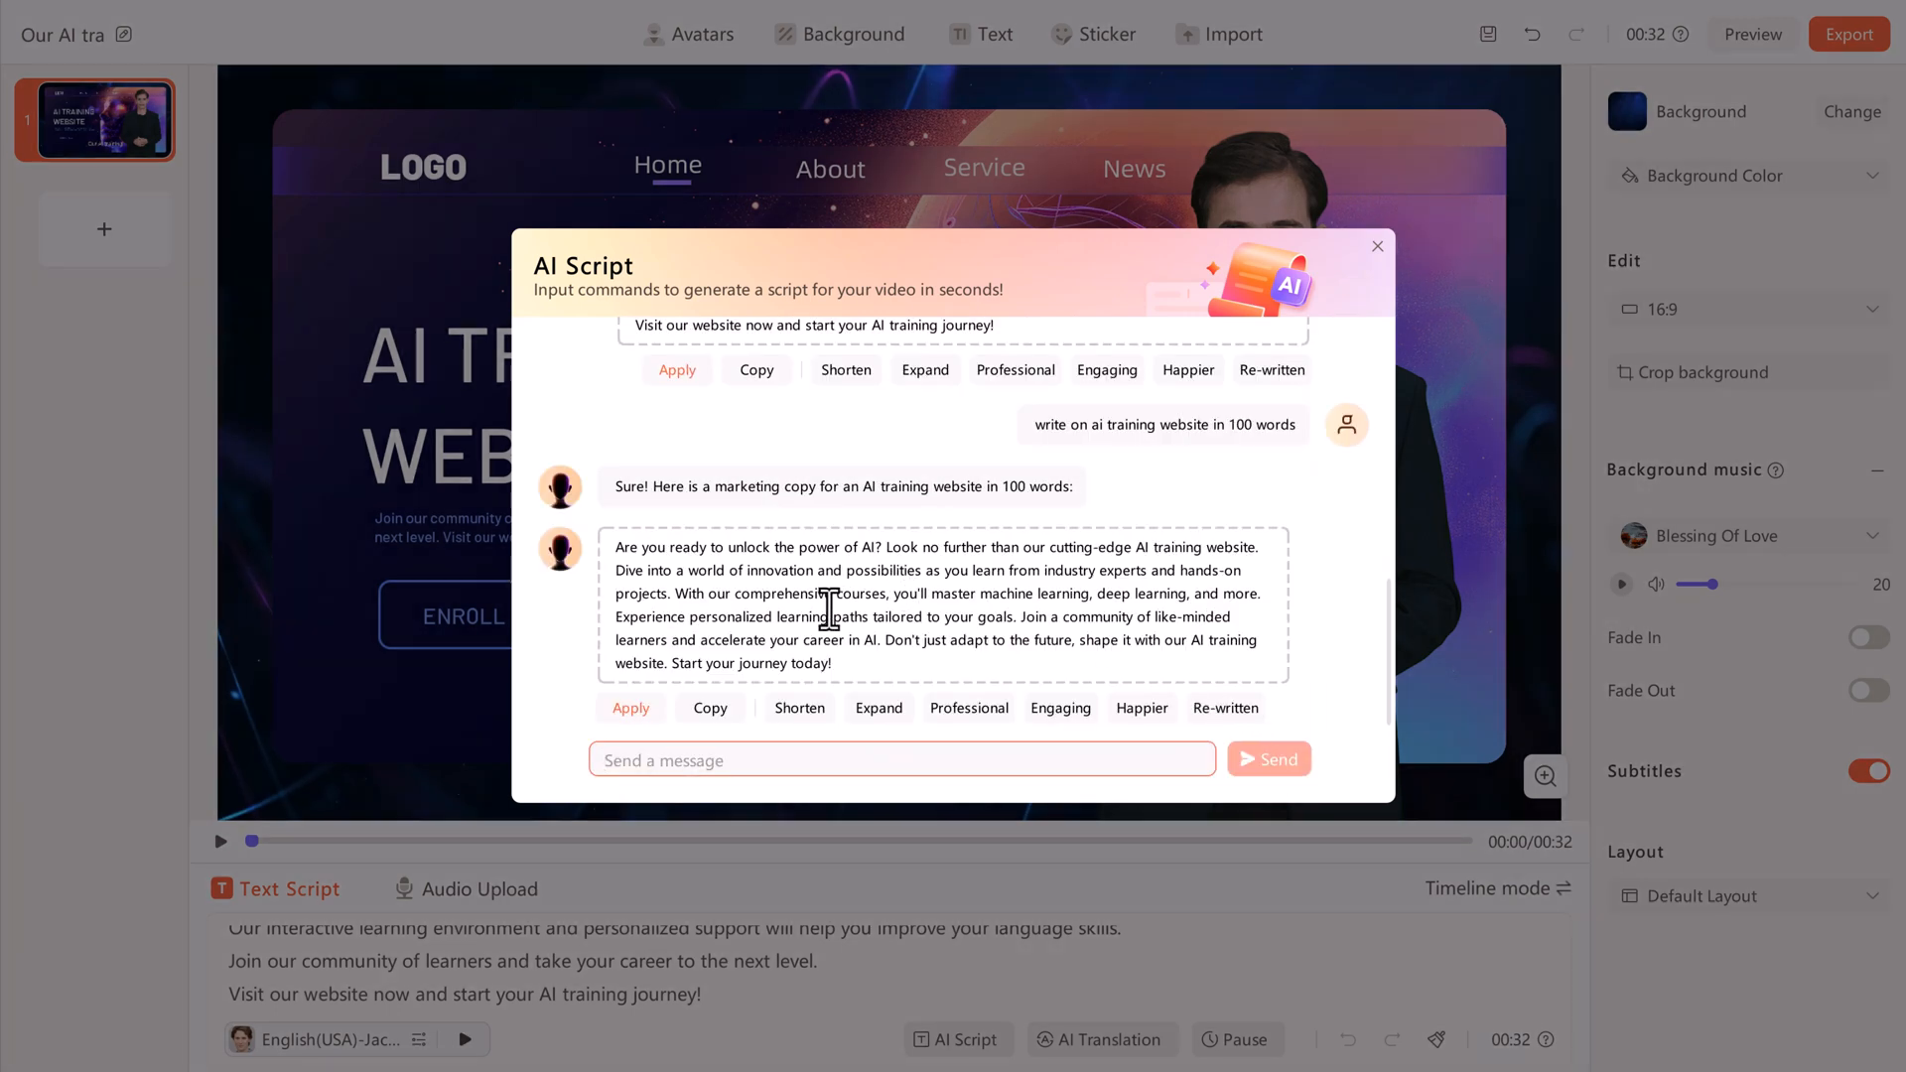
mouse_move(834, 552)
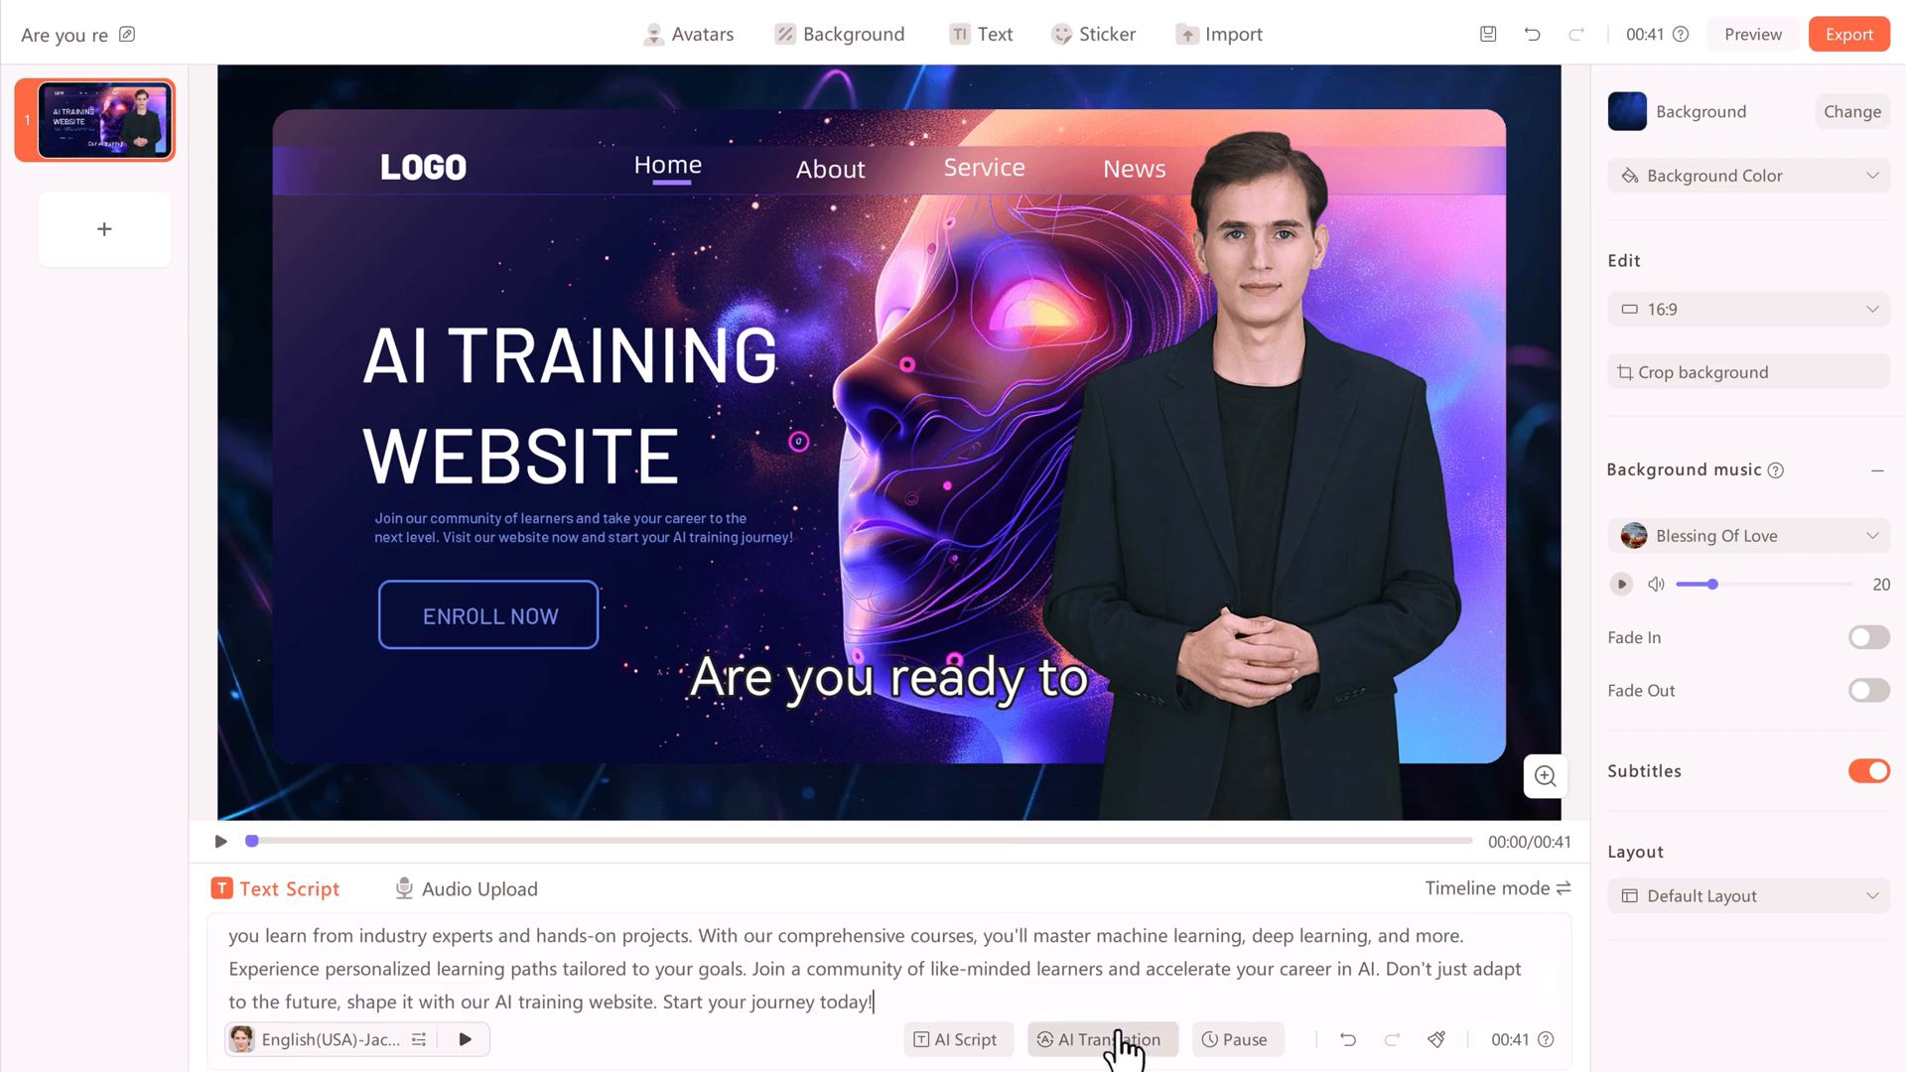
left_click(1104, 1040)
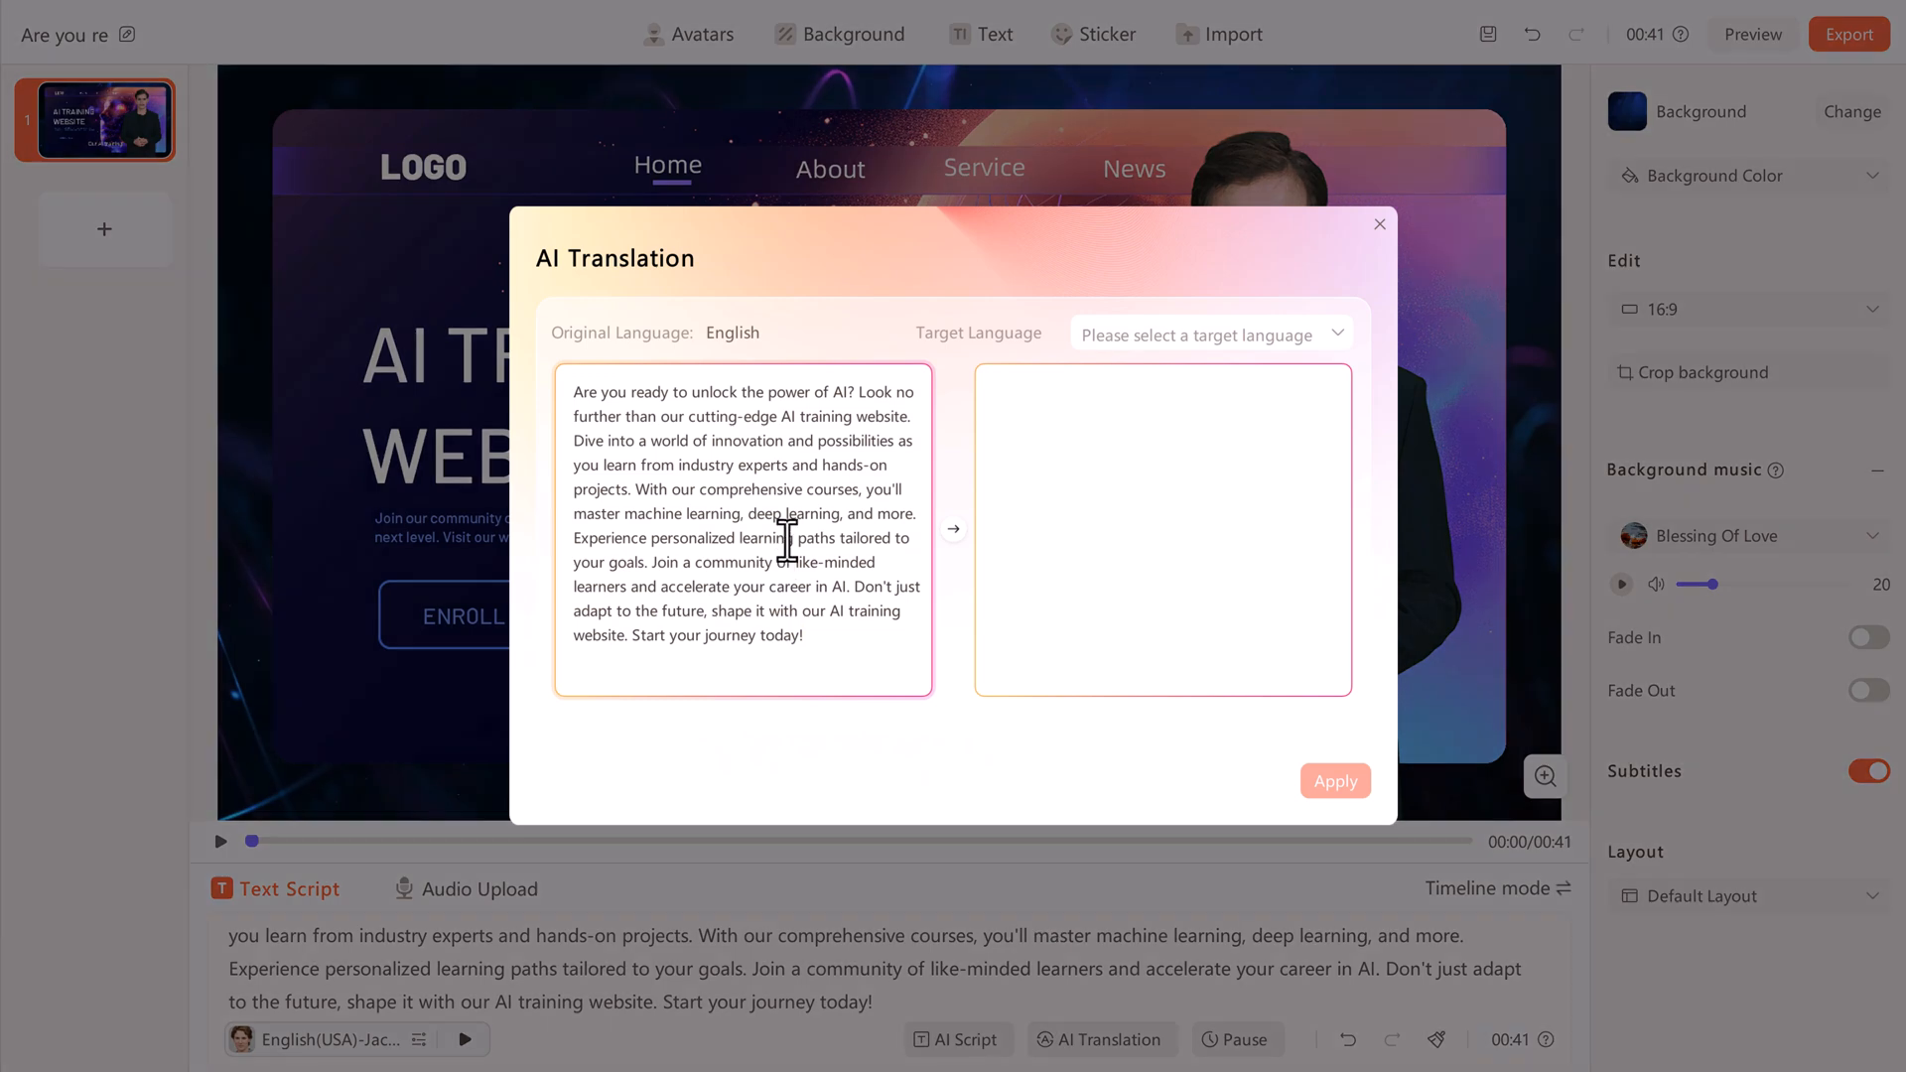
left_click(1211, 334)
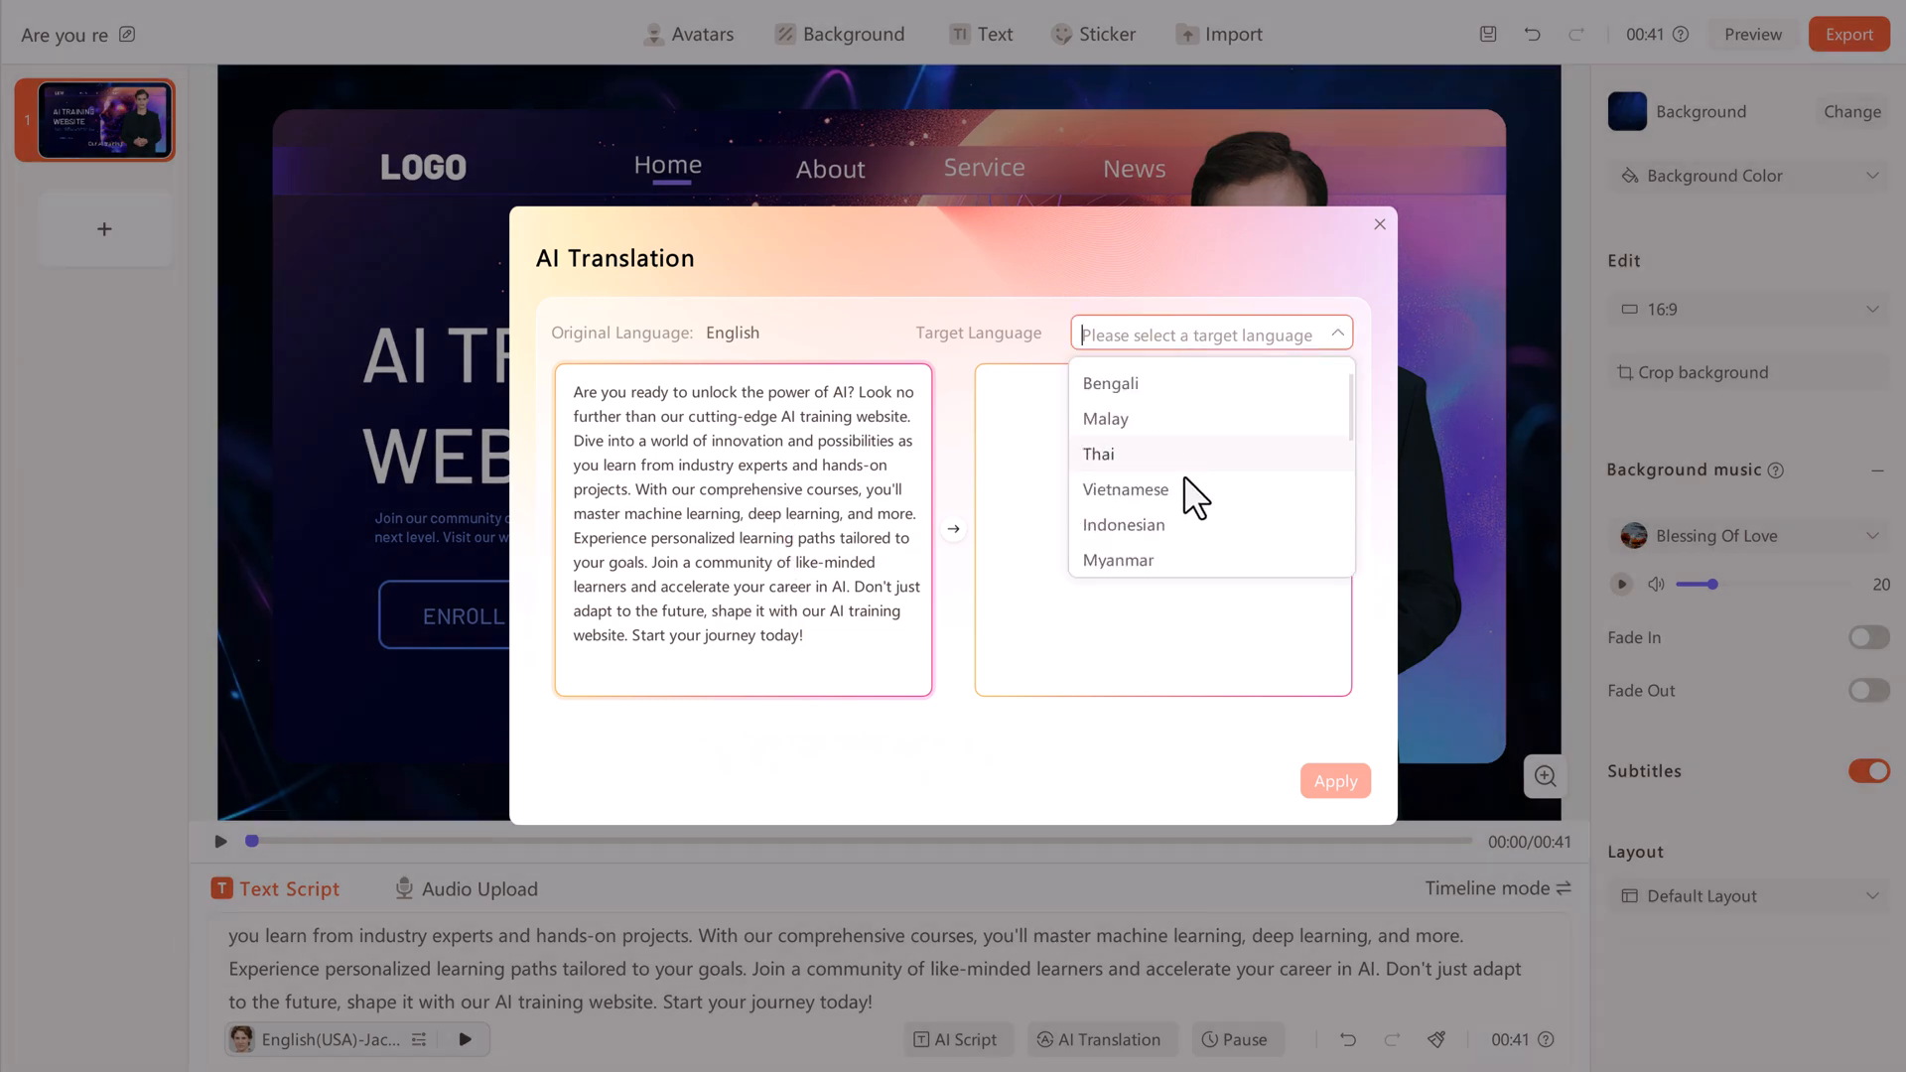
scroll("down", 3)
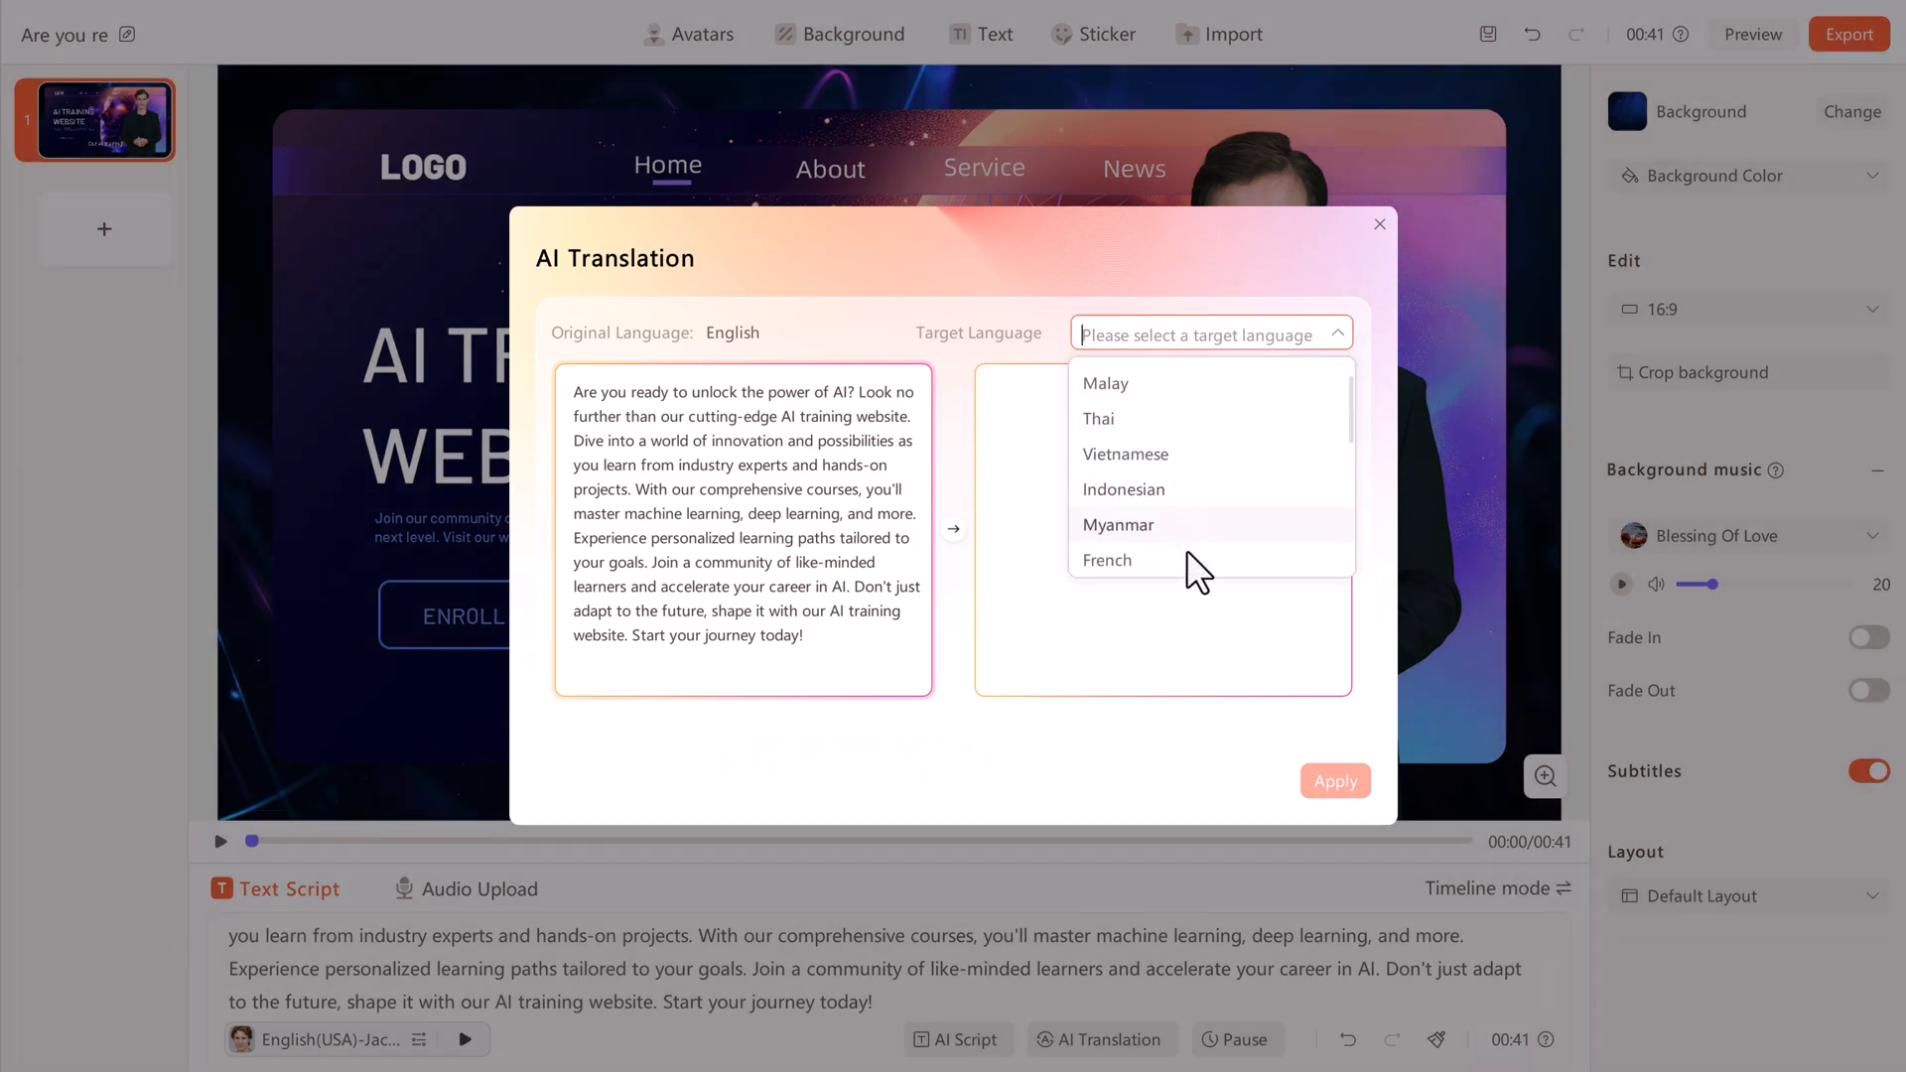
left_click(1107, 560)
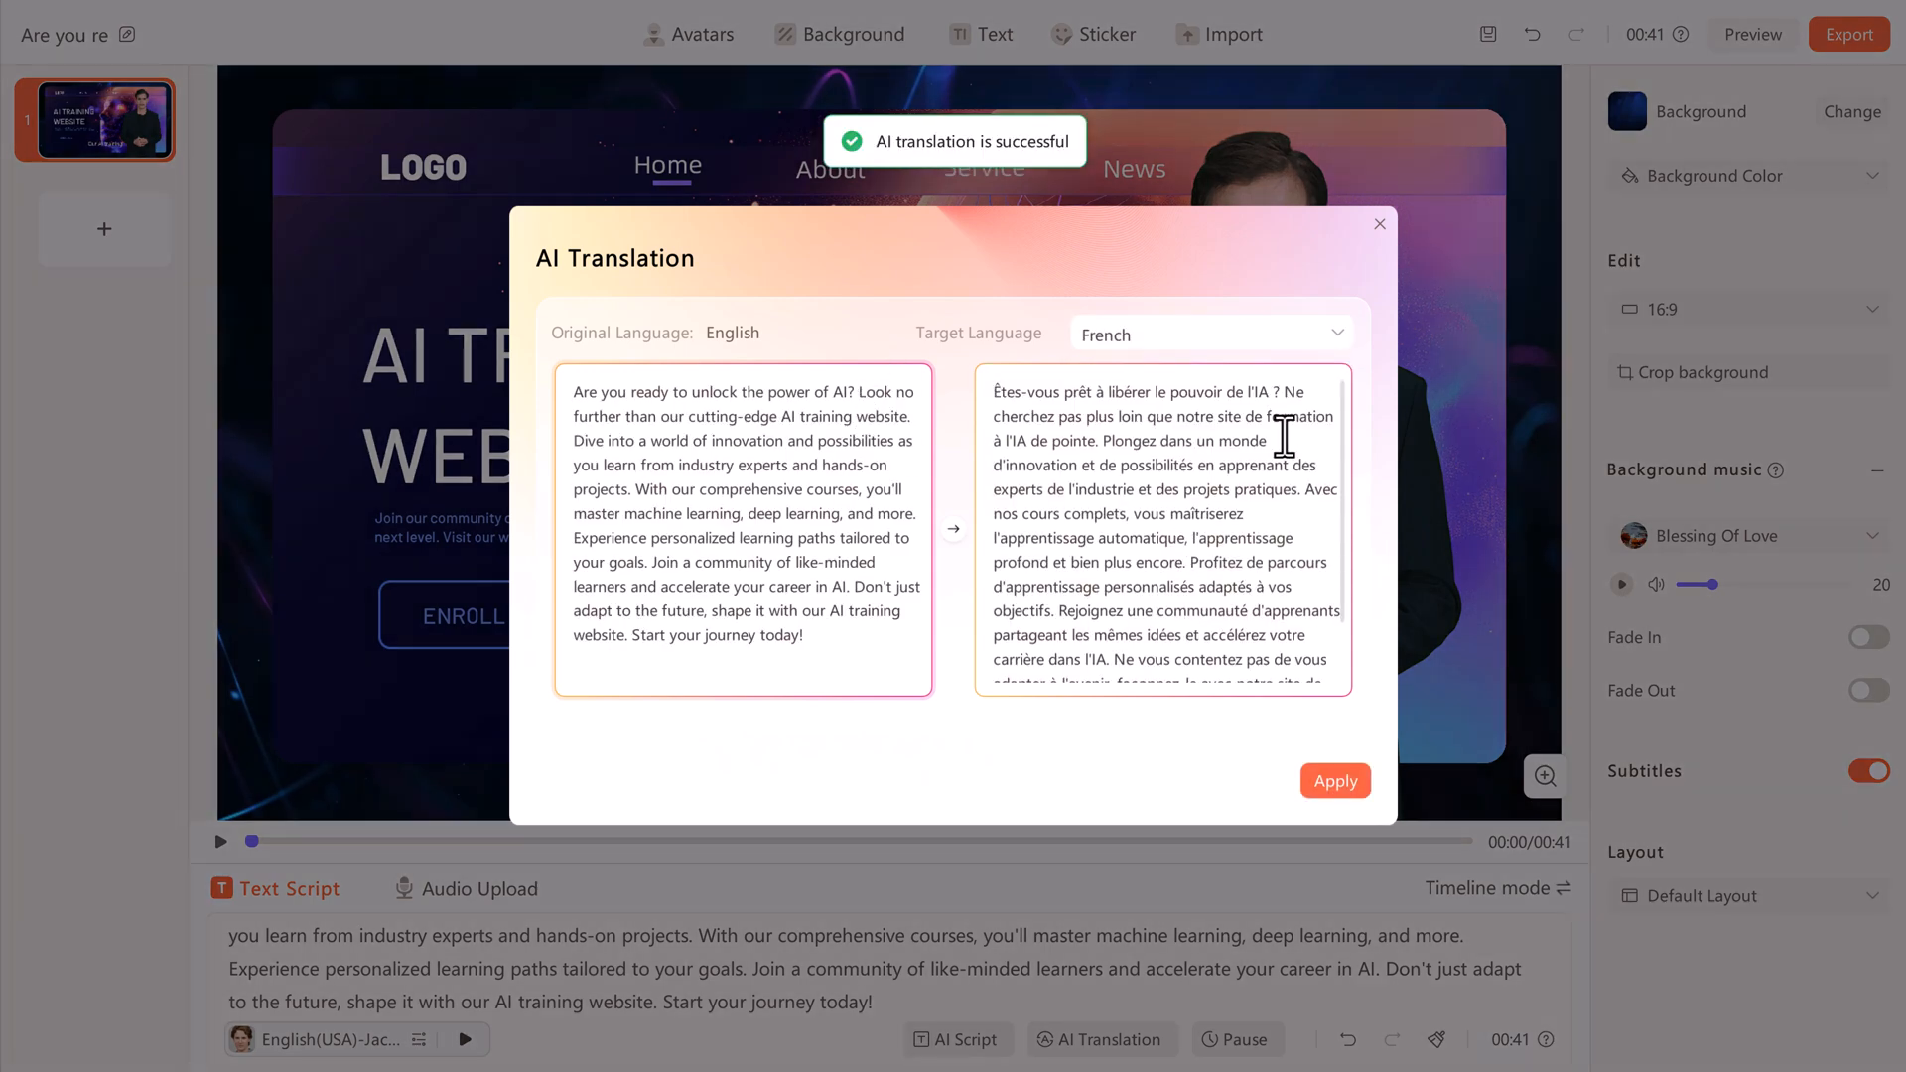
left_click(1378, 223)
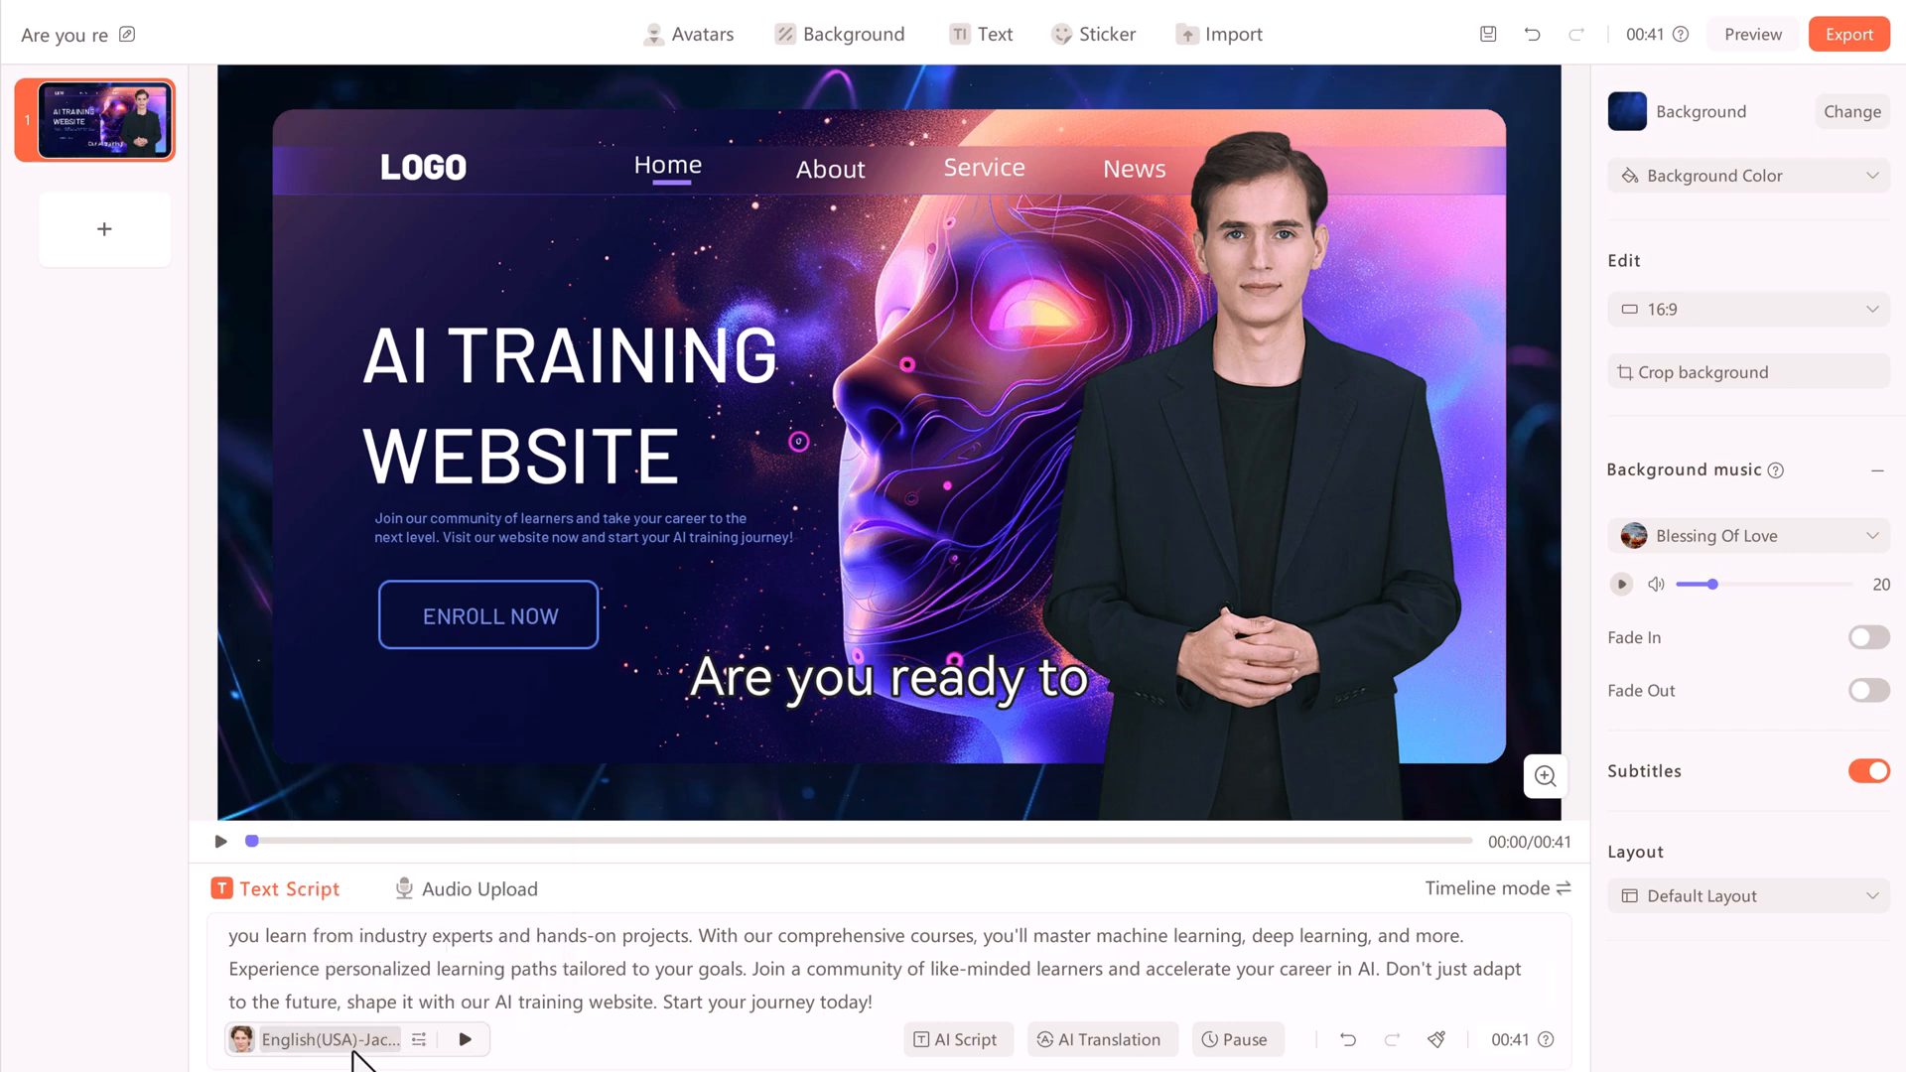
Give the script the Bill voice and start exporting the video
left_click(328, 1041)
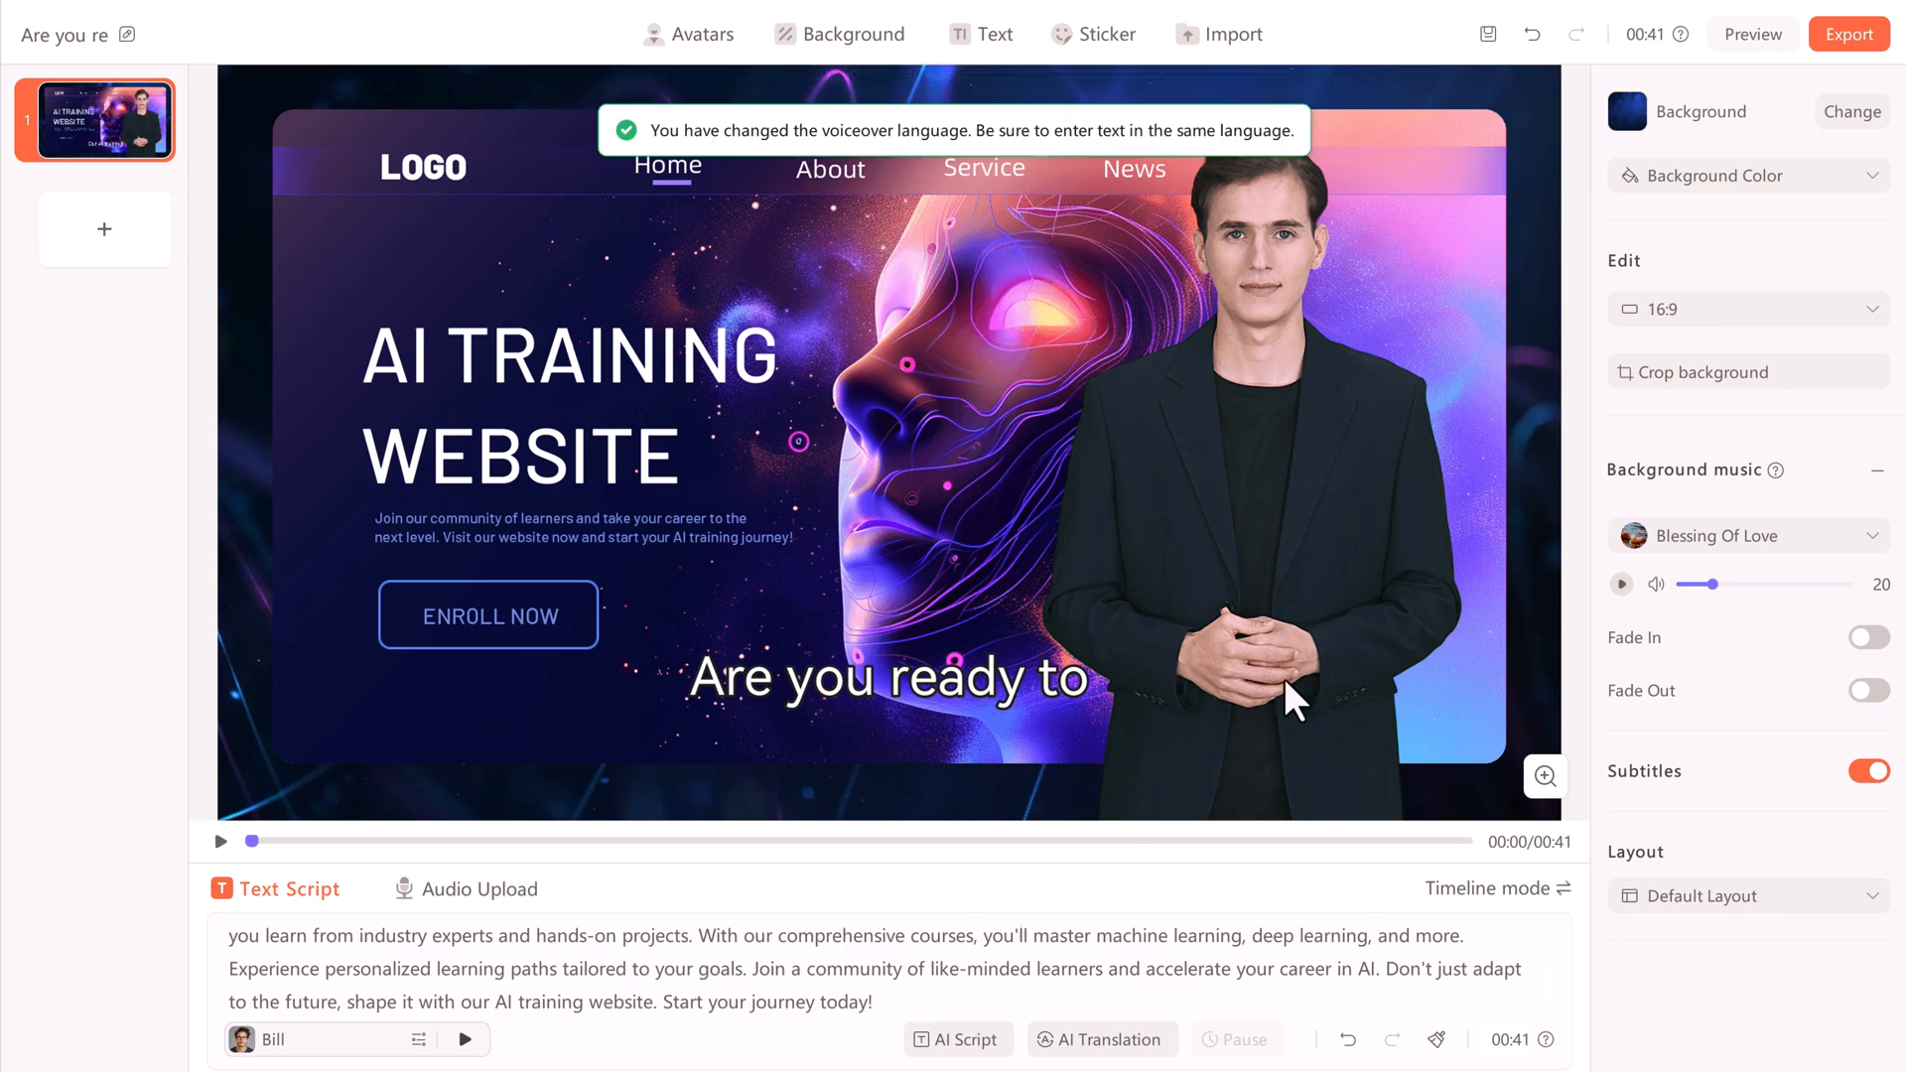
left_click(1850, 32)
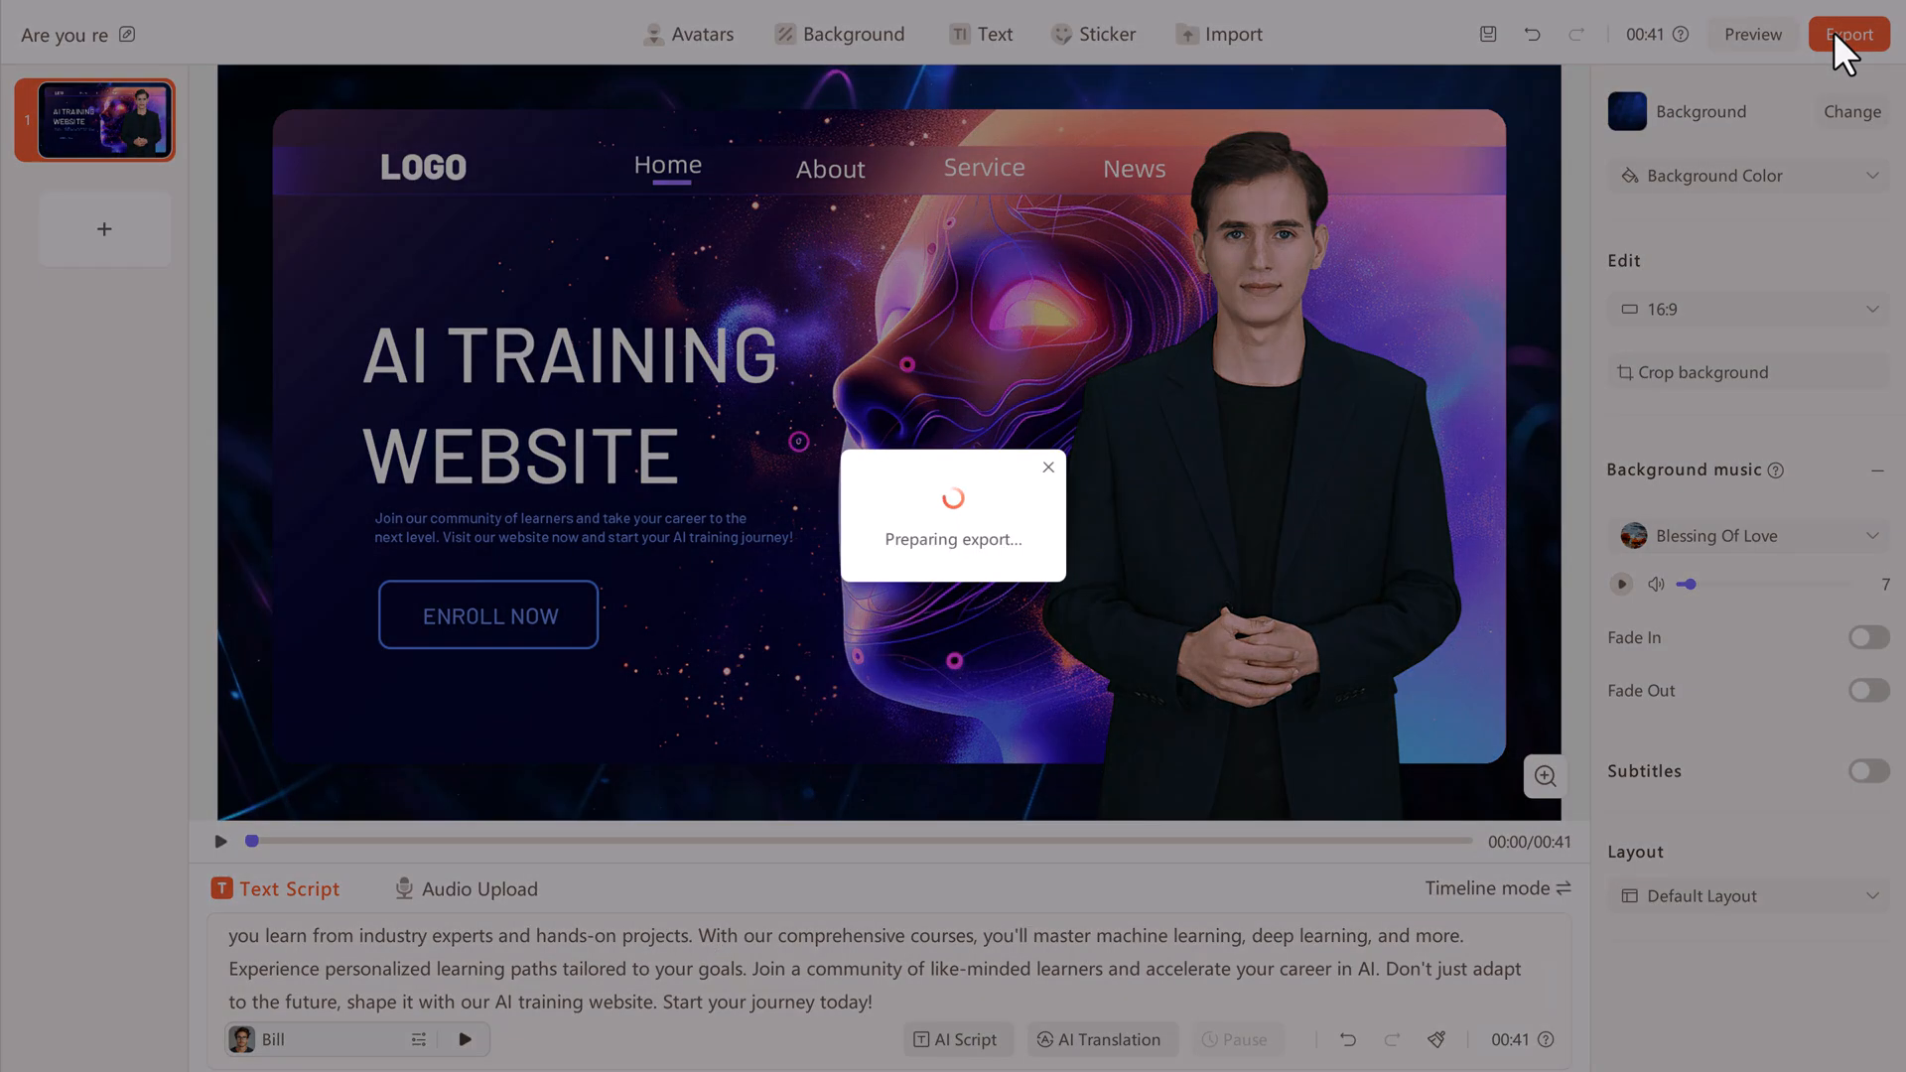
Confirm the export, review the 40-second 'Are you re' video in My Creations, and return Home
left_click(1853, 34)
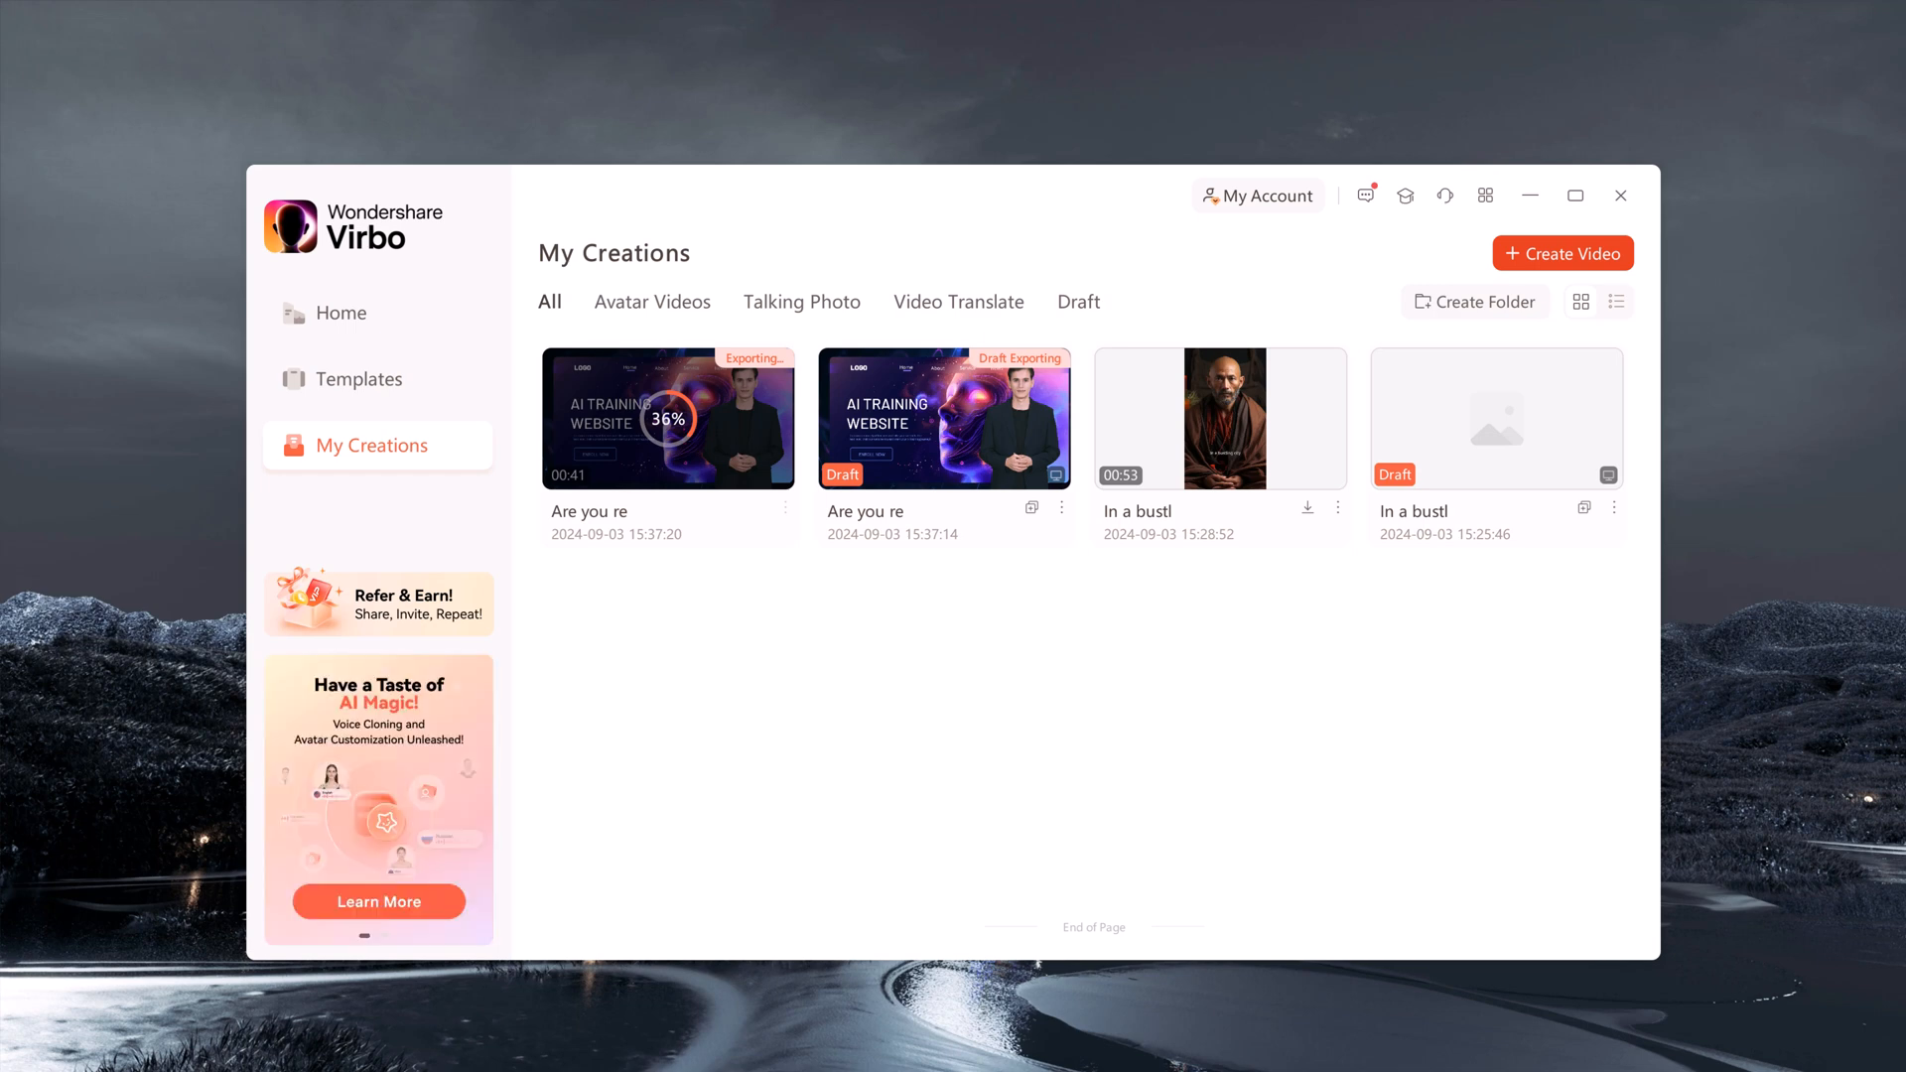
left_click(667, 417)
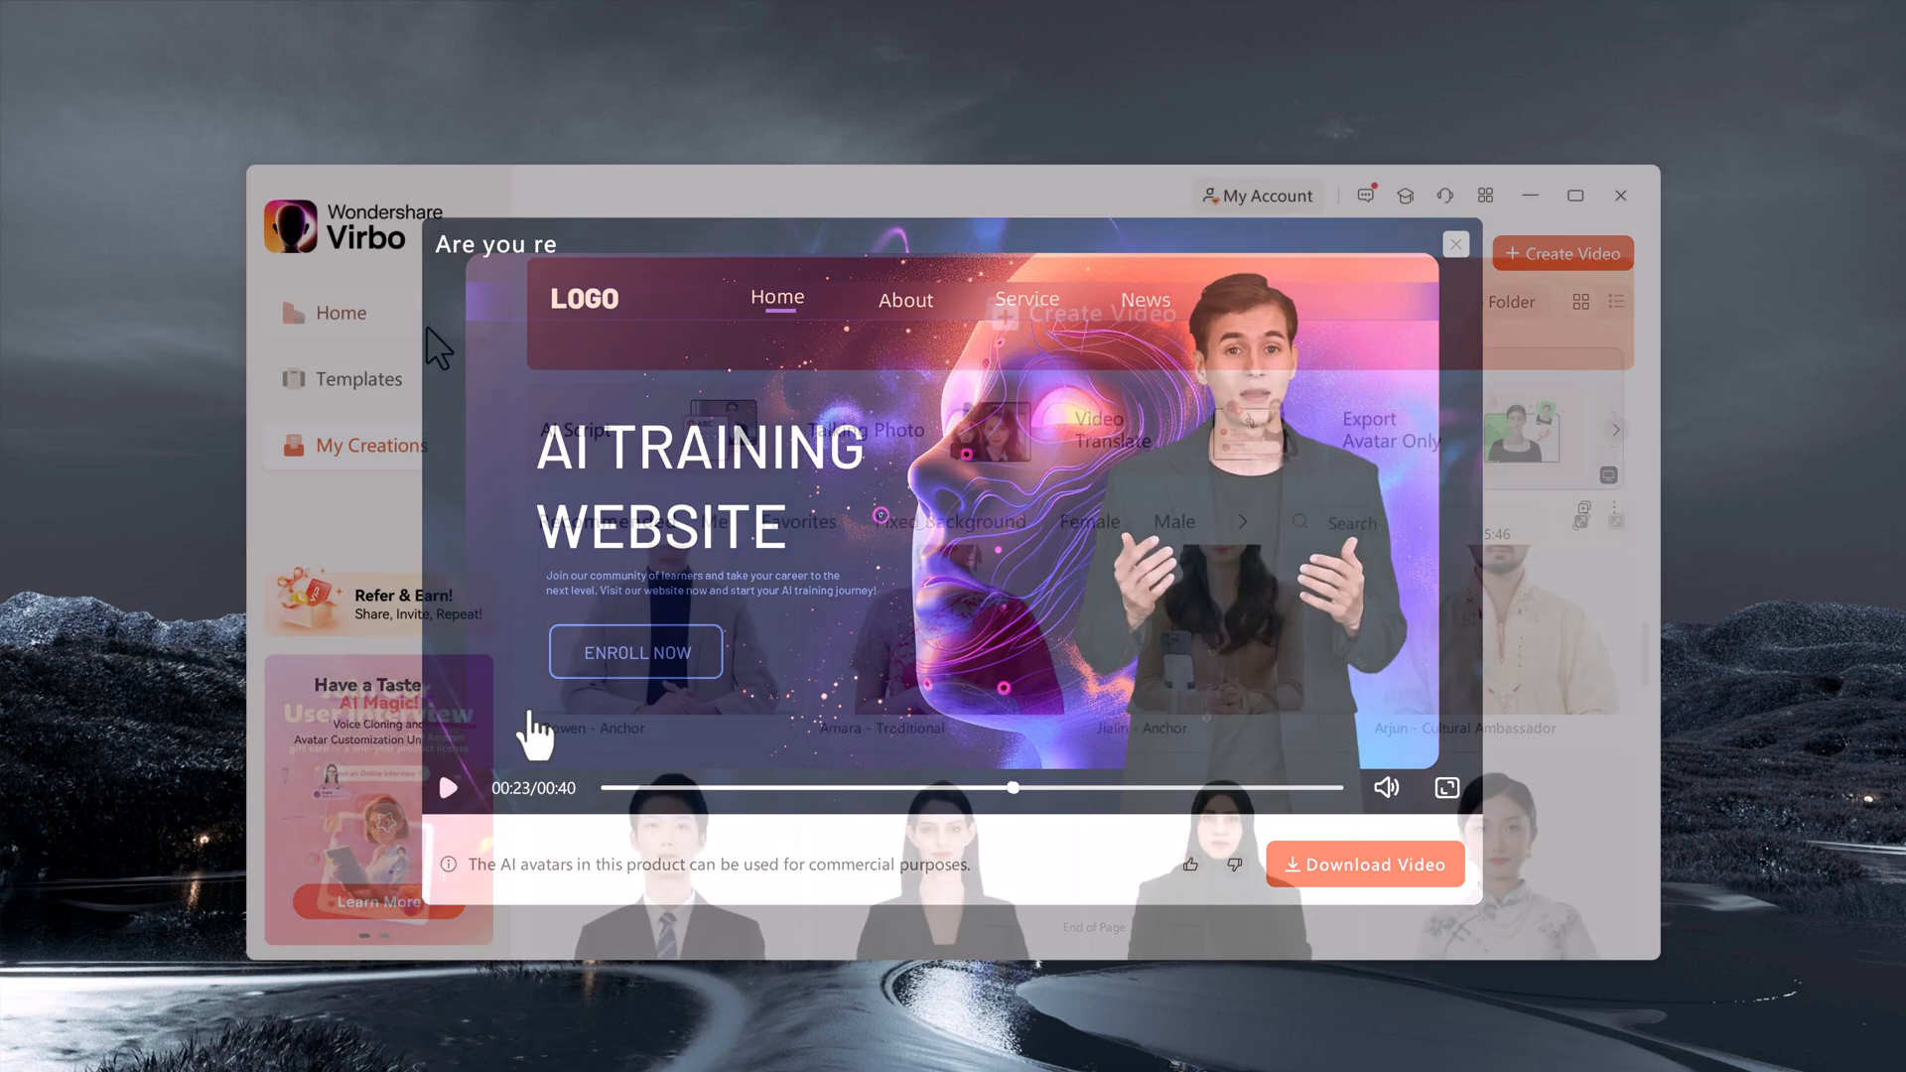
left_click(1455, 243)
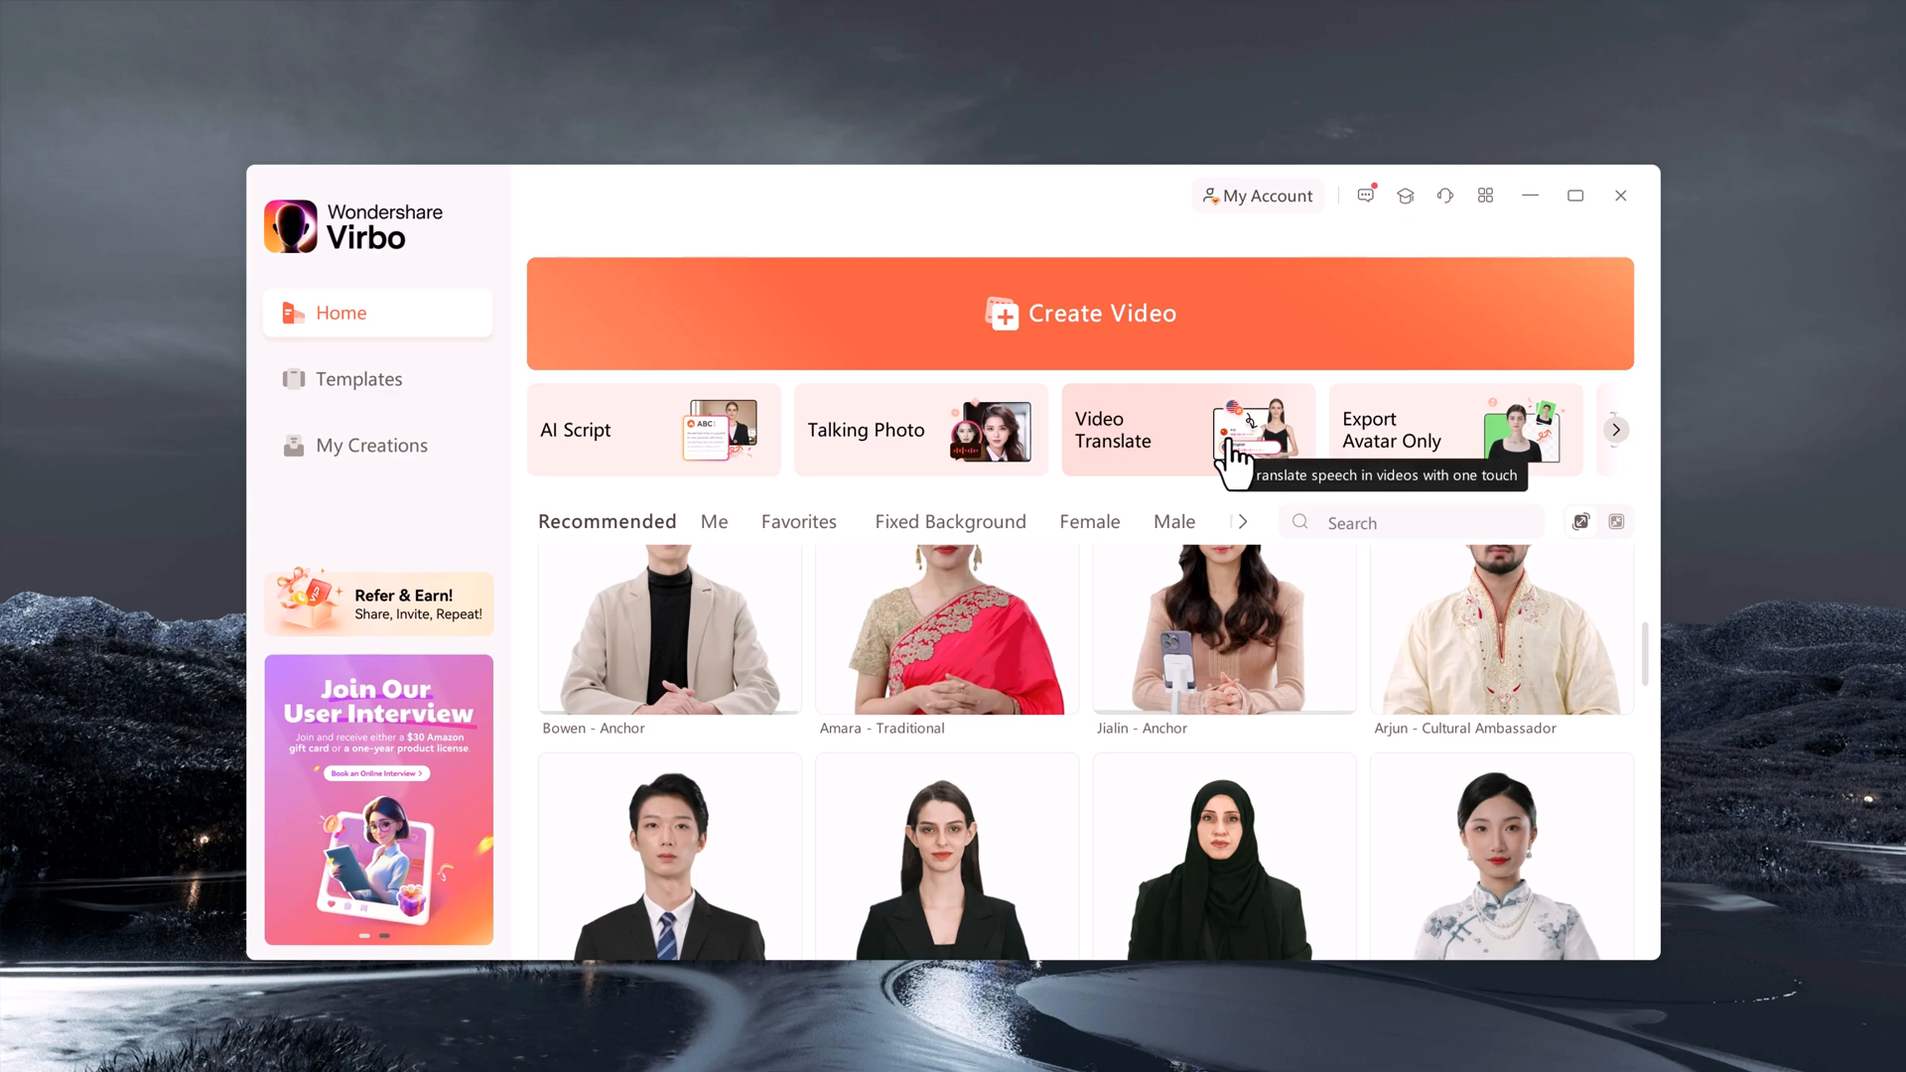
Load the exported 'Are you re.mp4' into Video Translate
left_click(1187, 428)
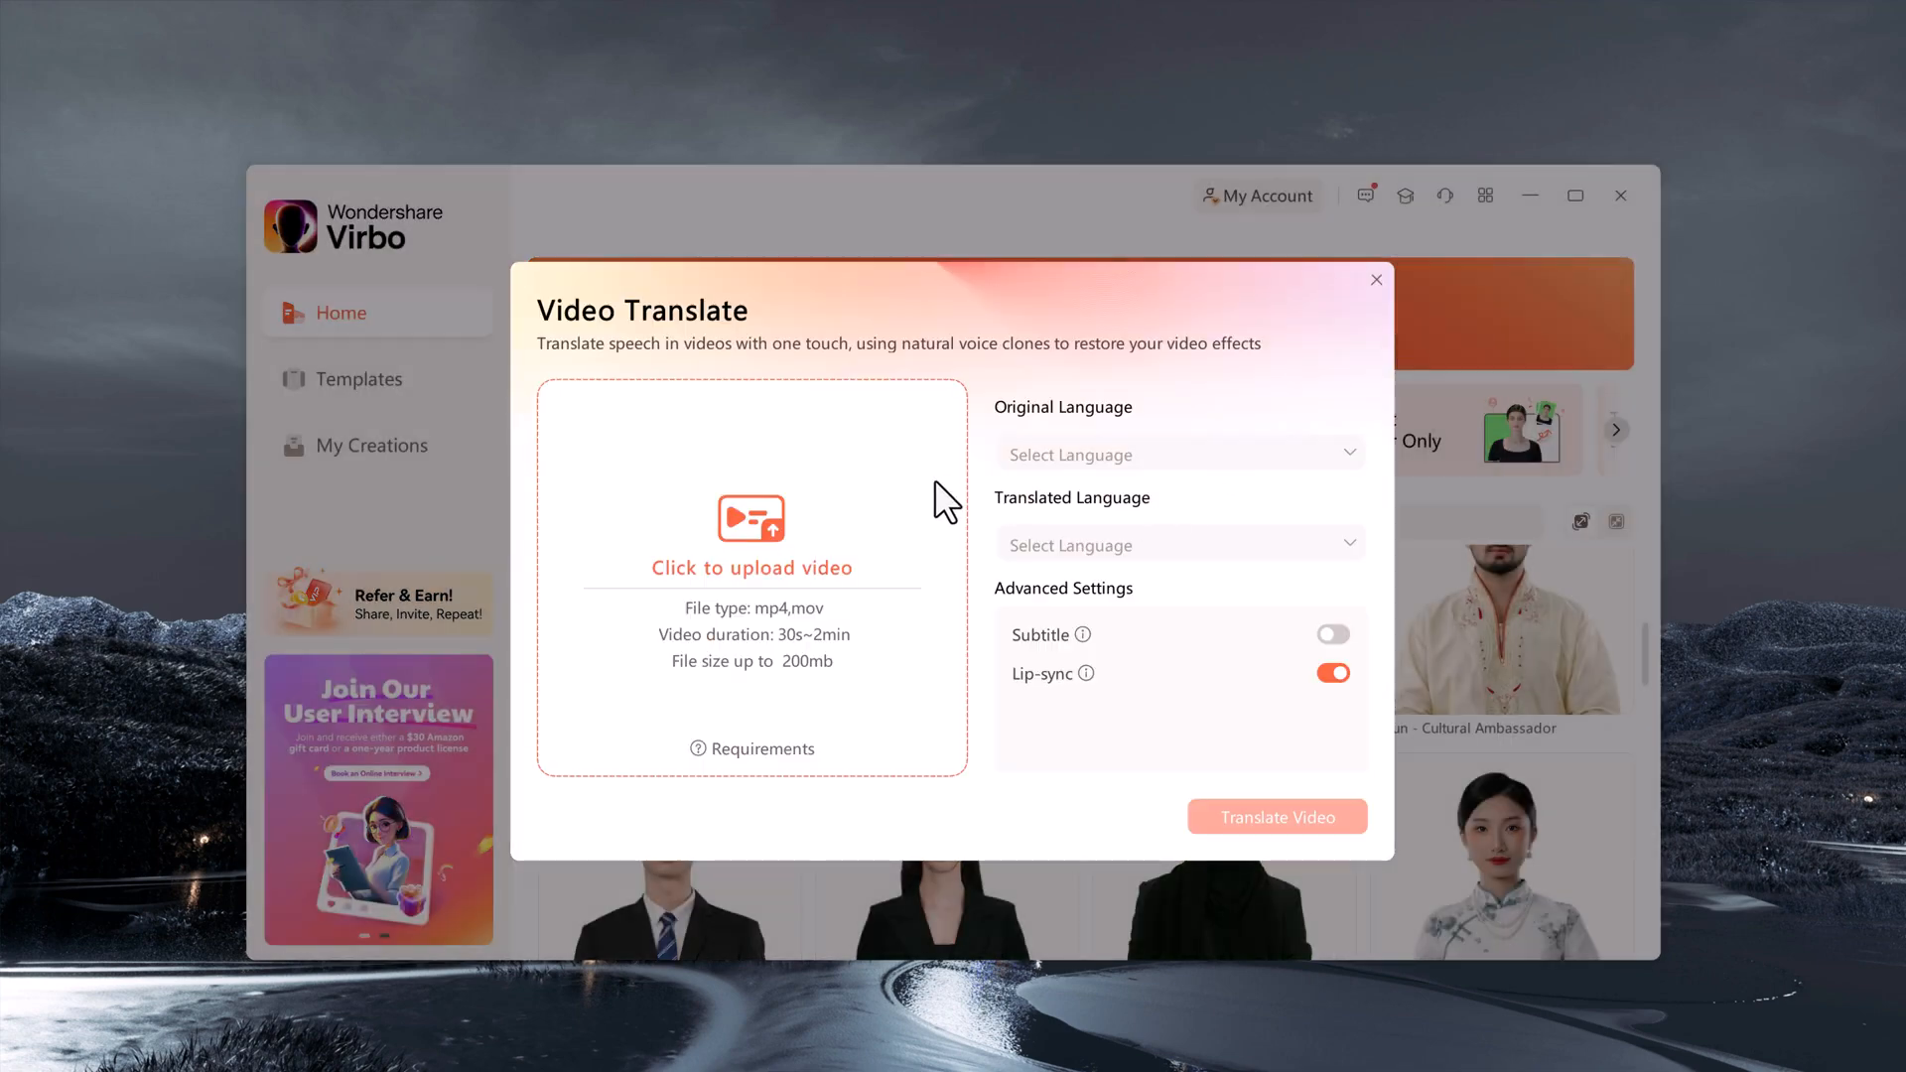
left_click(750, 520)
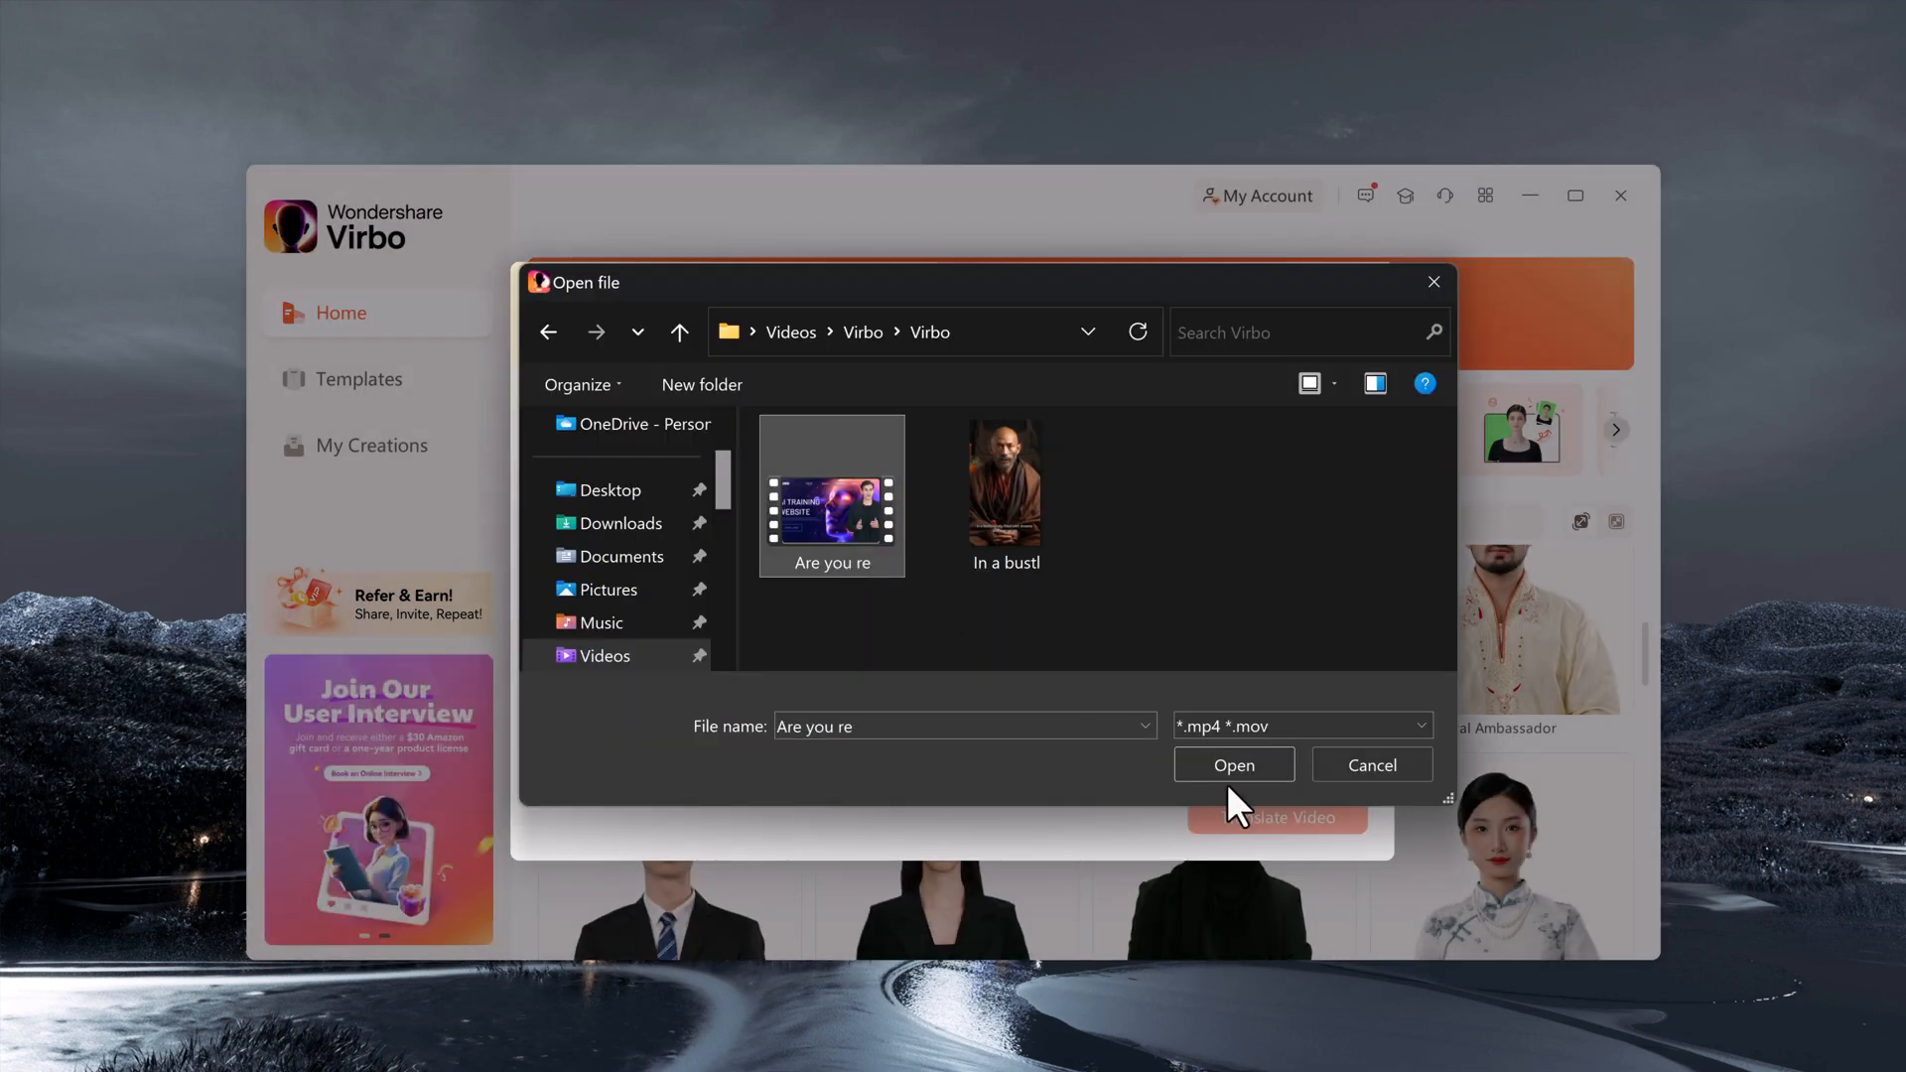
left_click(1235, 764)
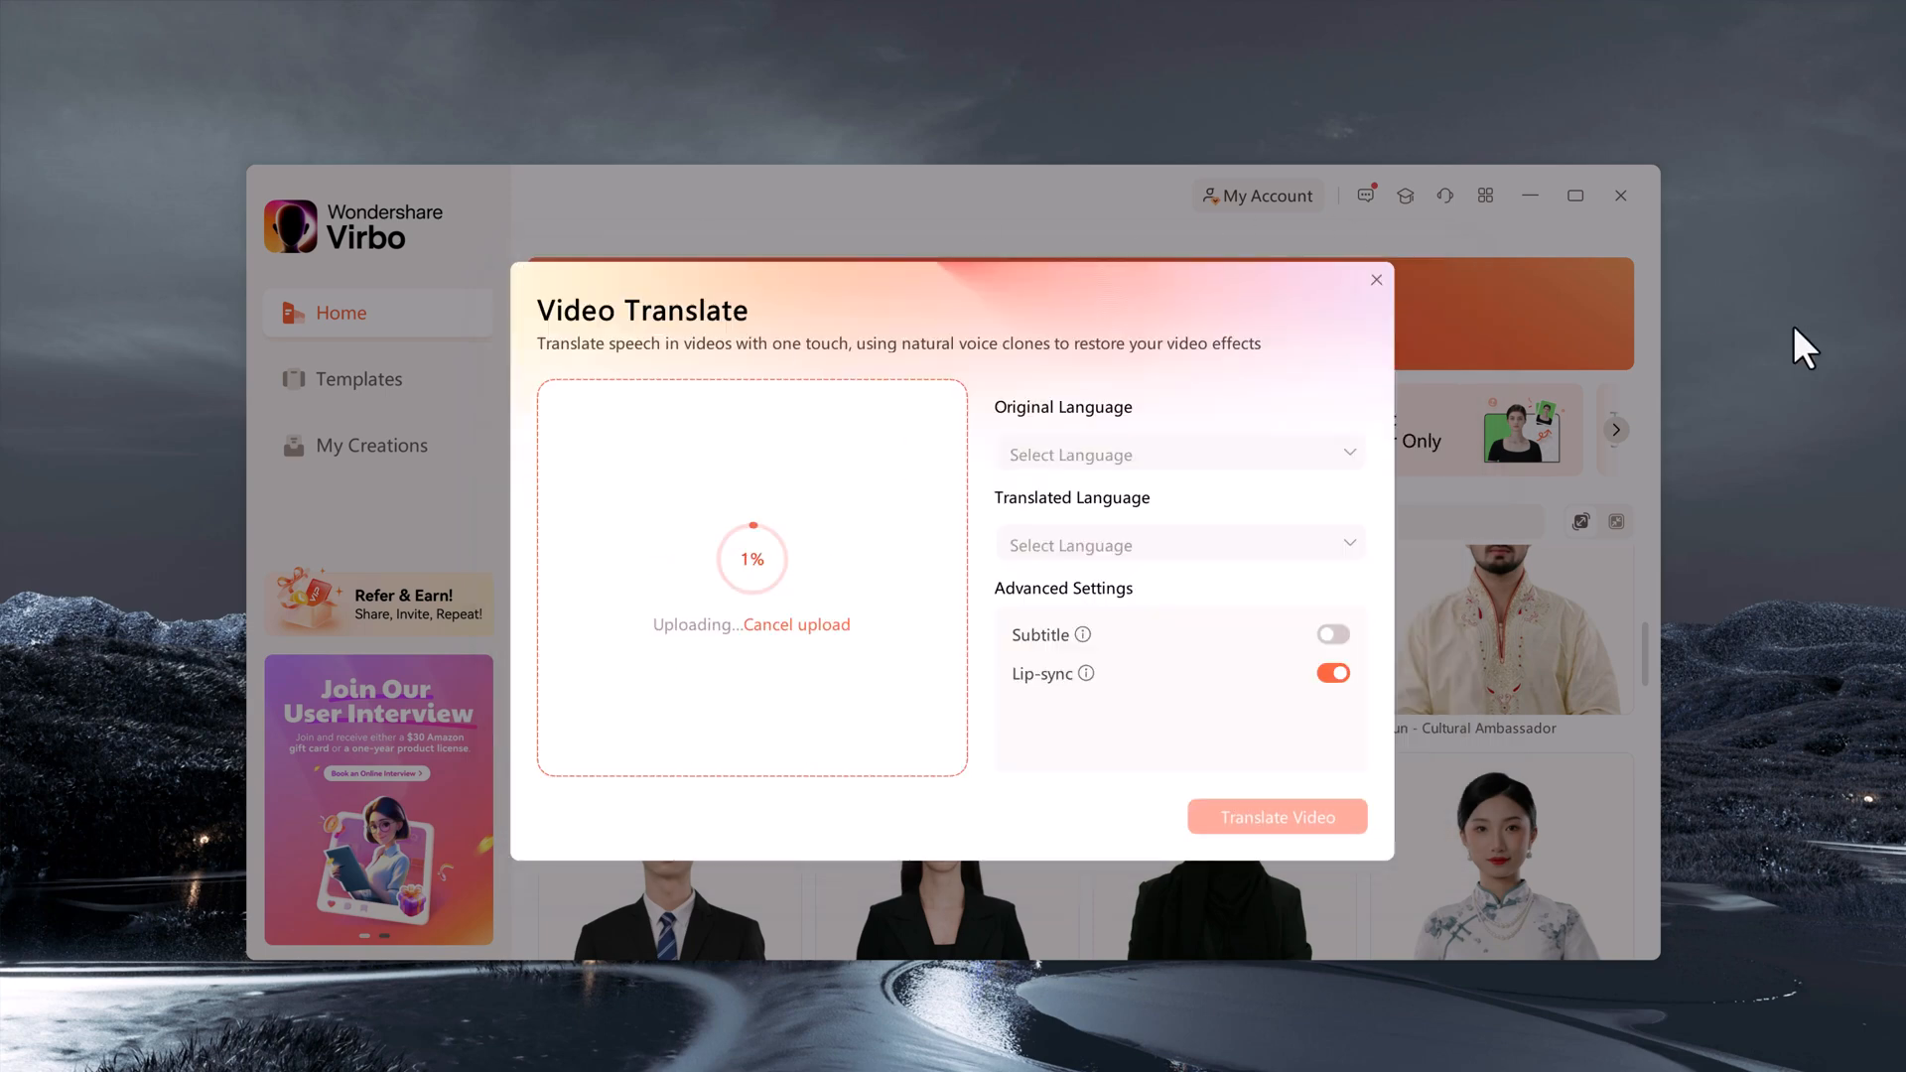
Translate the video from English to Italian with lip-sync and queue it
left_click(1179, 453)
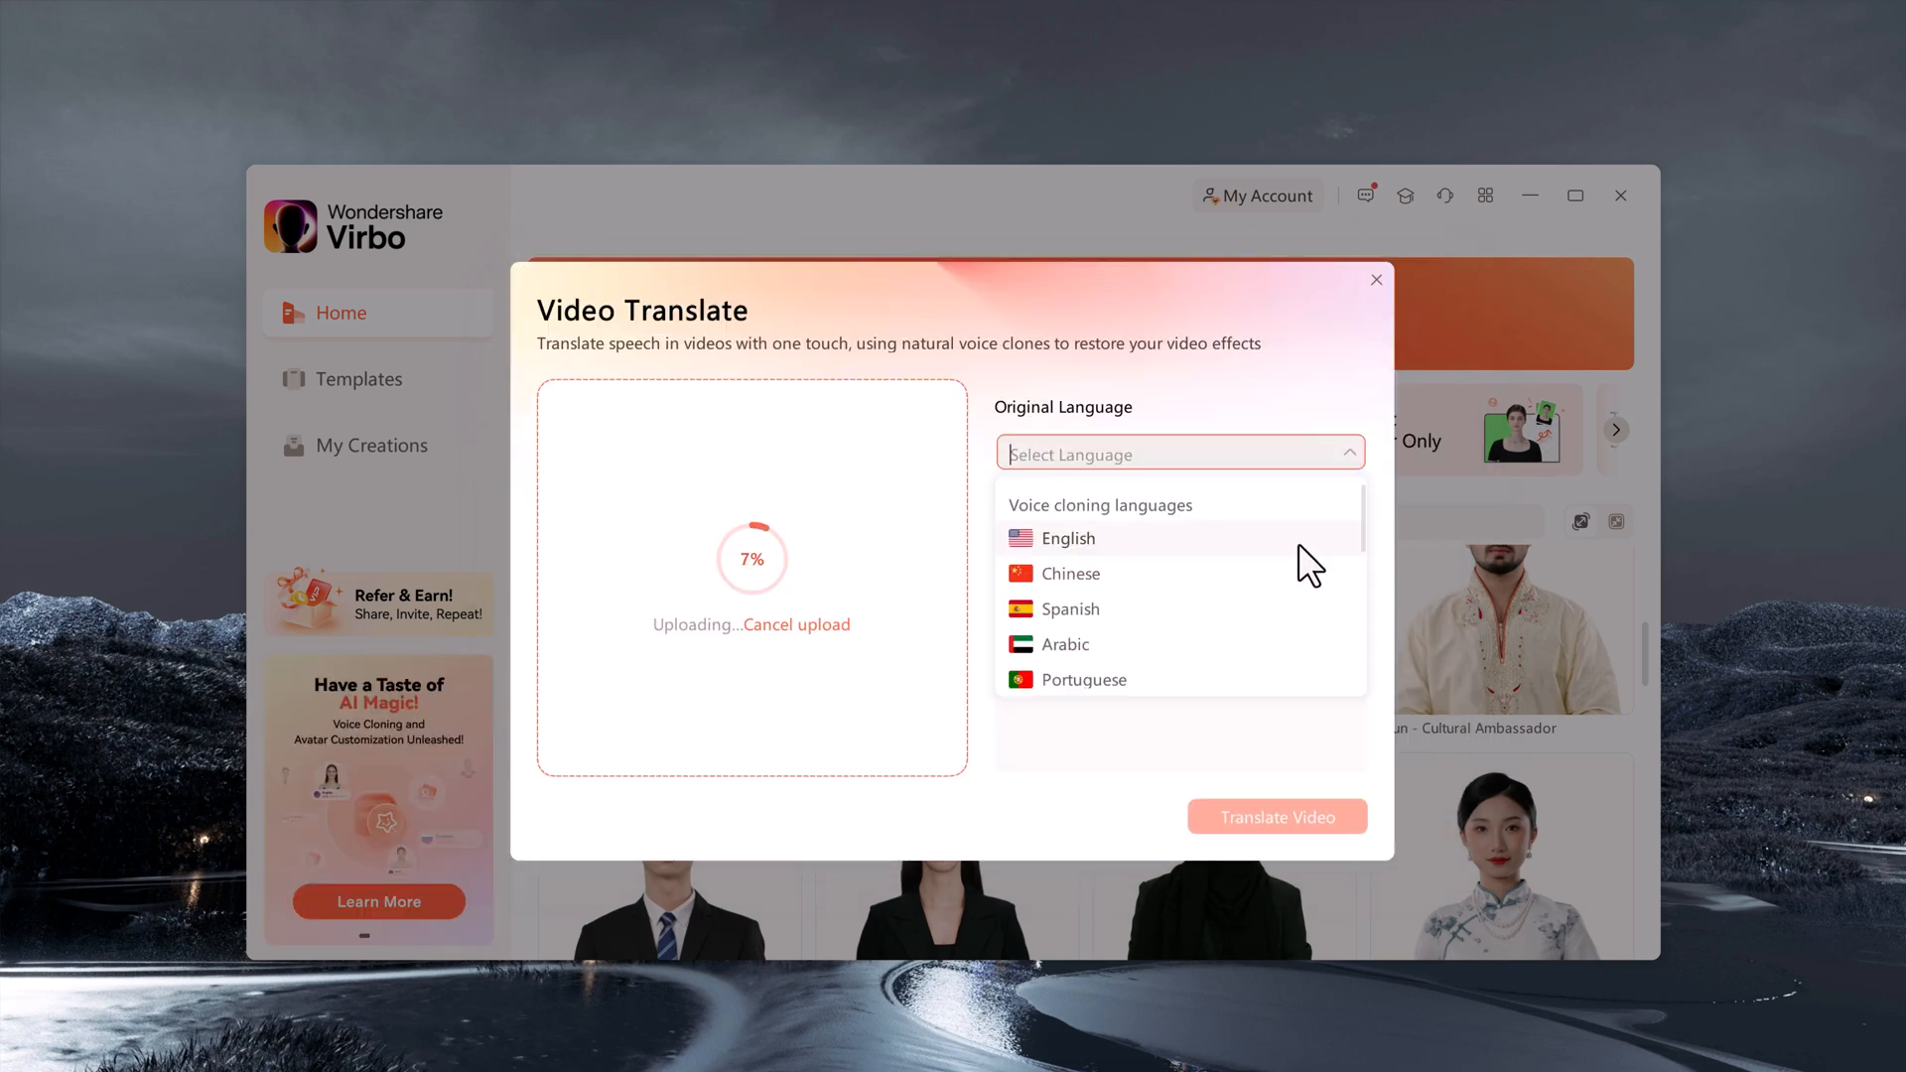
left_click(1068, 538)
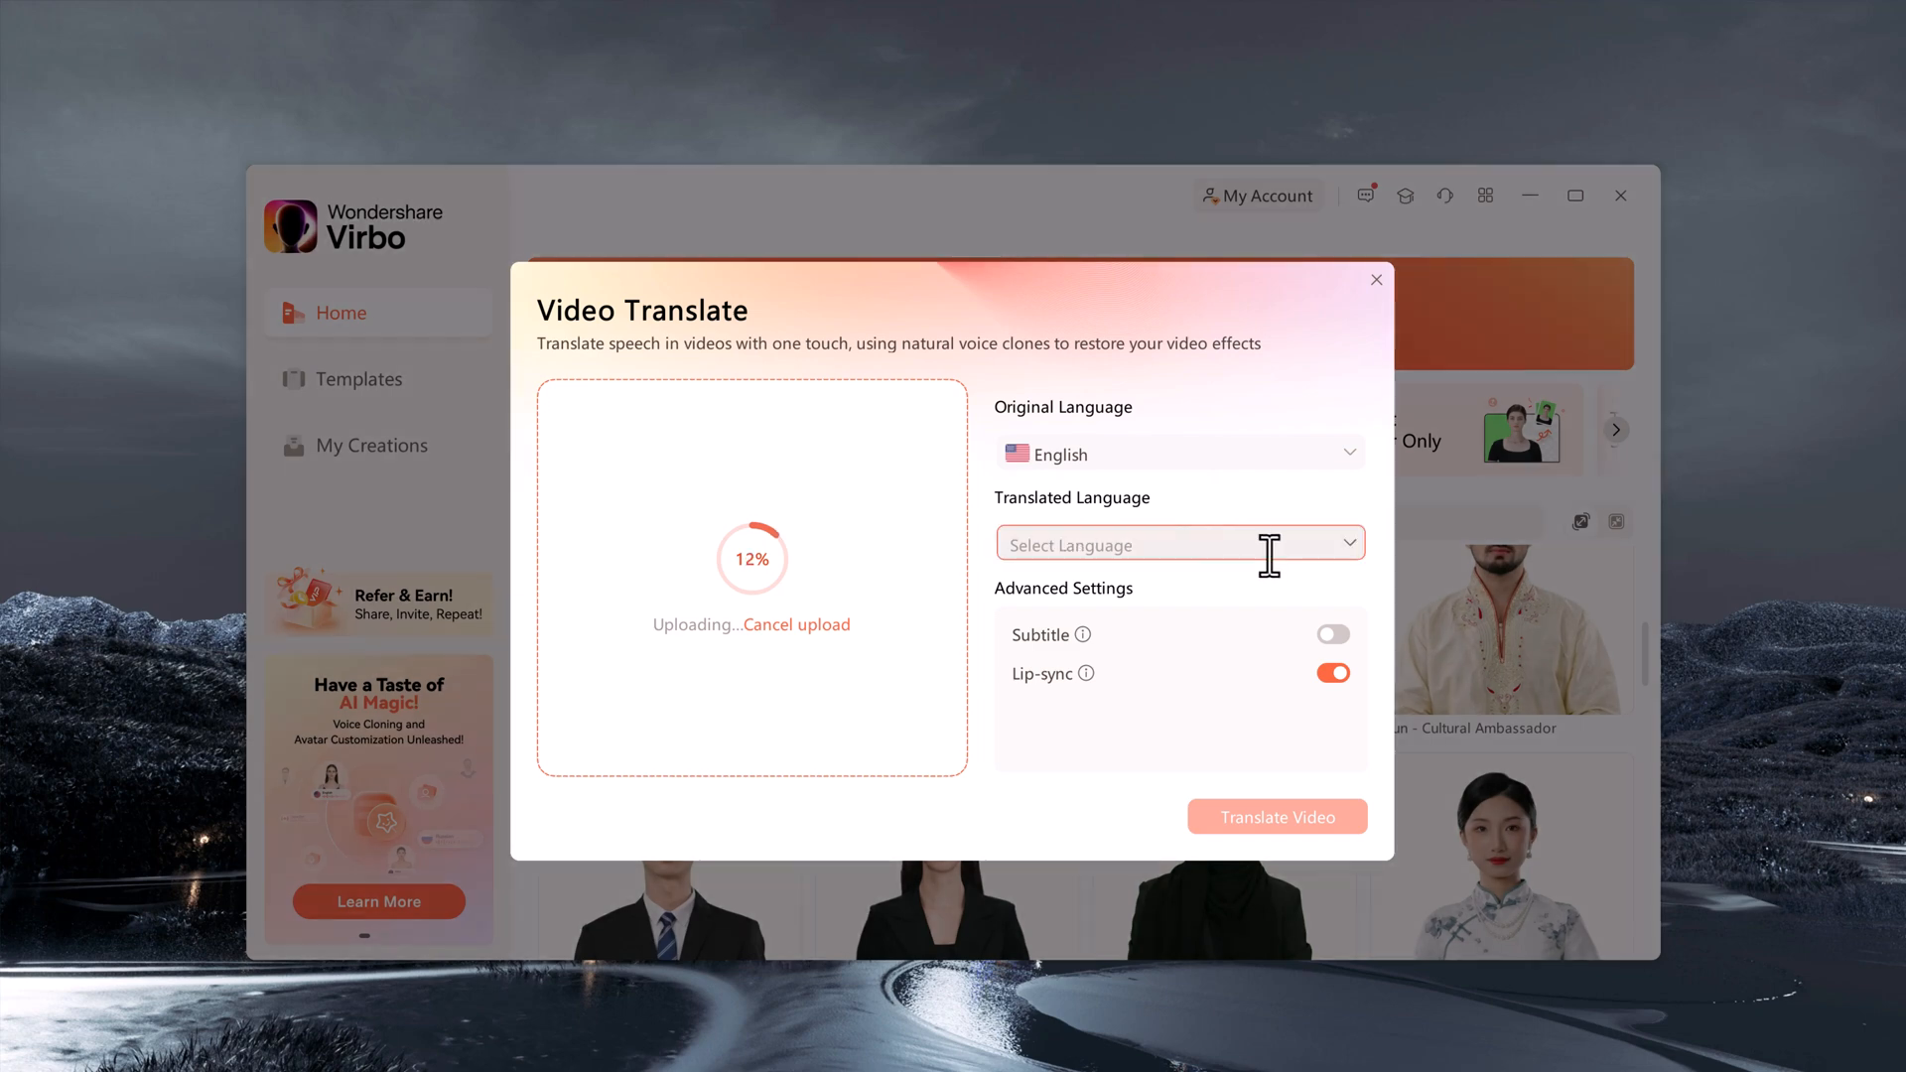
left_click(1179, 544)
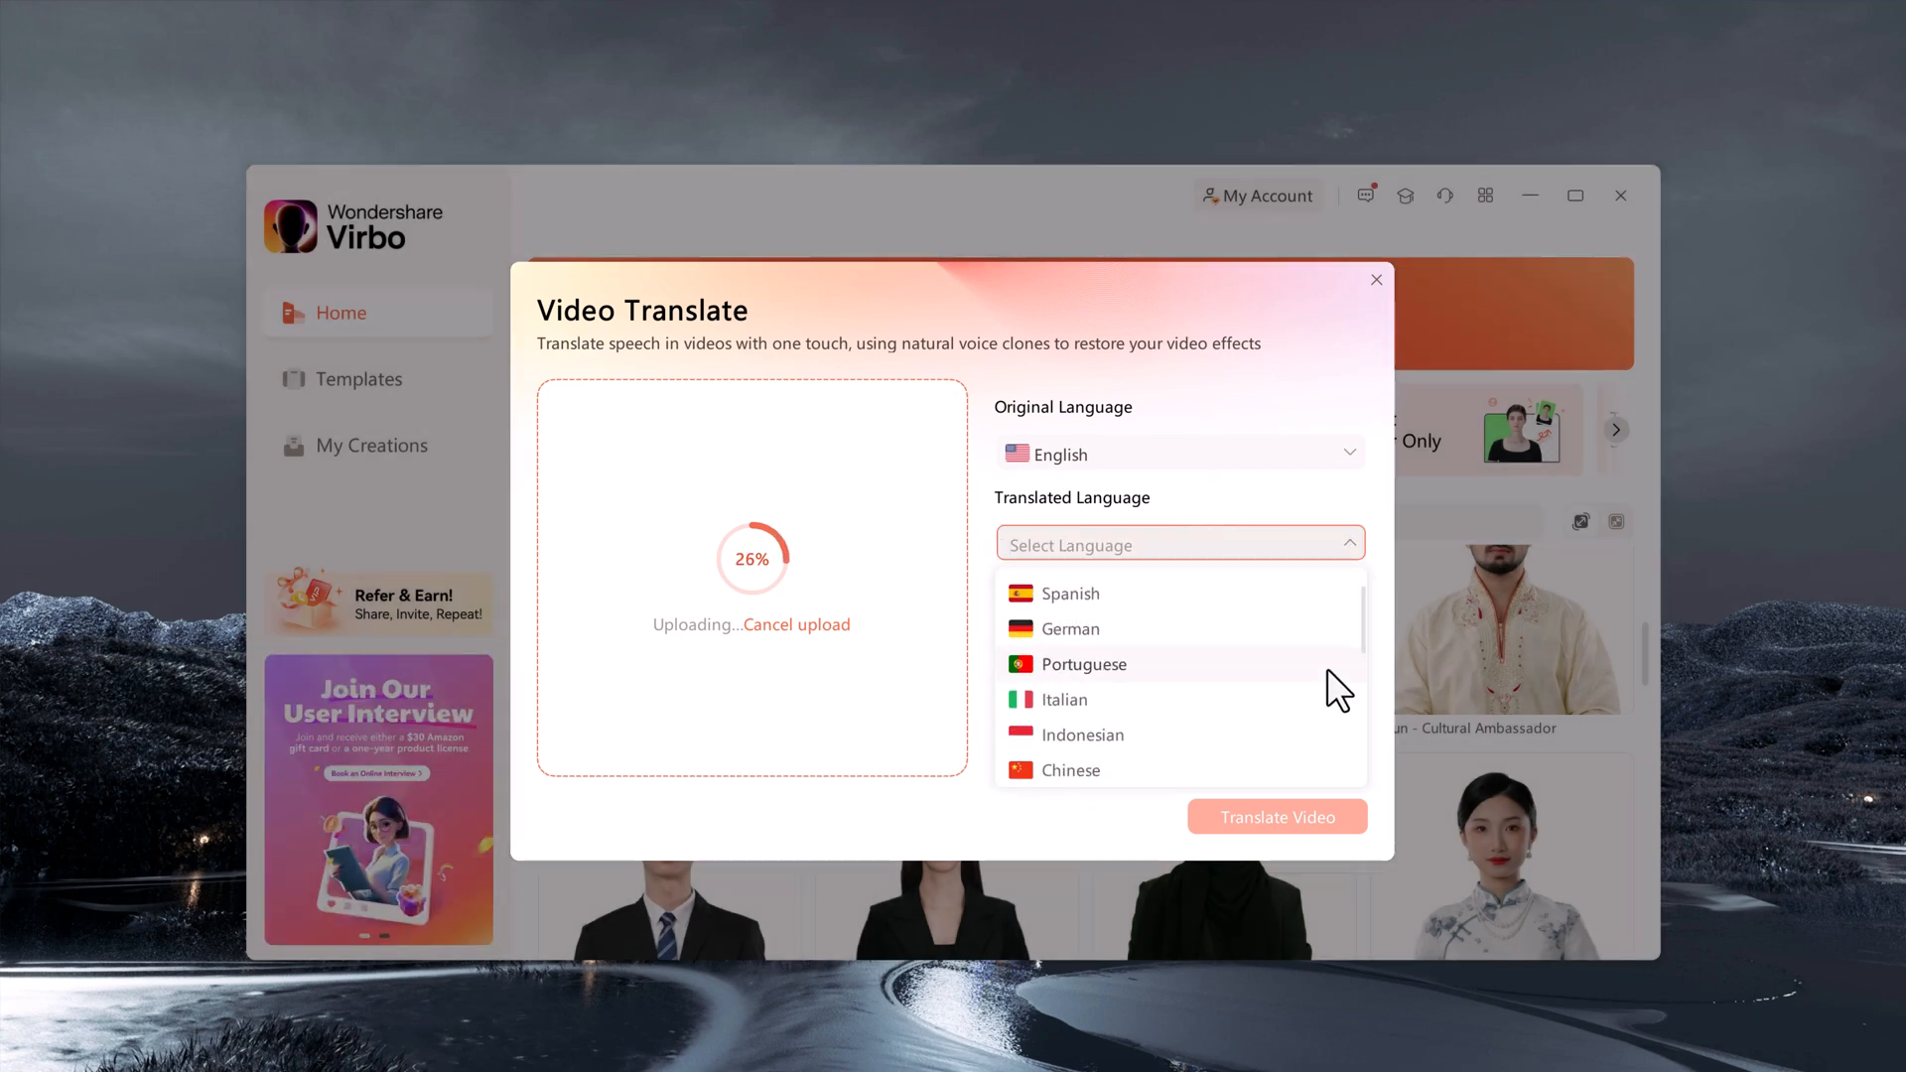
left_click(1064, 699)
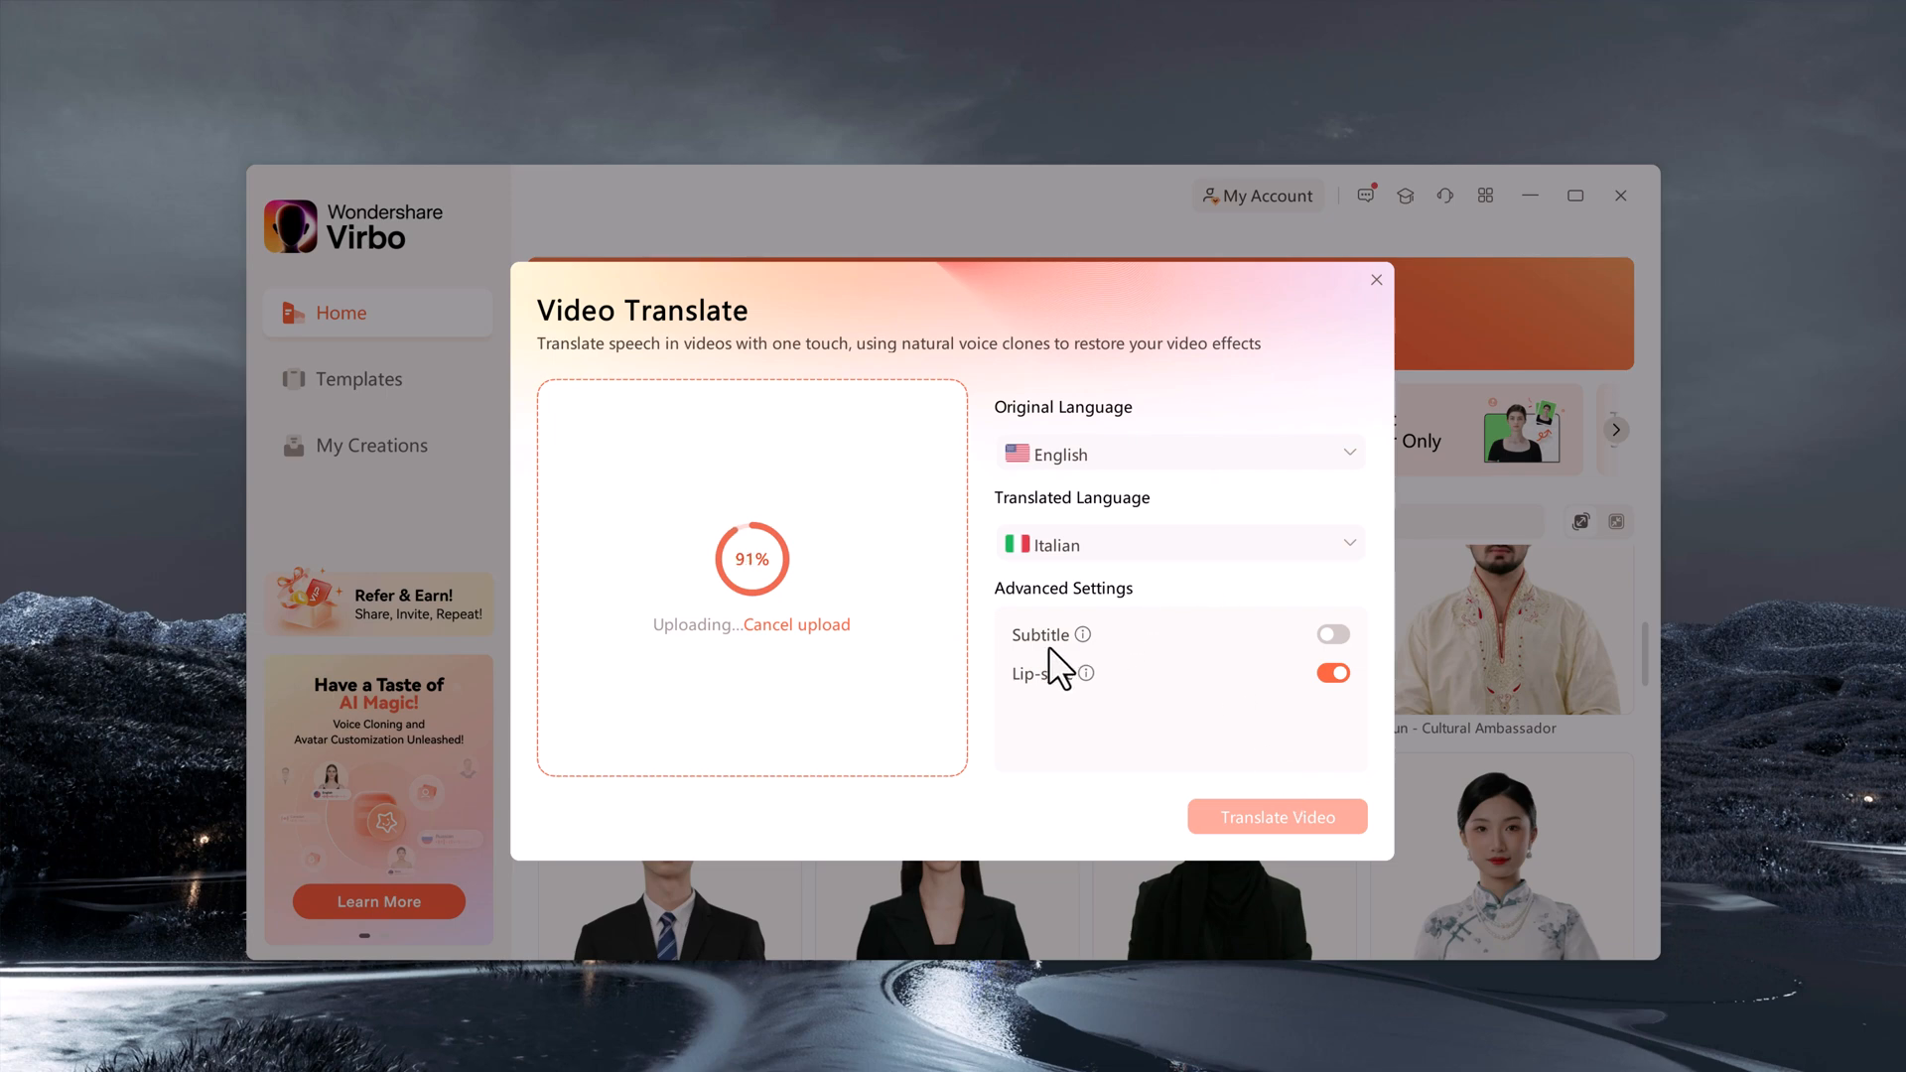
mouse_move(1362, 640)
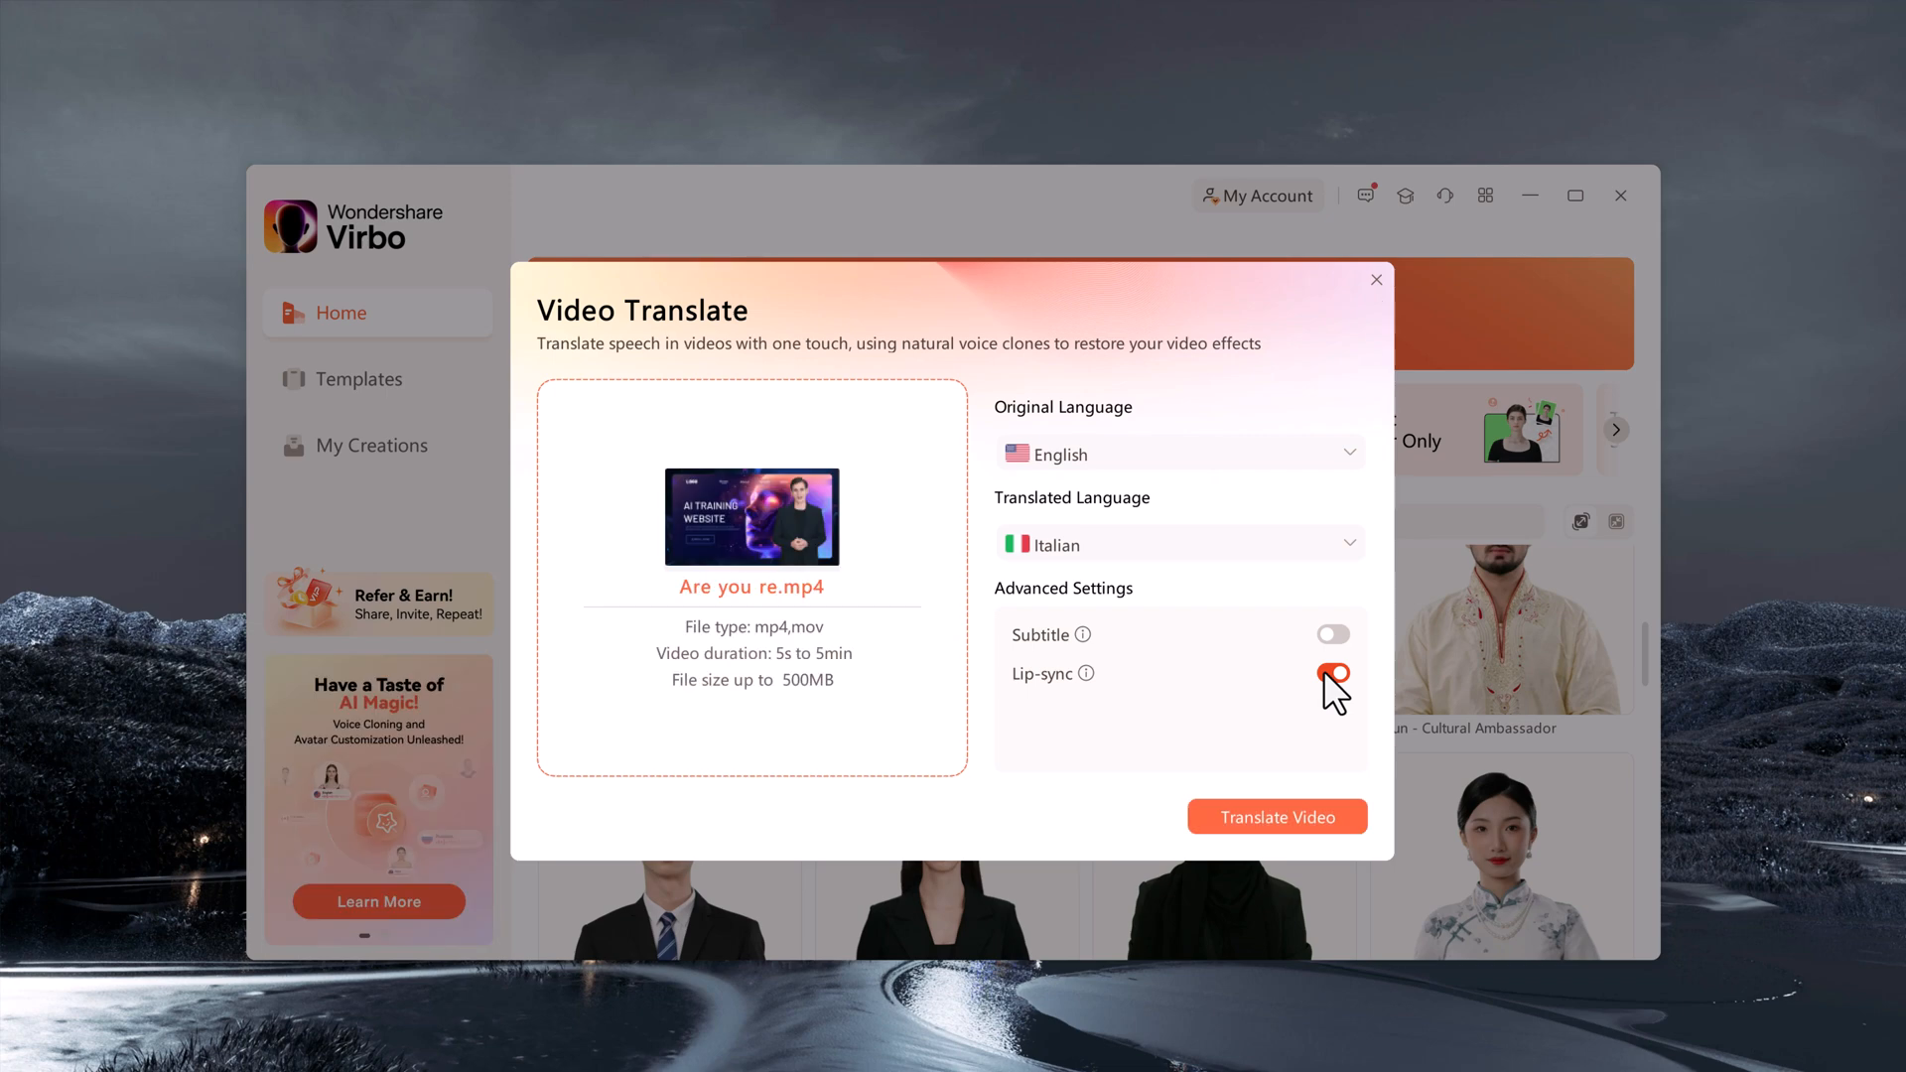
left_click(1334, 673)
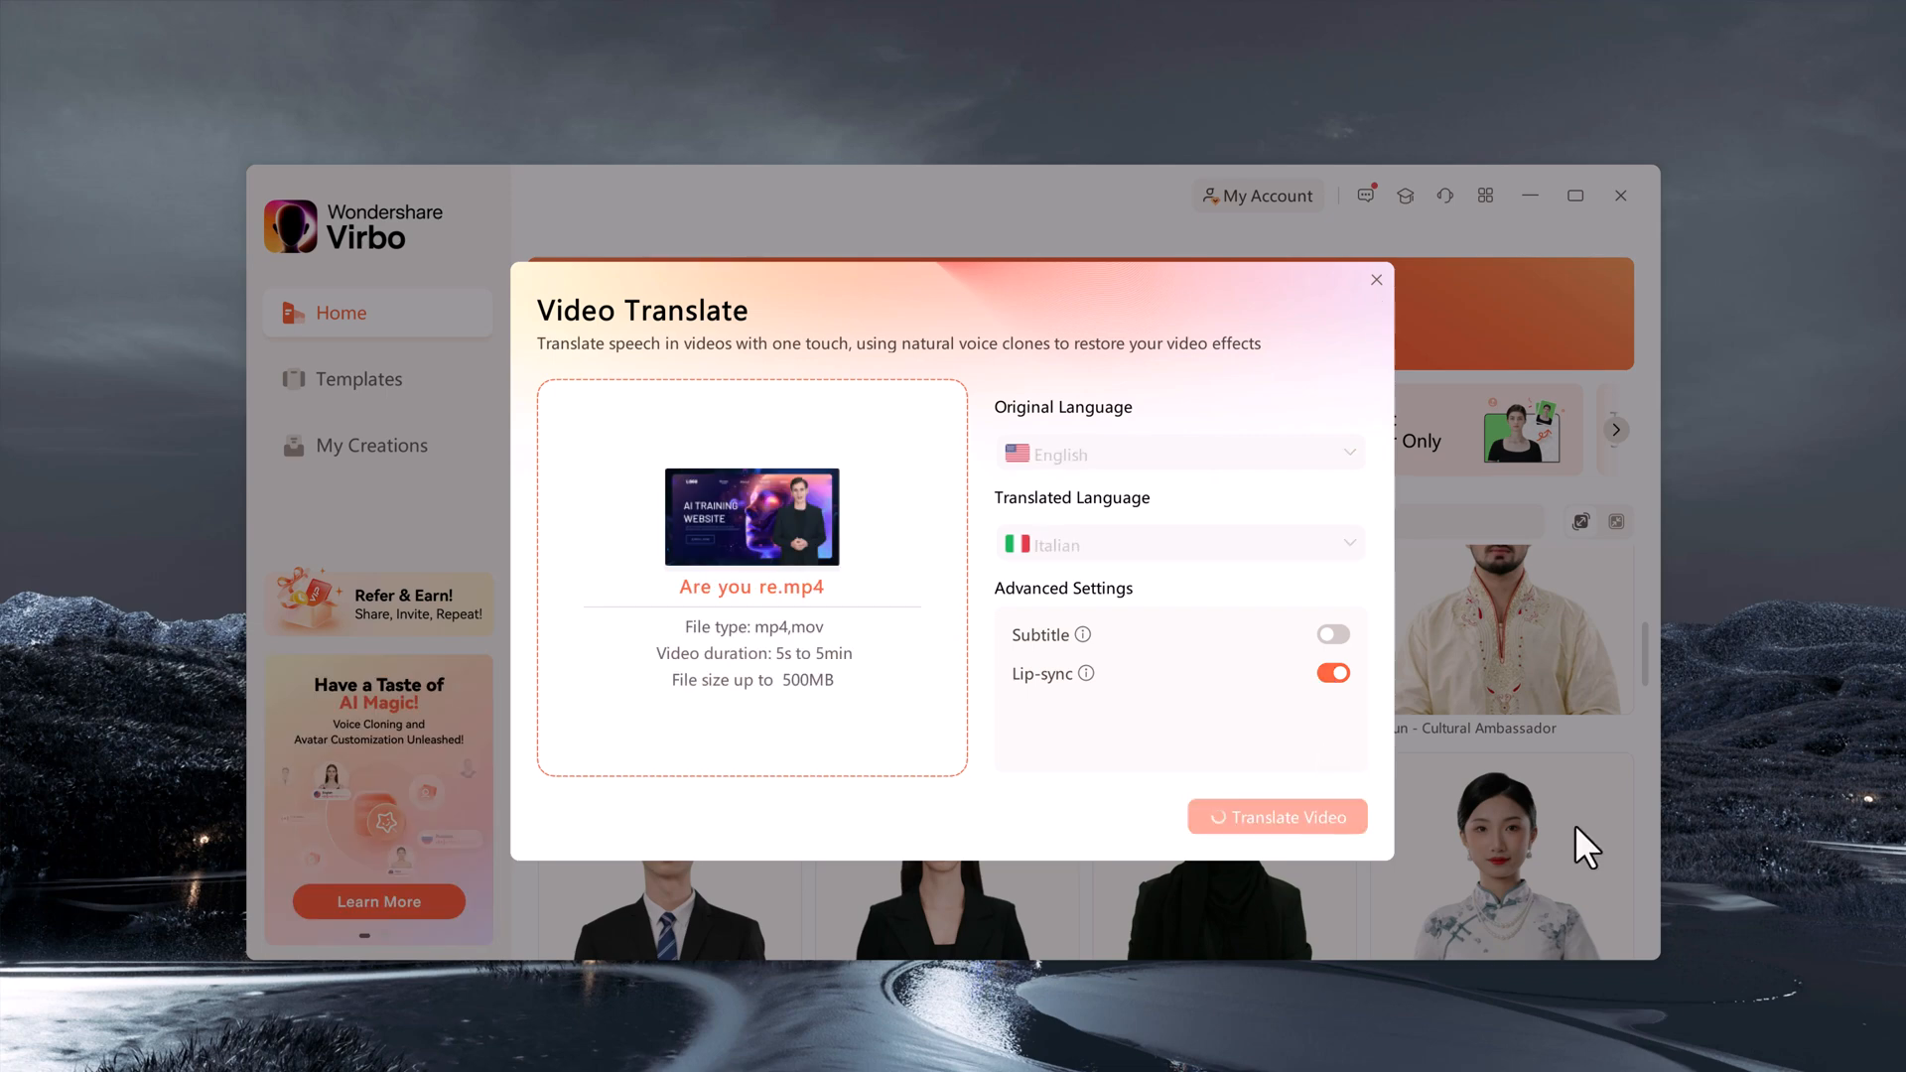
left_click(1279, 816)
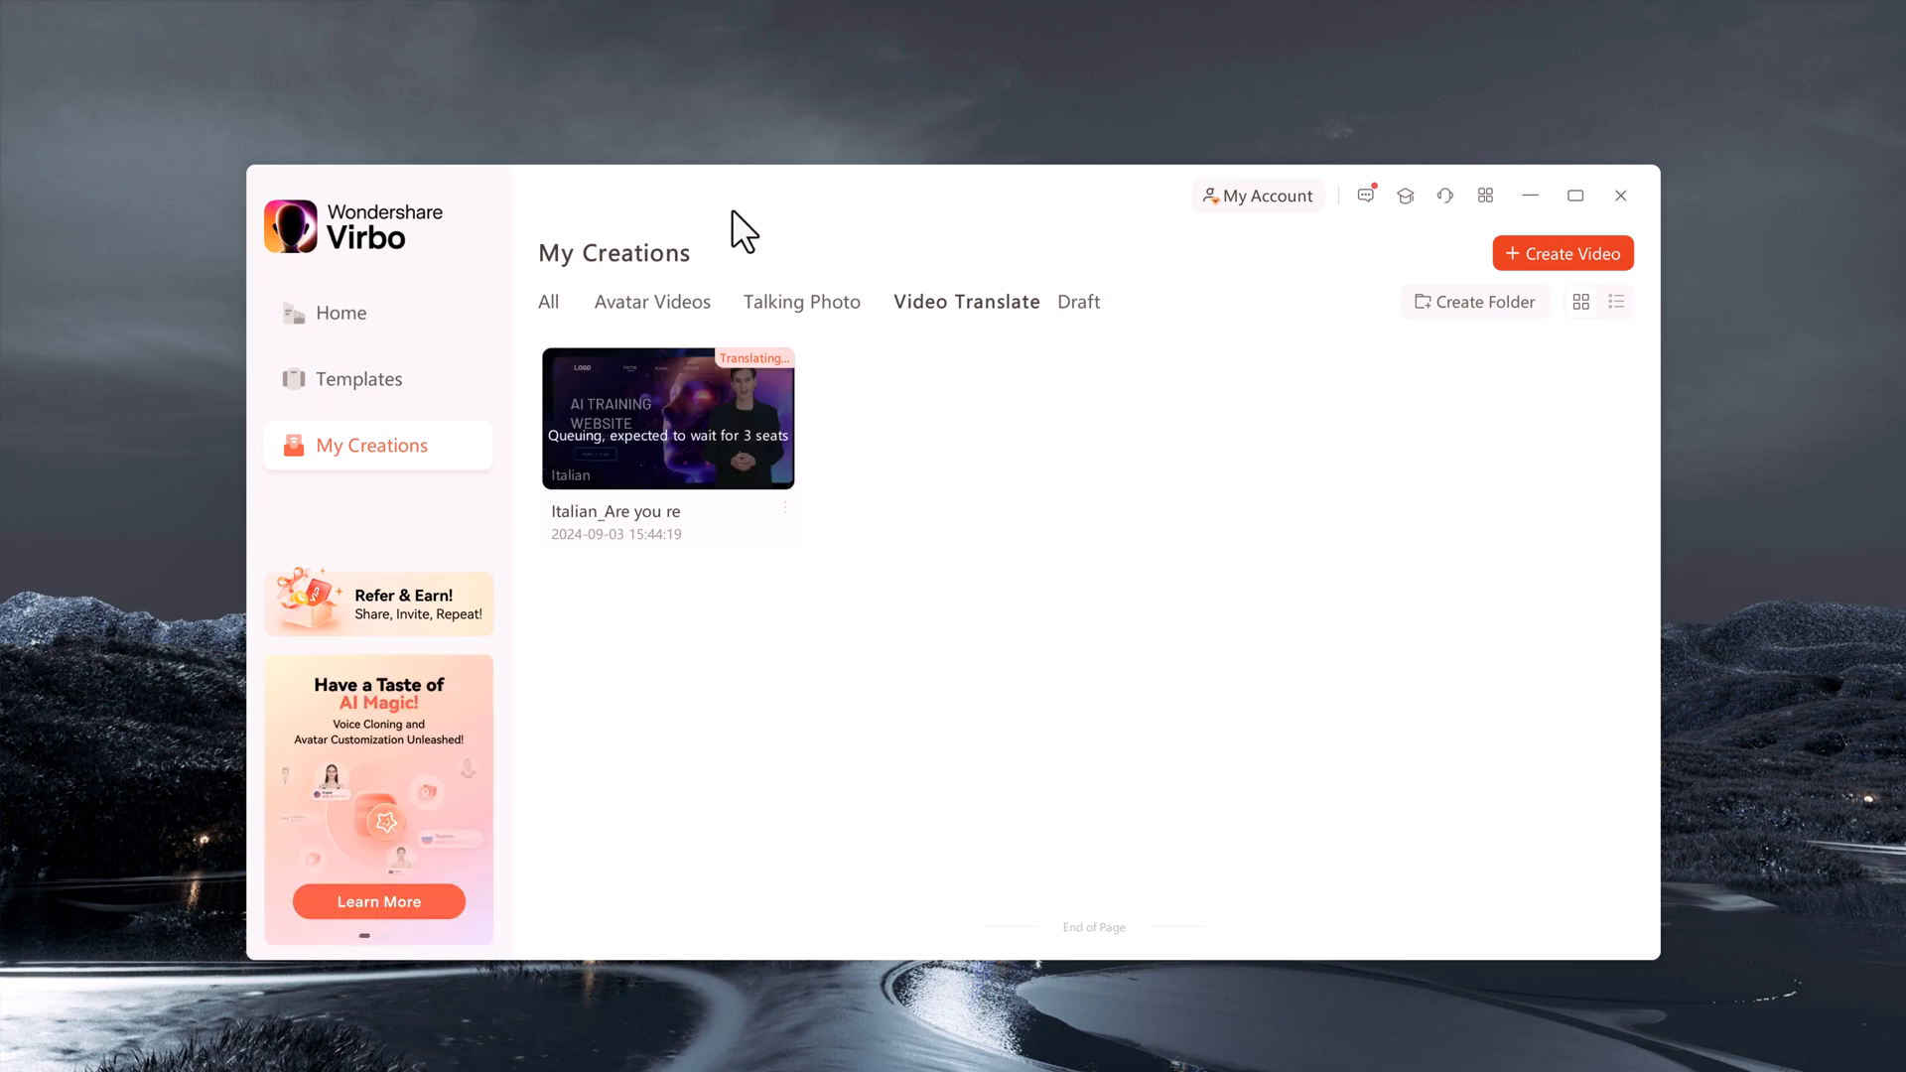
Preview the finished 'Italian_Are you re' translation and close it
left_click(668, 417)
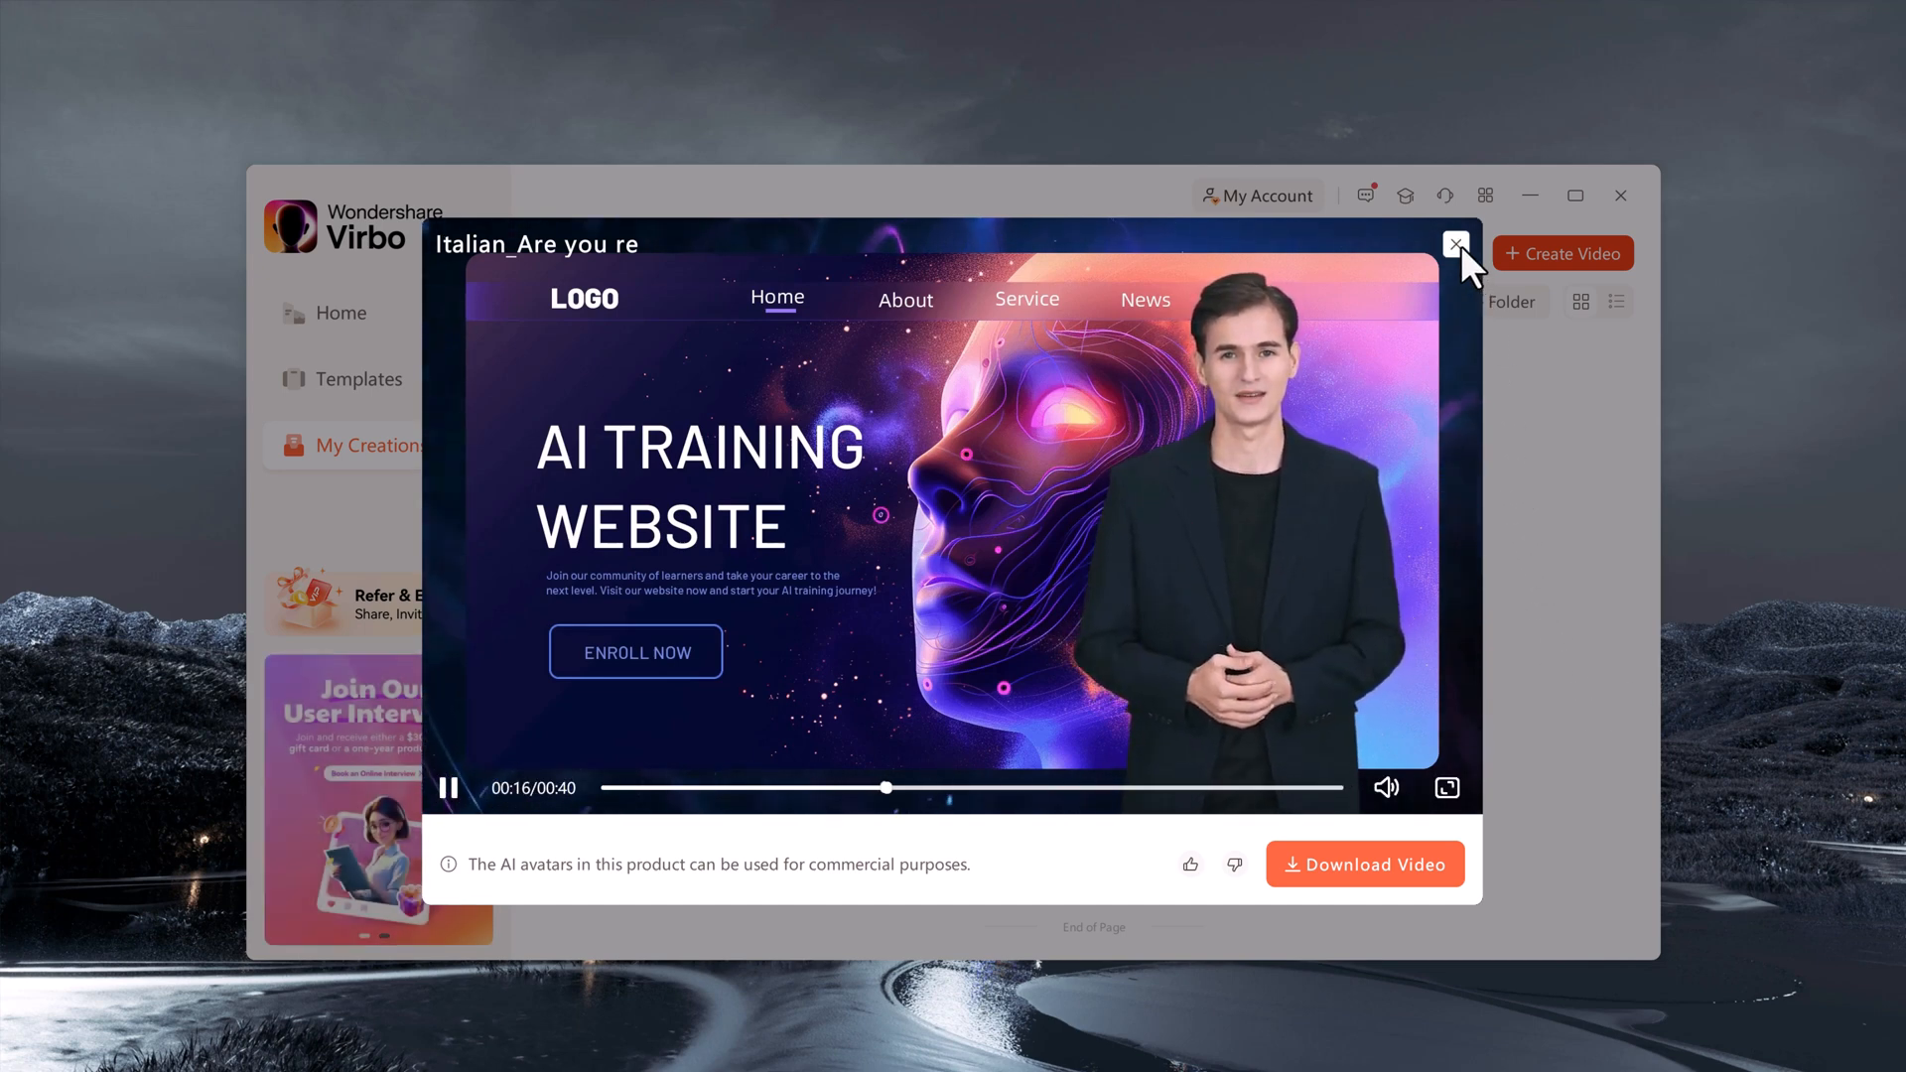
left_click(1455, 242)
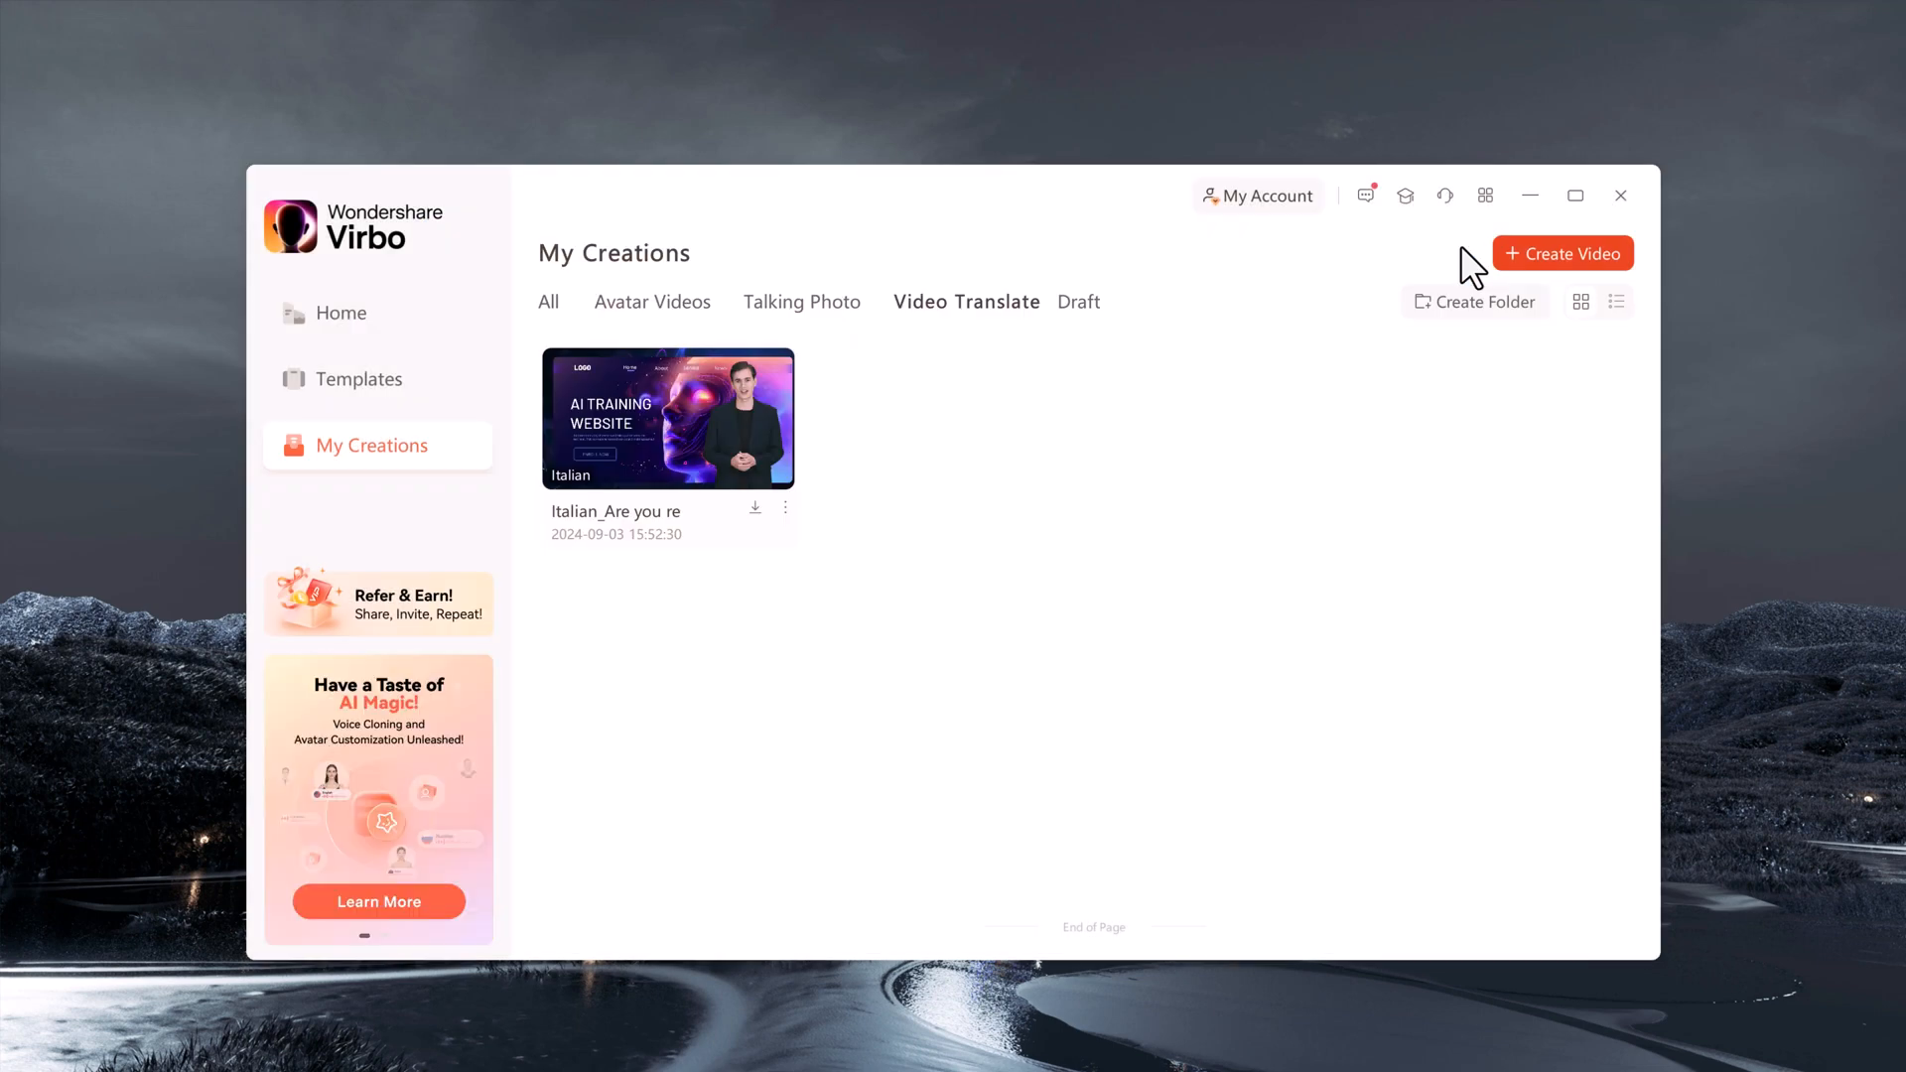